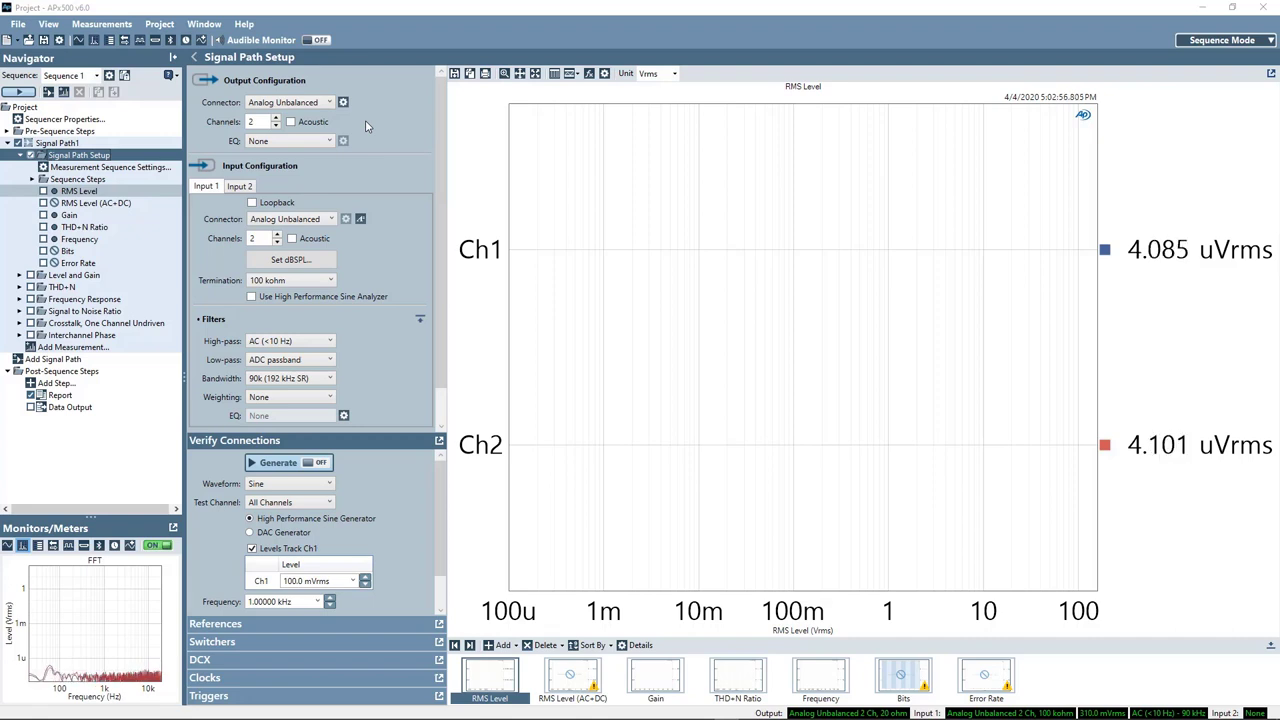
# Show the output connector choices in Signal Path Setup, currently Analog Unbalanced
pyautogui.click(327, 102)
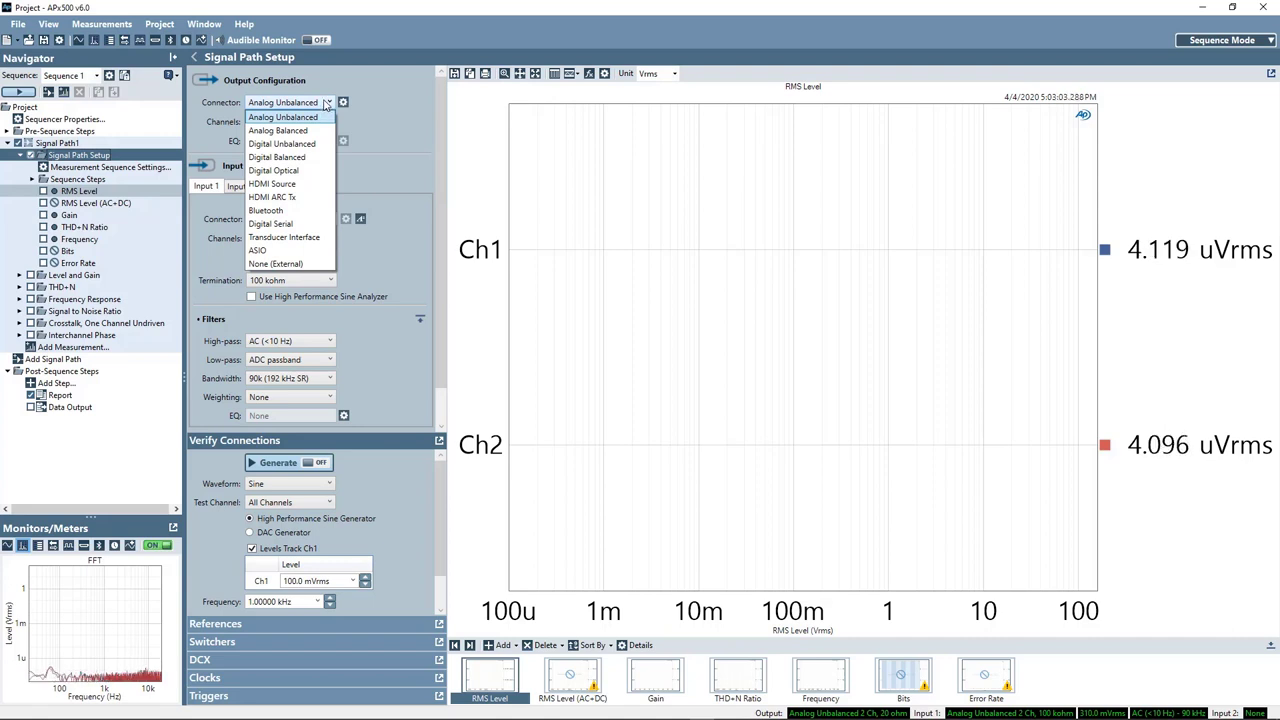
pyautogui.moveTo(283, 143)
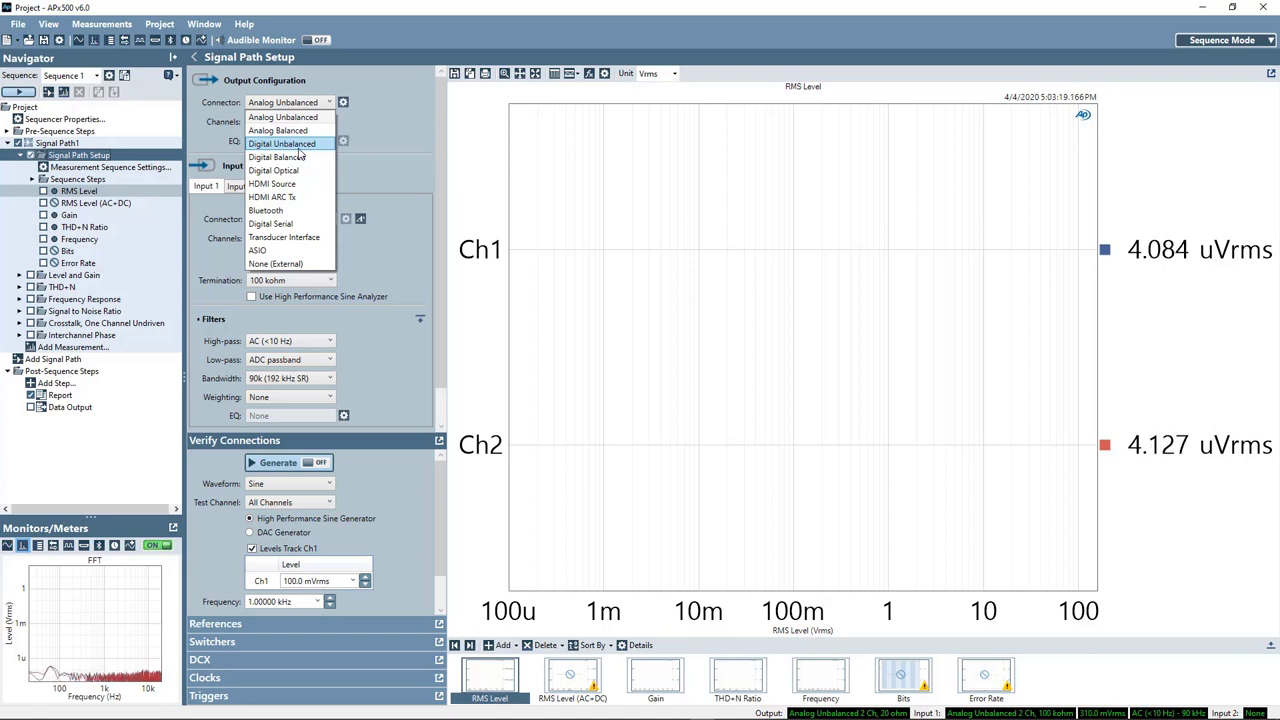
pyautogui.moveTo(290, 157)
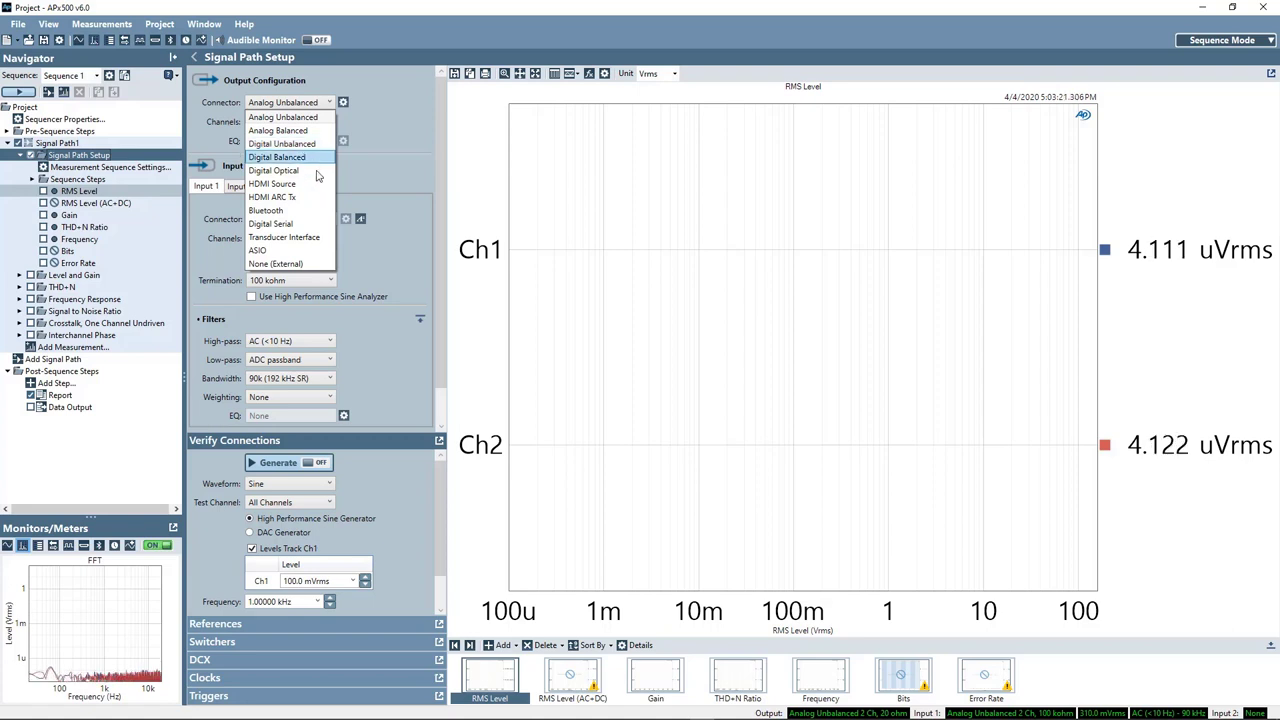
pyautogui.moveTo(310, 186)
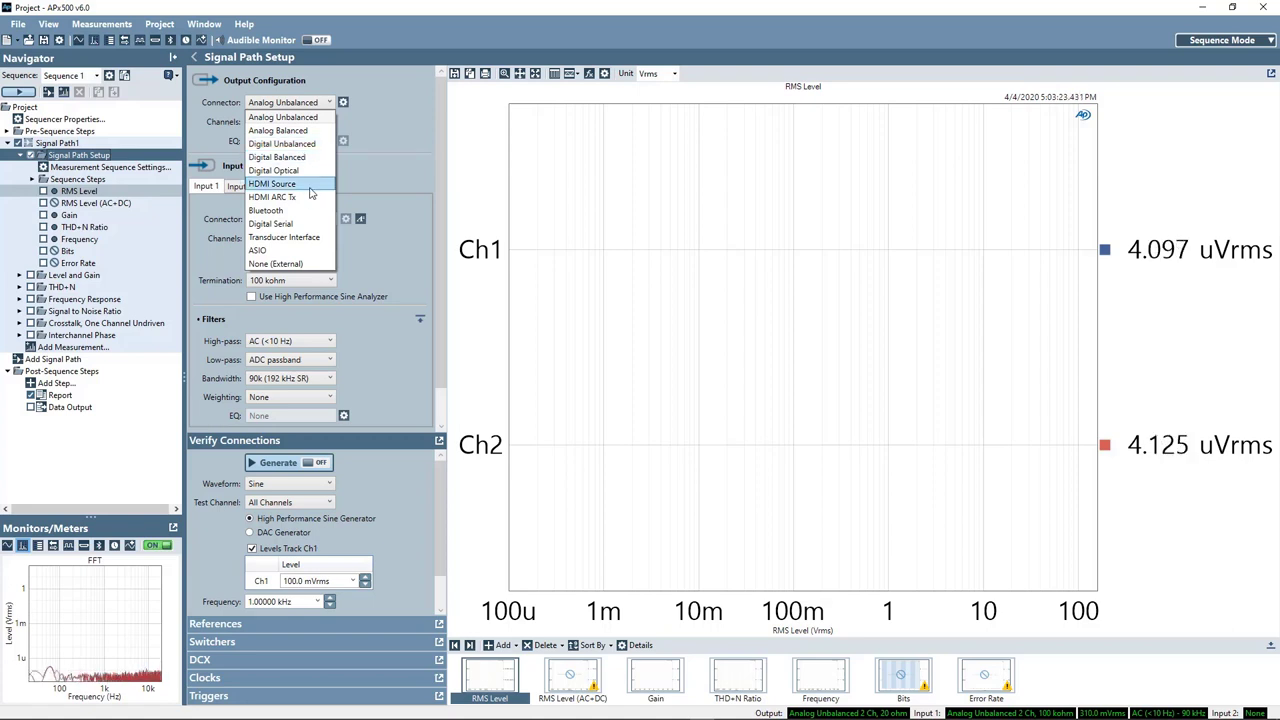
pyautogui.moveTo(272, 196)
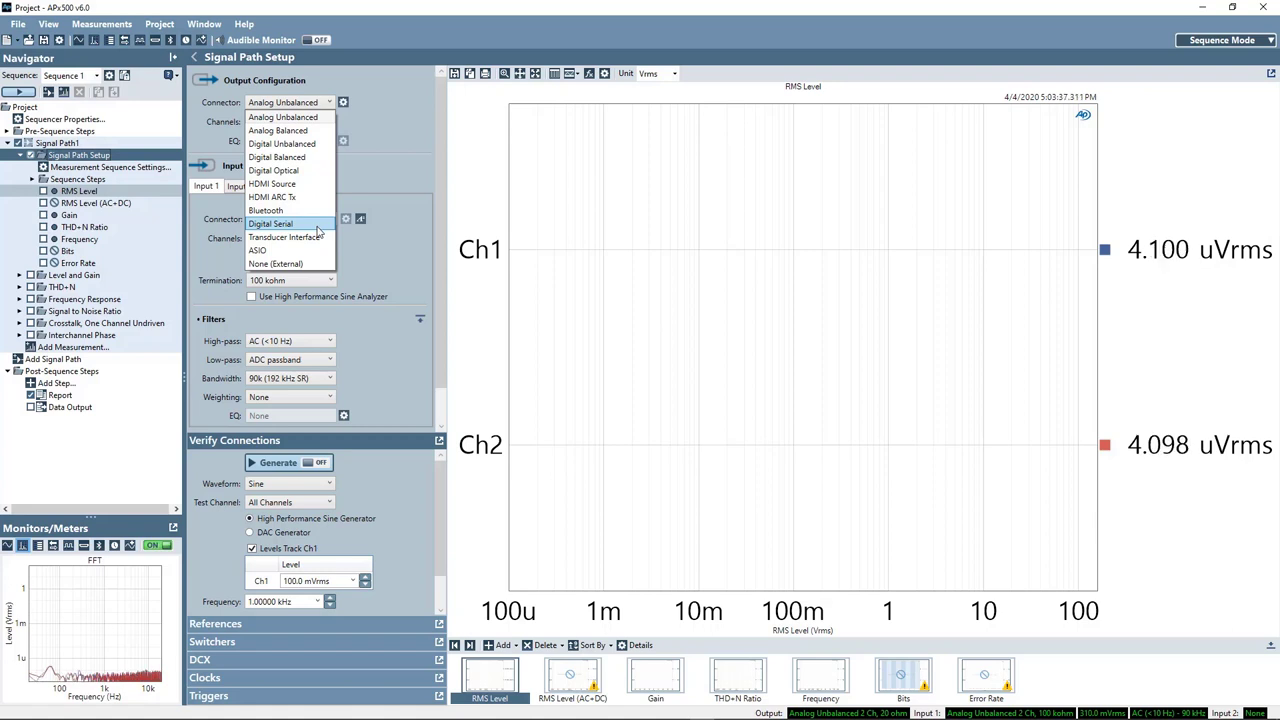
pyautogui.moveTo(317, 232)
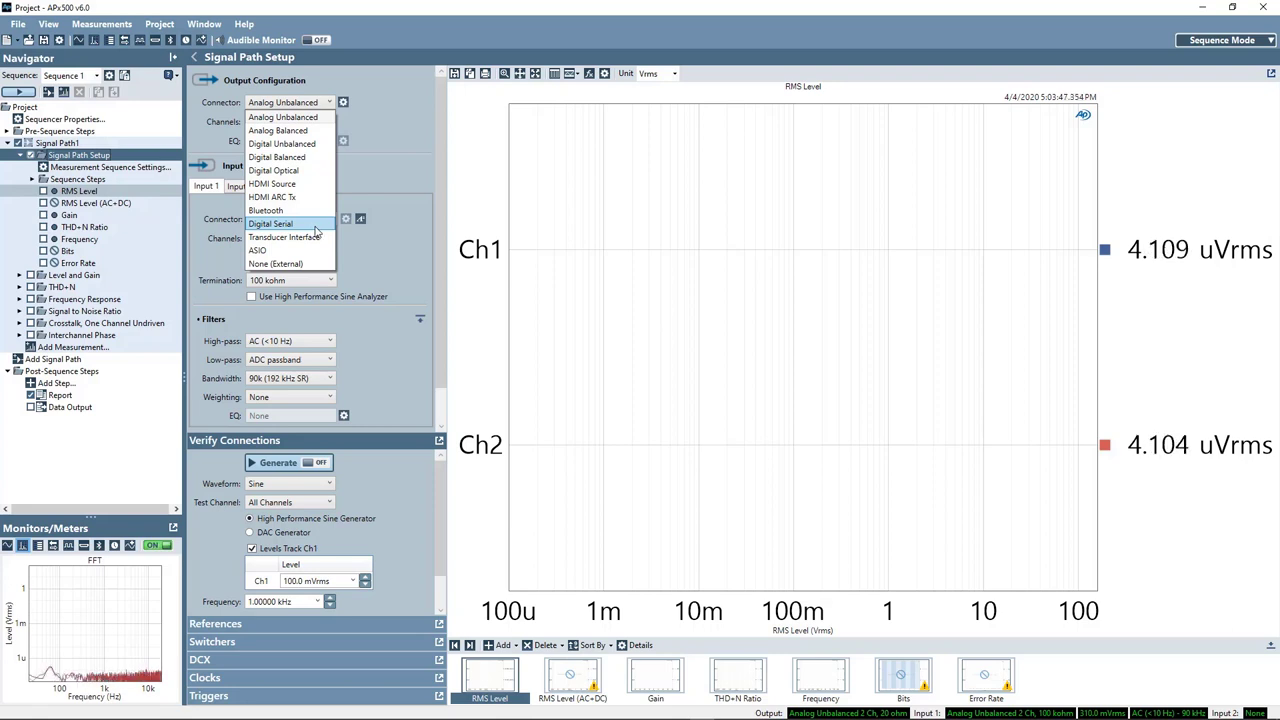
pyautogui.moveTo(285, 157)
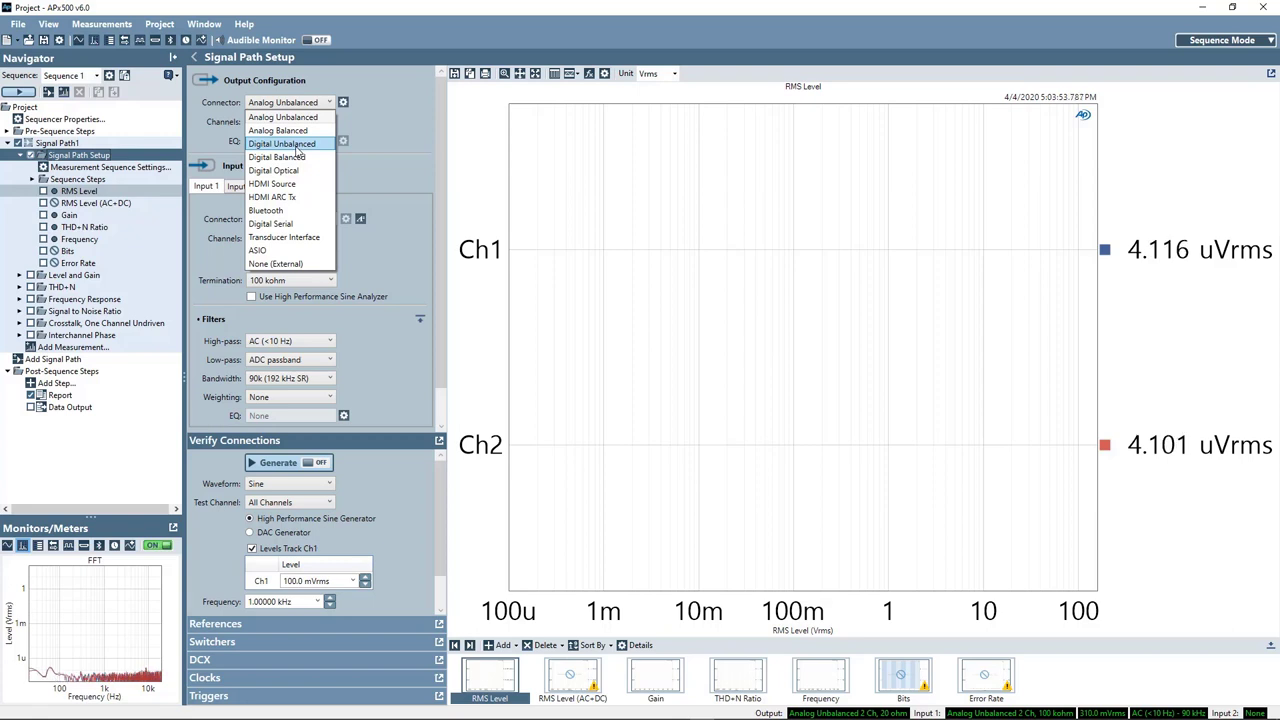
# Set the output connector to Digital Unbalanced at 48 kHz and review its output settings
pyautogui.click(282, 143)
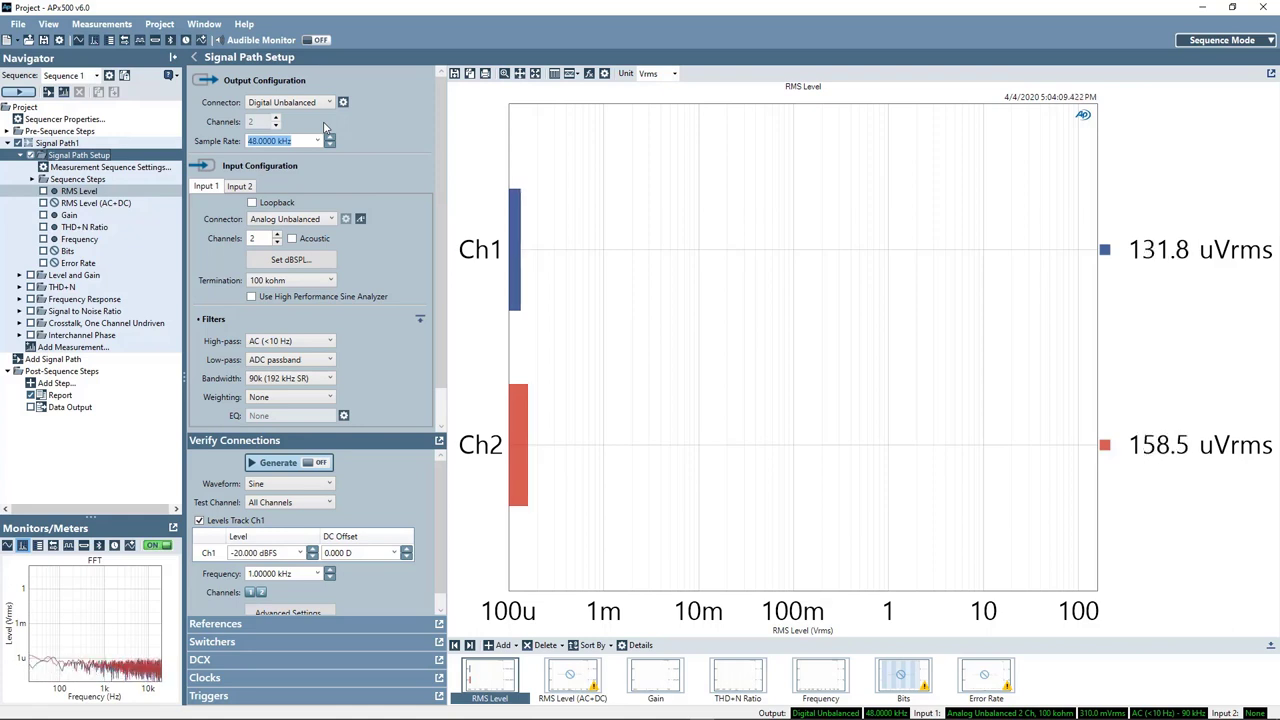
pyautogui.moveTo(343, 102)
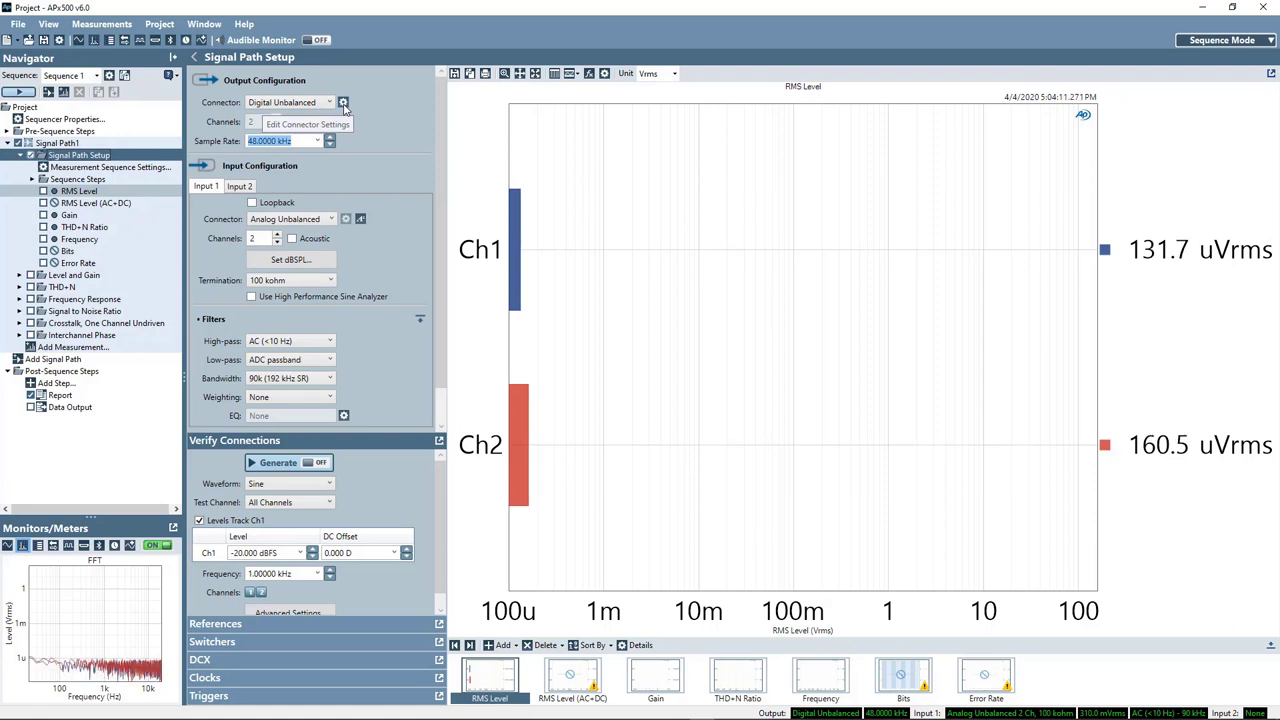
pyautogui.click(343, 102)
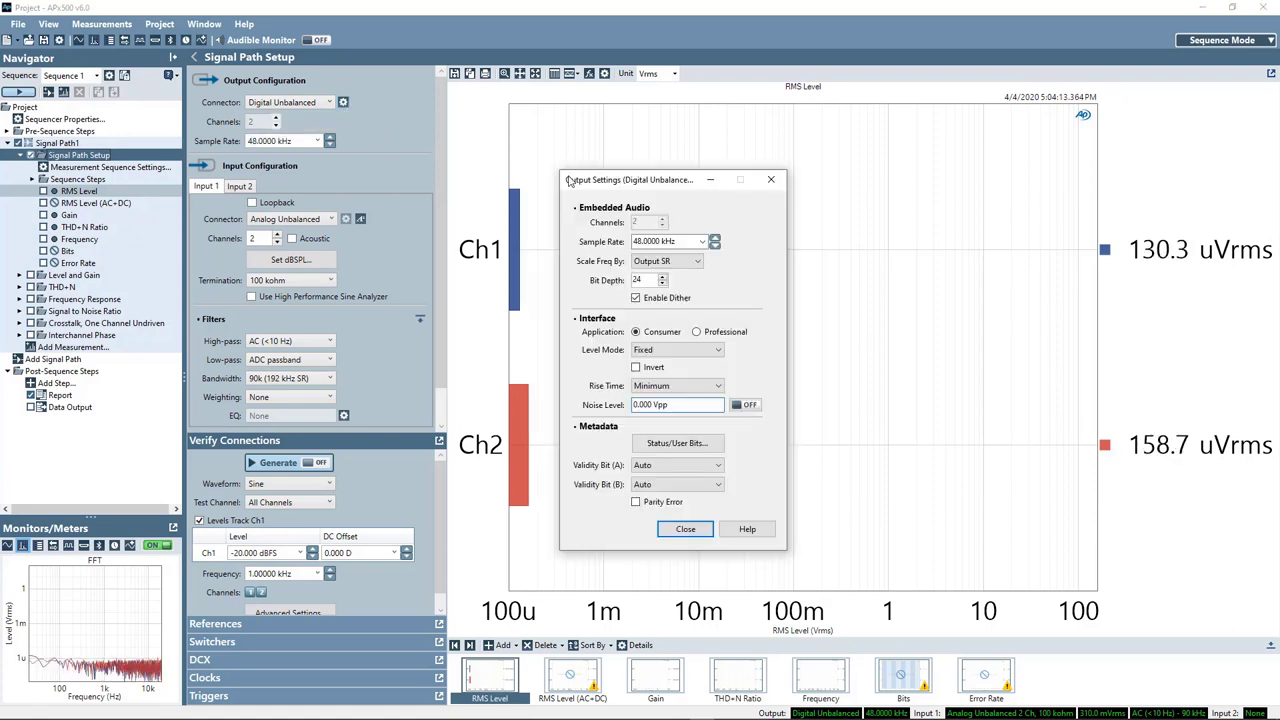
pyautogui.moveTo(751, 290)
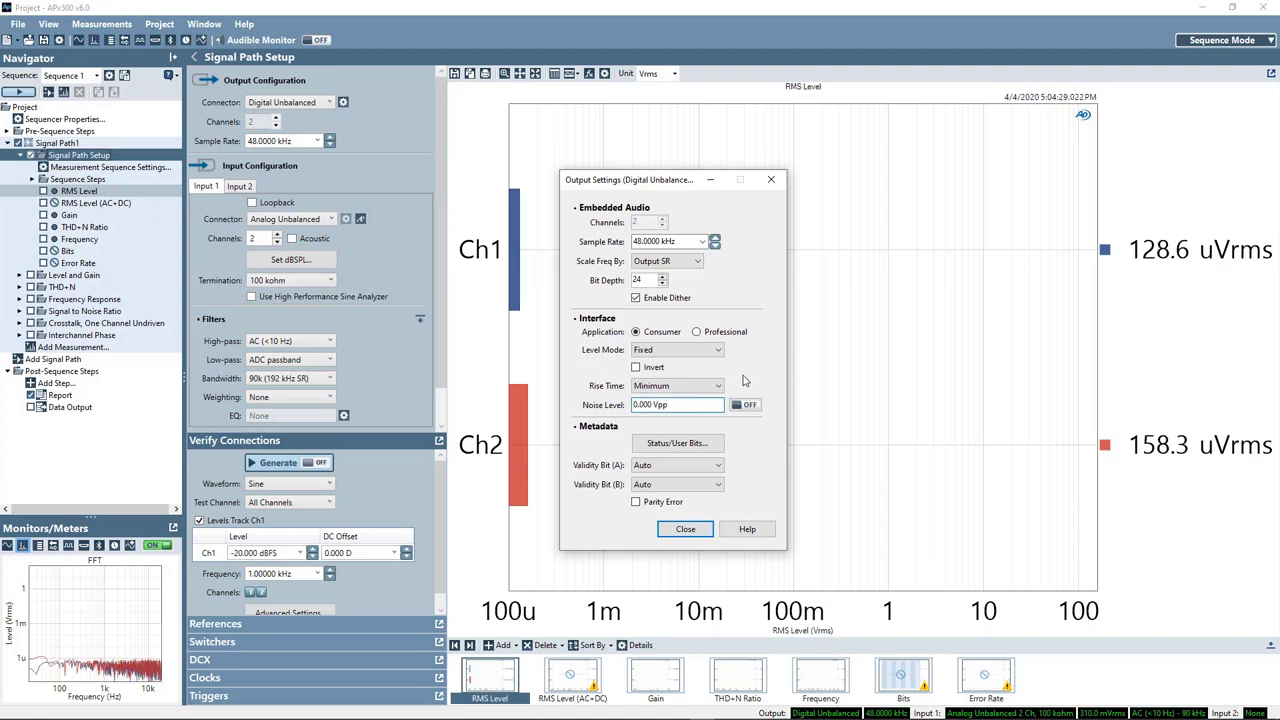
pyautogui.moveTo(735, 388)
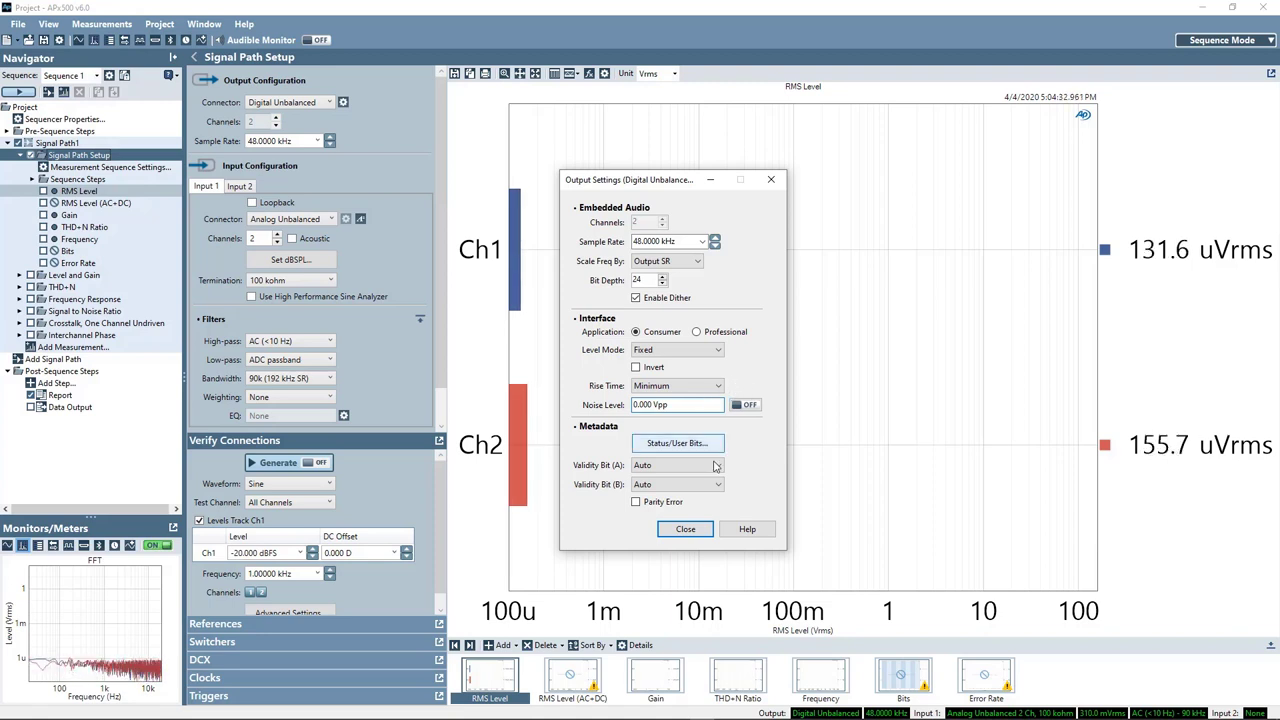
pyautogui.click(685, 528)
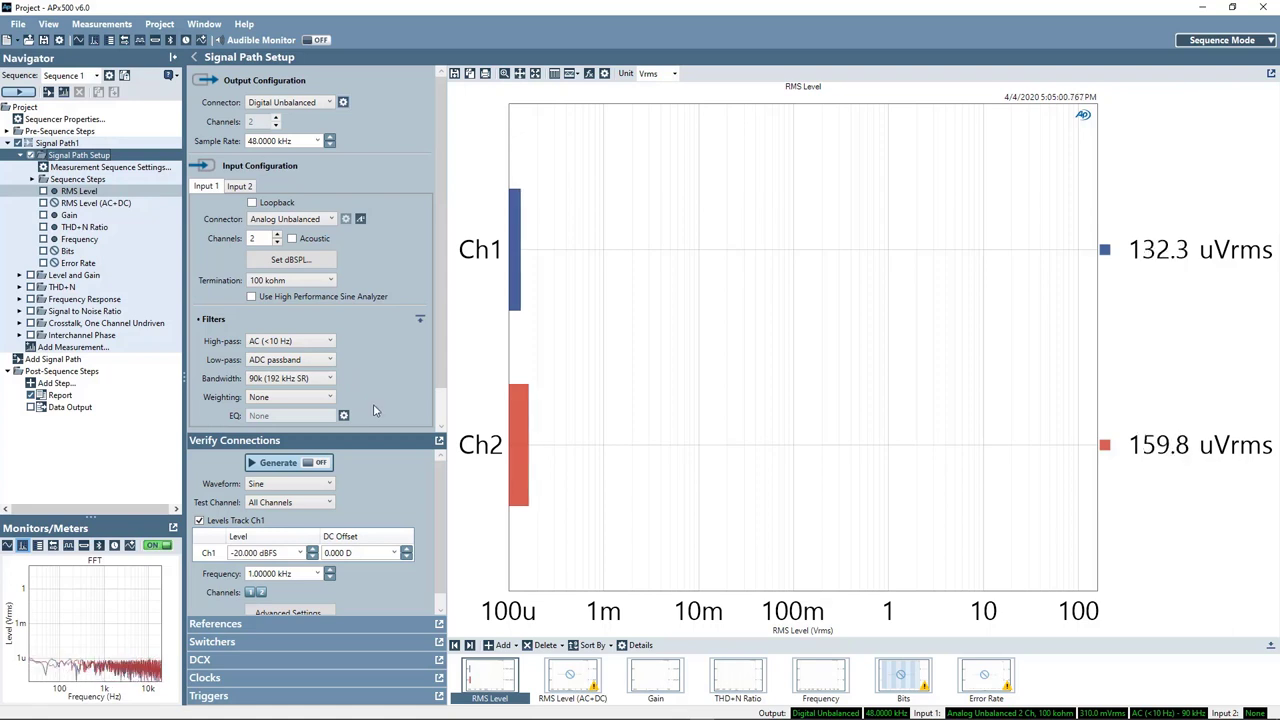
pyautogui.moveTo(363, 482)
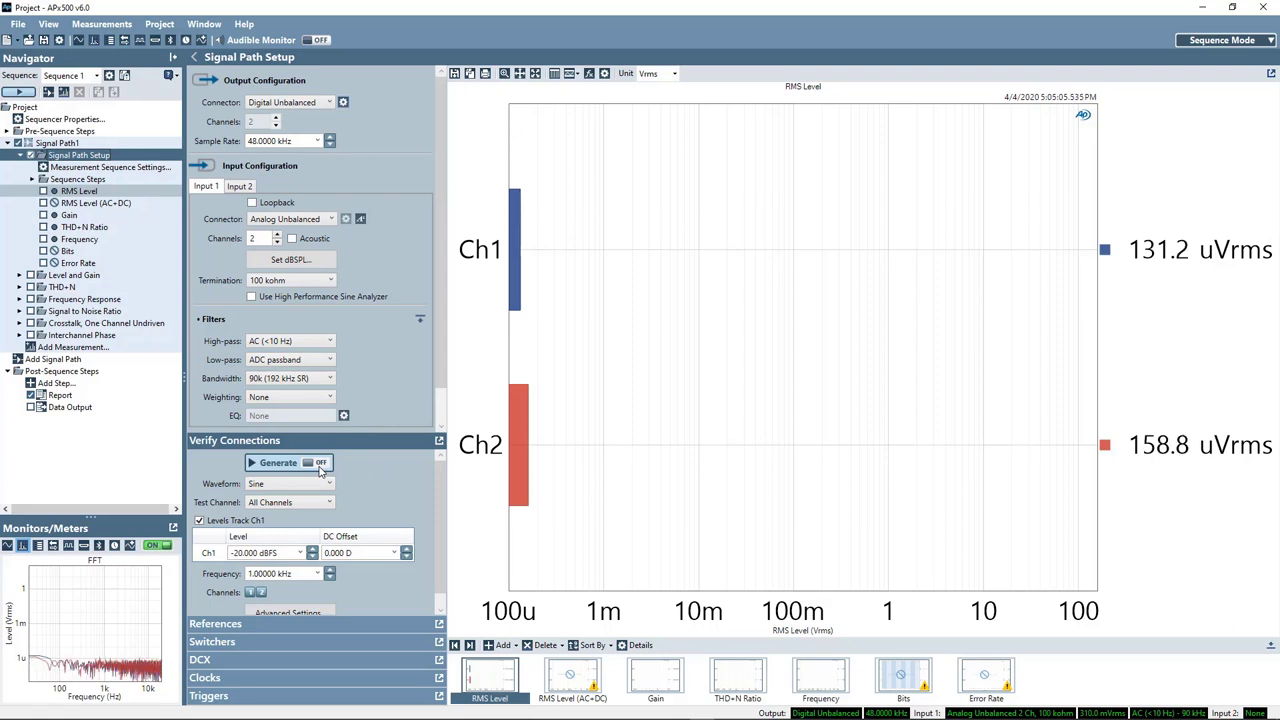
# Turn on the verification sine and route it to Ch1, then Ch2, checking RMS levels
pyautogui.click(278, 462)
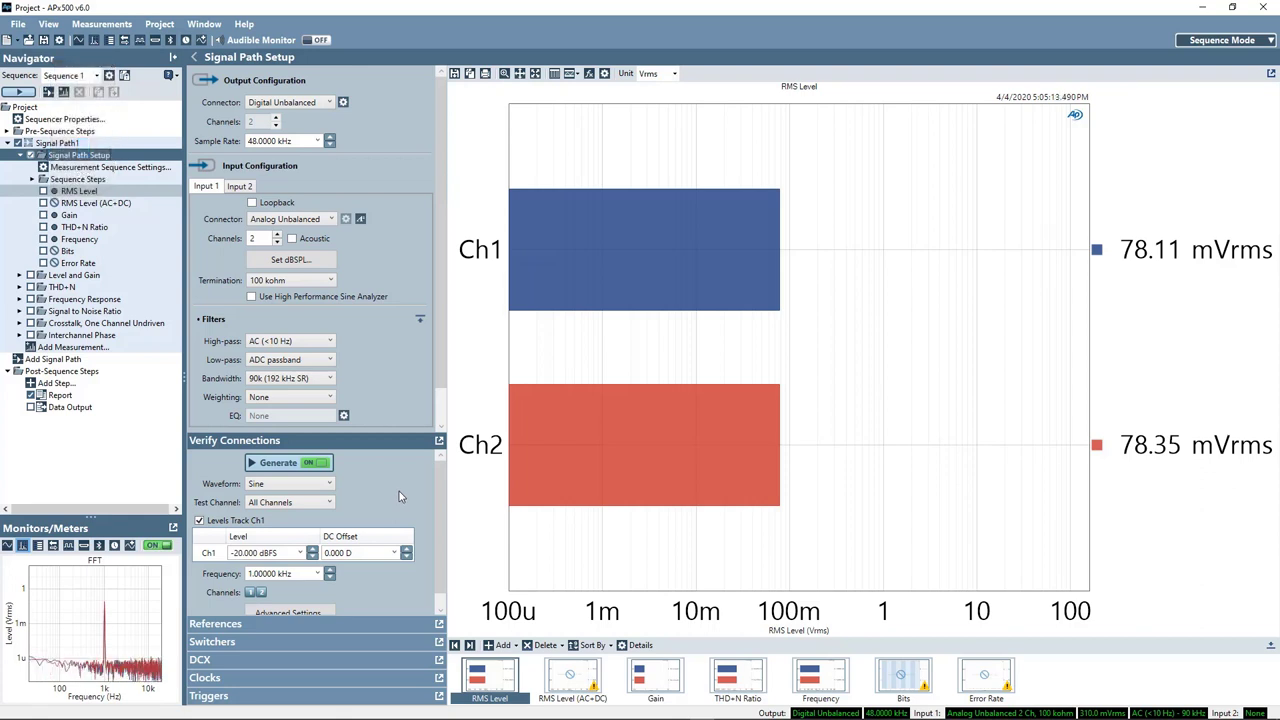
pyautogui.moveTo(397, 496)
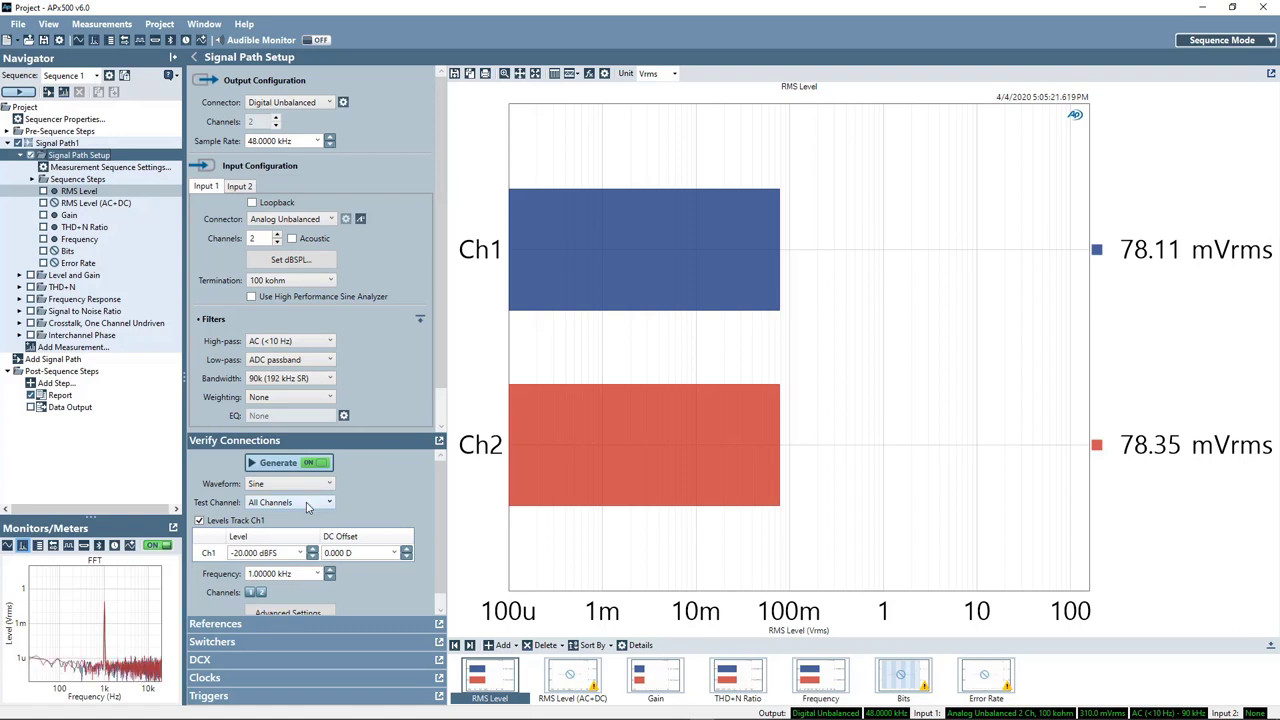
pyautogui.click(290, 502)
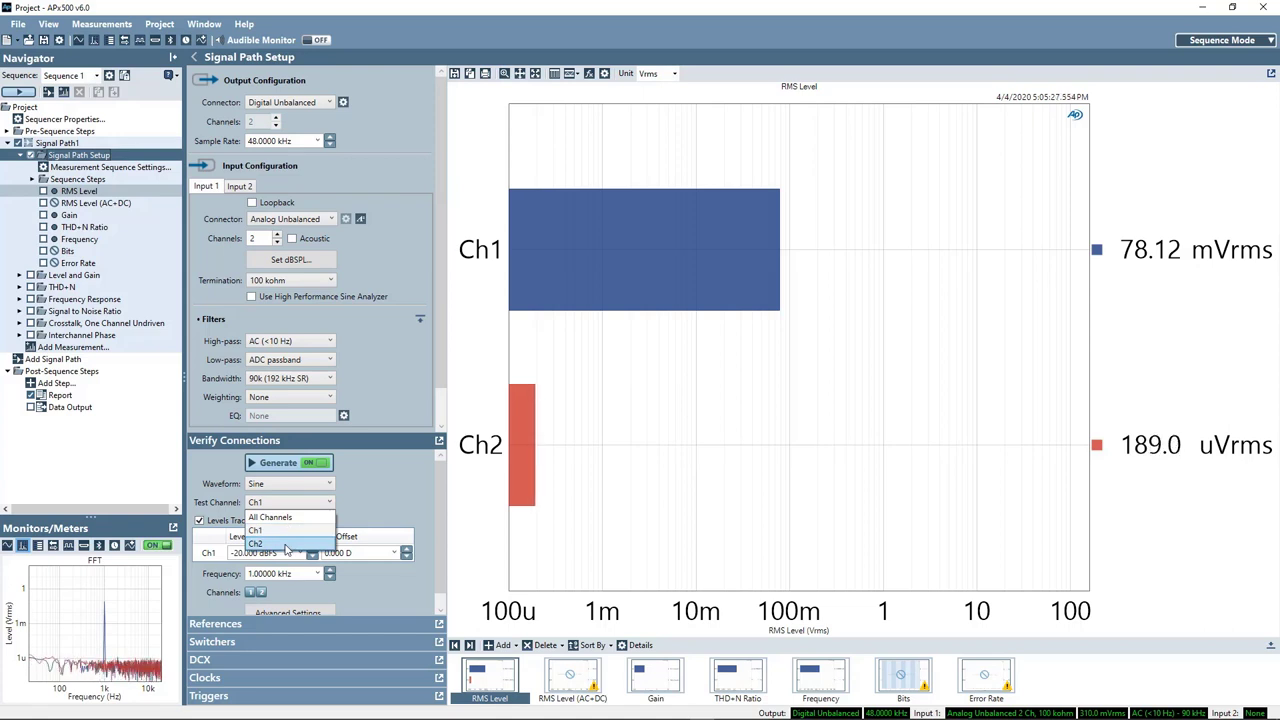
pyautogui.click(257, 544)
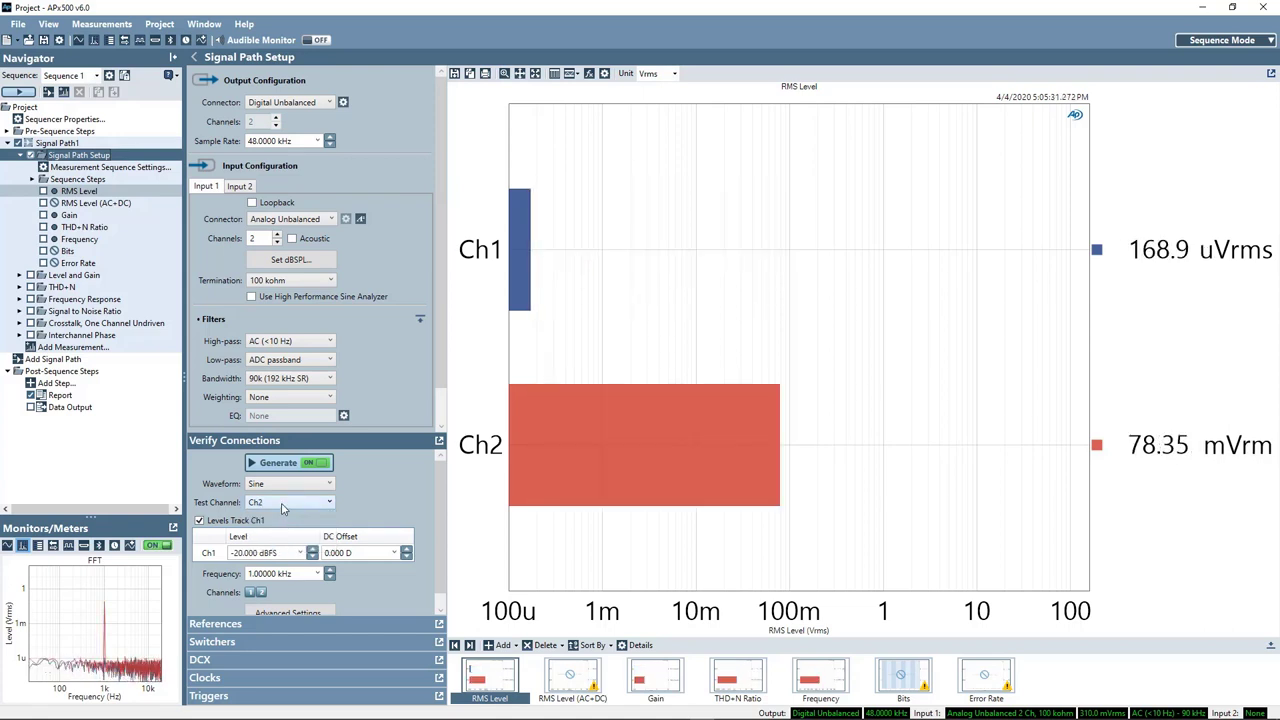
pyautogui.click(289, 502)
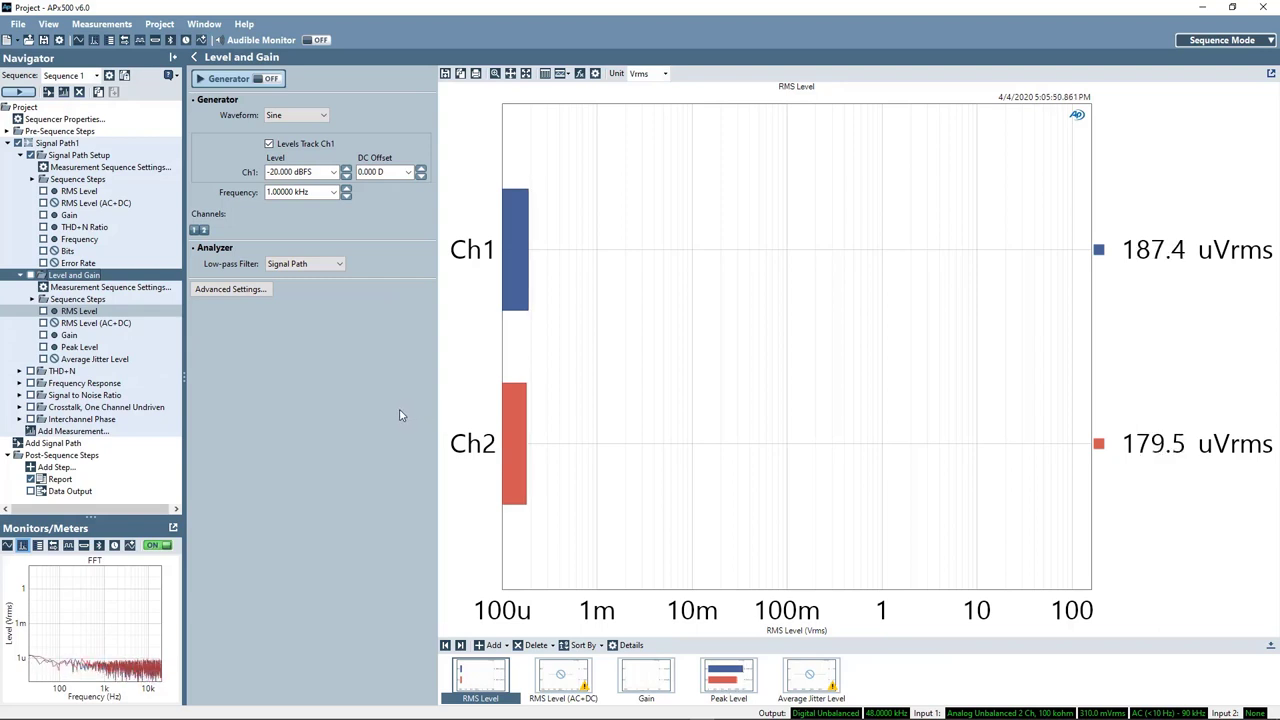
pyautogui.moveTo(333, 357)
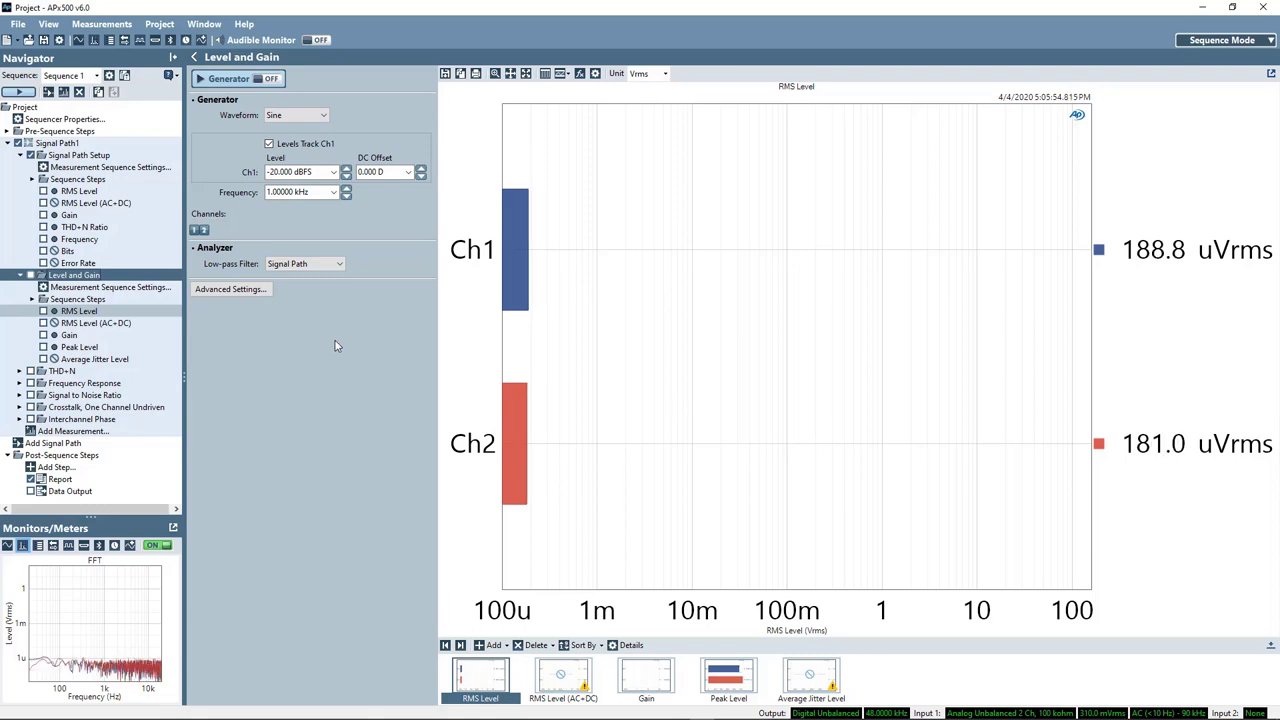
# Turn on the Level and Gain generator at 0 dBFS and display Gain (about 781 mVrms/FS)
pyautogui.click(331, 172)
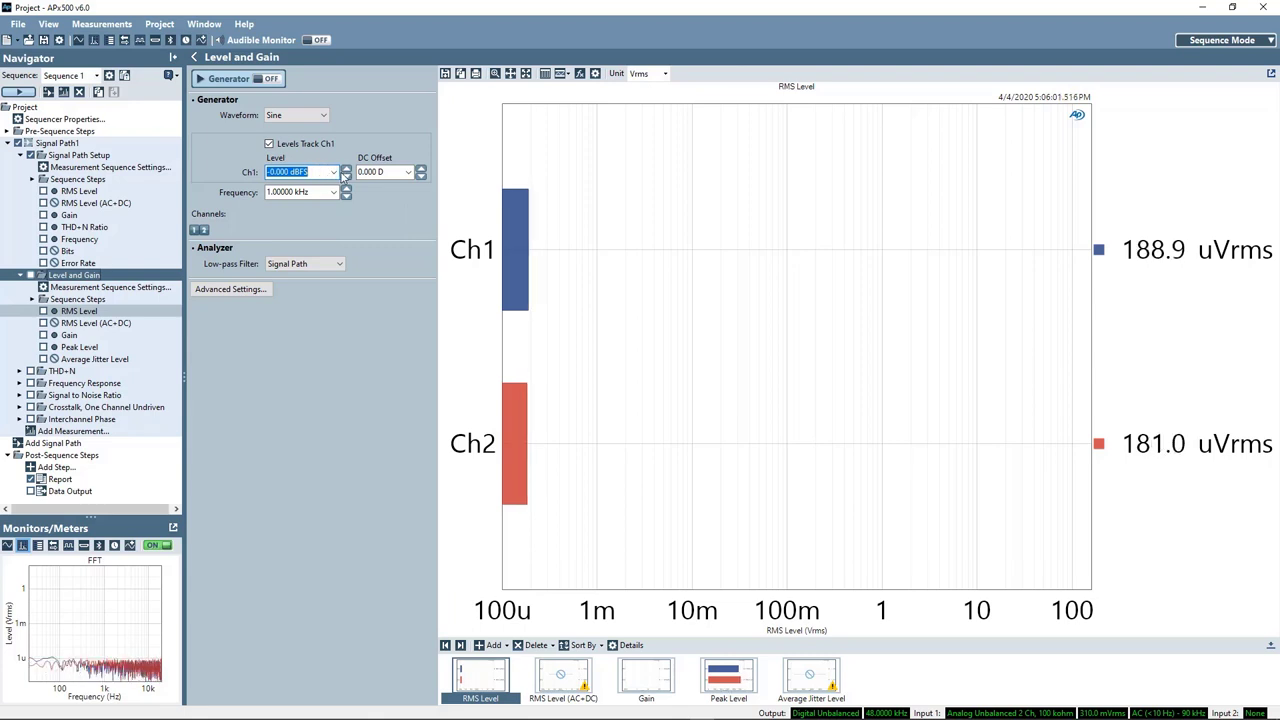
pyautogui.click(333, 172)
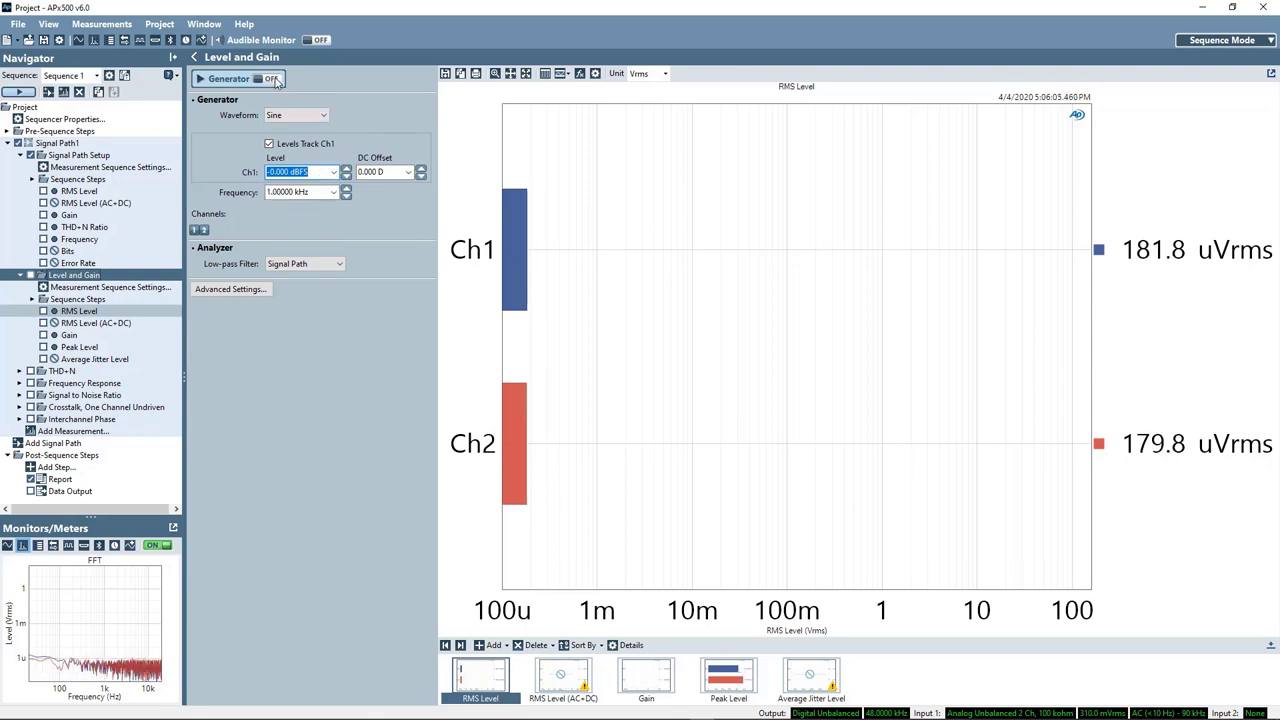
pyautogui.click(266, 79)
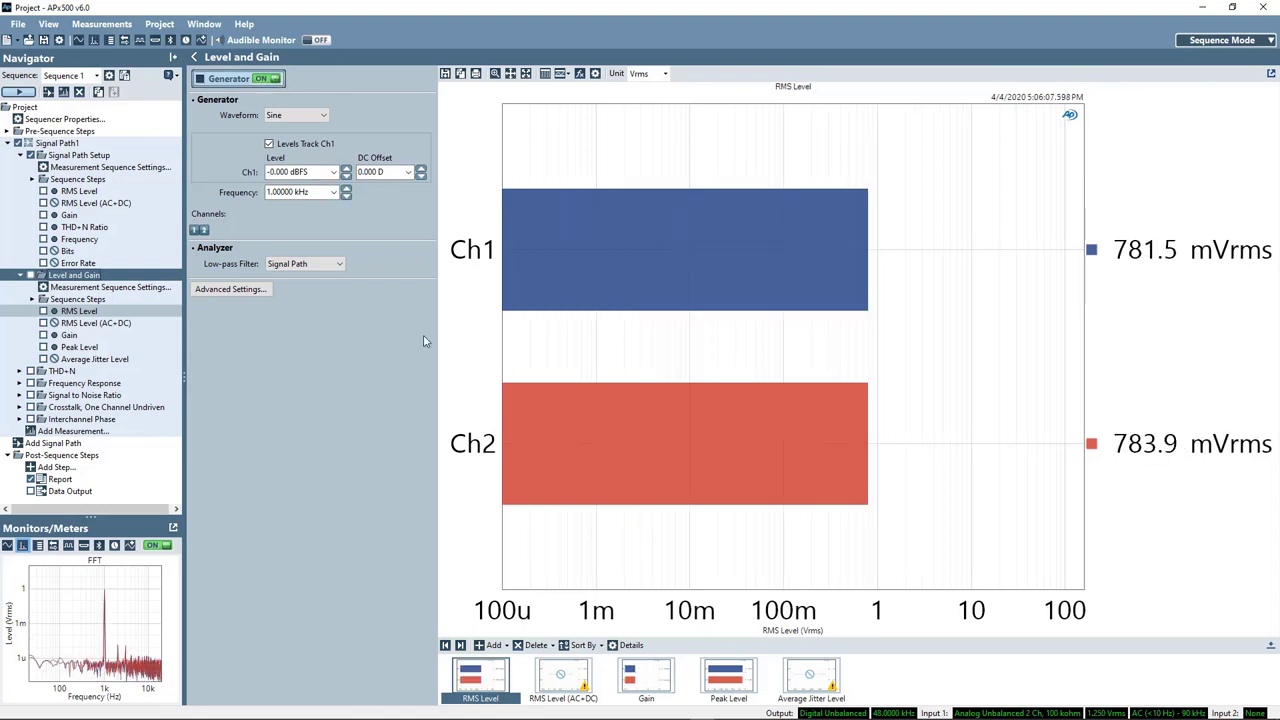
pyautogui.moveTo(575, 538)
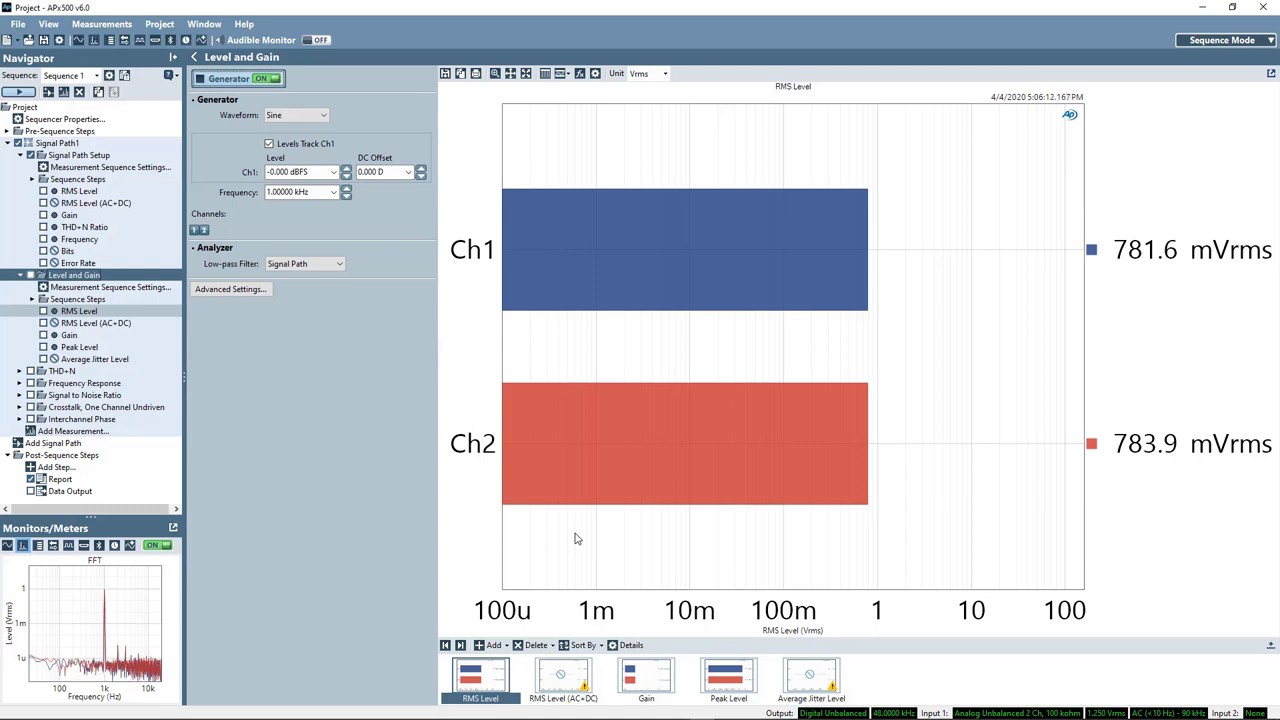
pyautogui.moveTo(597, 551)
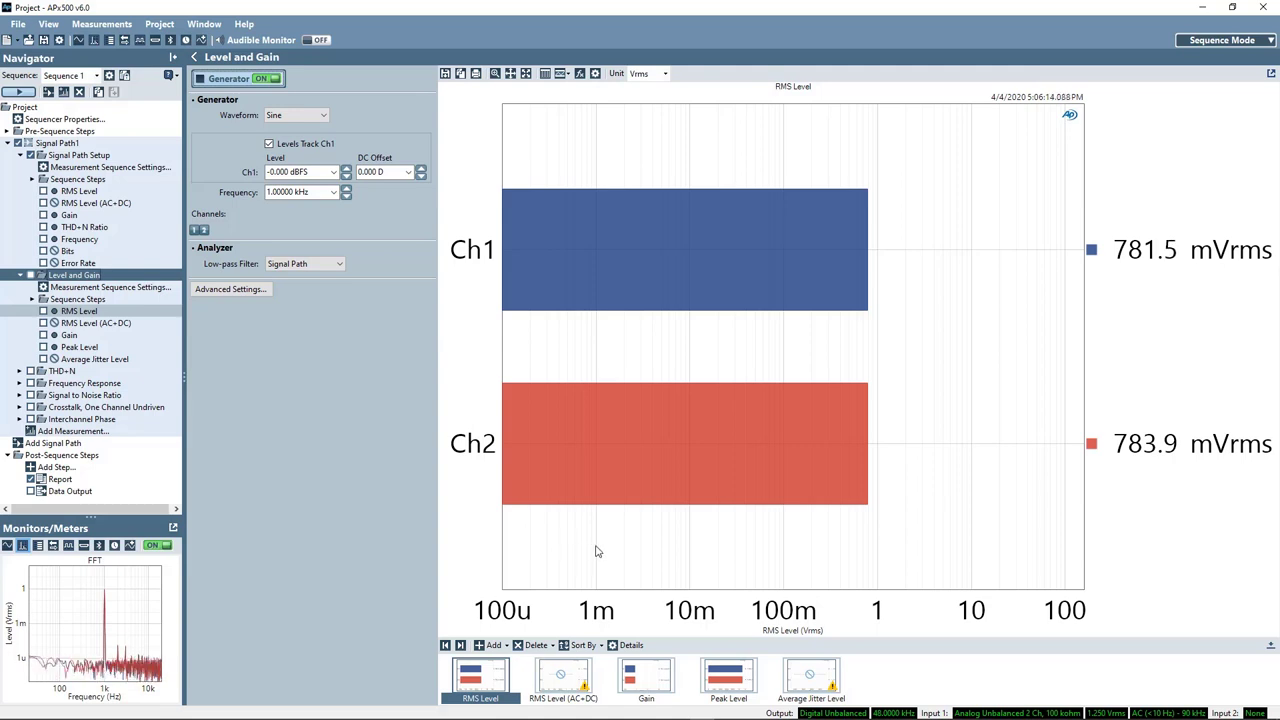
pyautogui.moveTo(675, 195)
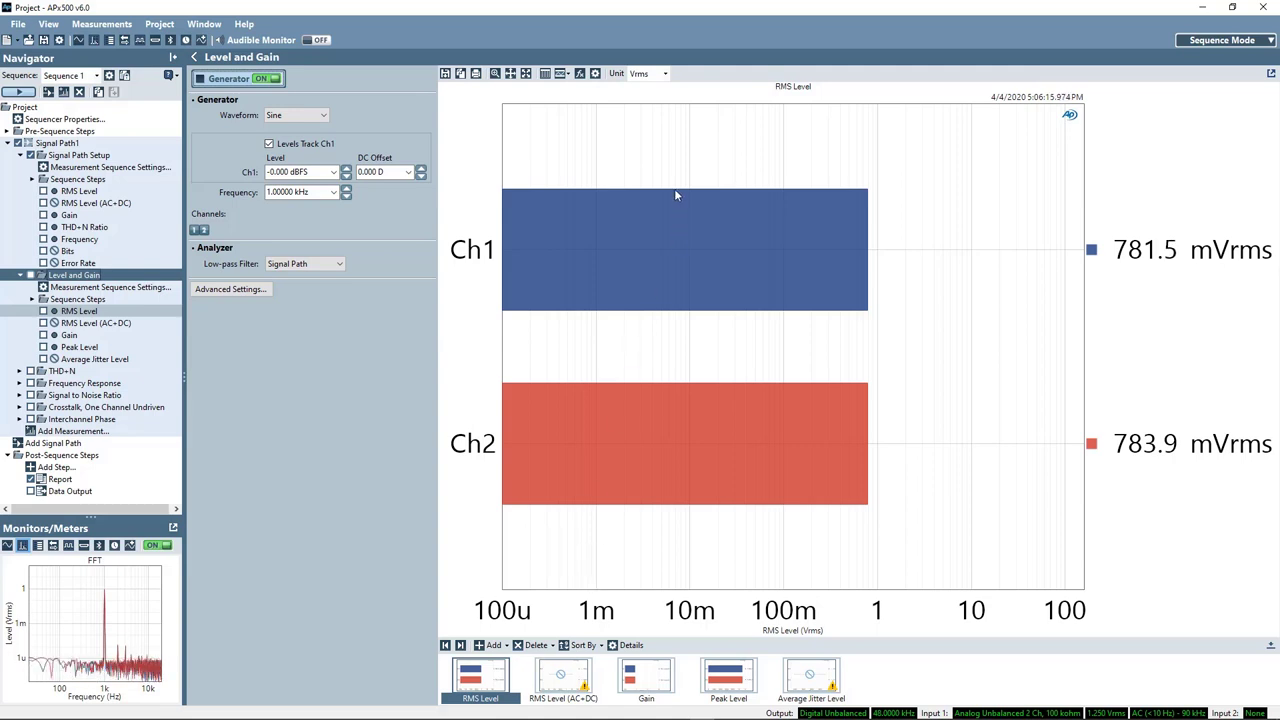
pyautogui.click(664, 73)
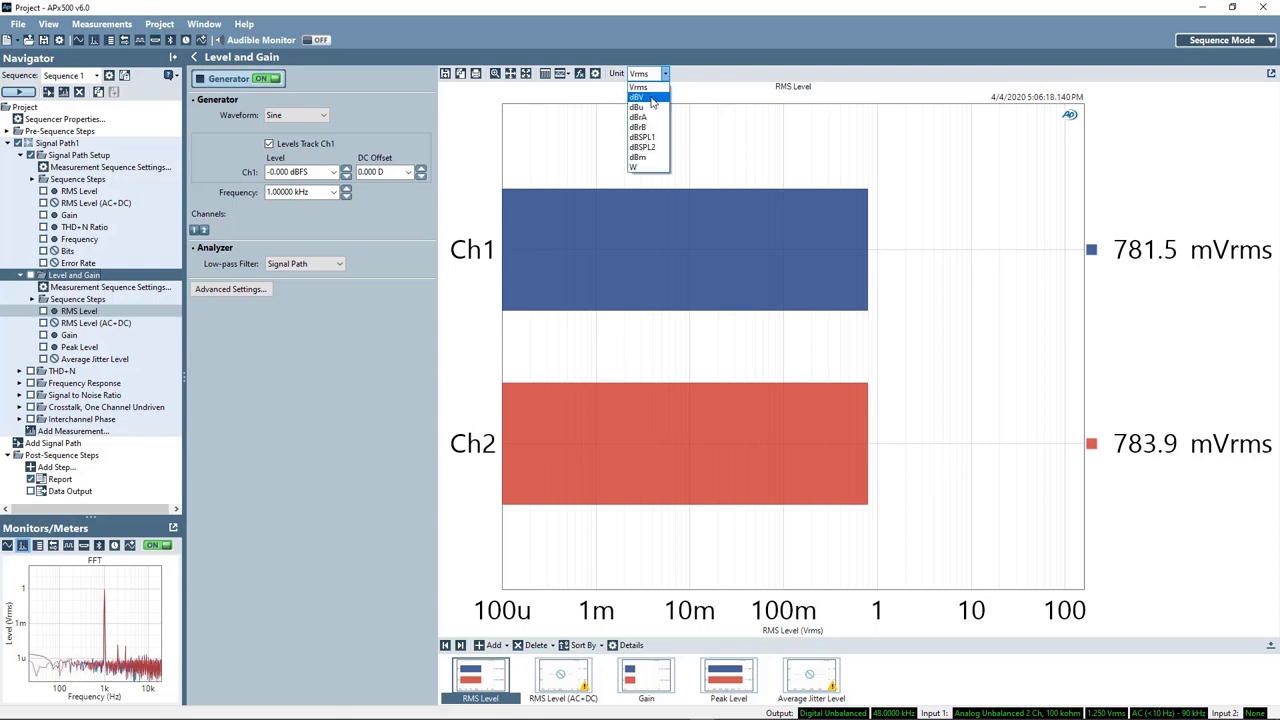
pyautogui.click(637, 97)
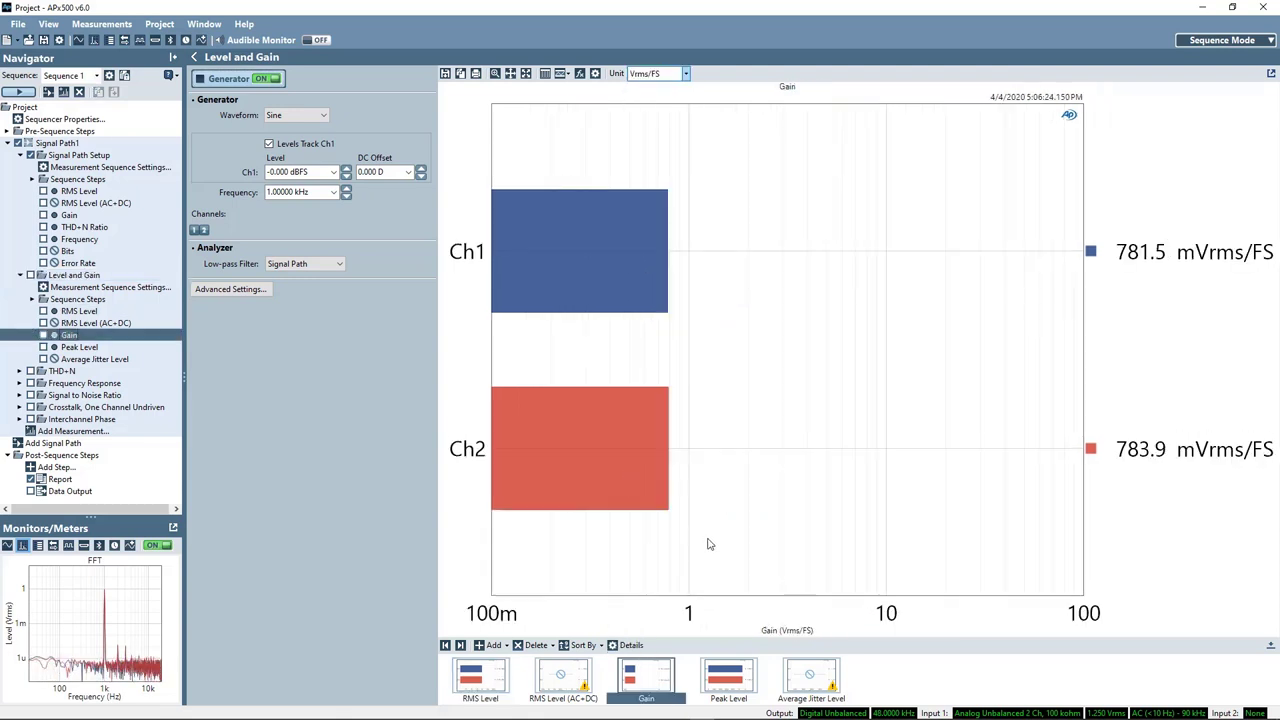
pyautogui.moveTo(752, 533)
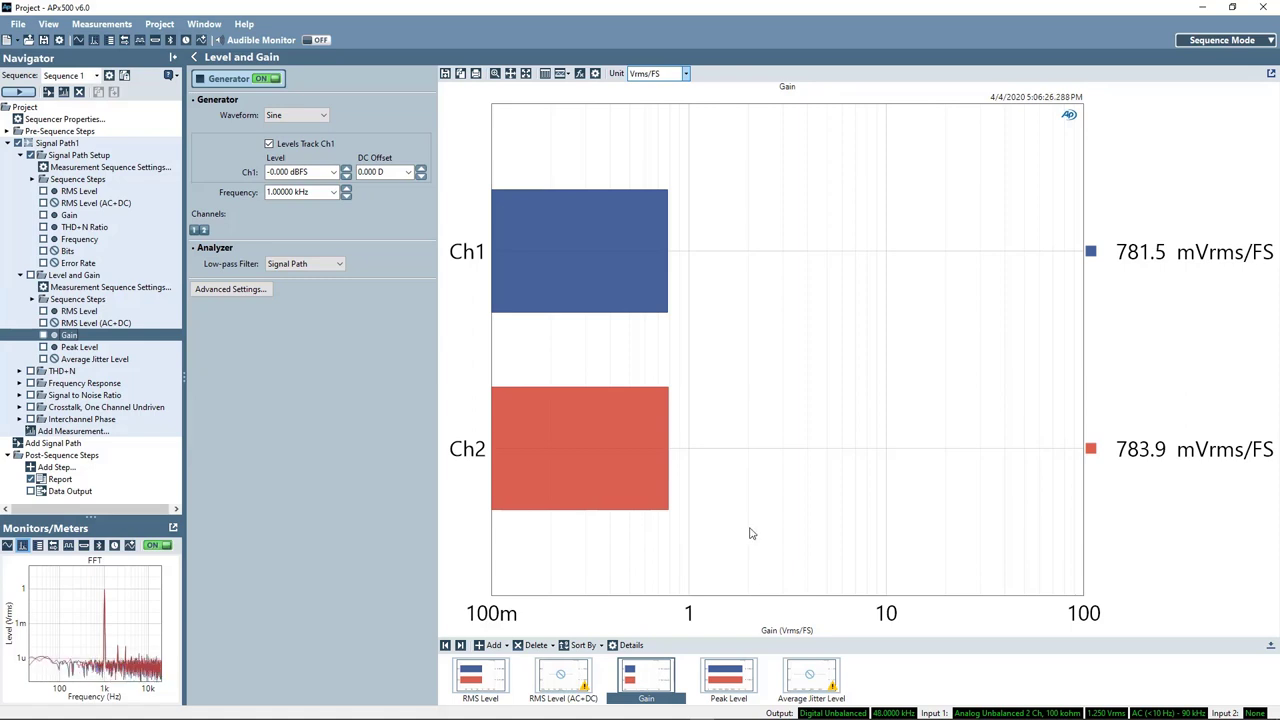
pyautogui.moveTo(940, 358)
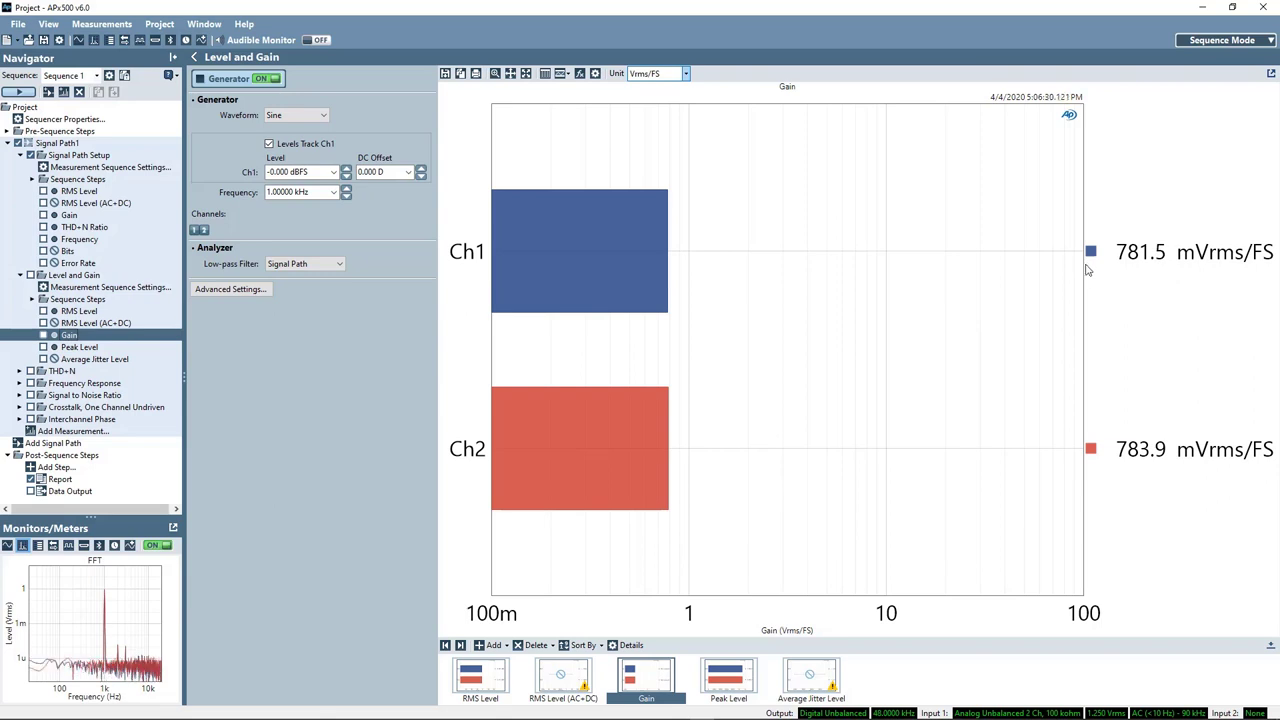
pyautogui.moveTo(943, 279)
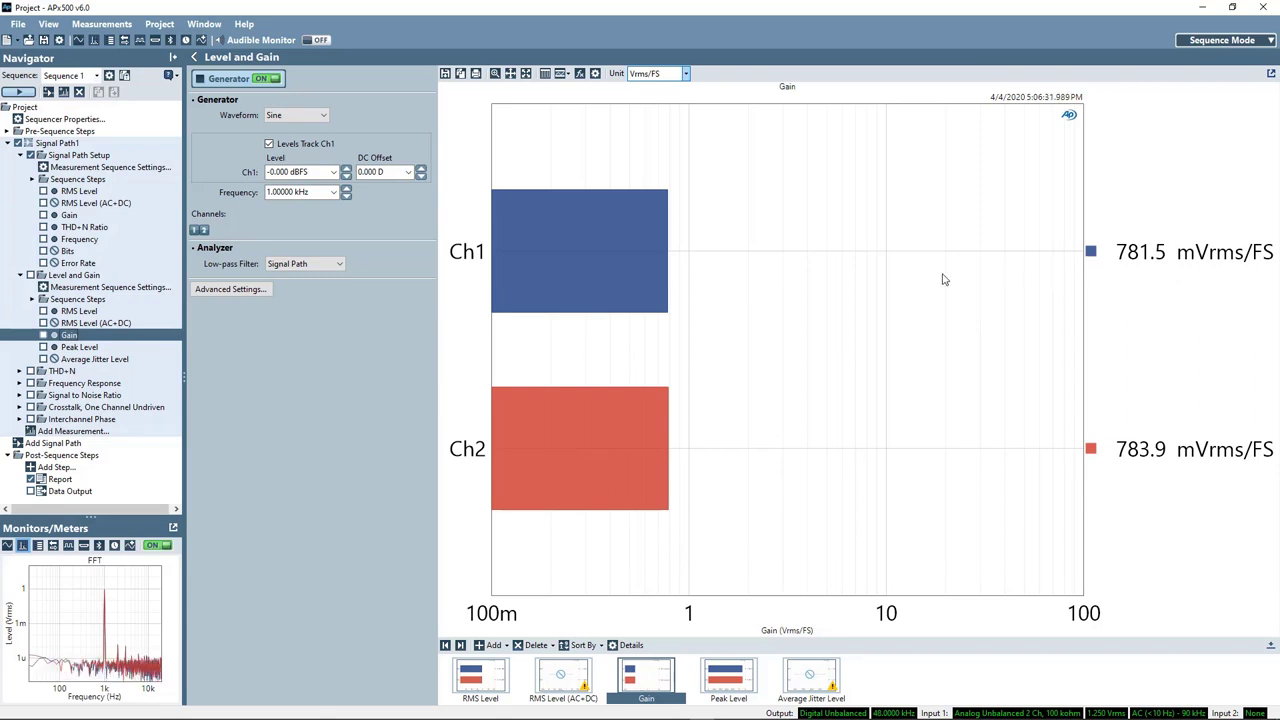
pyautogui.moveTo(75, 378)
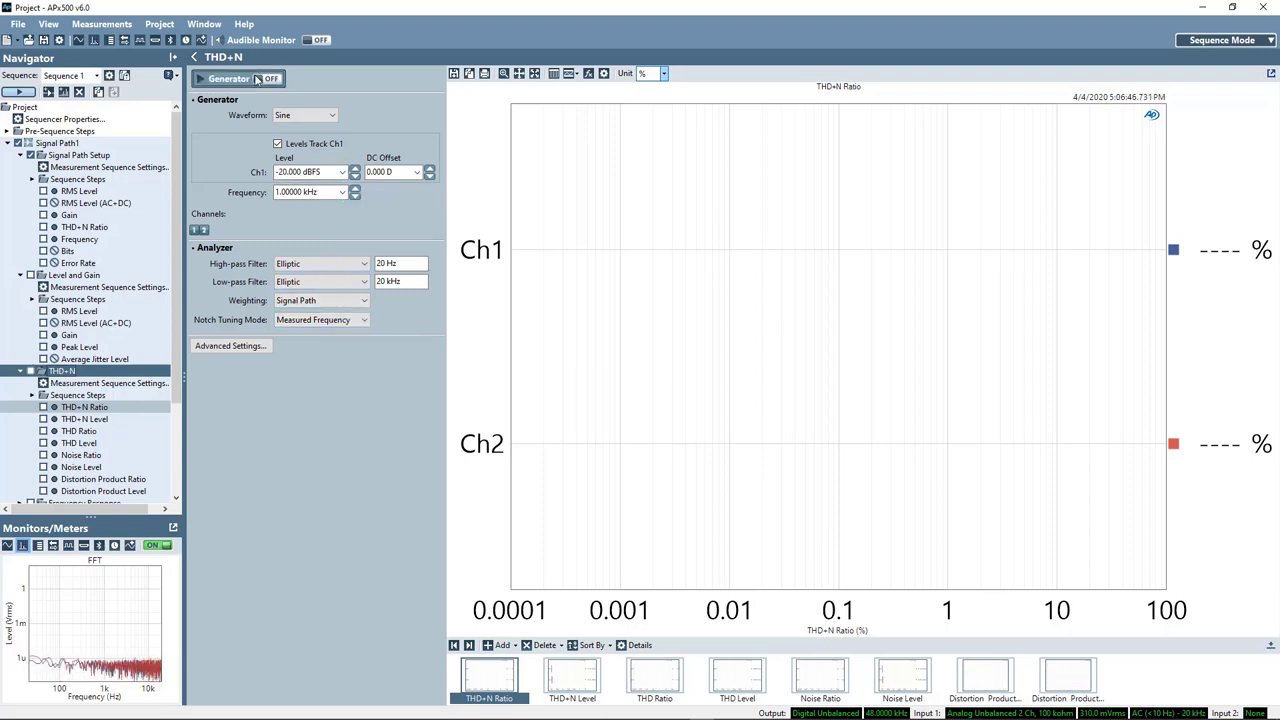
# Turn on the THD+N generator at -1 dBFS with the ratio shown in dB
pyautogui.click(270, 79)
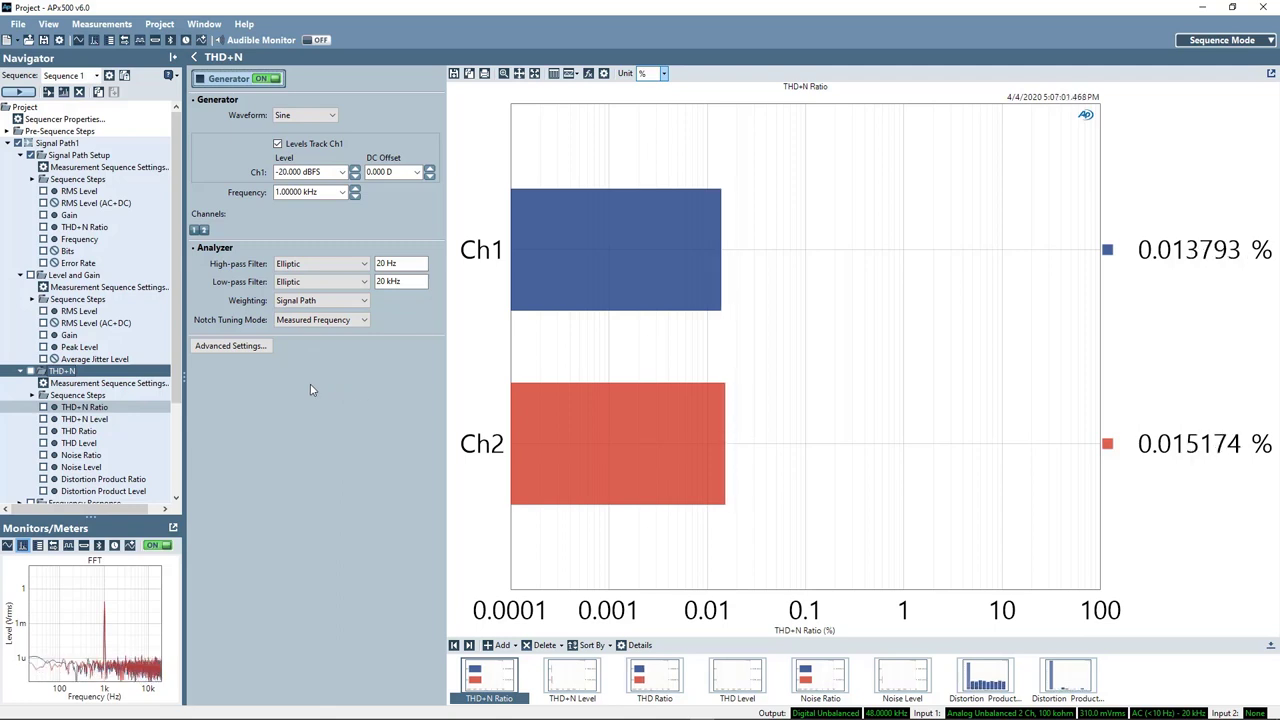
pyautogui.moveTo(419, 382)
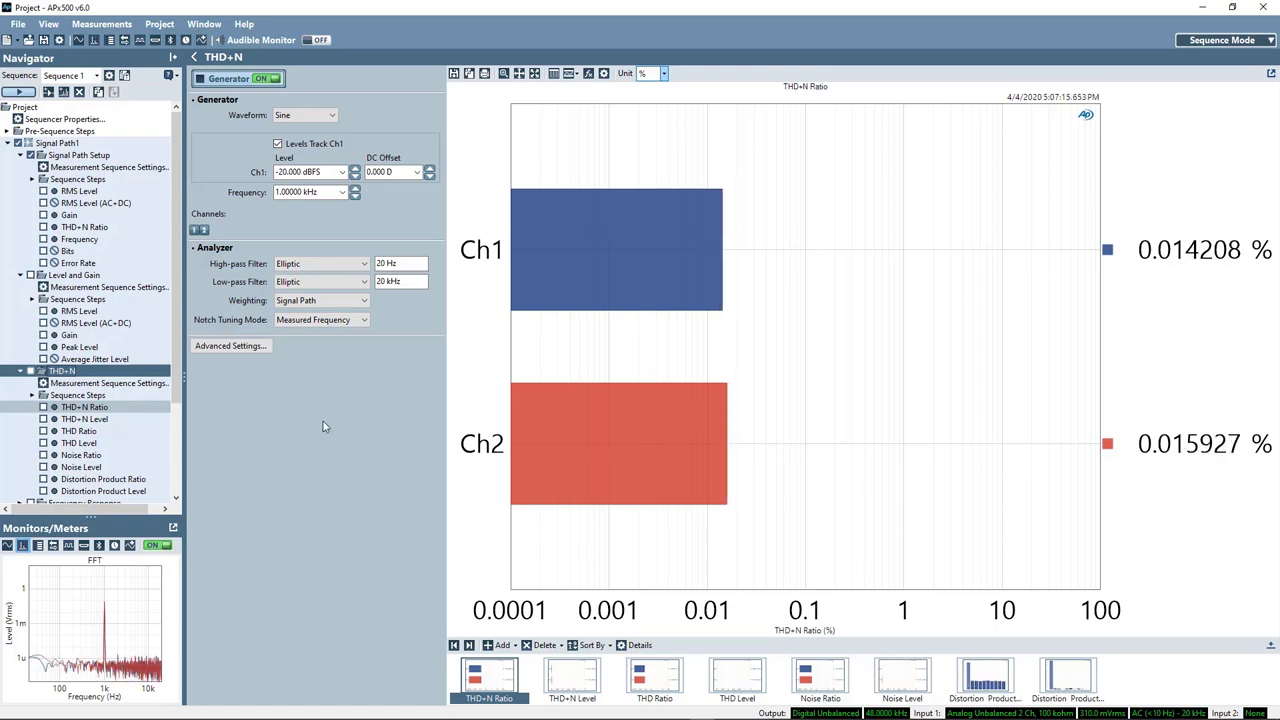
pyautogui.click(657, 73)
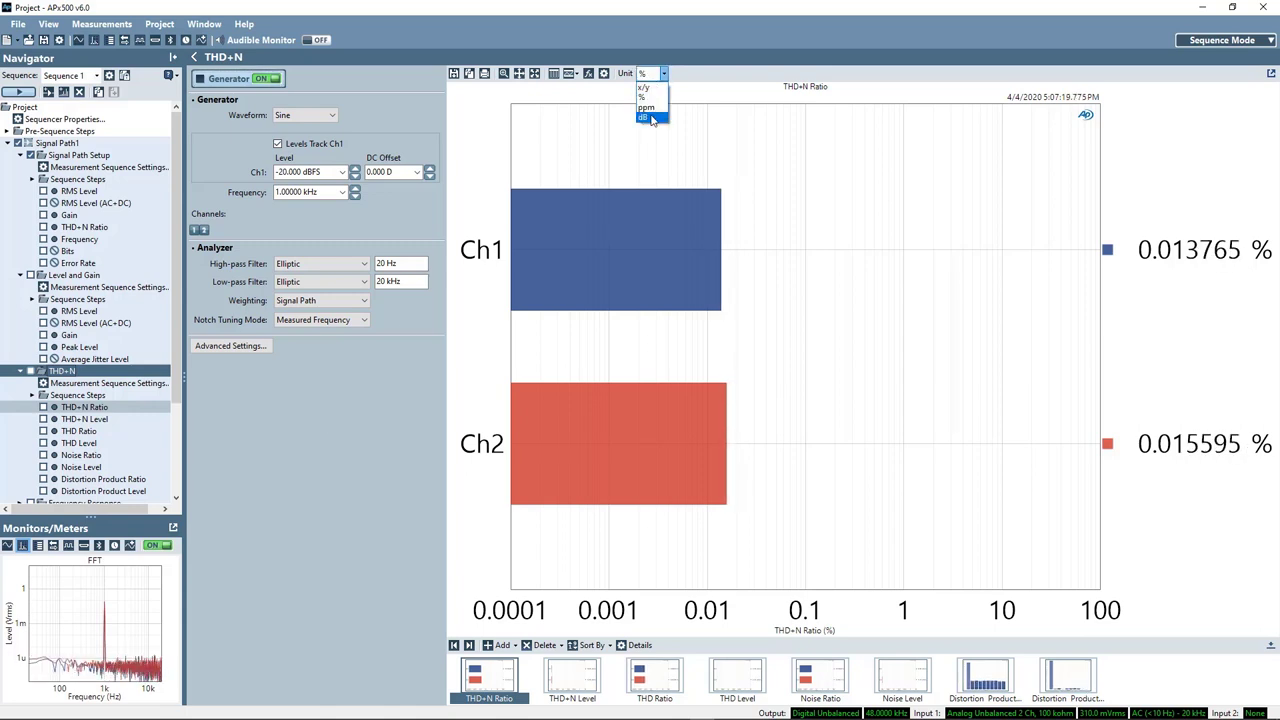
pyautogui.click(643, 118)
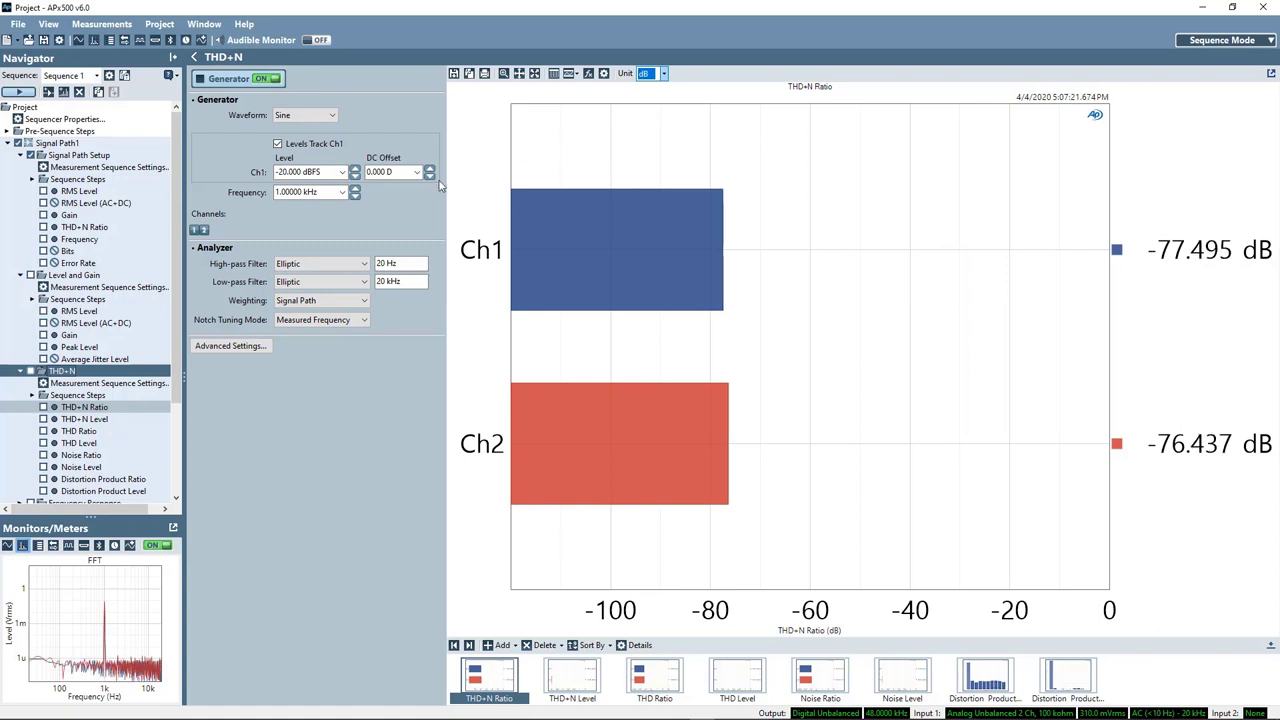
pyautogui.click(342, 172)
pyautogui.write('1')
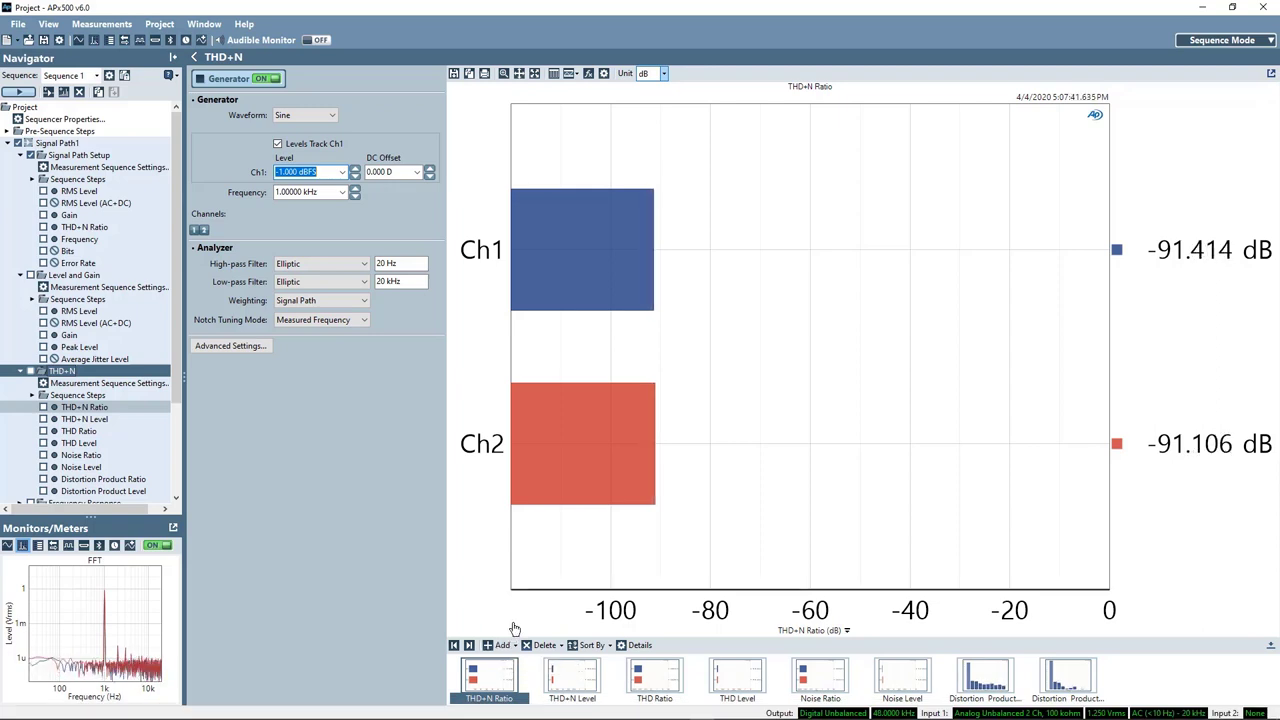
# Review THD+N Level, THD Ratio/Level, Noise Ratio/Level and Distortion Product Ratio results
pyautogui.click(572, 680)
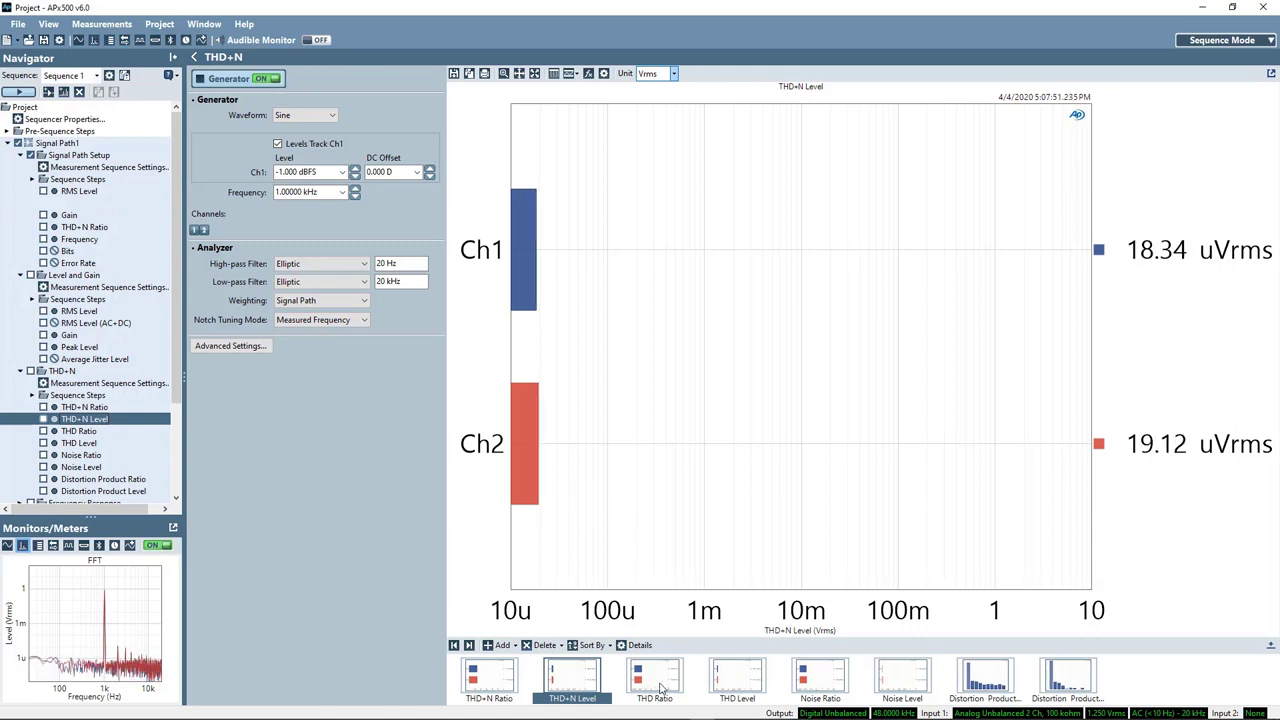
pyautogui.click(655, 678)
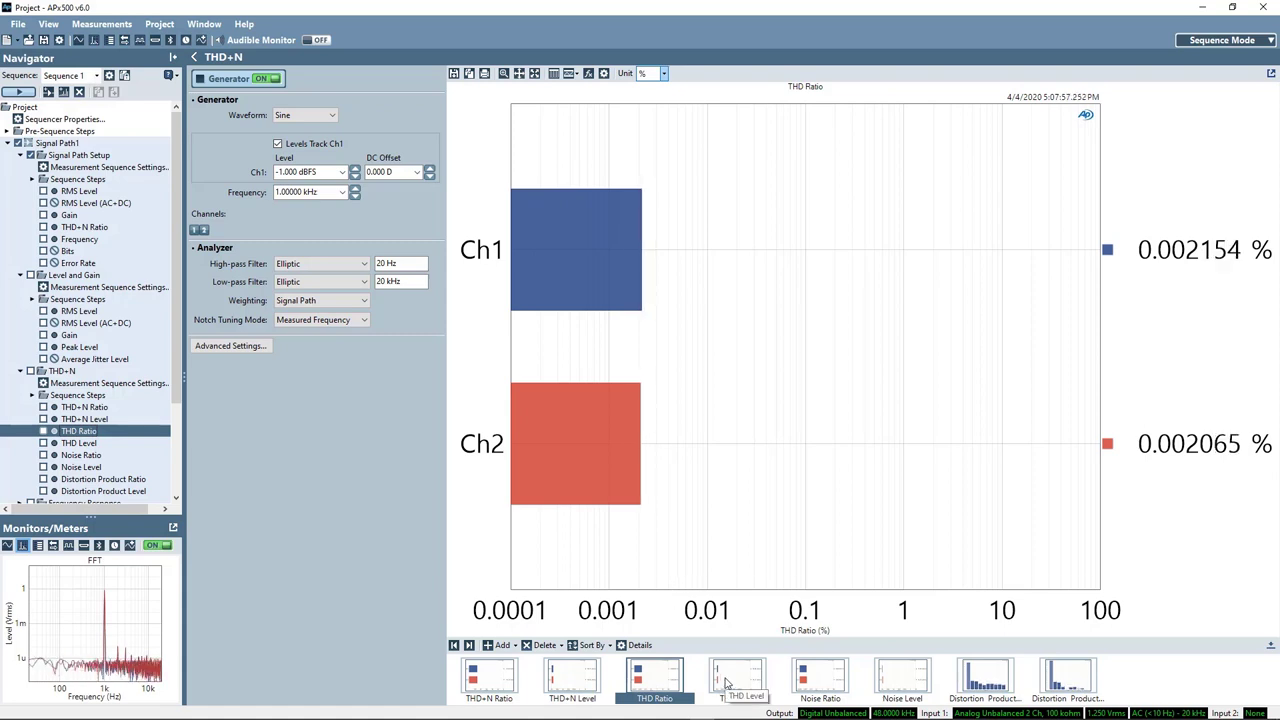
pyautogui.click(737, 680)
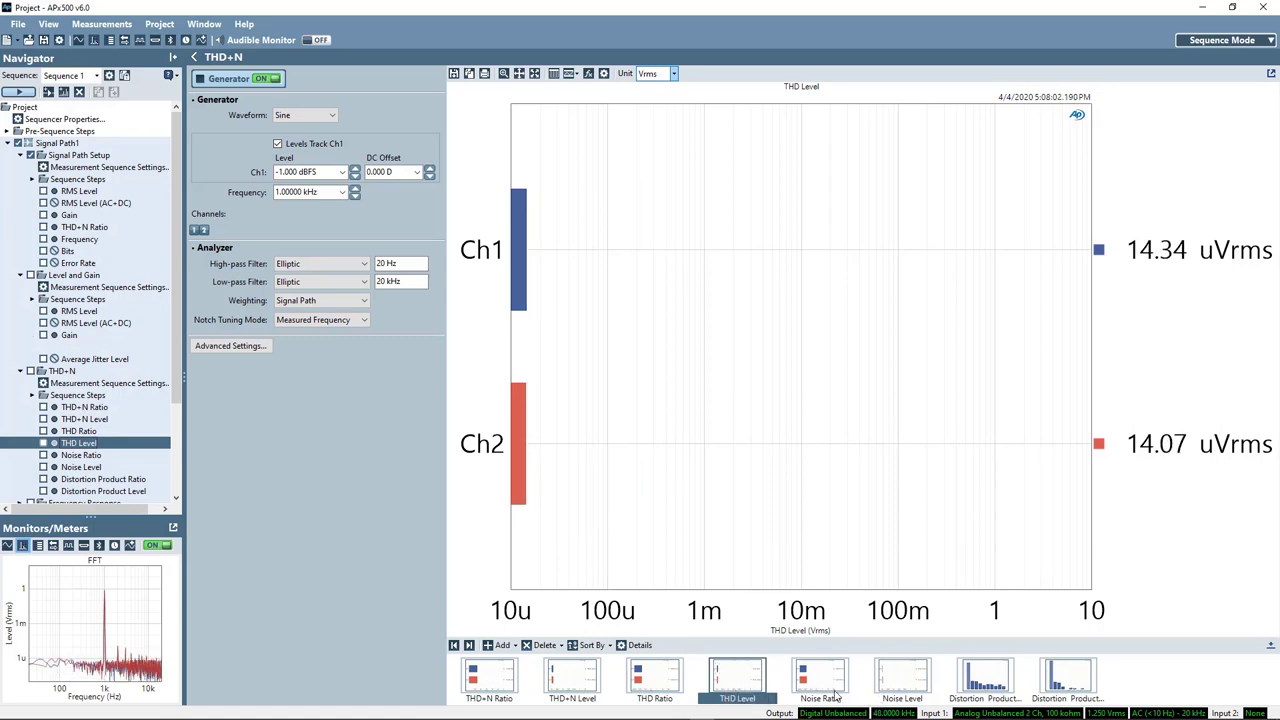
pyautogui.click(820, 680)
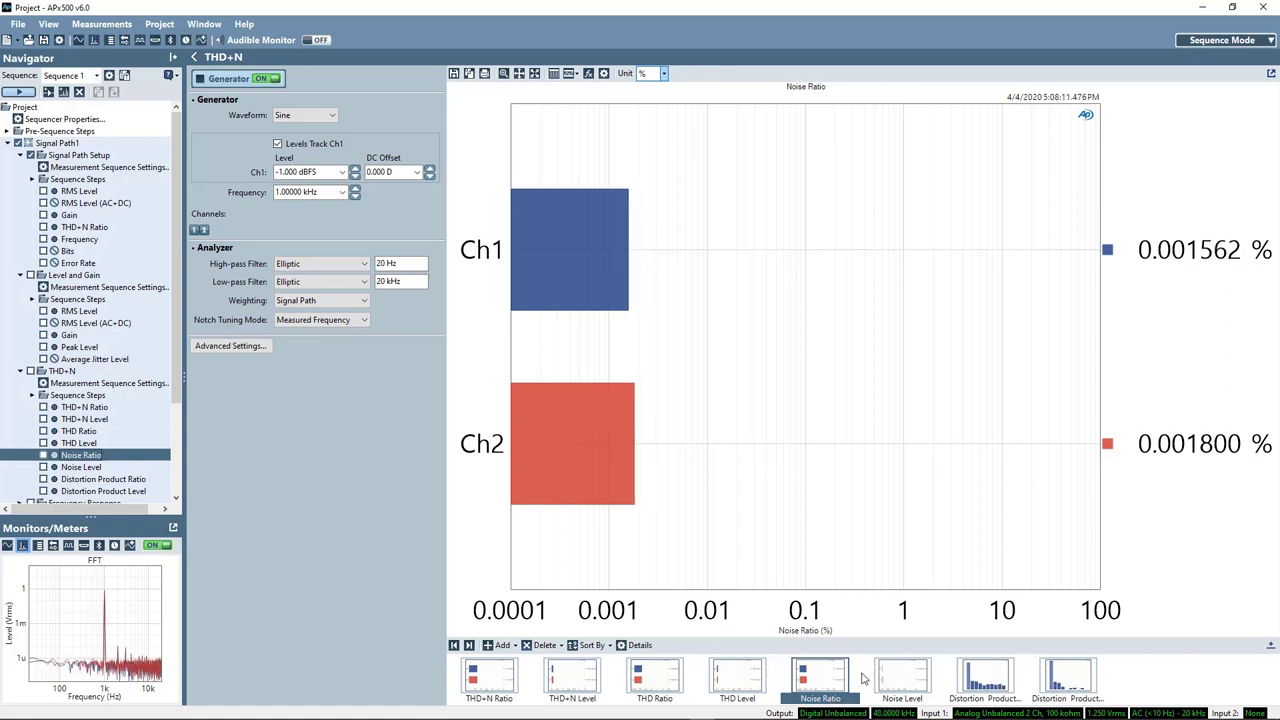
pyautogui.click(901, 675)
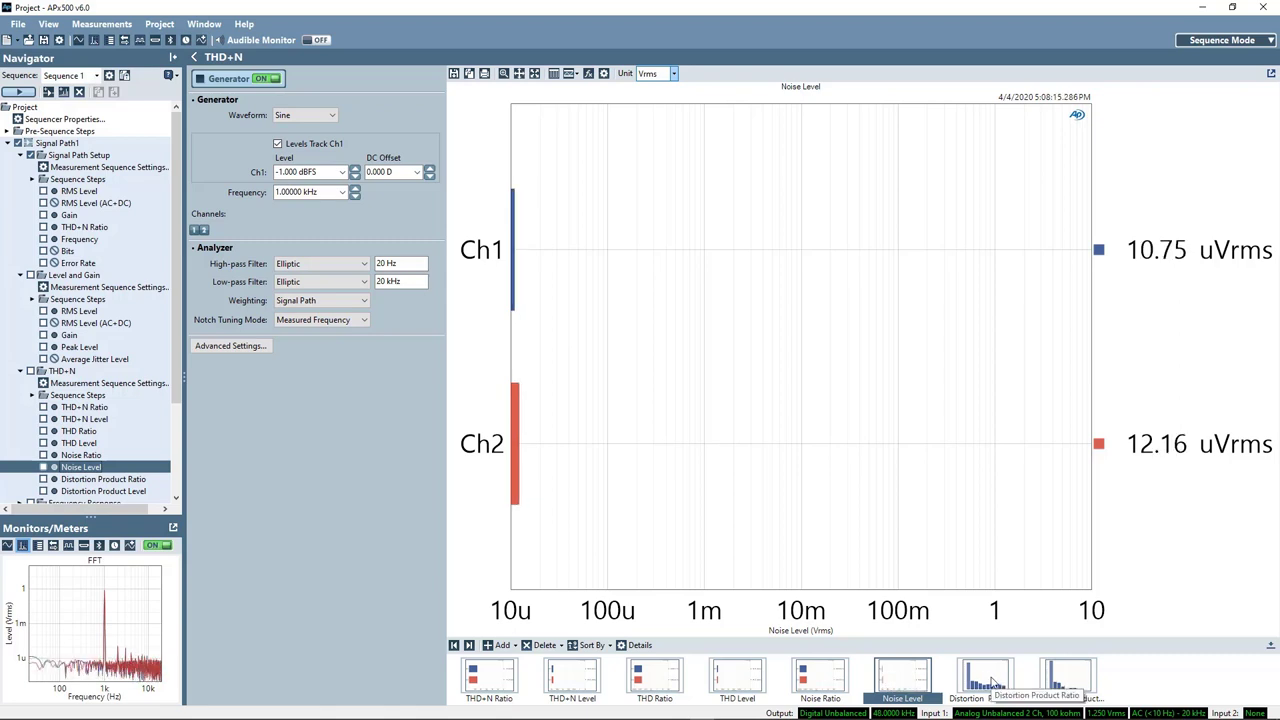
pyautogui.click(984, 675)
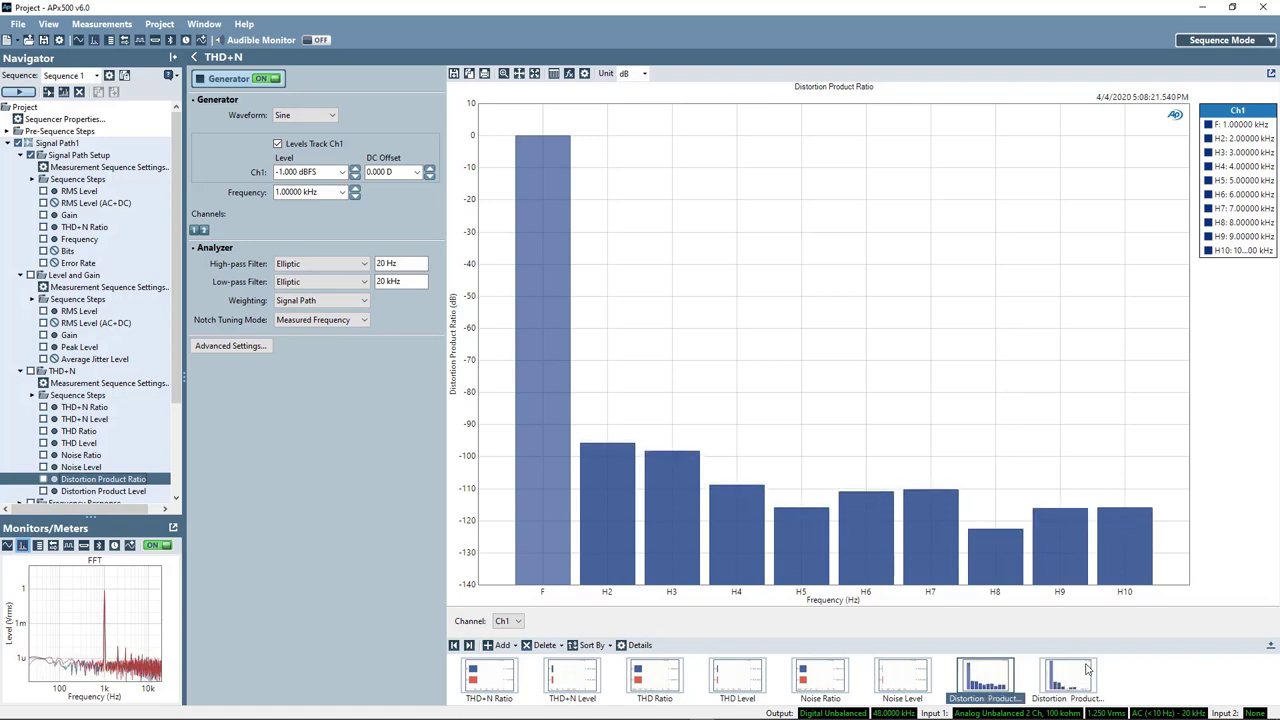
pyautogui.click(1068, 675)
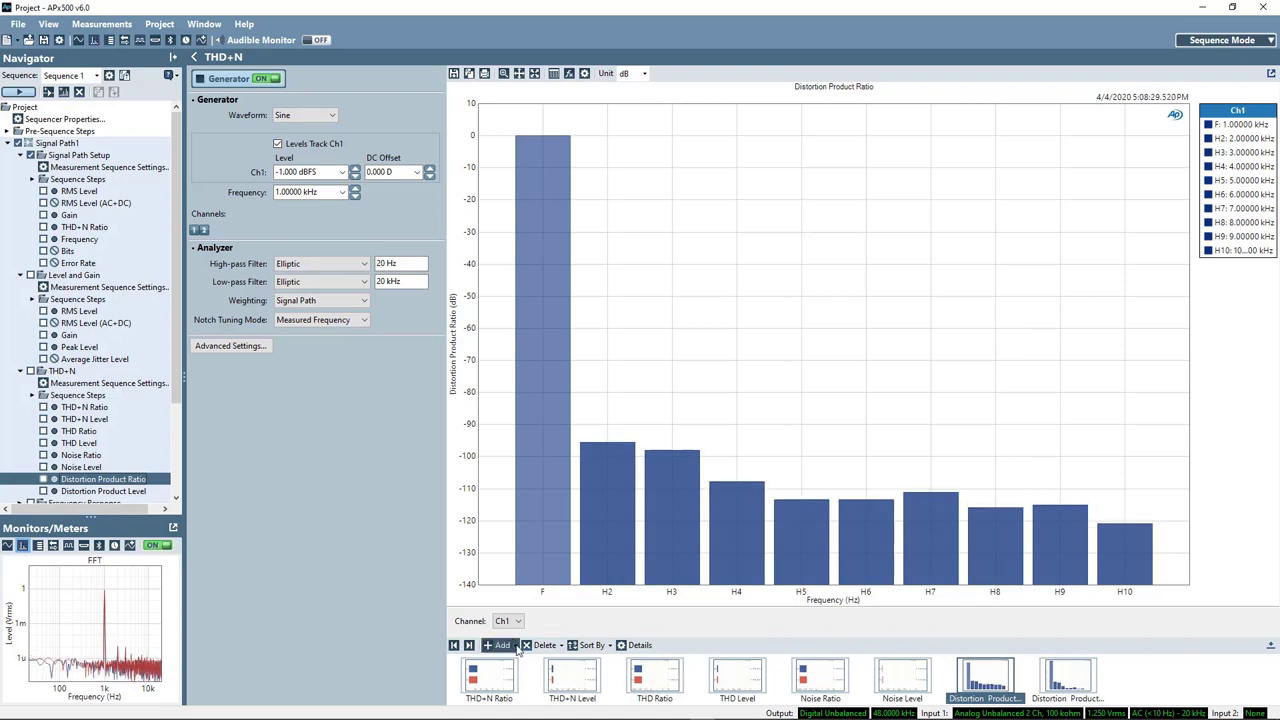
# Add a Distortion Product Ratio primary result for Analog Unbalanced, showing Ch2
pyautogui.click(500, 645)
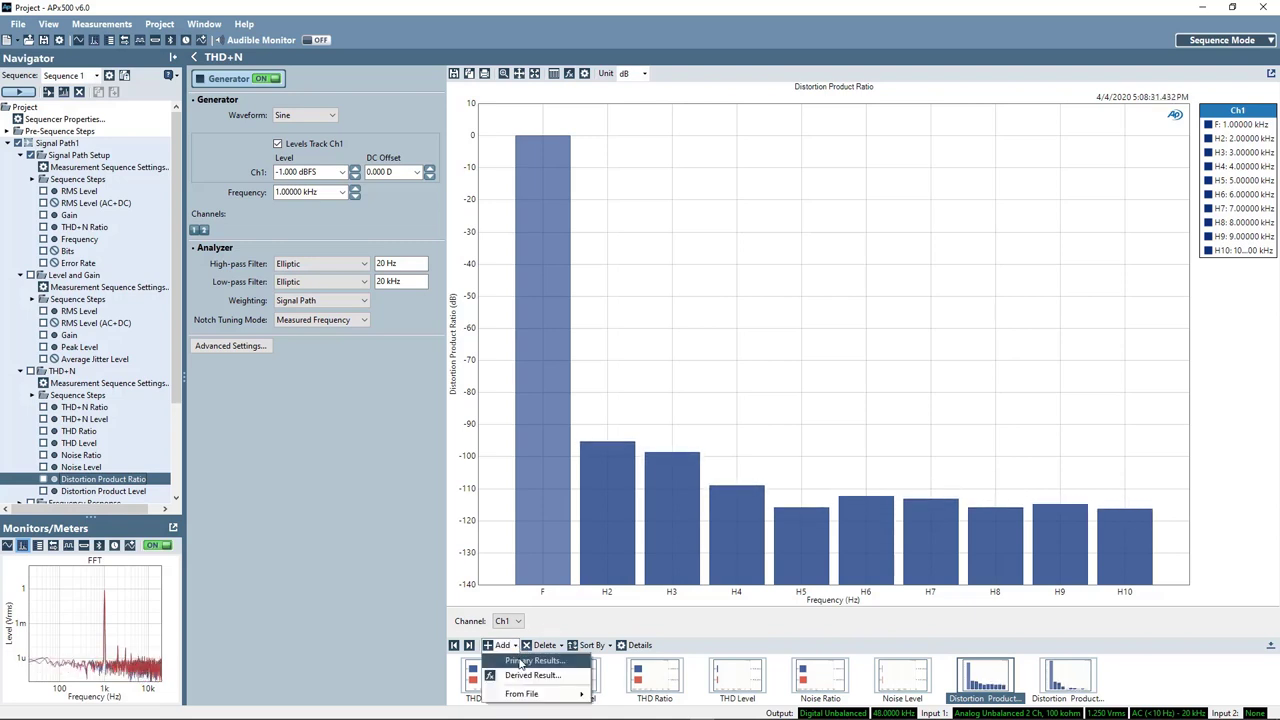
pyautogui.click(536, 660)
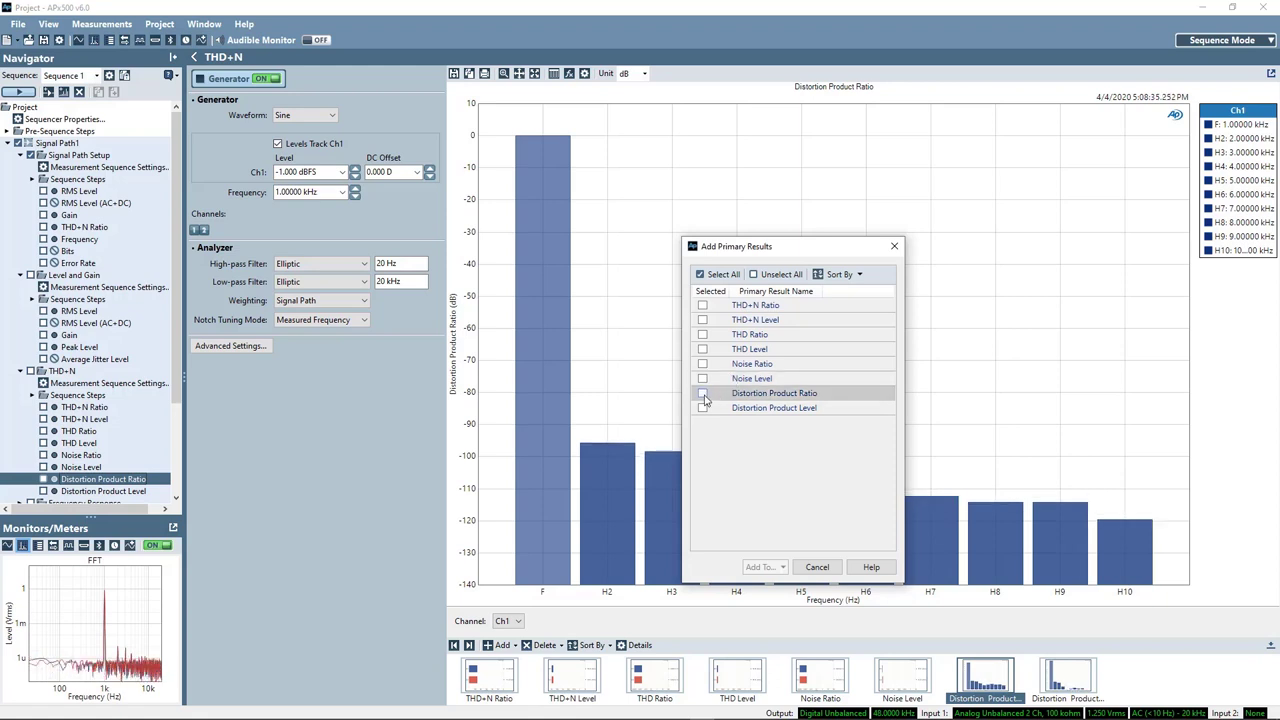
pyautogui.click(762, 567)
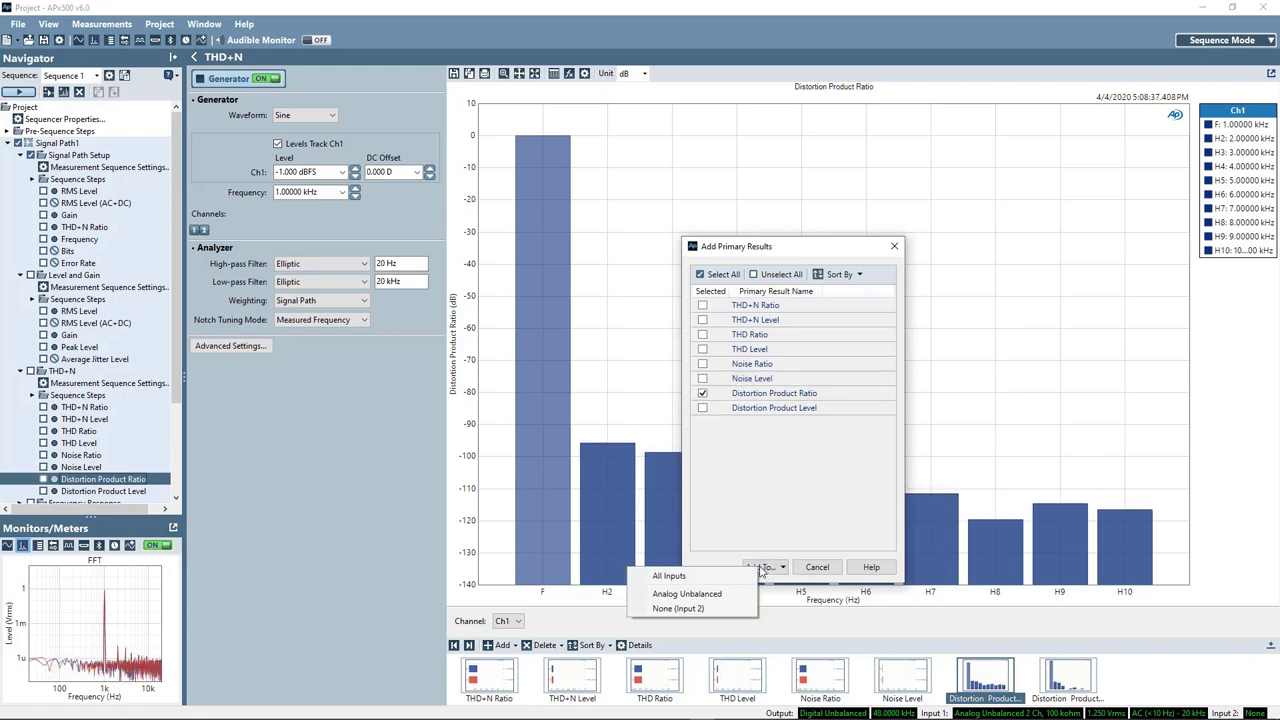
pyautogui.moveTo(687, 593)
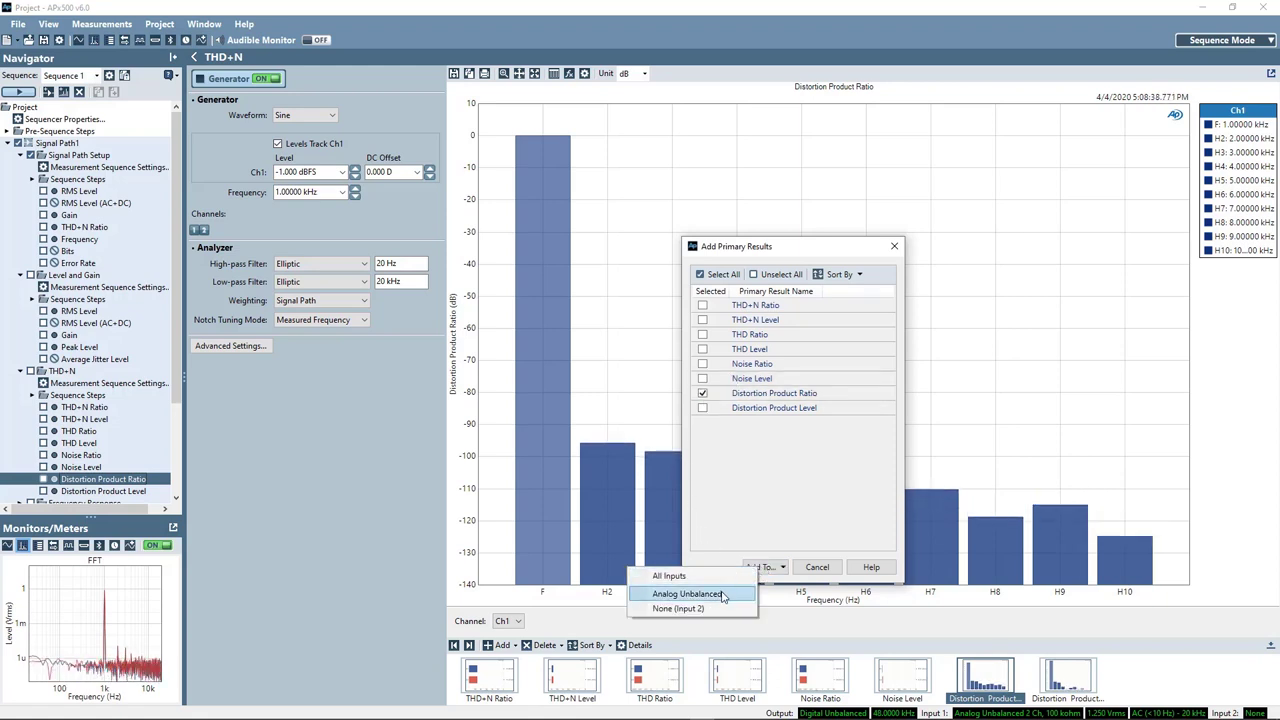
pyautogui.click(686, 593)
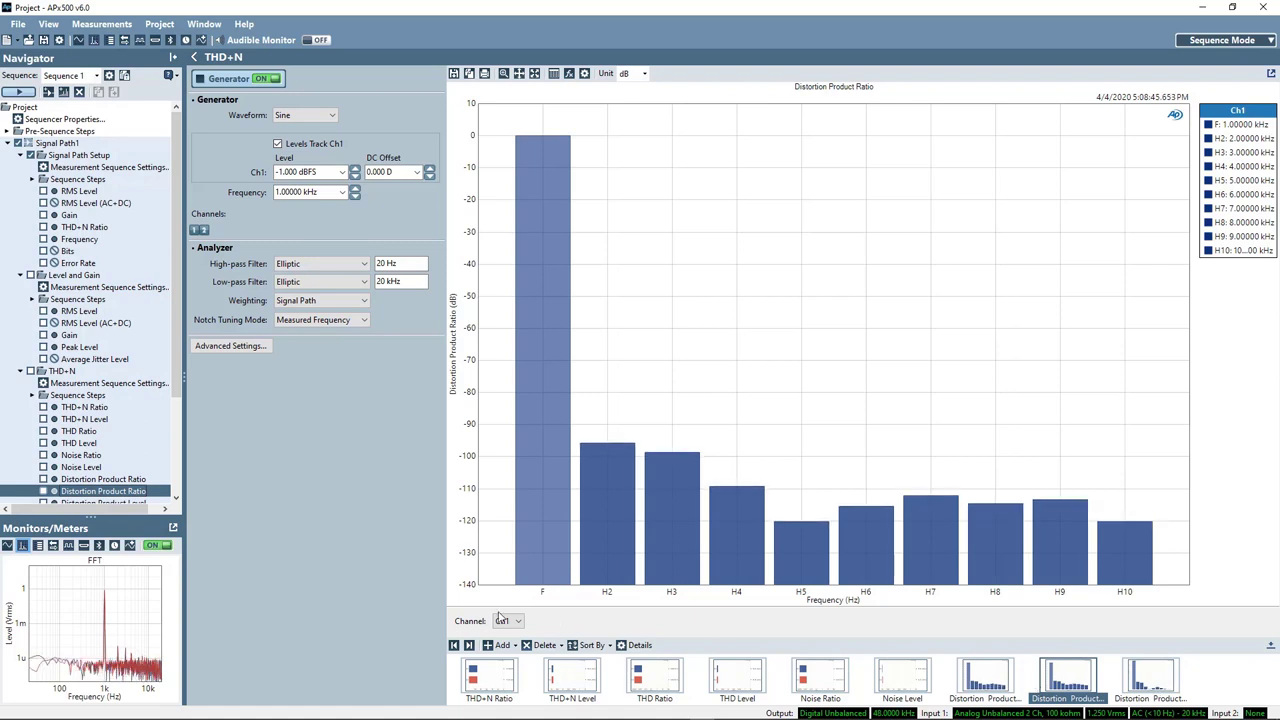
pyautogui.click(518, 621)
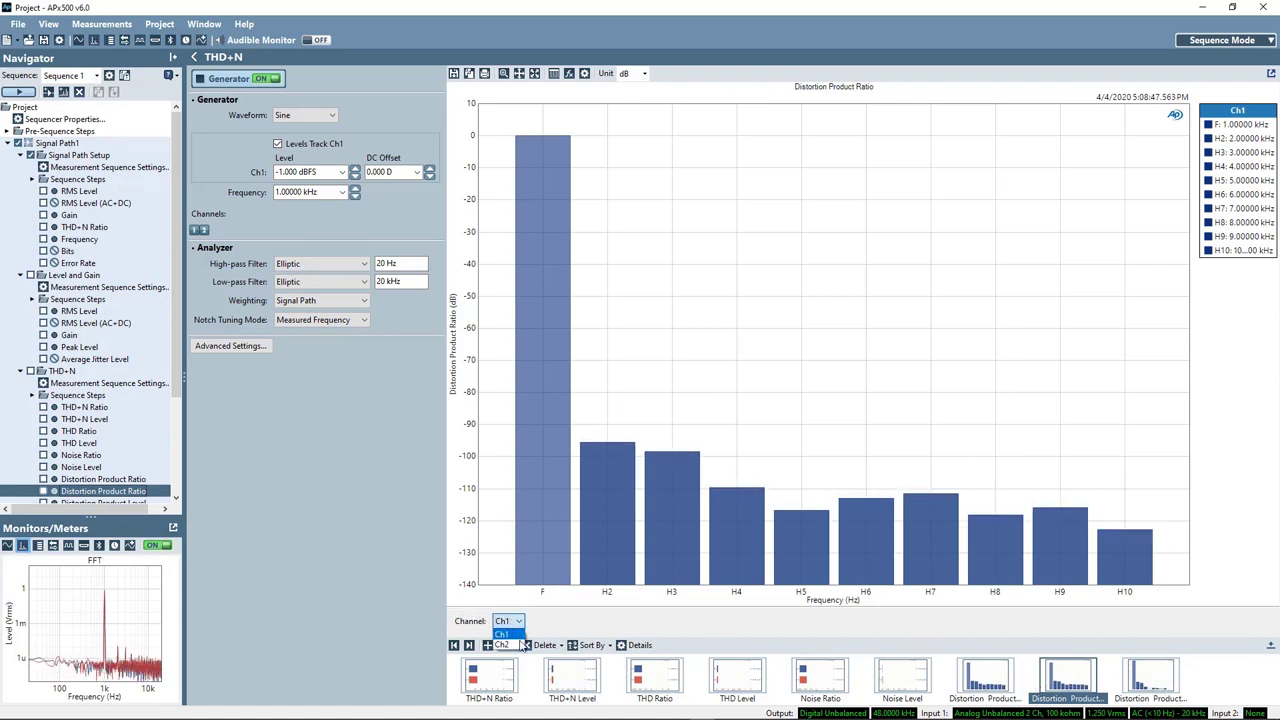
pyautogui.click(509, 621)
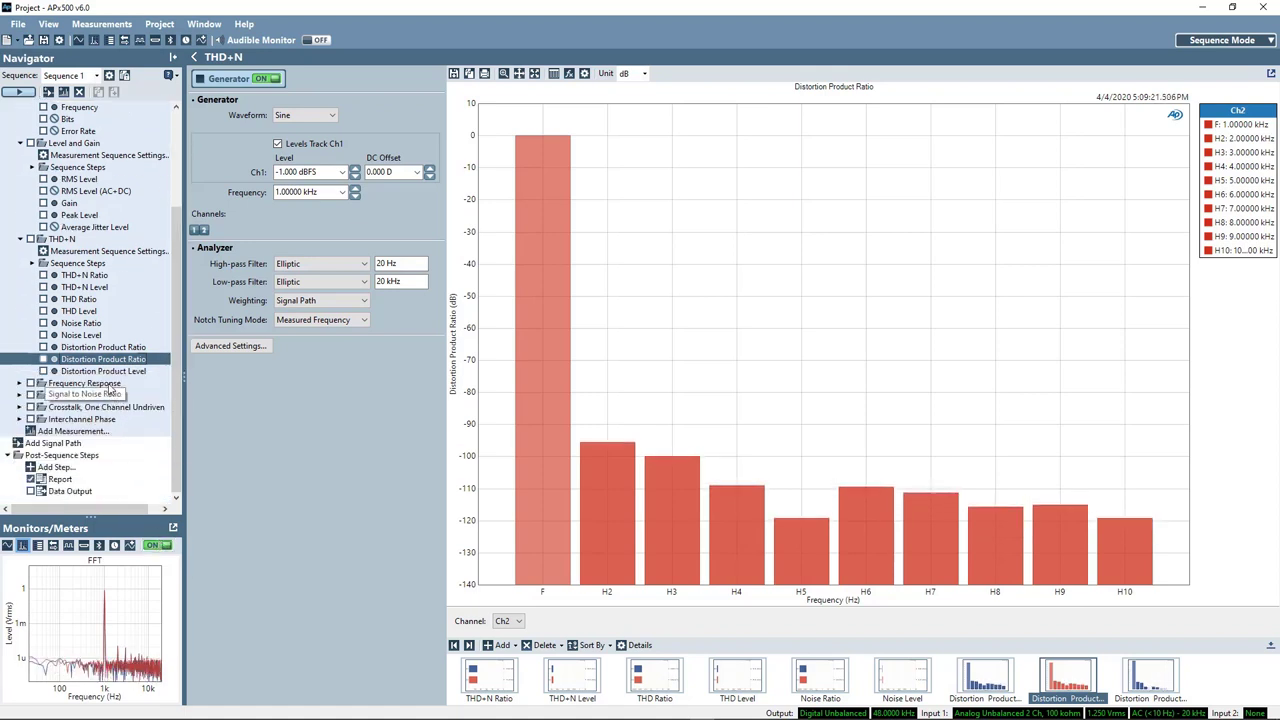
# Run the 20 Hz–20 kHz Frequency Response sweep at -20 dBFS with a 1.000 s sweep
pyautogui.click(84, 383)
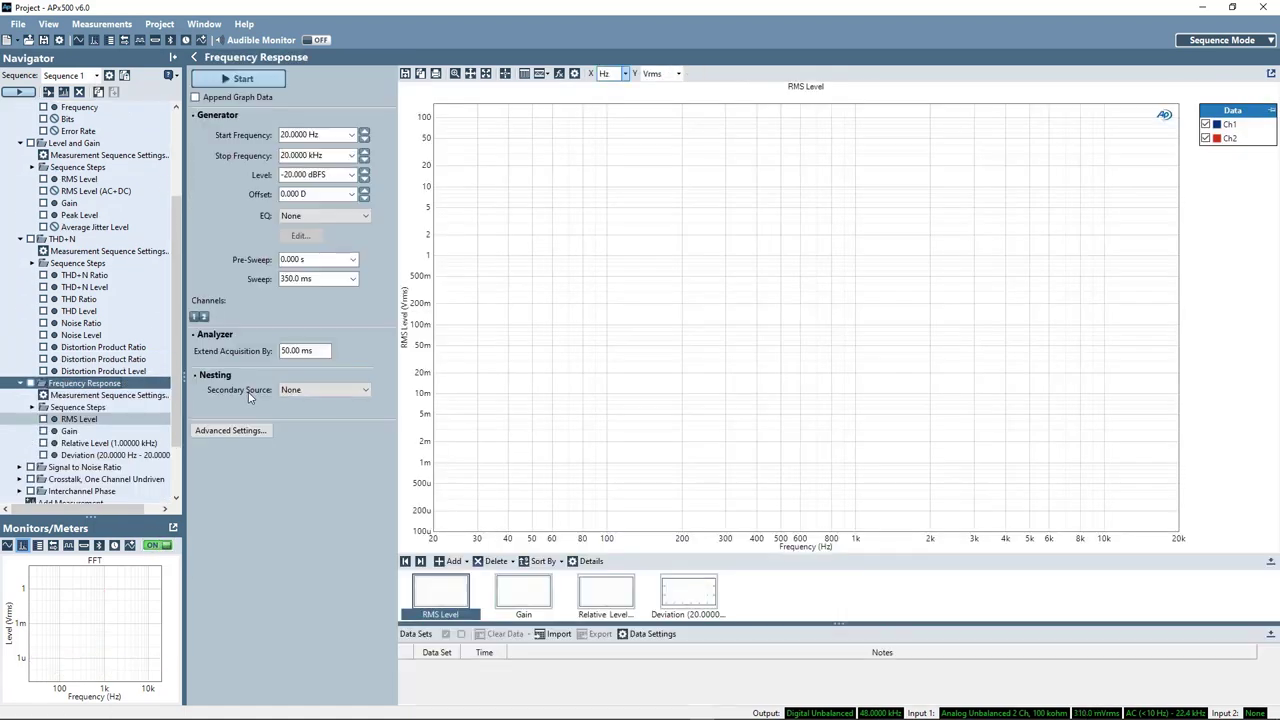
pyautogui.click(318, 134)
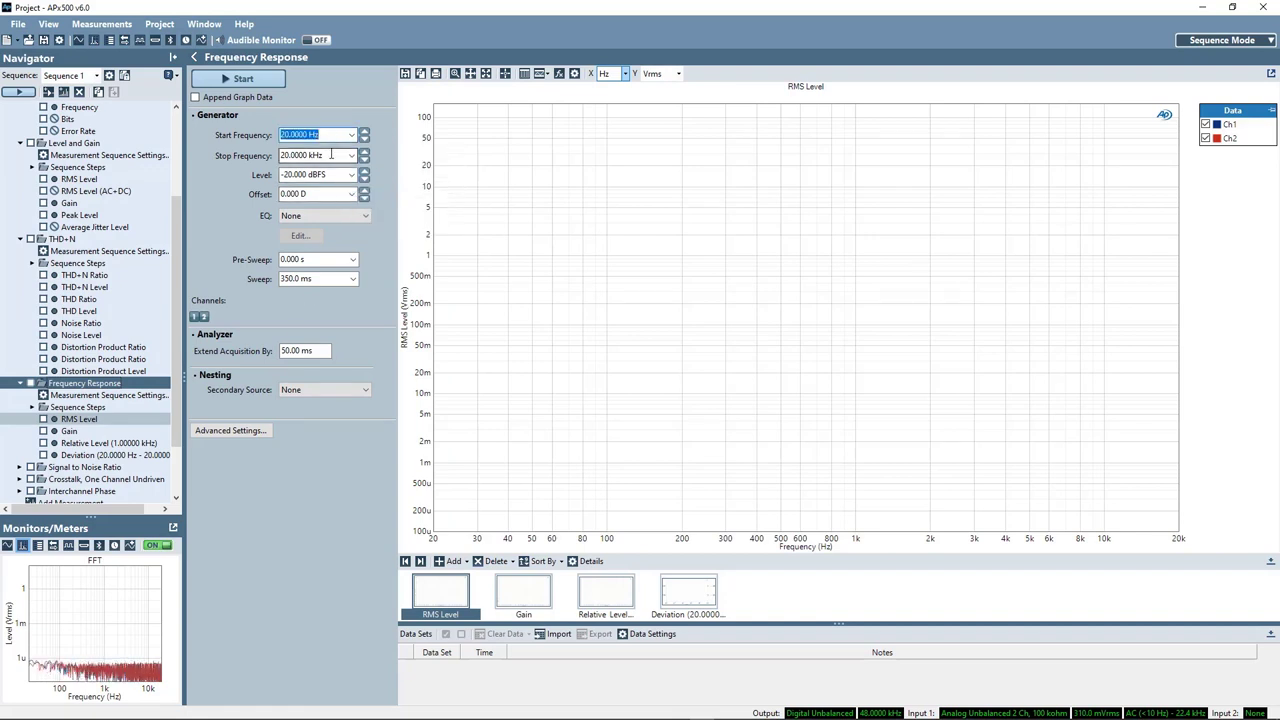
pyautogui.click(315, 155)
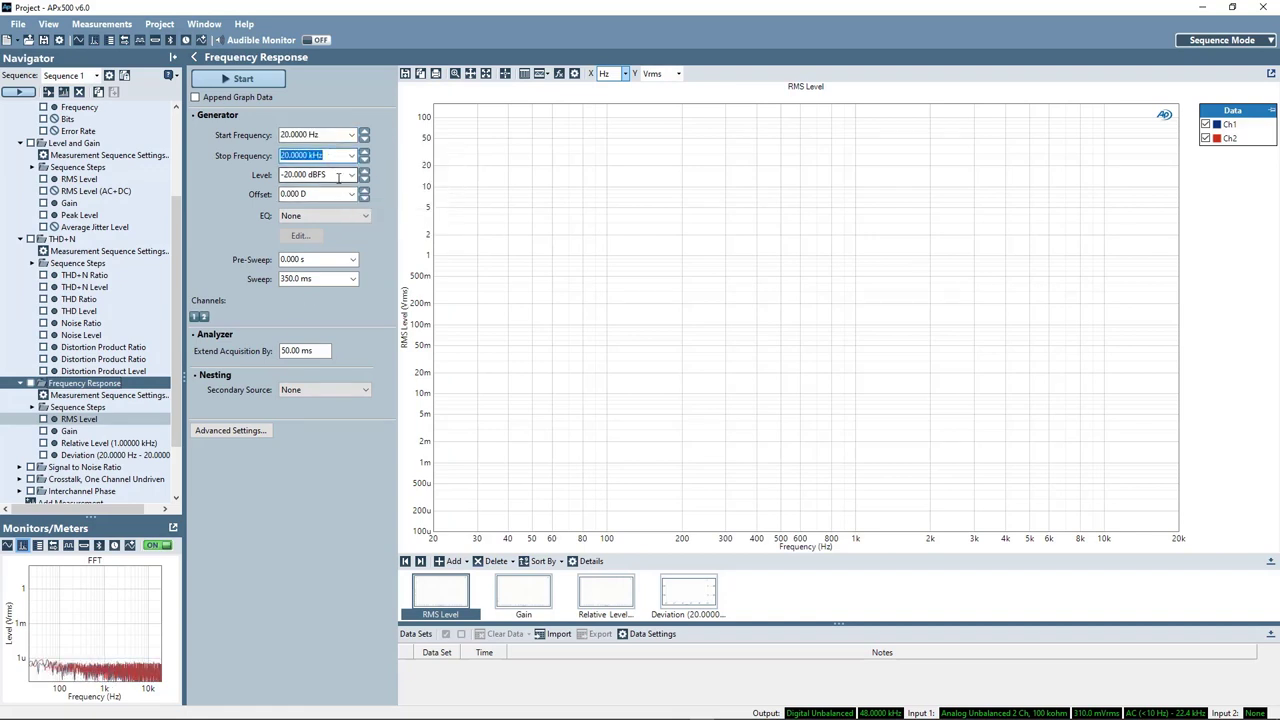
pyautogui.click(351, 174)
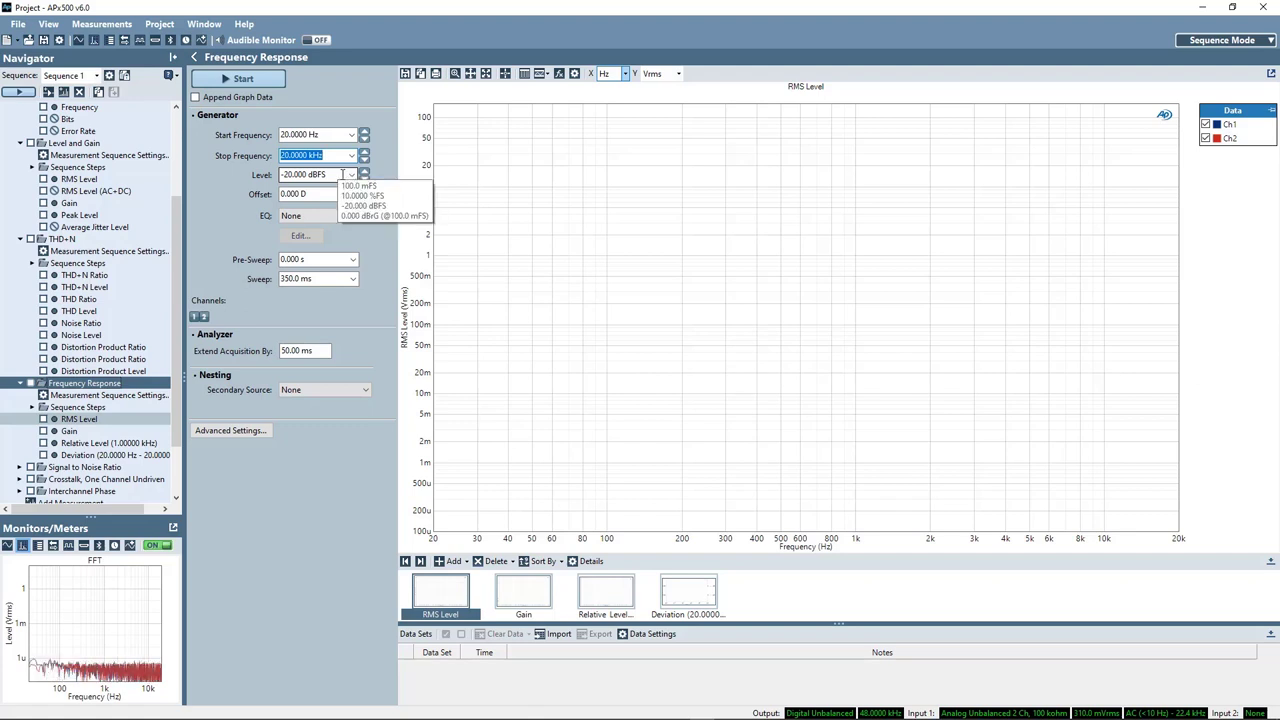
pyautogui.click(315, 278)
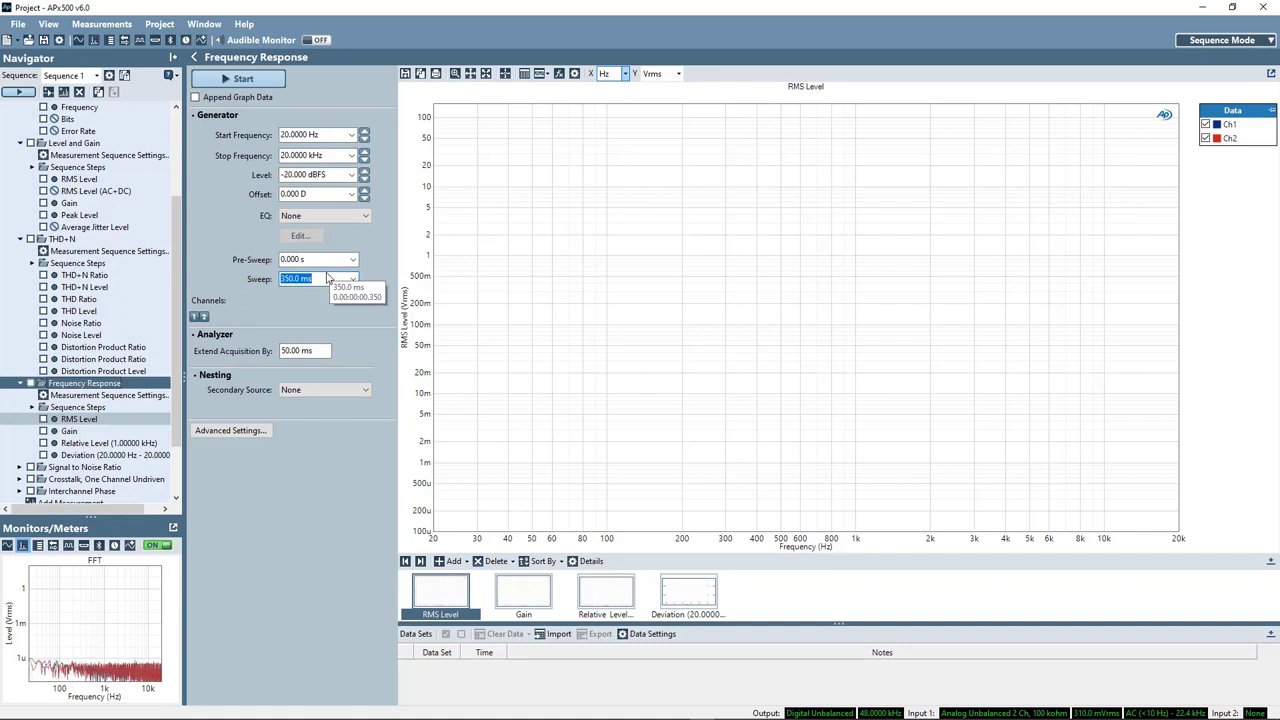
pyautogui.write('1.000 s')
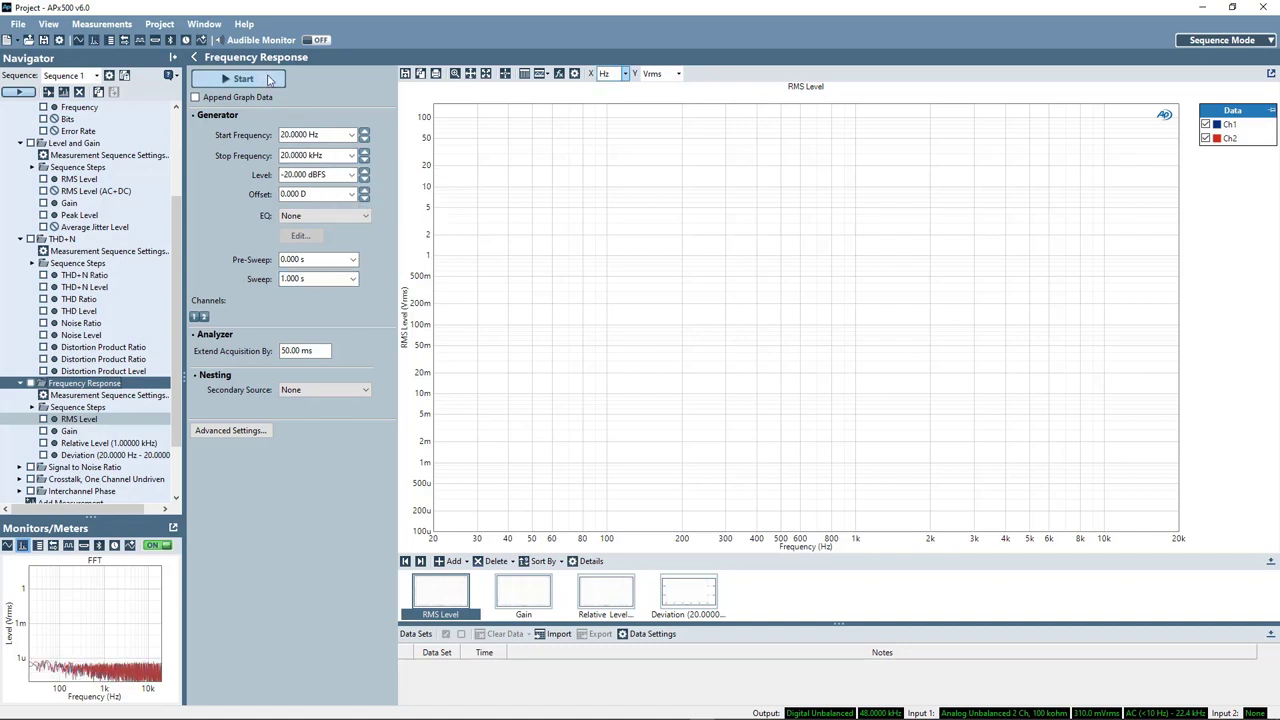
pyautogui.click(243, 78)
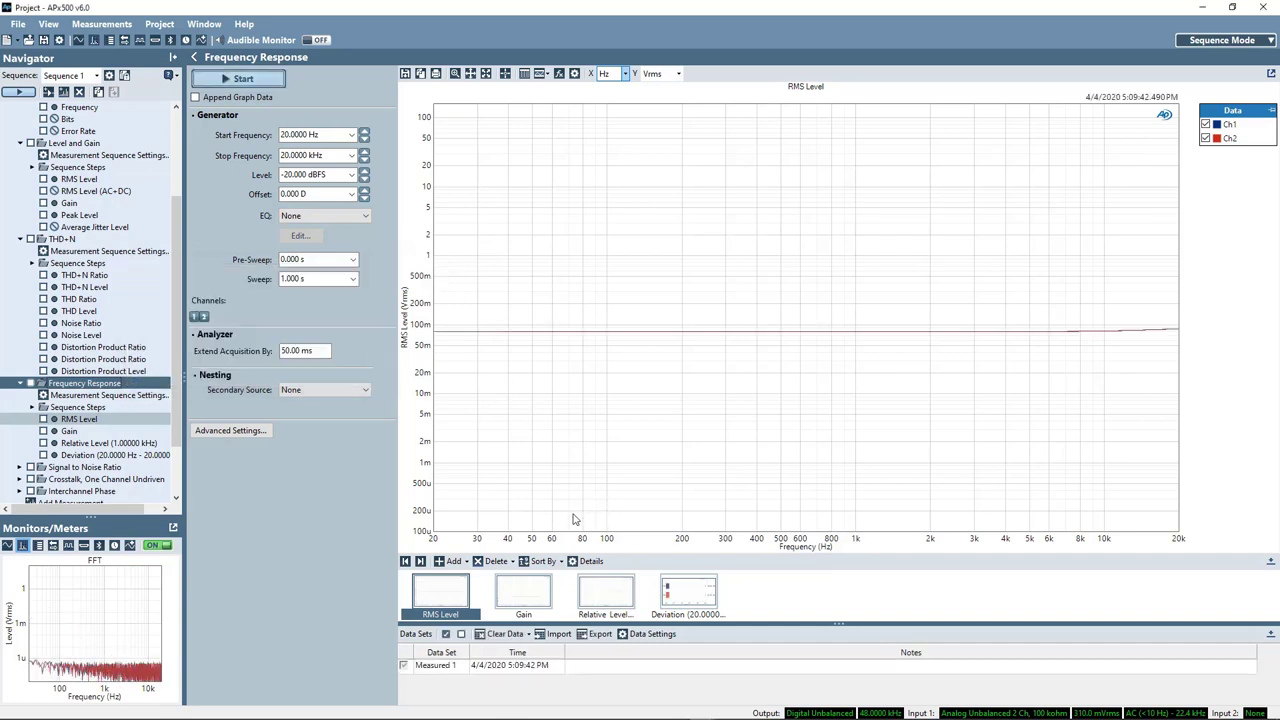
pyautogui.moveTo(673, 430)
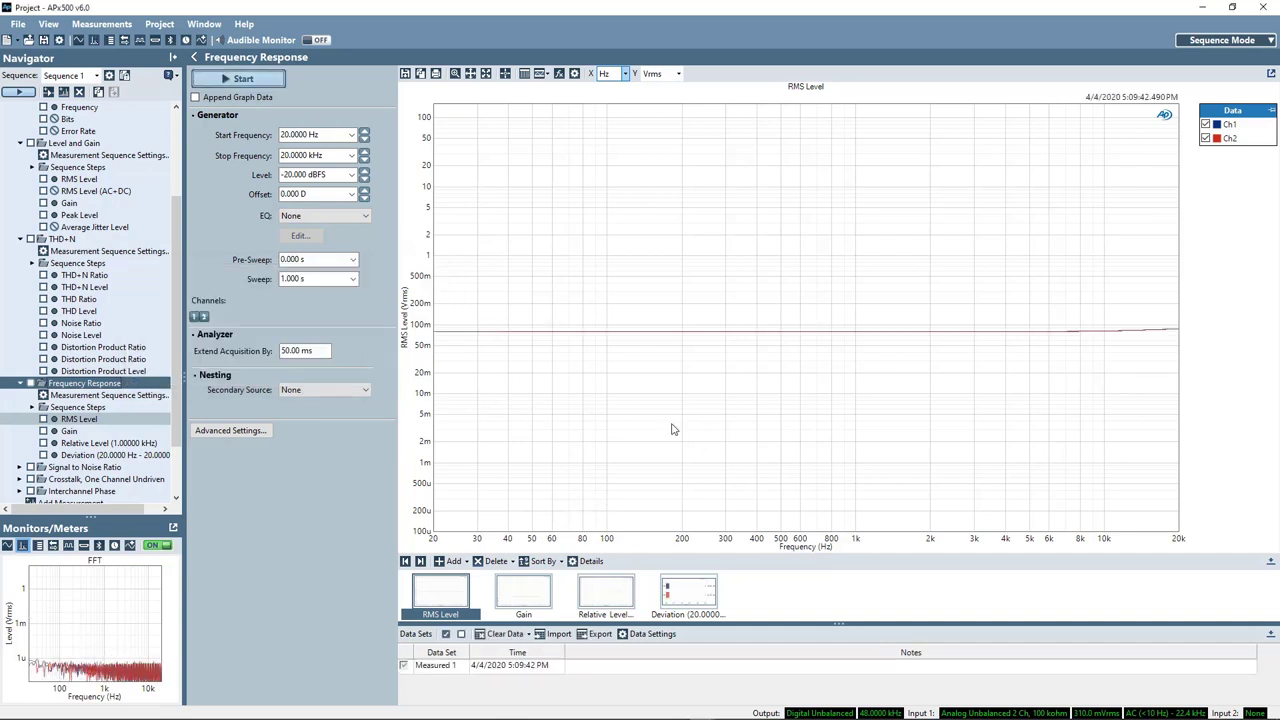
pyautogui.moveTo(461, 334)
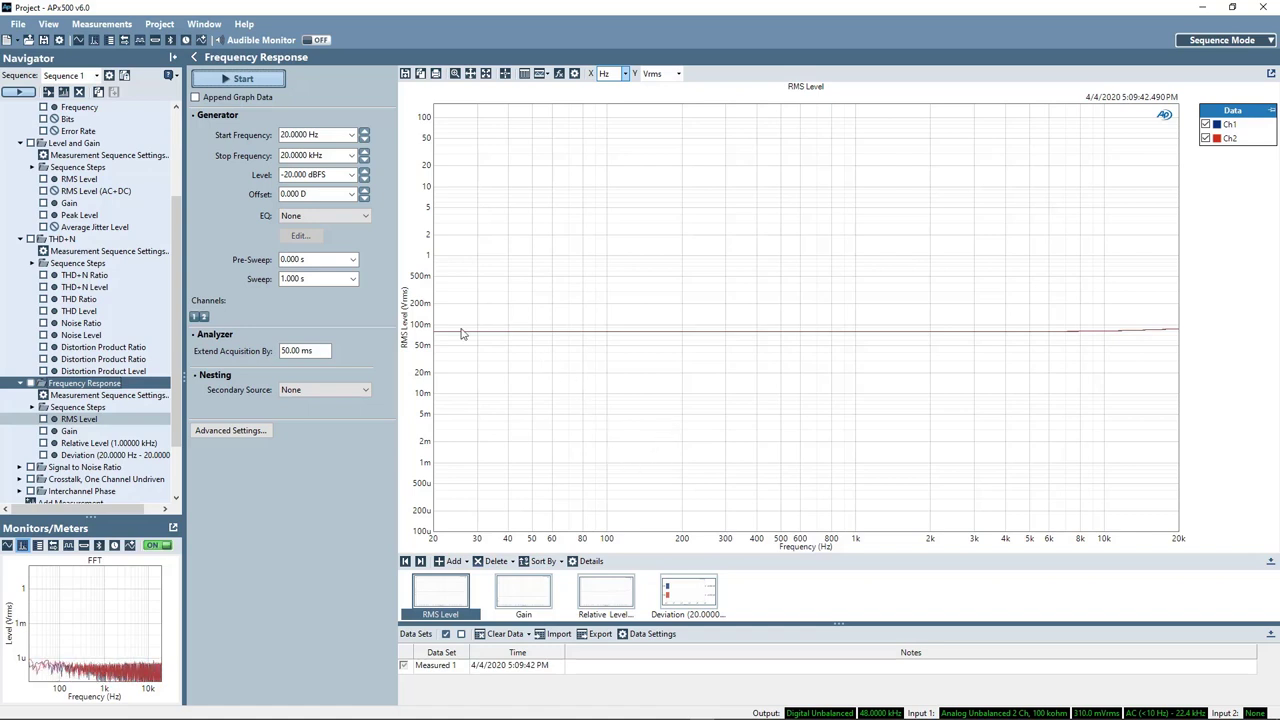
pyautogui.moveTo(1127, 356)
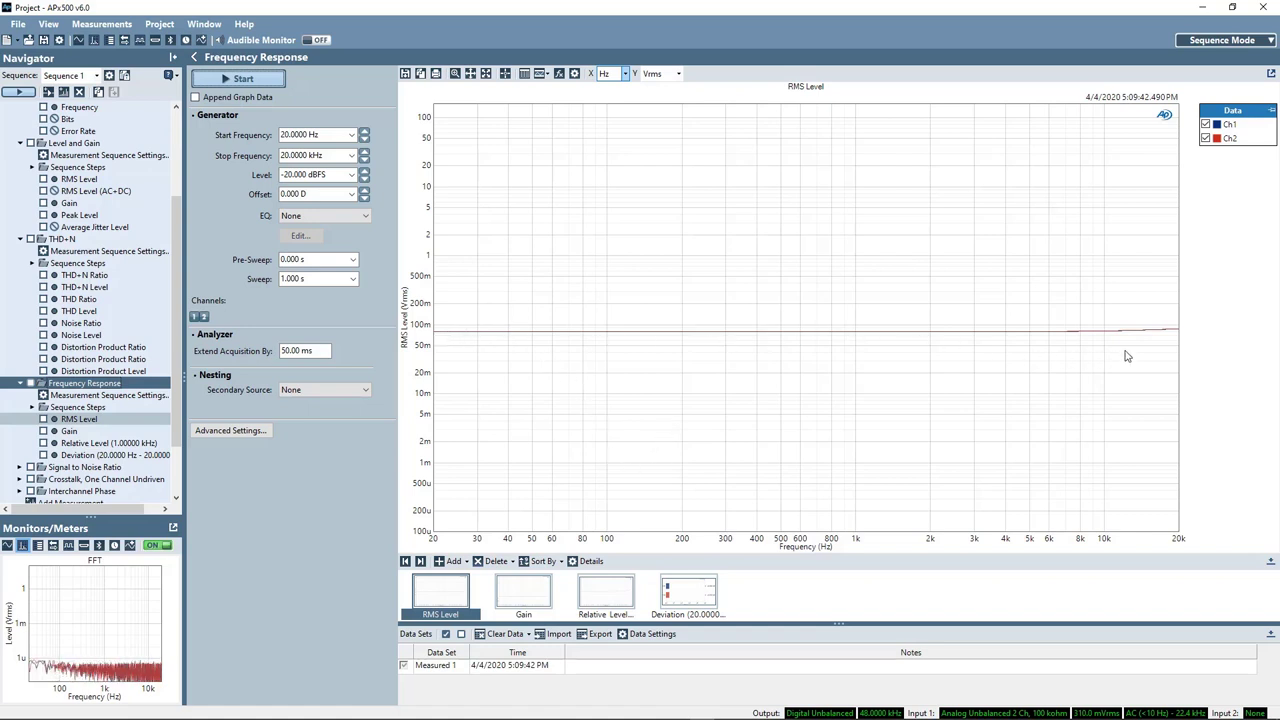
pyautogui.moveTo(610, 600)
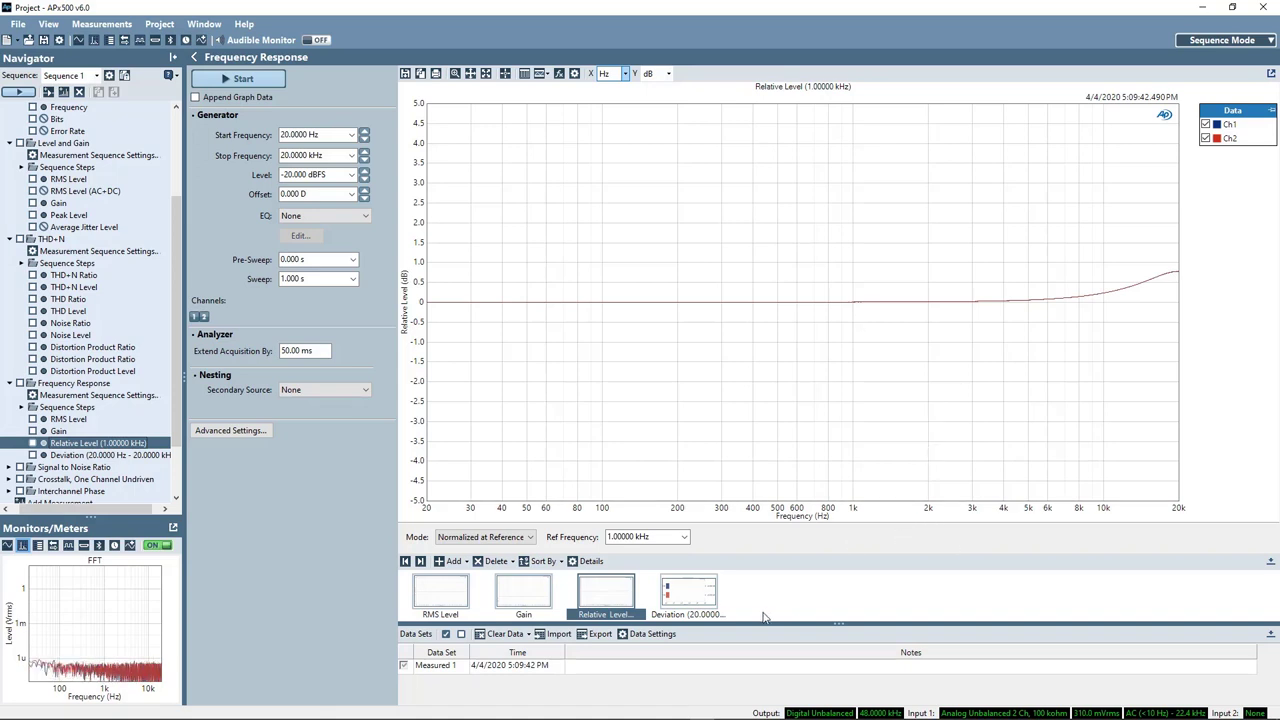
# View the ±0.392 dB Deviation result, then move to Signal to Noise Ratio
pyautogui.click(688, 595)
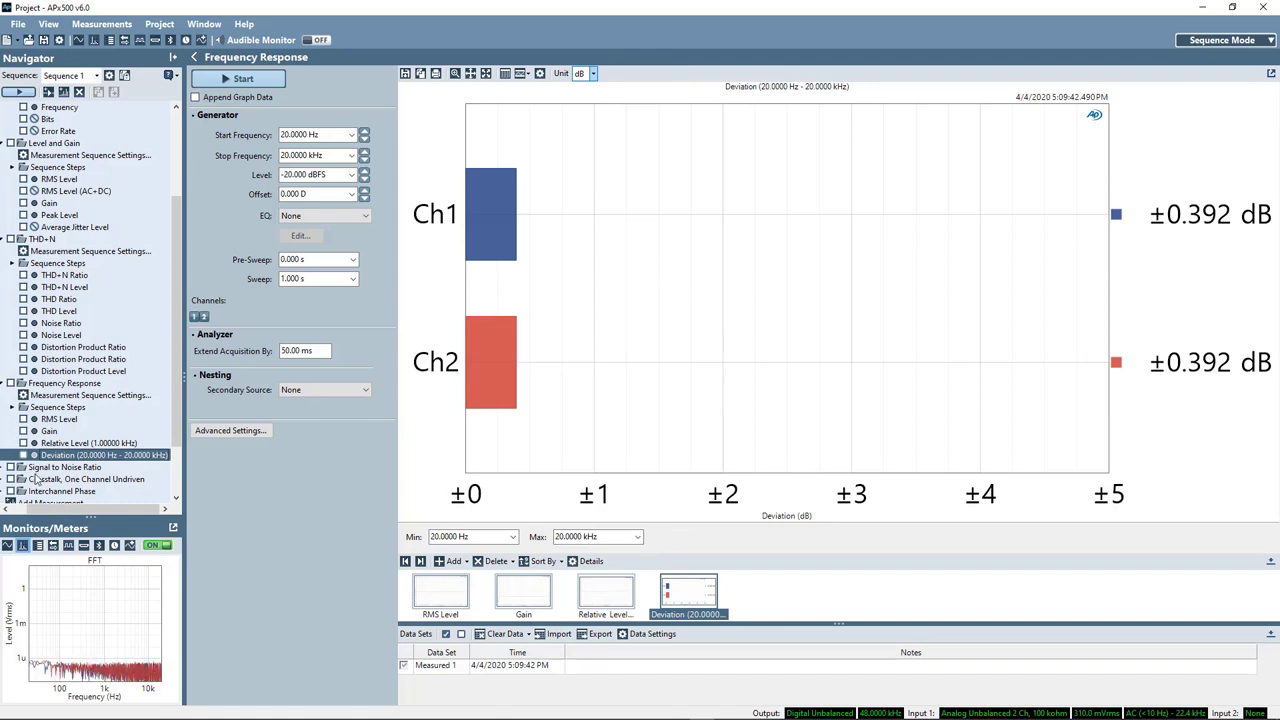
pyautogui.click(64, 455)
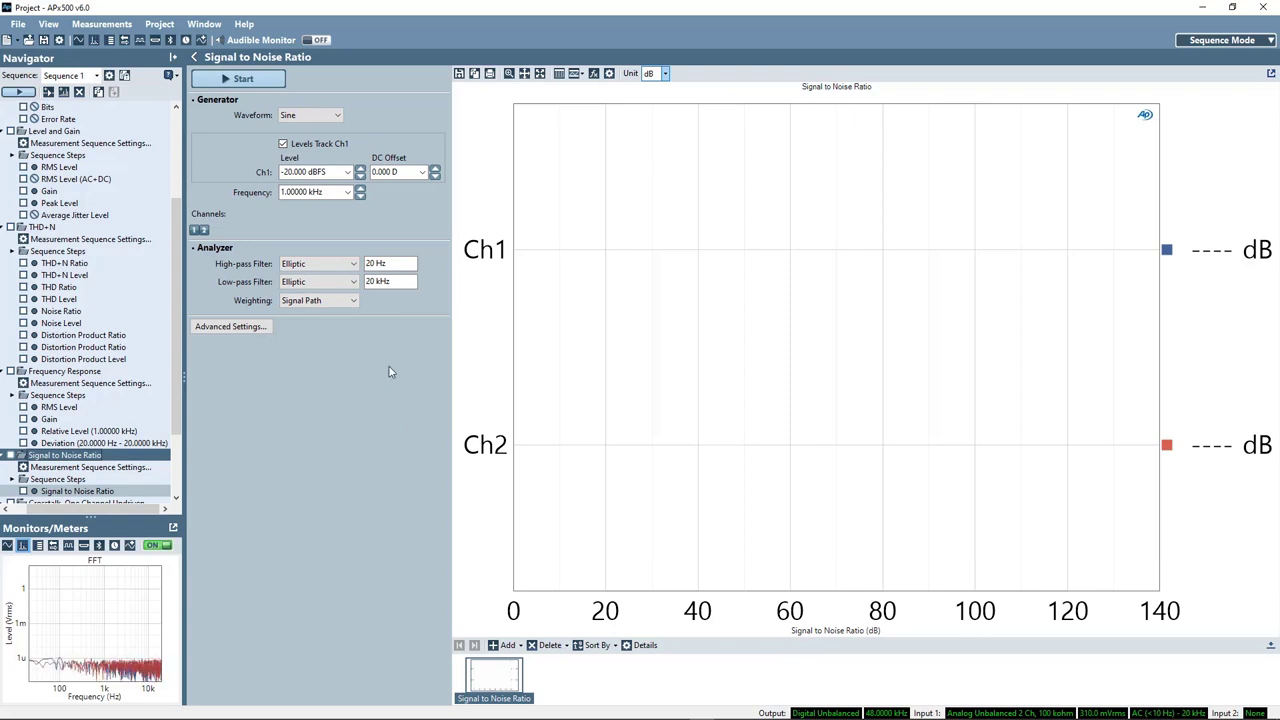
pyautogui.moveTo(396, 368)
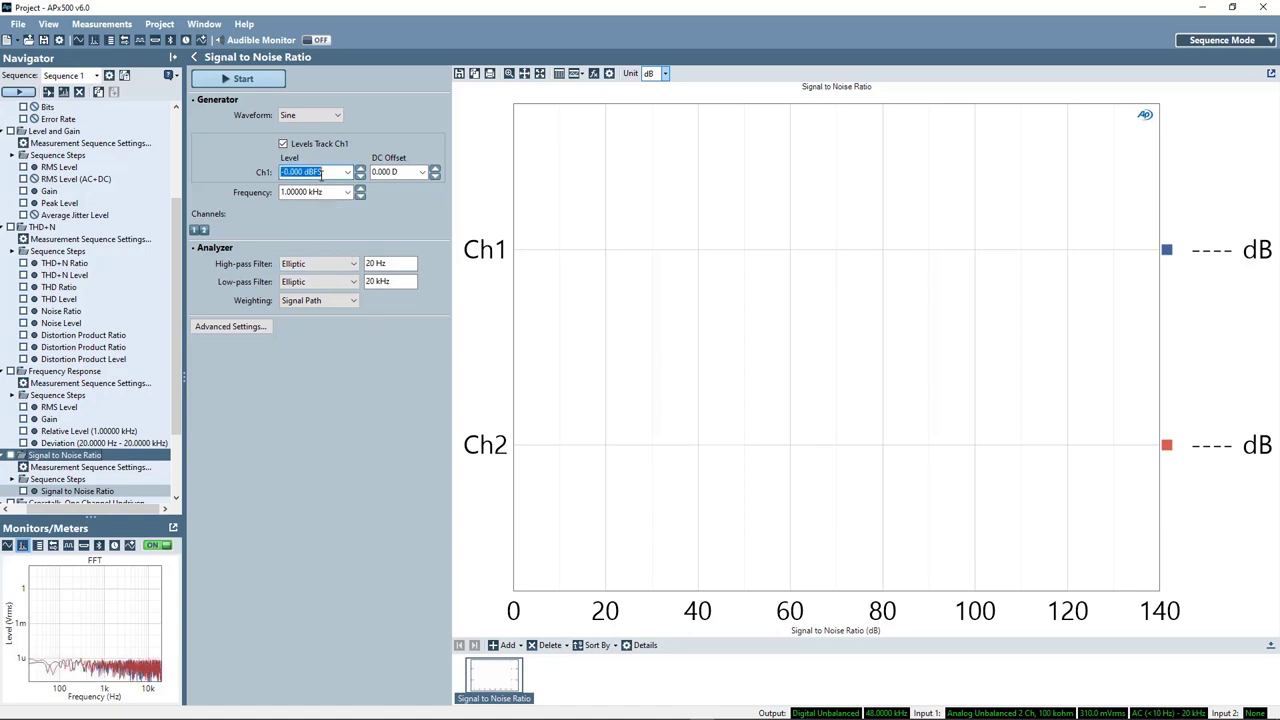
# Run SNR at 0 dBFS, getting 96.913 dB on Ch1 and 95.834 dB on Ch2
pyautogui.click(243, 79)
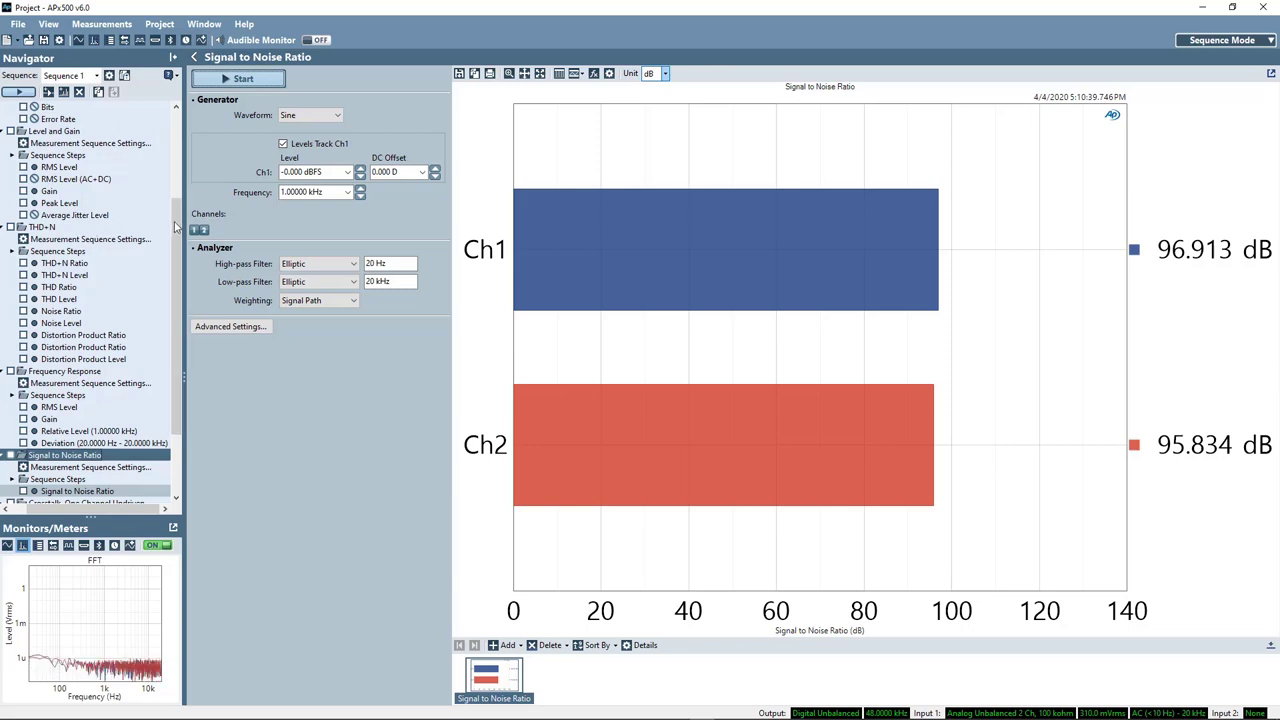
pyautogui.scroll(-3)
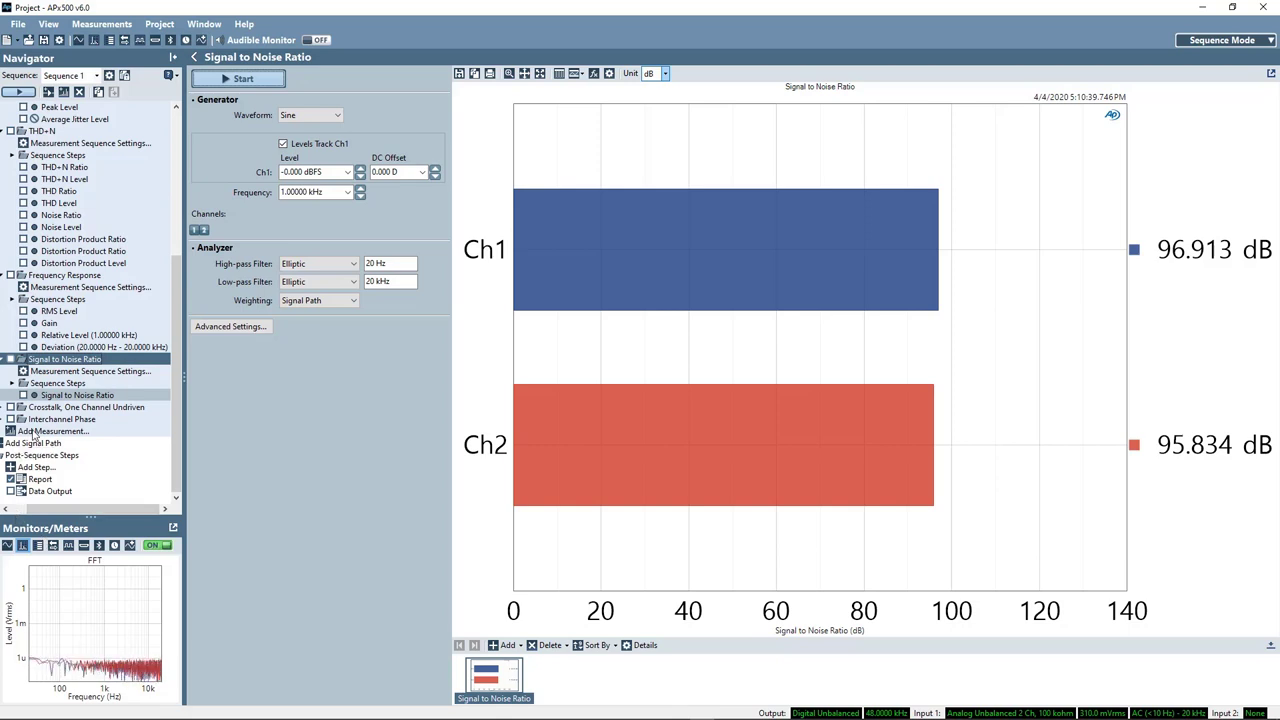
# Add and run Dynamic Range - AES17, reading 94.115 dB (Ch1) and 93.342 dB (Ch2)
pyautogui.click(55, 430)
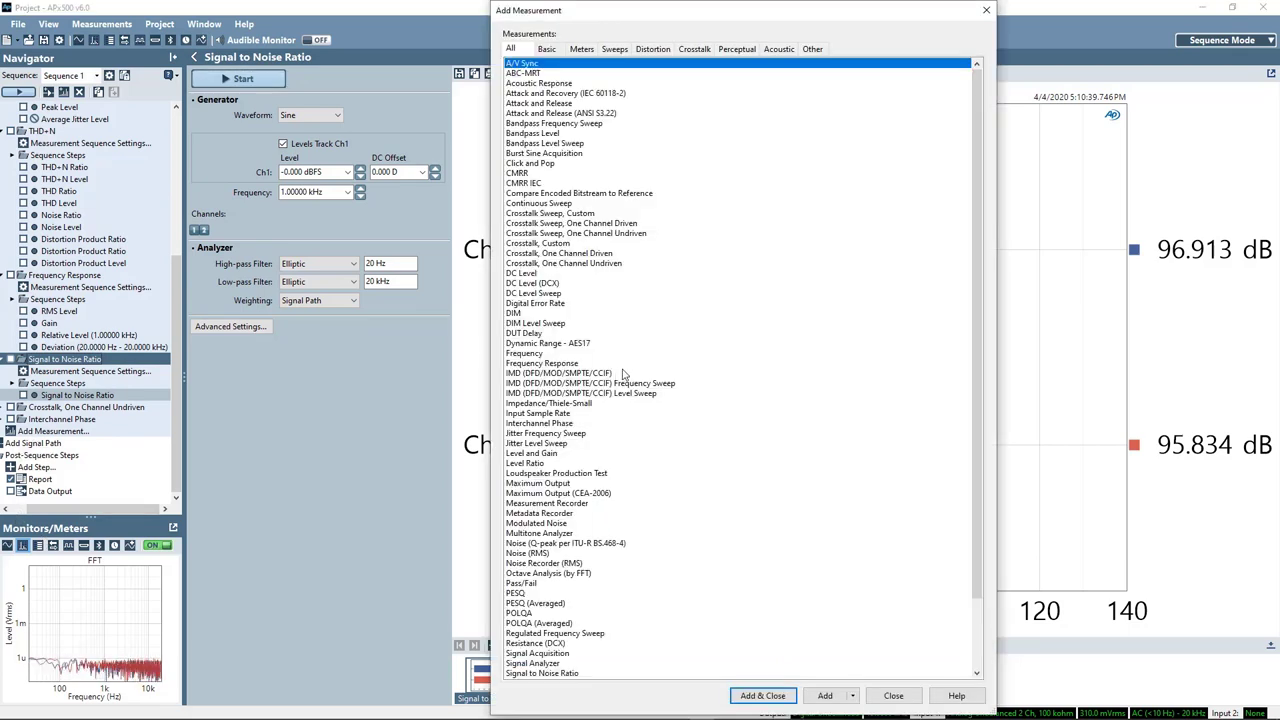
pyautogui.click(548, 343)
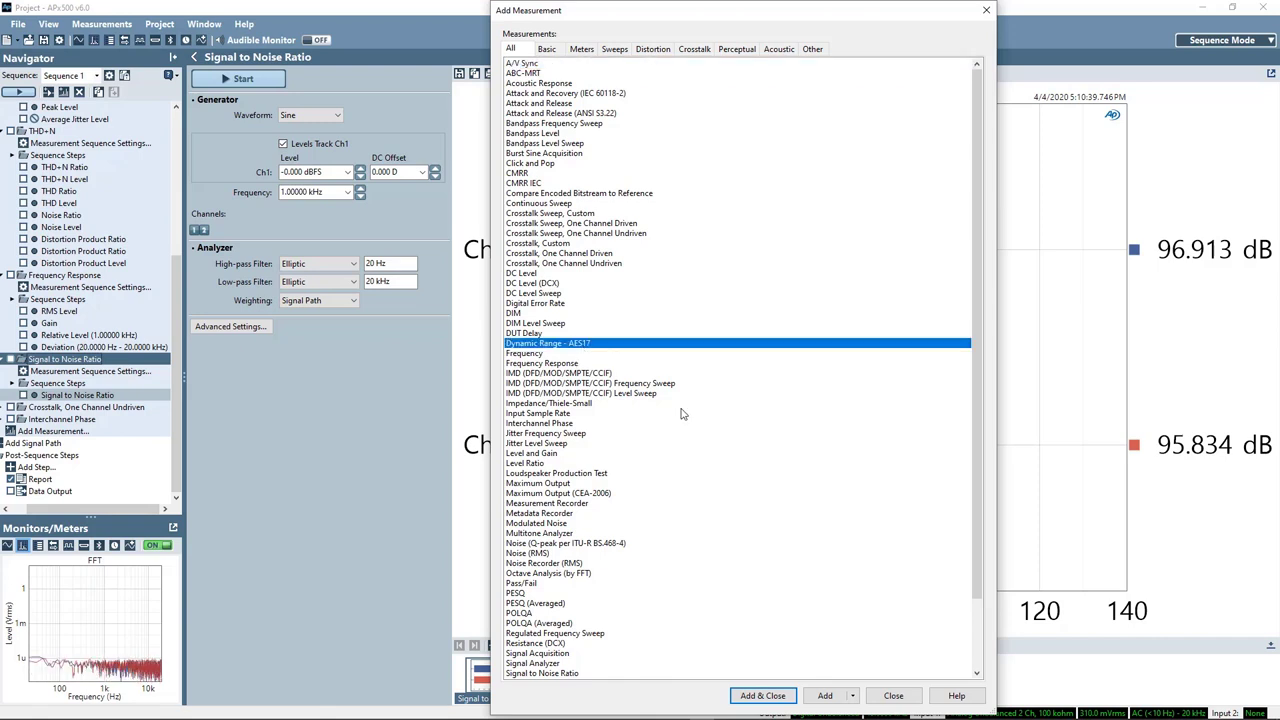
pyautogui.moveTo(738, 620)
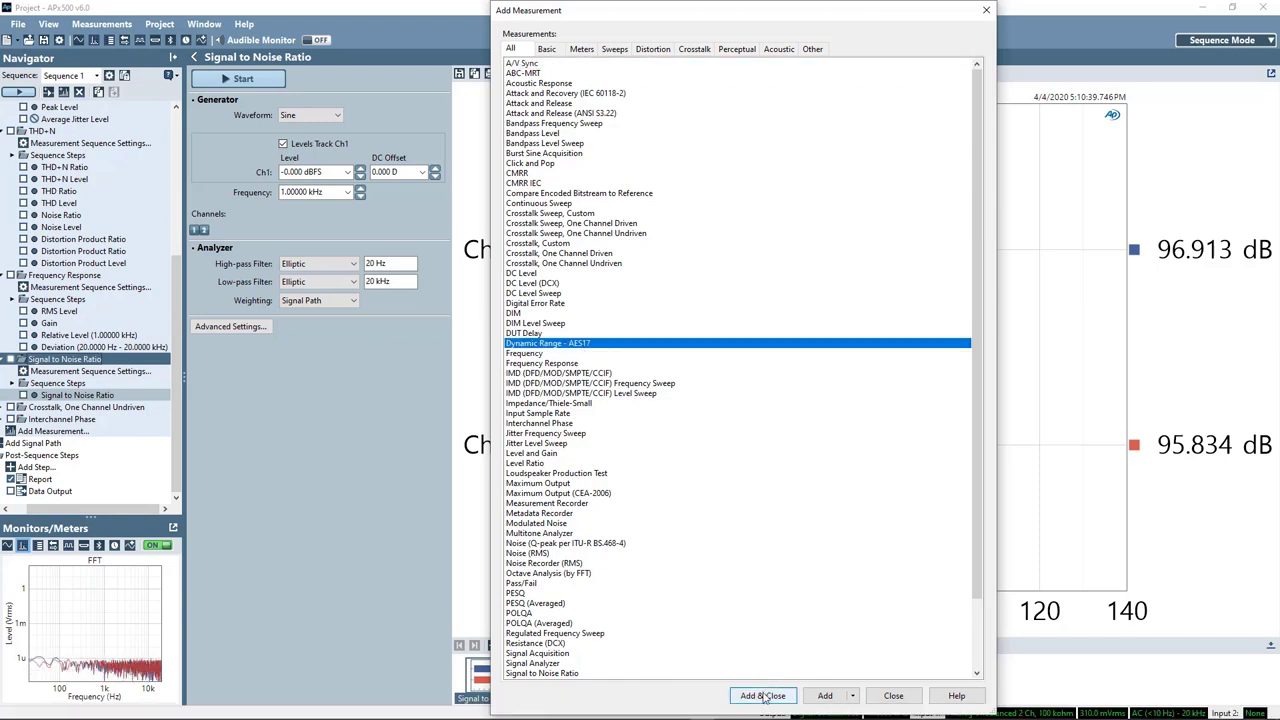
pyautogui.click(762, 695)
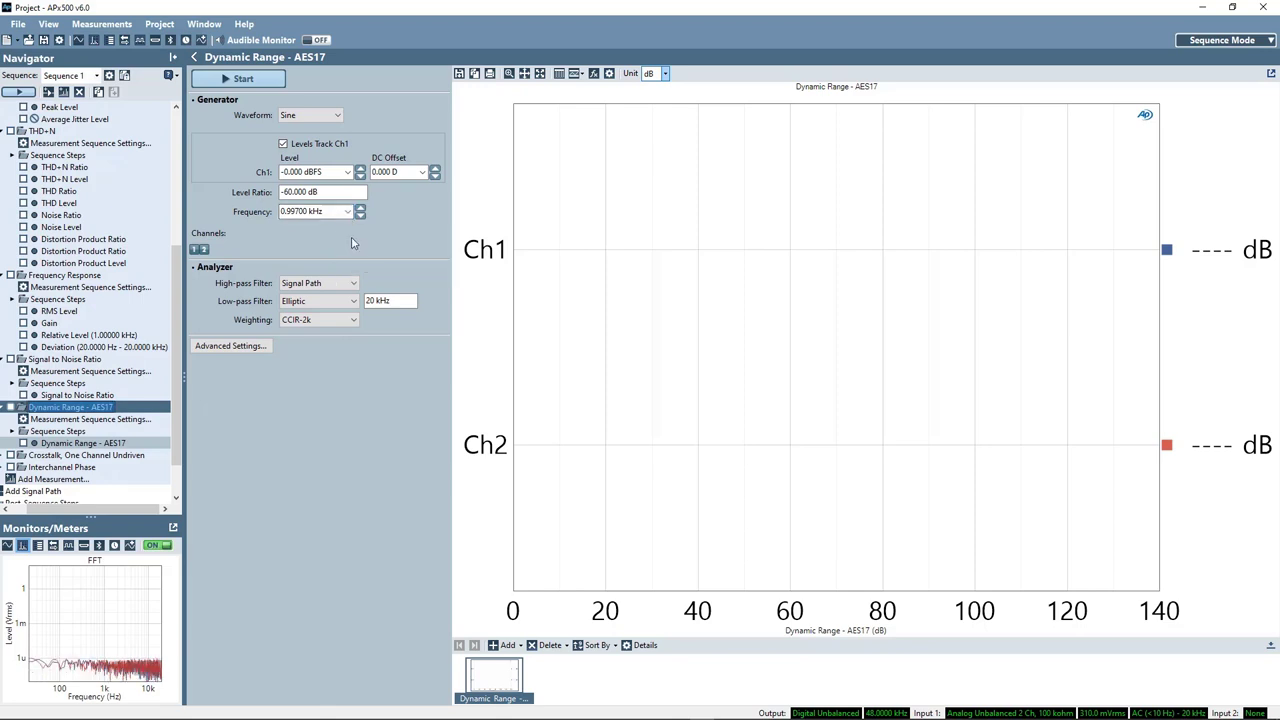
pyautogui.moveTo(385, 243)
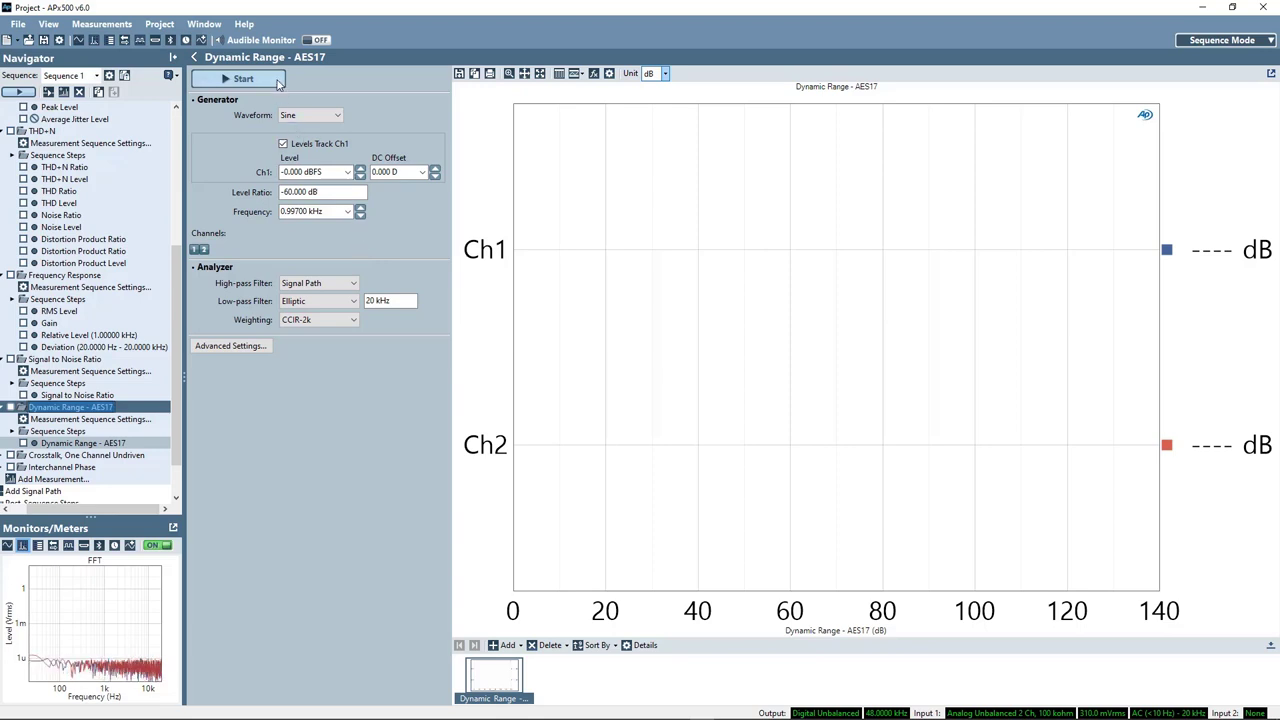
pyautogui.click(243, 79)
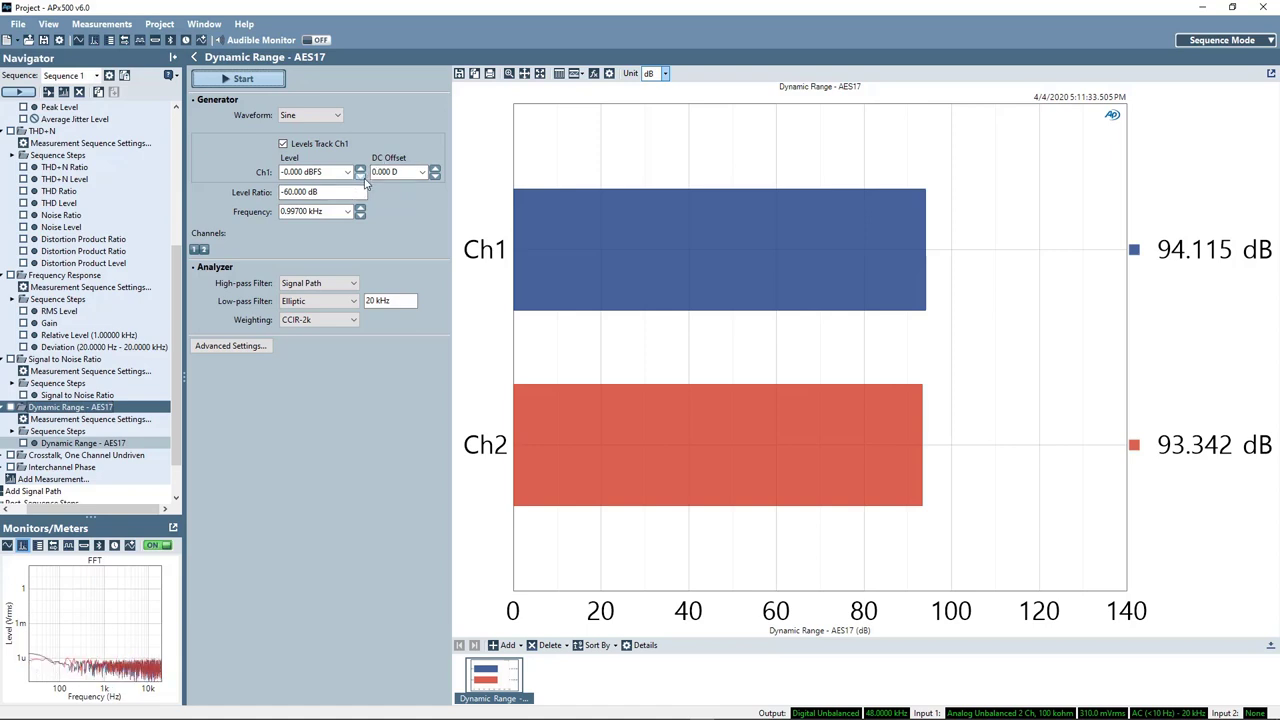
pyautogui.click(320, 191)
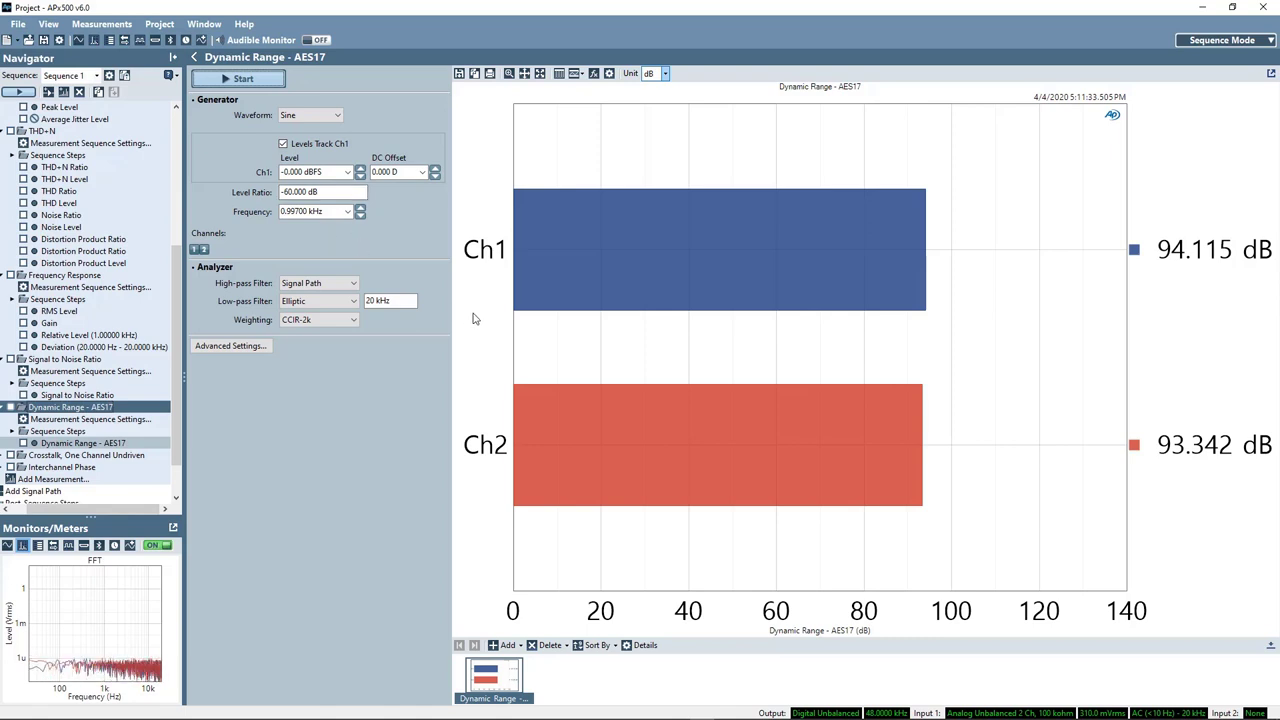
pyautogui.moveTo(455, 317)
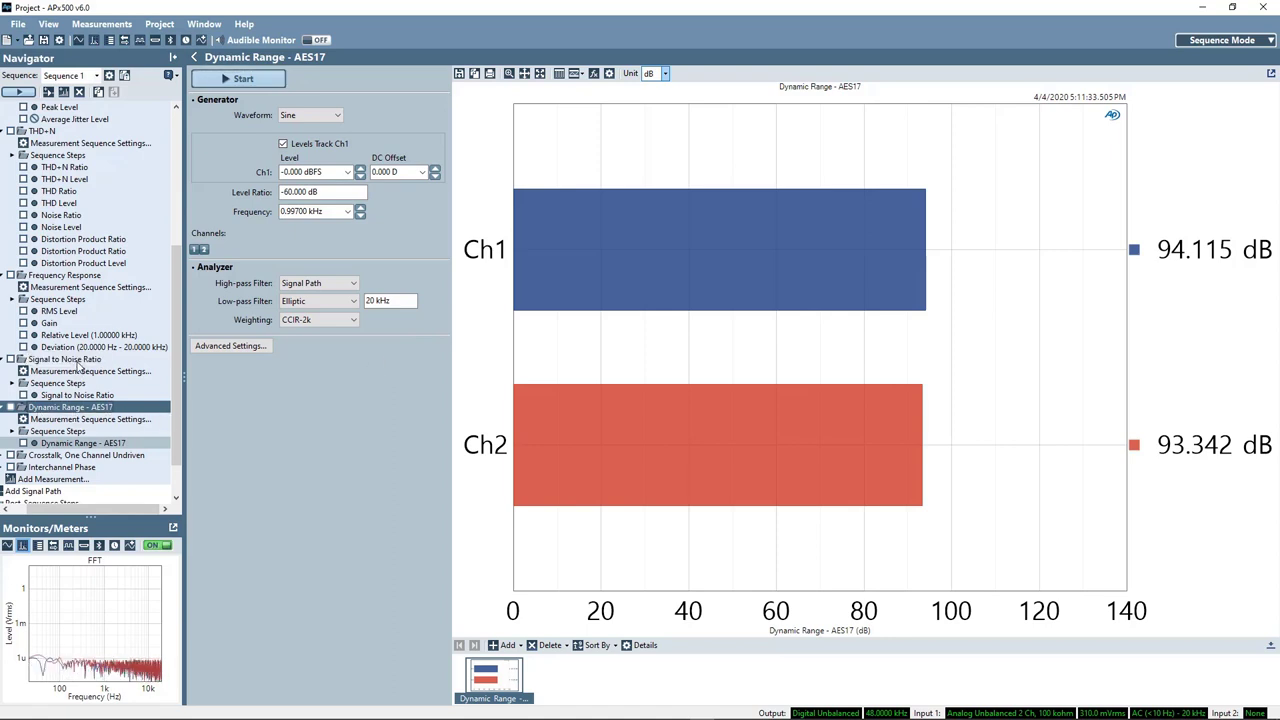
# Glance at the signal-to-noise results, then return to Dynamic Range – AES17
pyautogui.click(77, 394)
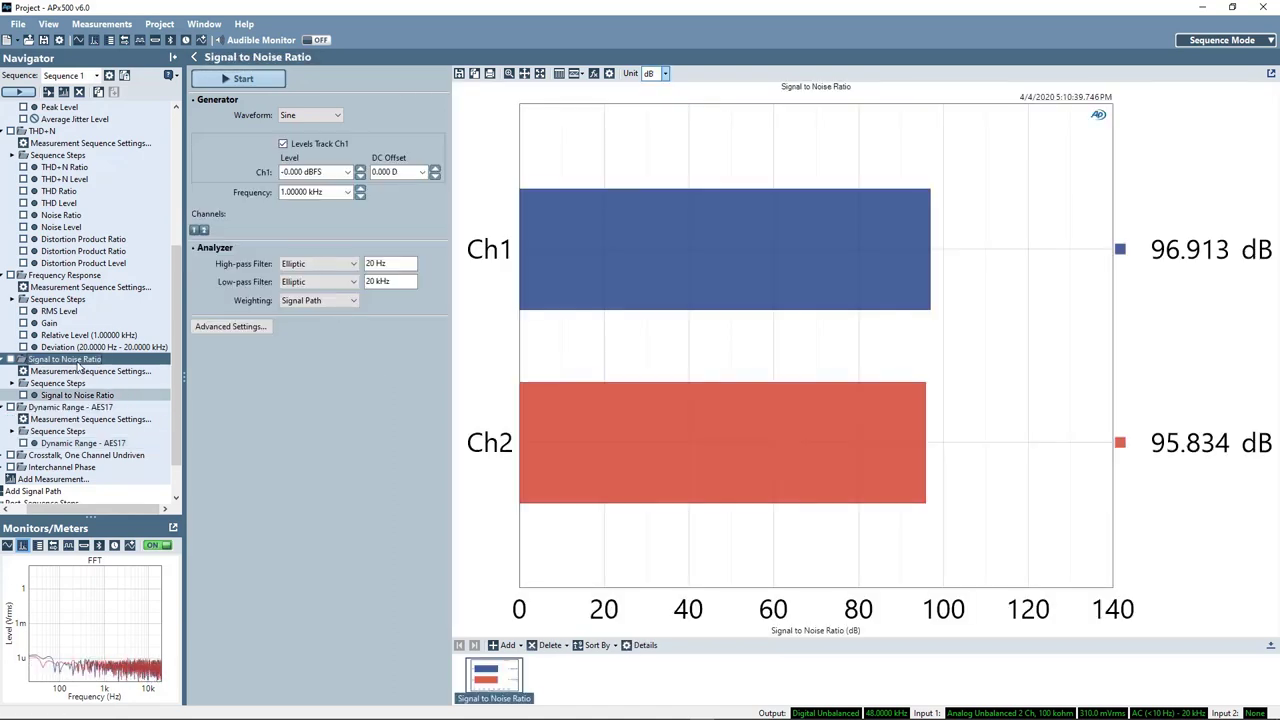
pyautogui.click(68, 407)
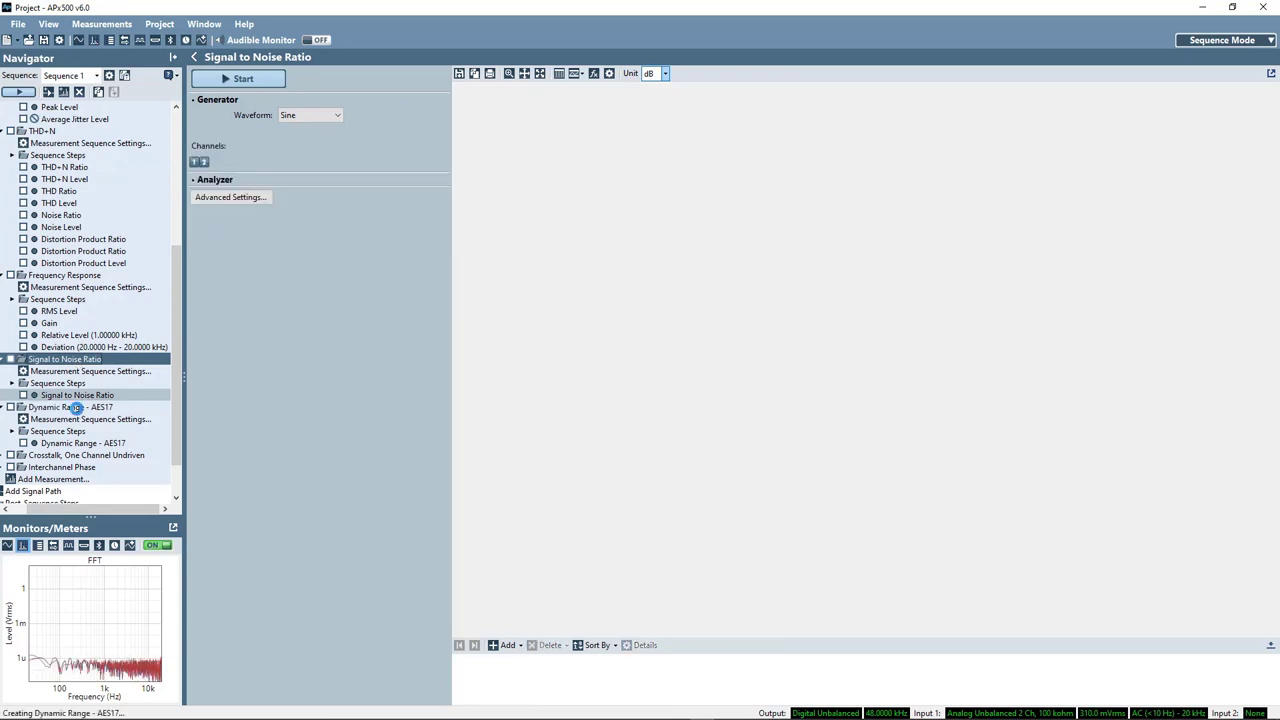
pyautogui.click(65, 407)
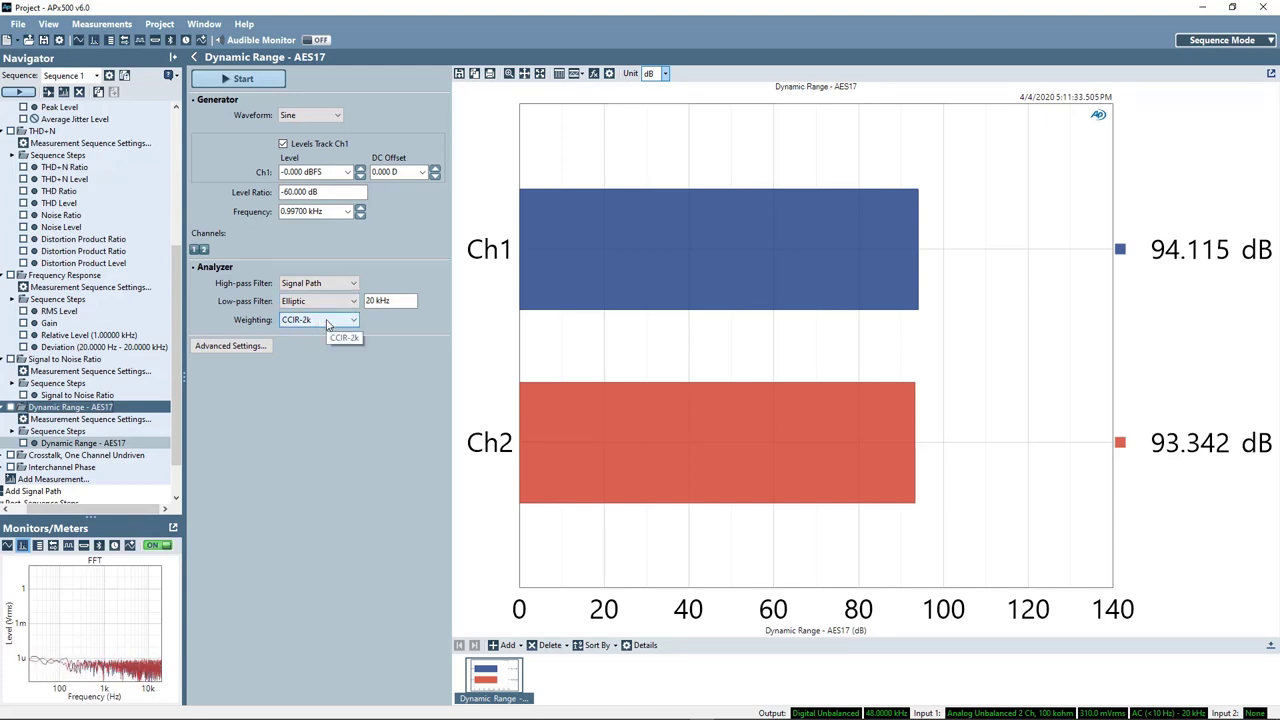
# Rerun dynamic range with a 20 Hz elliptic high-pass and Signal Path weighting (96.025/95.355 dB)
pyautogui.click(352, 301)
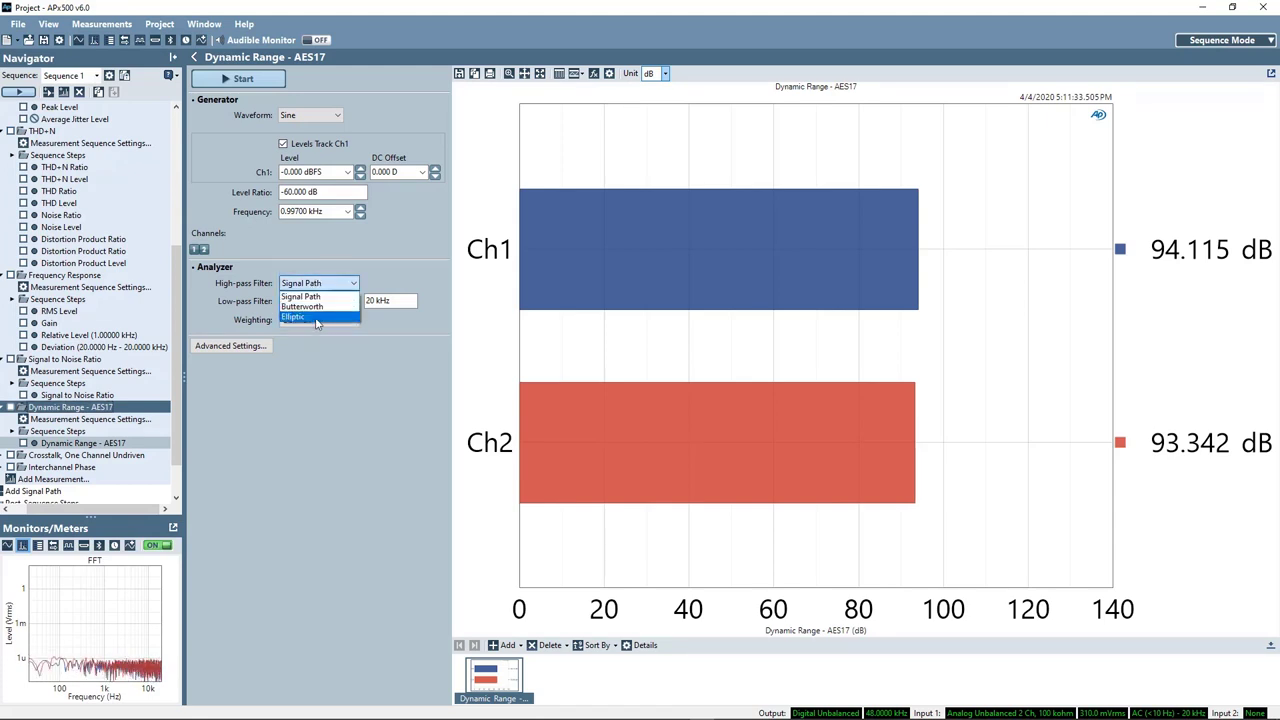
pyautogui.click(294, 317)
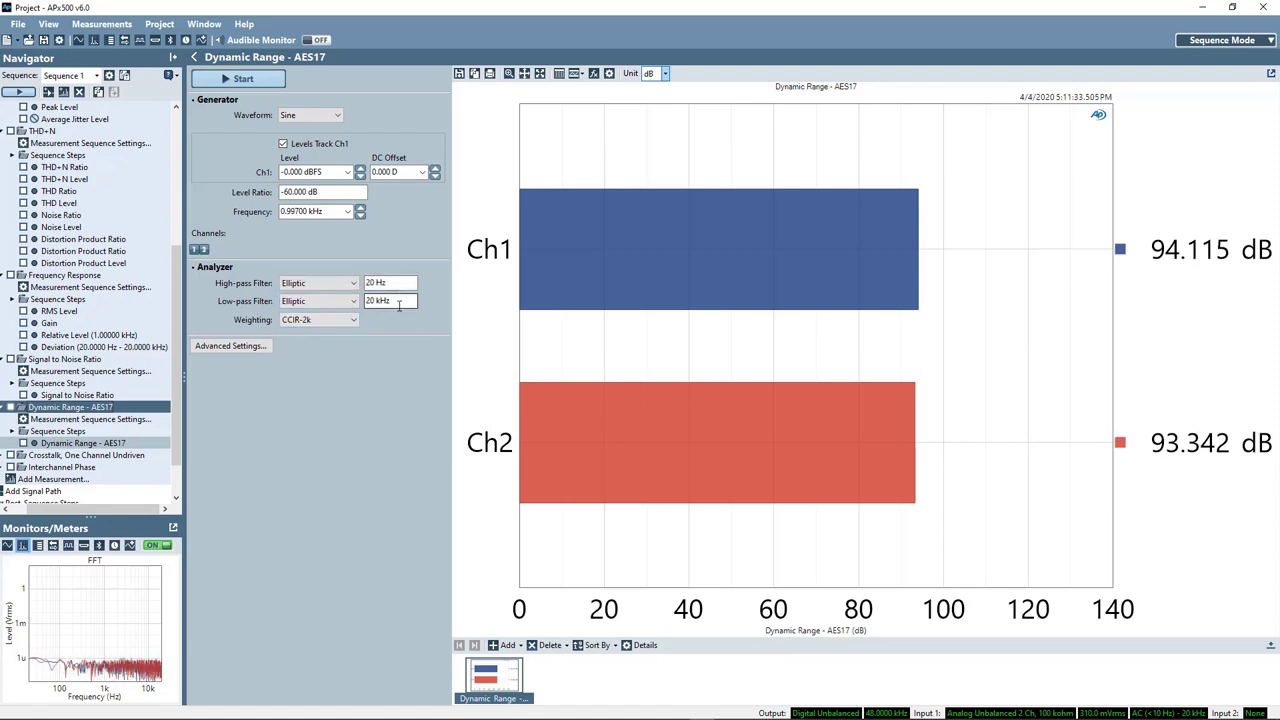
pyautogui.click(315, 319)
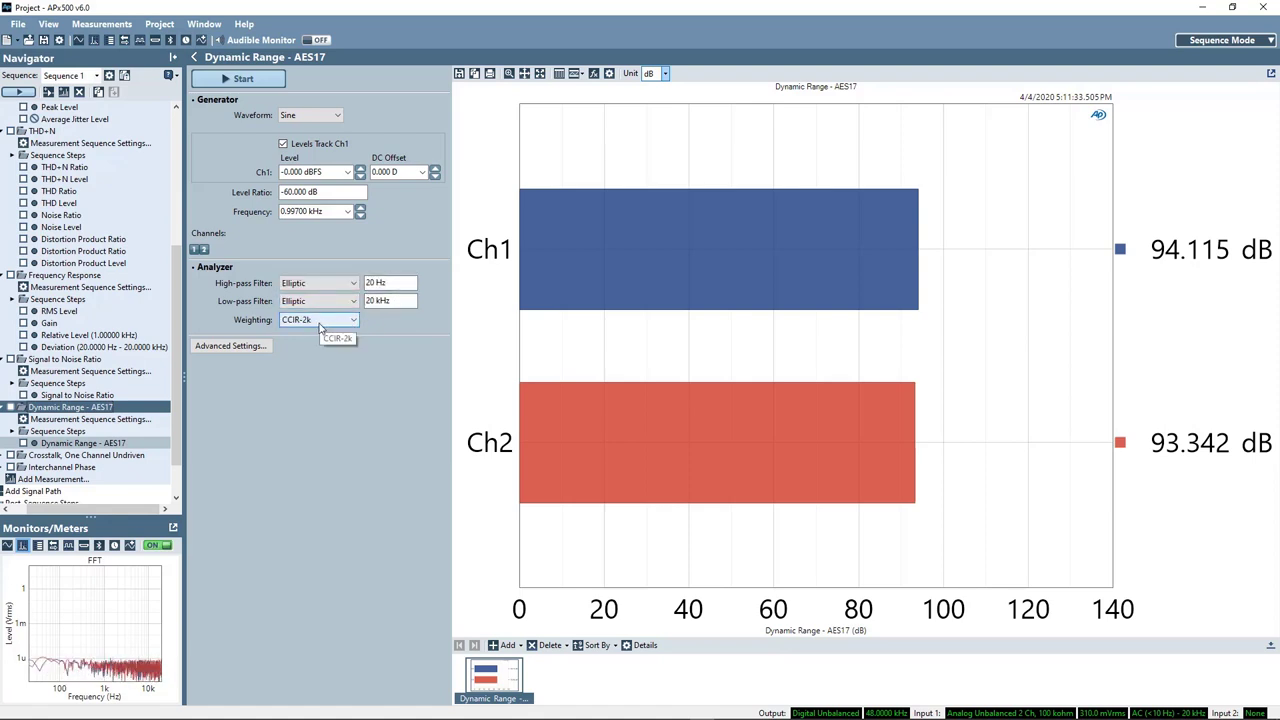
pyautogui.click(353, 319)
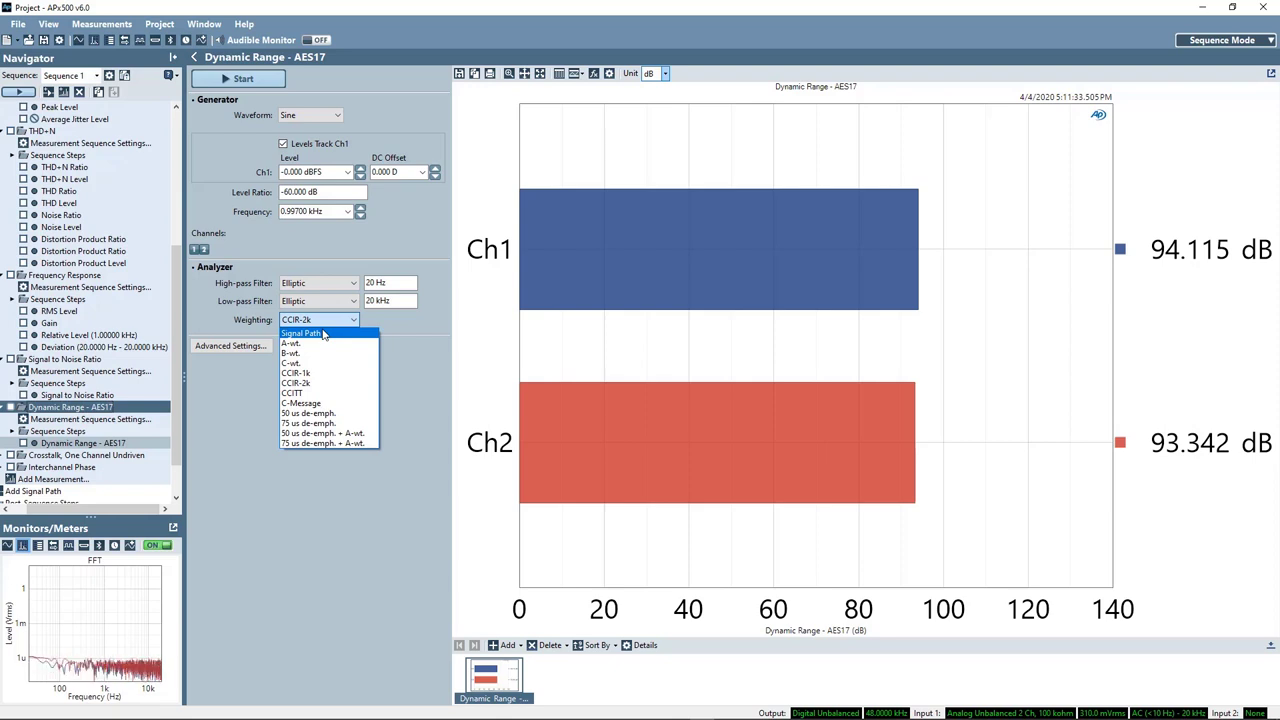
pyautogui.moveTo(324, 339)
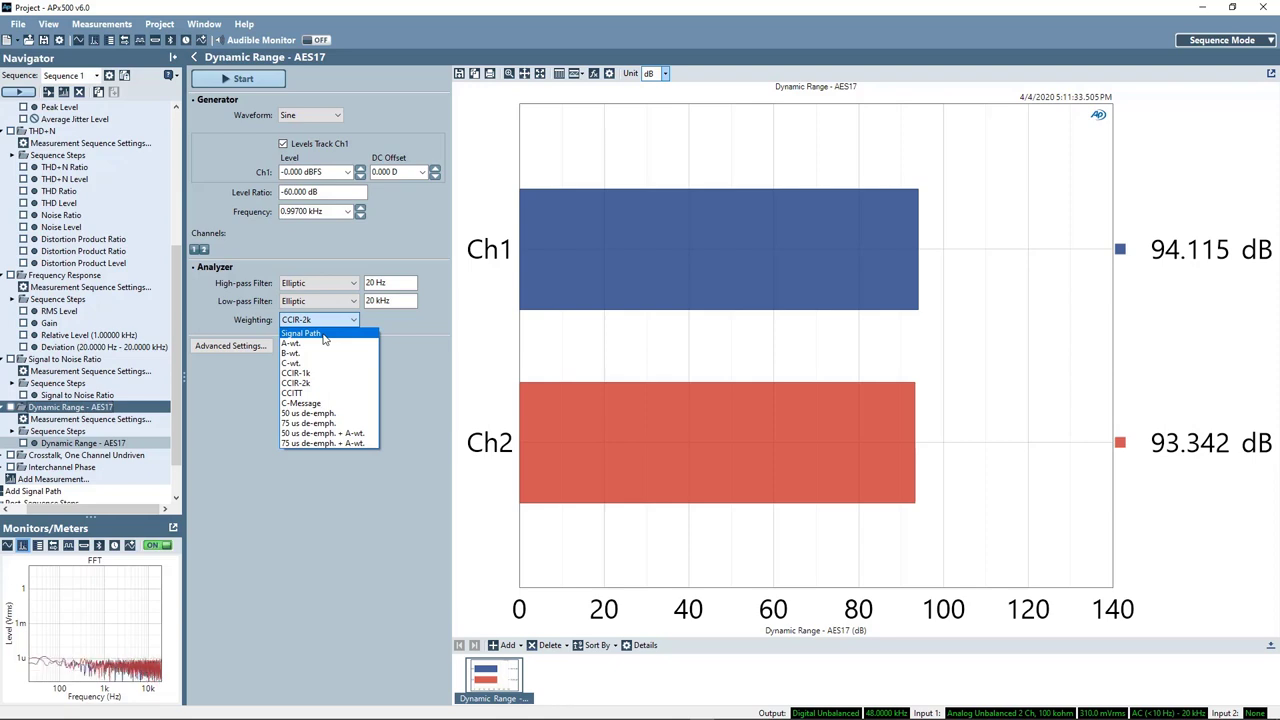
pyautogui.click(300, 333)
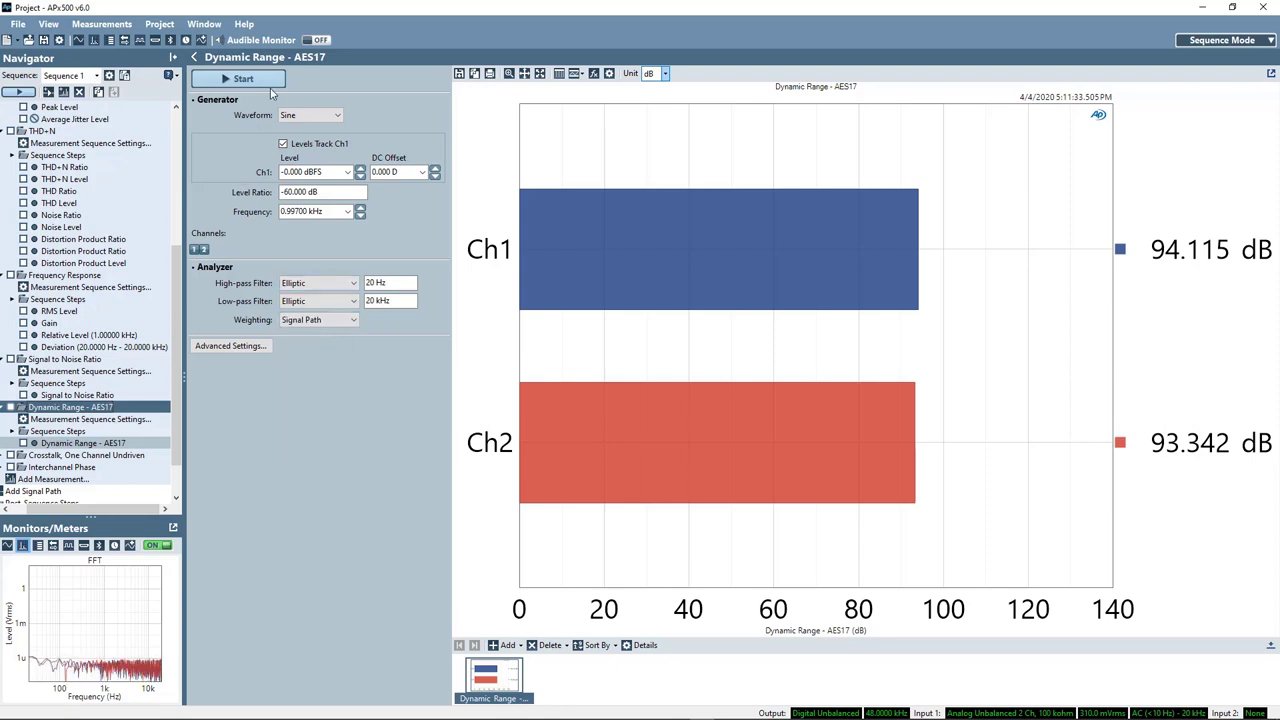
pyautogui.click(239, 78)
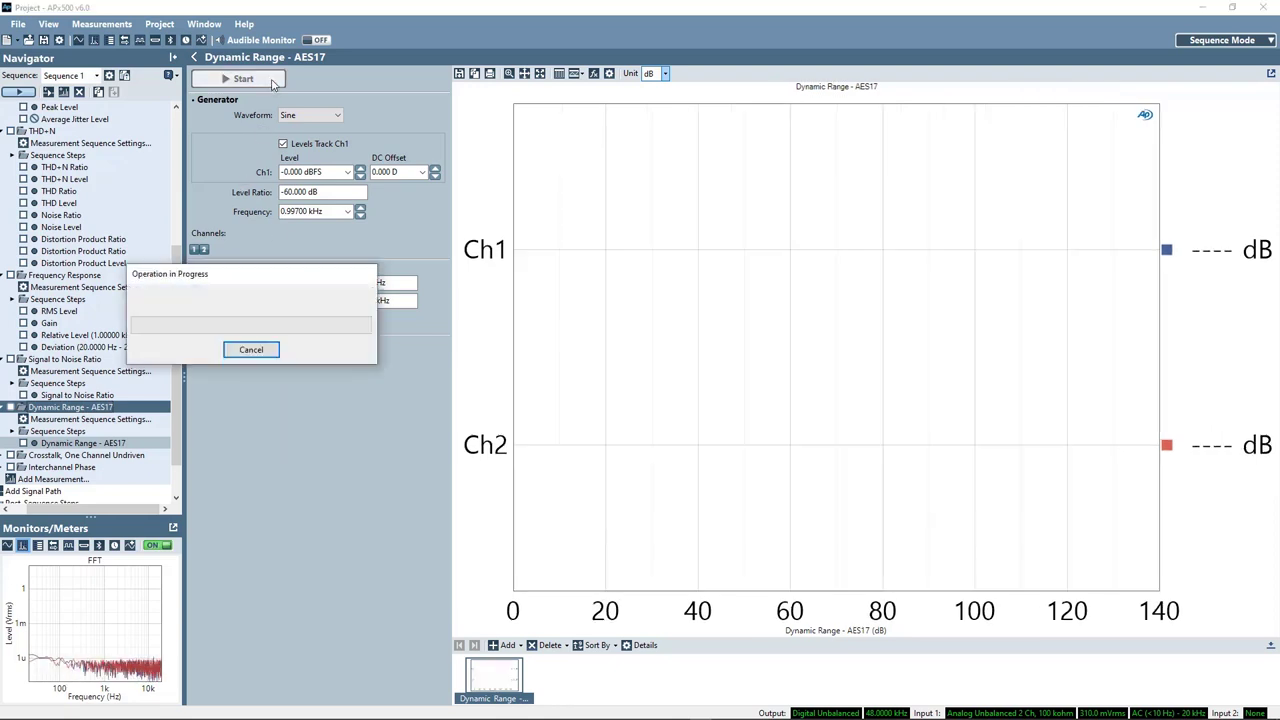
pyautogui.click(243, 79)
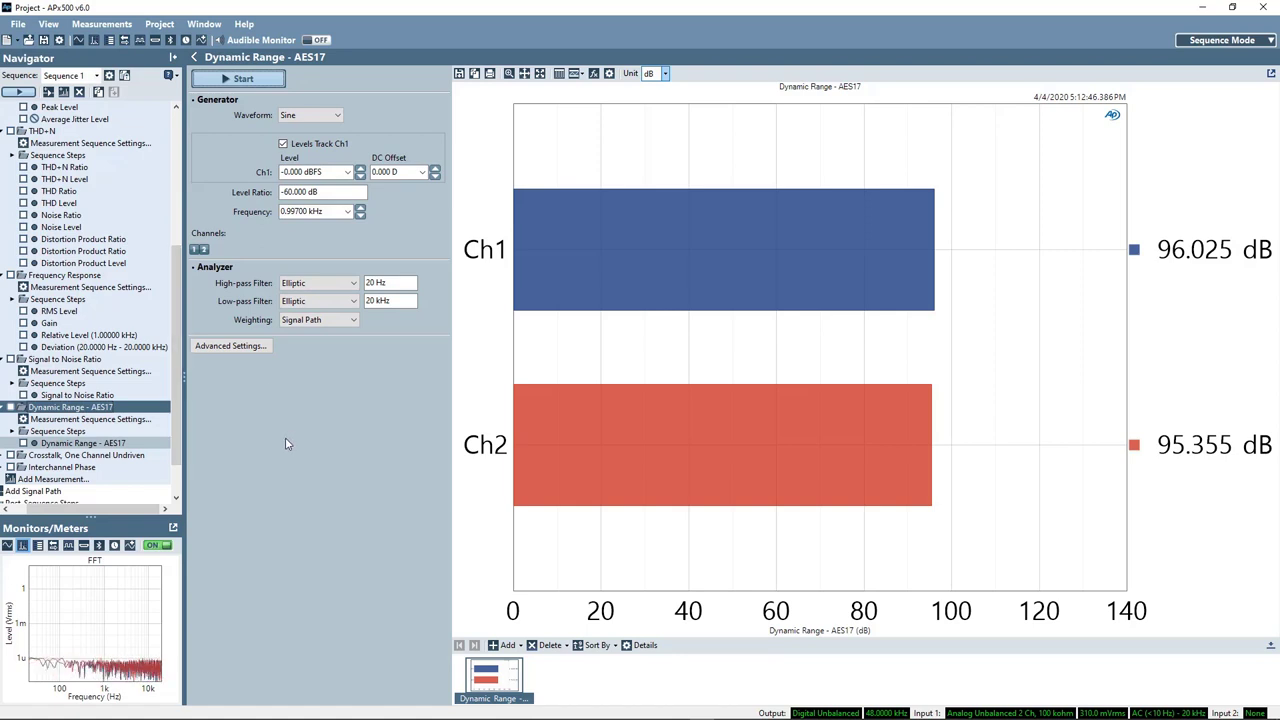
pyautogui.moveTo(263, 441)
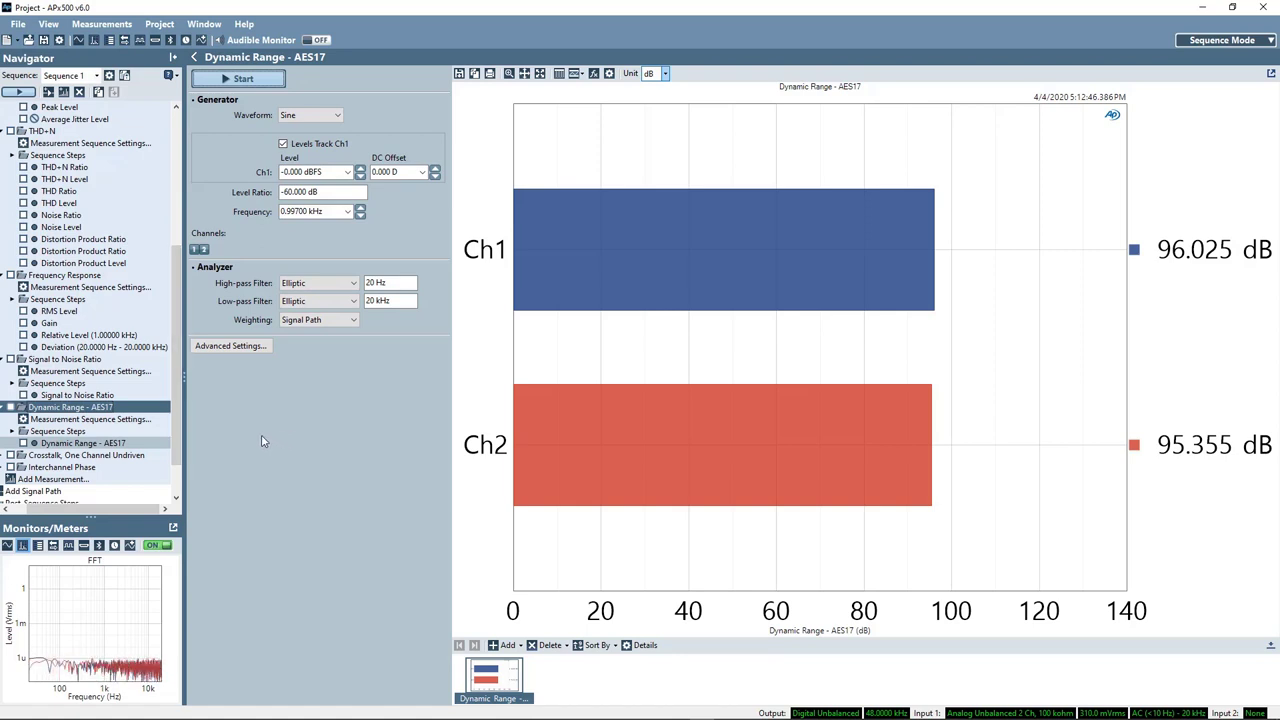
pyautogui.moveTo(219, 390)
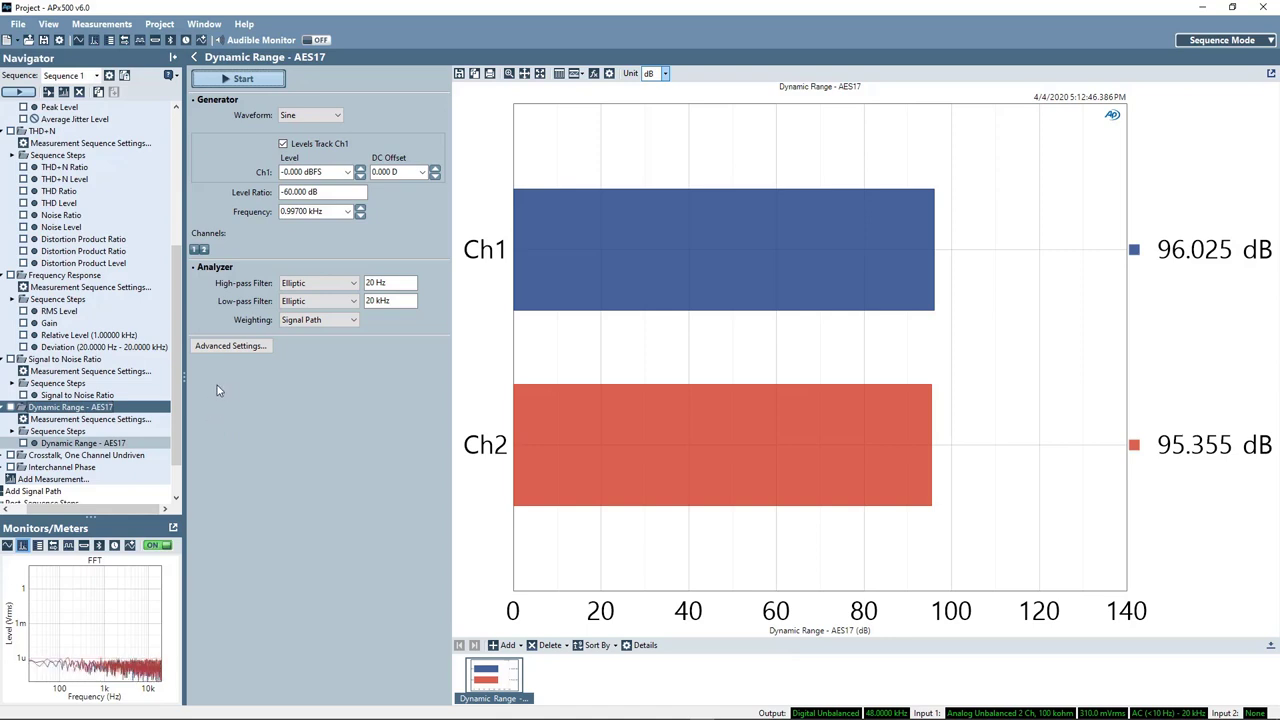
# Run Crosstalk, One Channel Undriven at 0 dBFS, 10 kHz, reading -83.714 and -83.646 dB
pyautogui.click(86, 455)
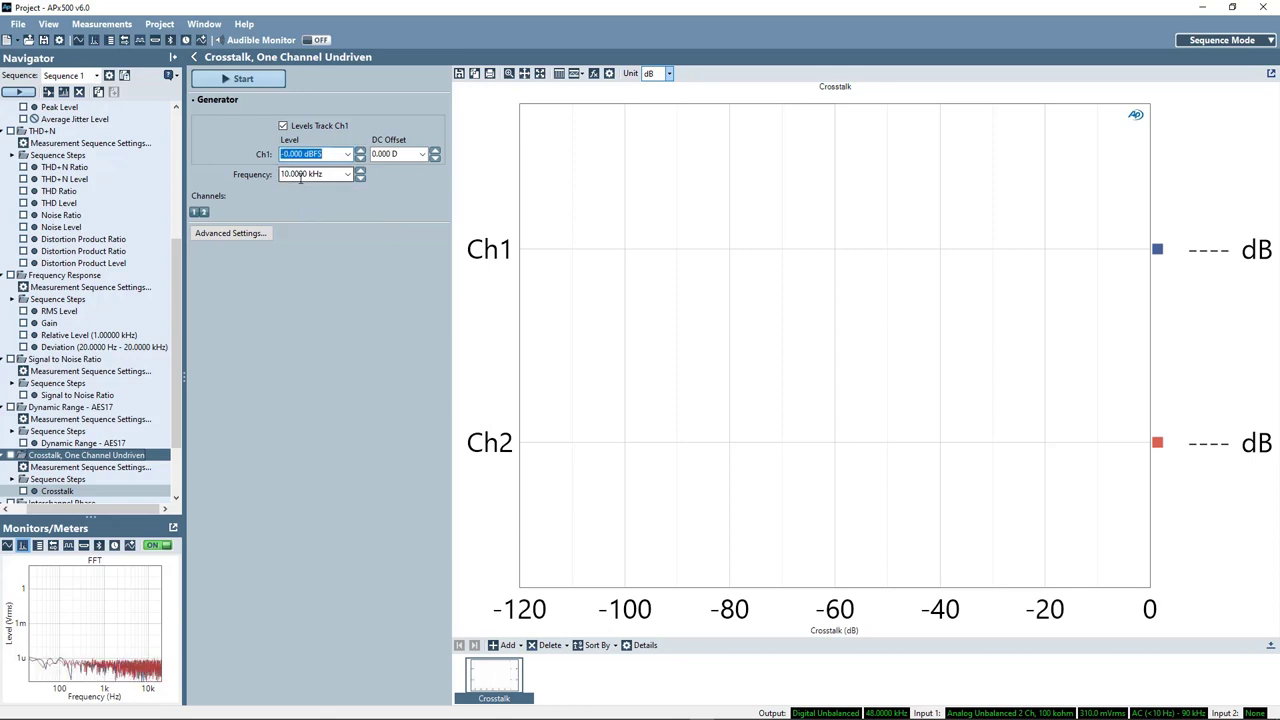
pyautogui.click(312, 174)
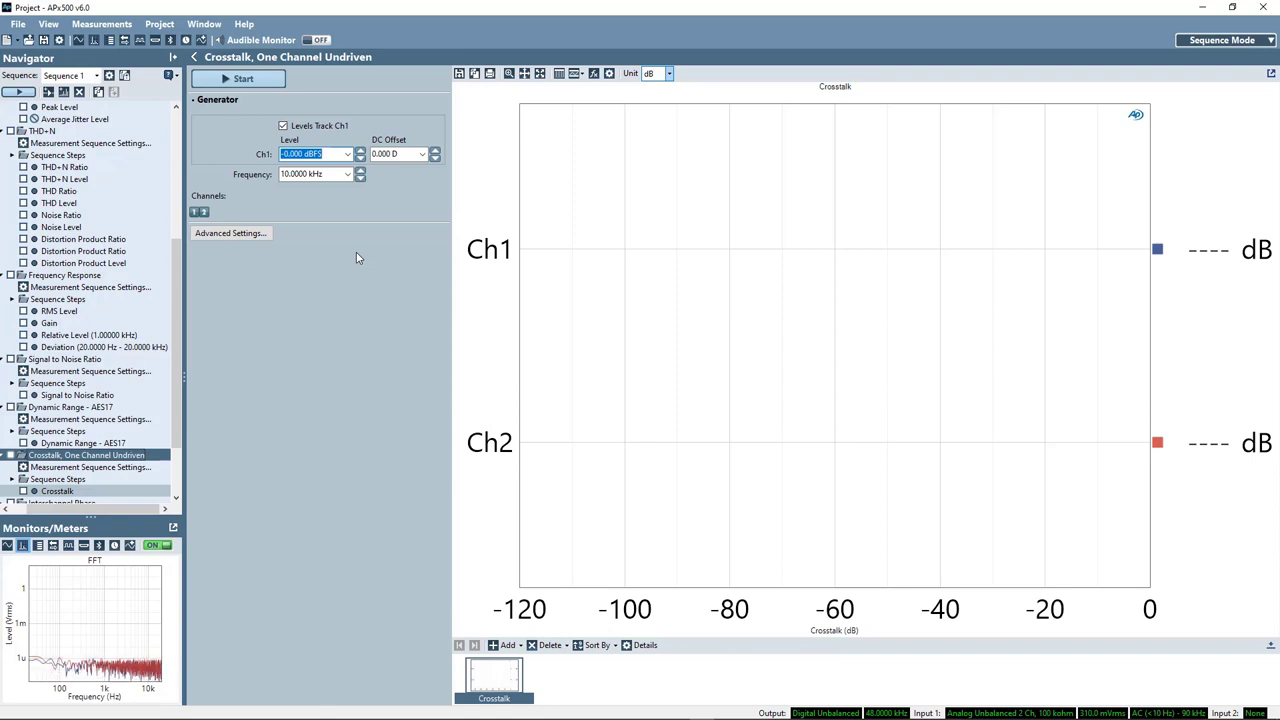
pyautogui.moveTo(354, 249)
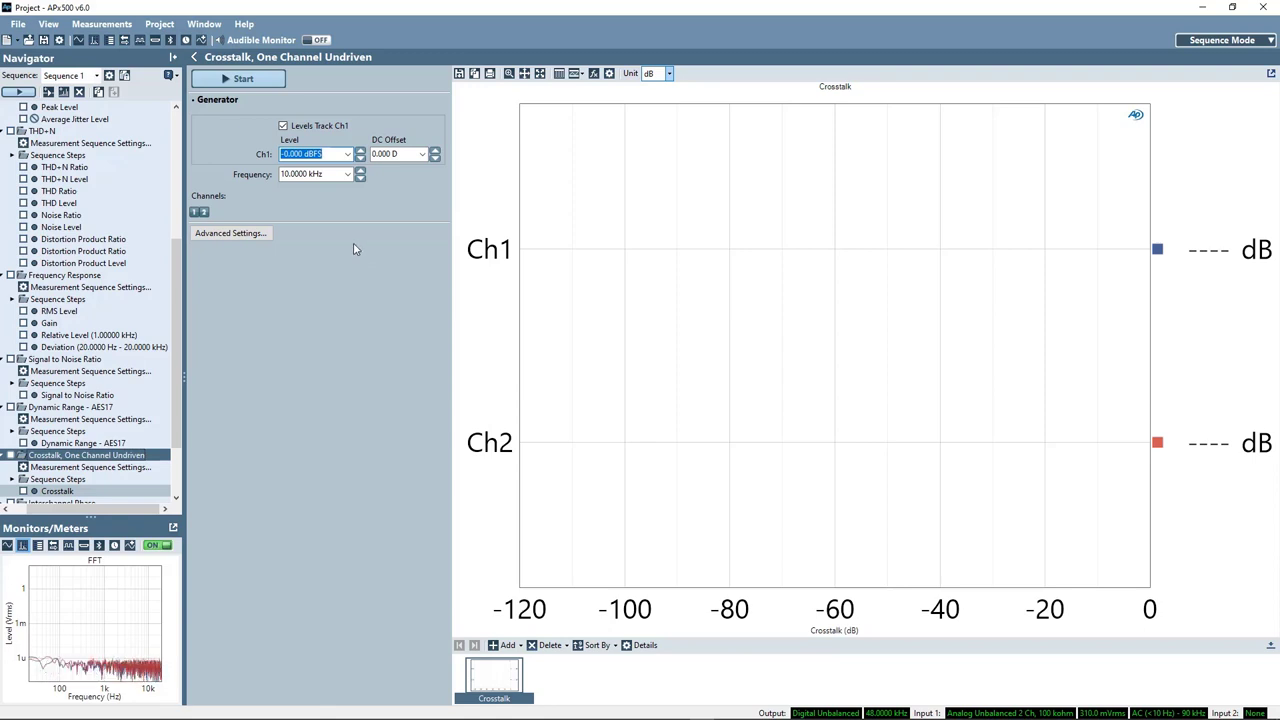
pyautogui.moveTo(350, 291)
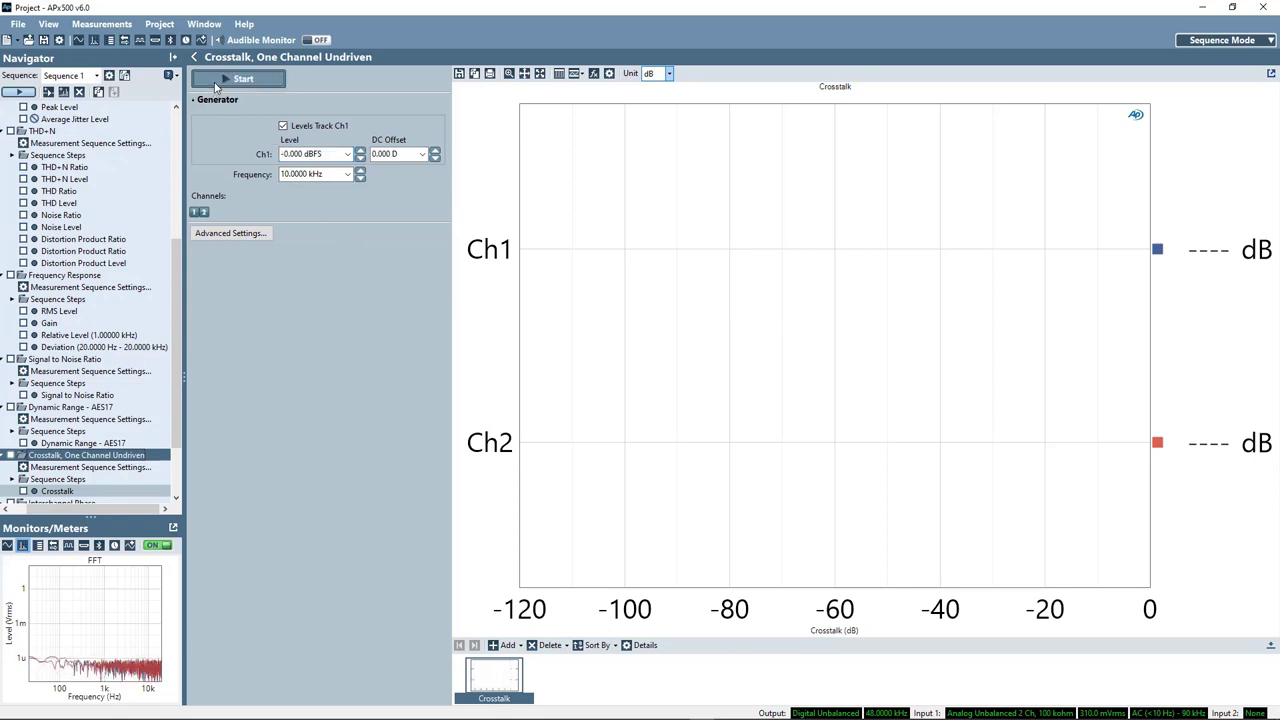
pyautogui.click(243, 79)
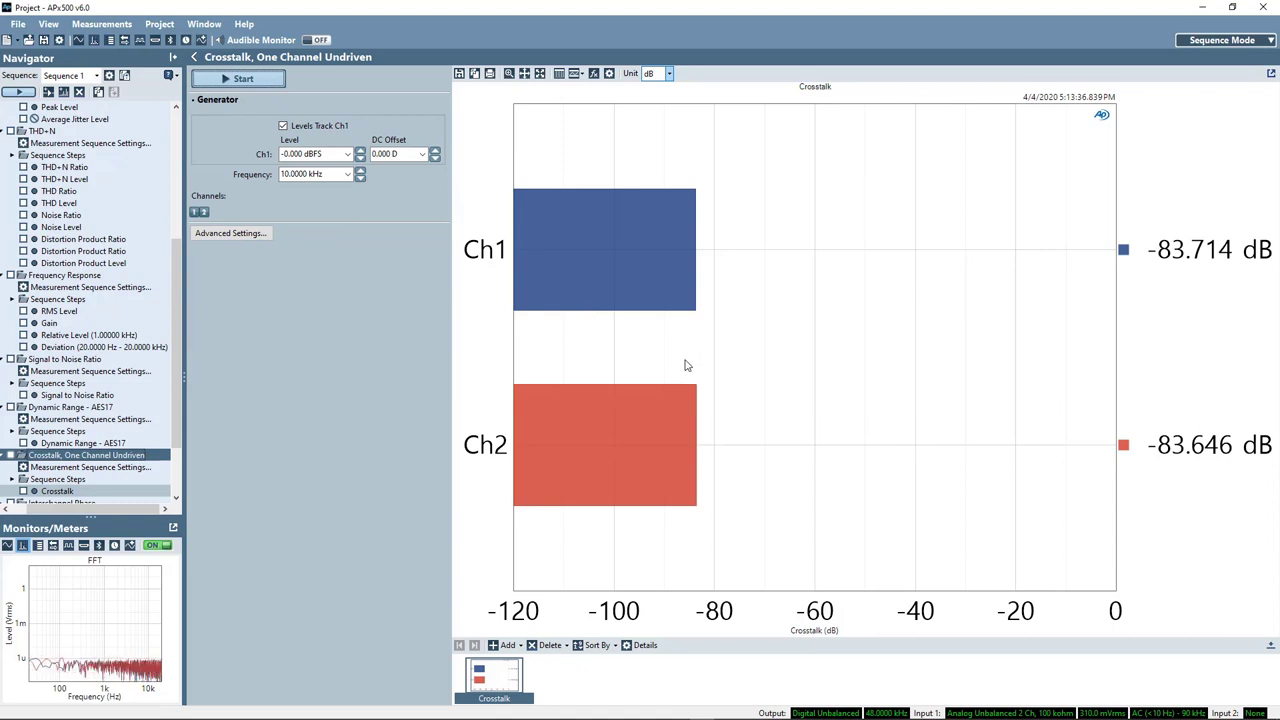
pyautogui.moveTo(285, 263)
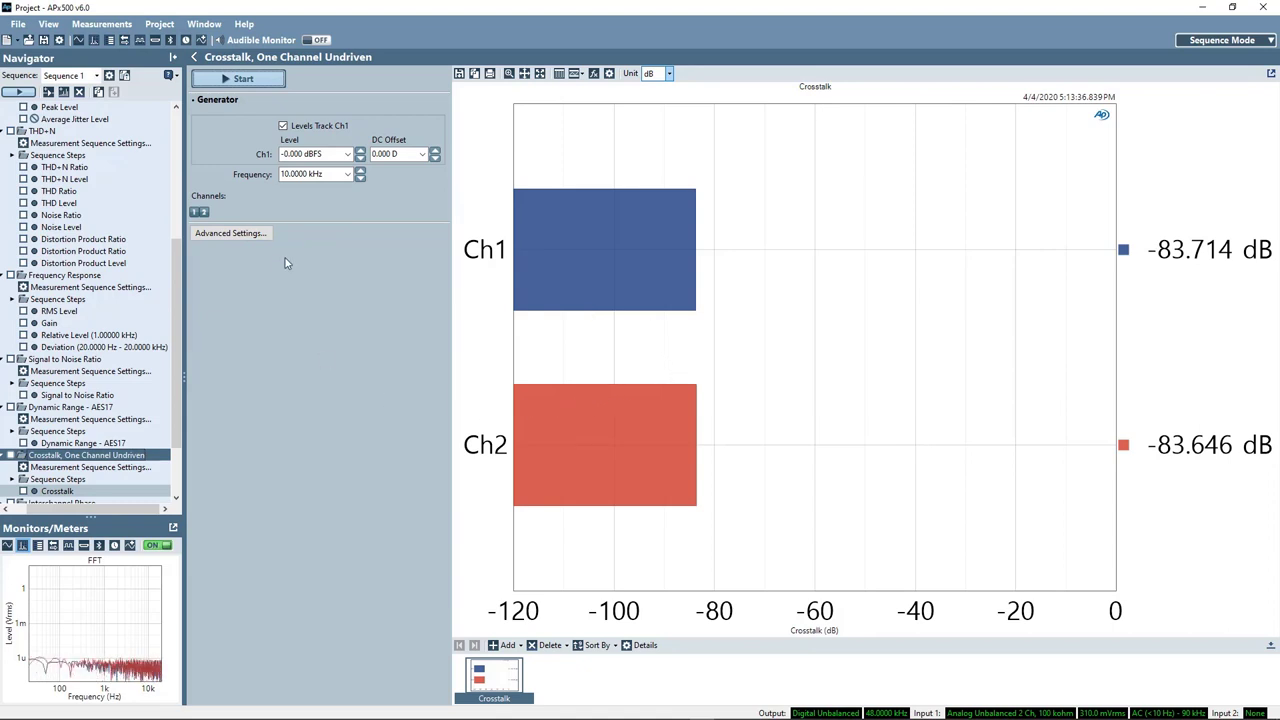
# Run Interchannel Phase with the generator on at -20 dBFS, 1 kHz, Ch2 near -0.001 deg
pyautogui.scroll(-3)
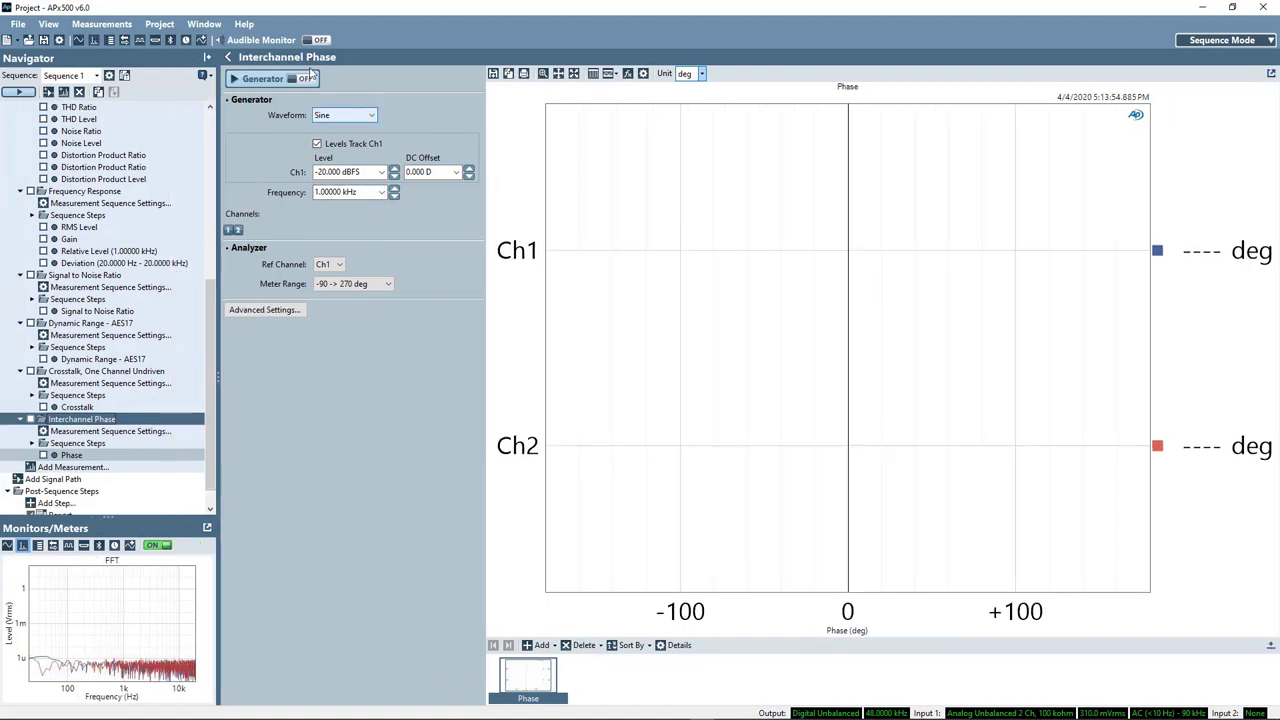
pyautogui.click(263, 78)
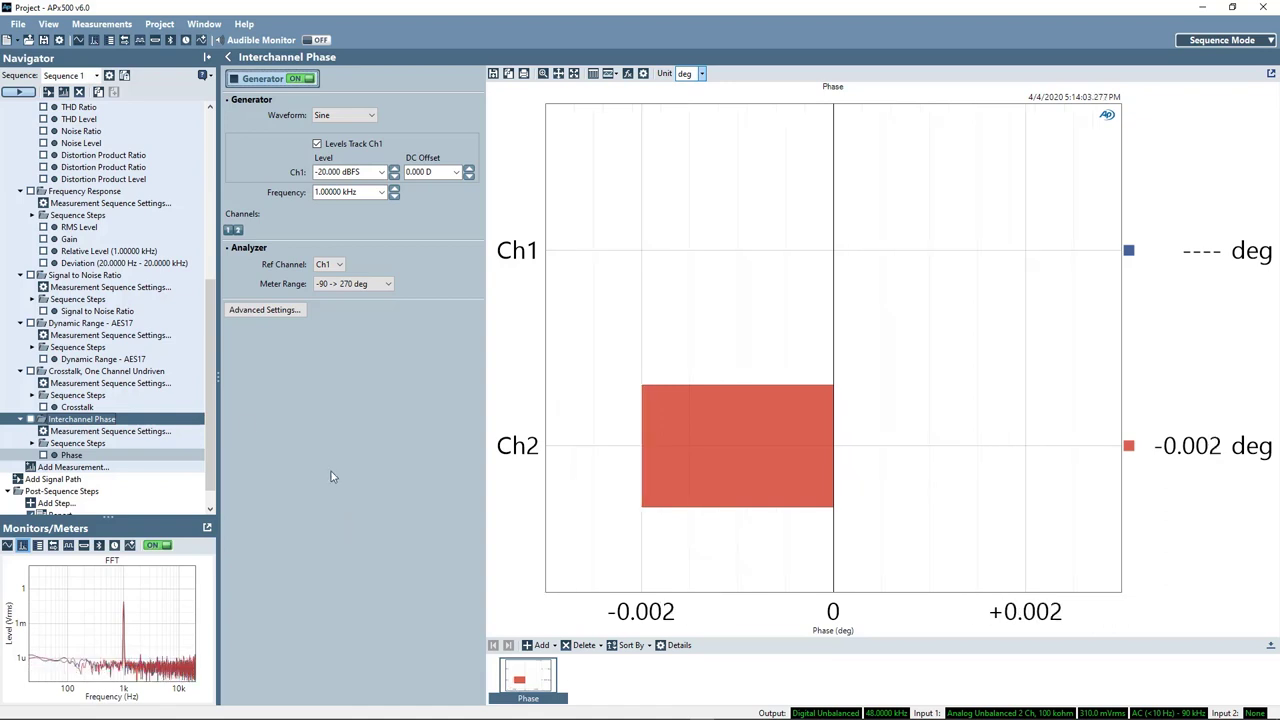
pyautogui.moveTo(158, 367)
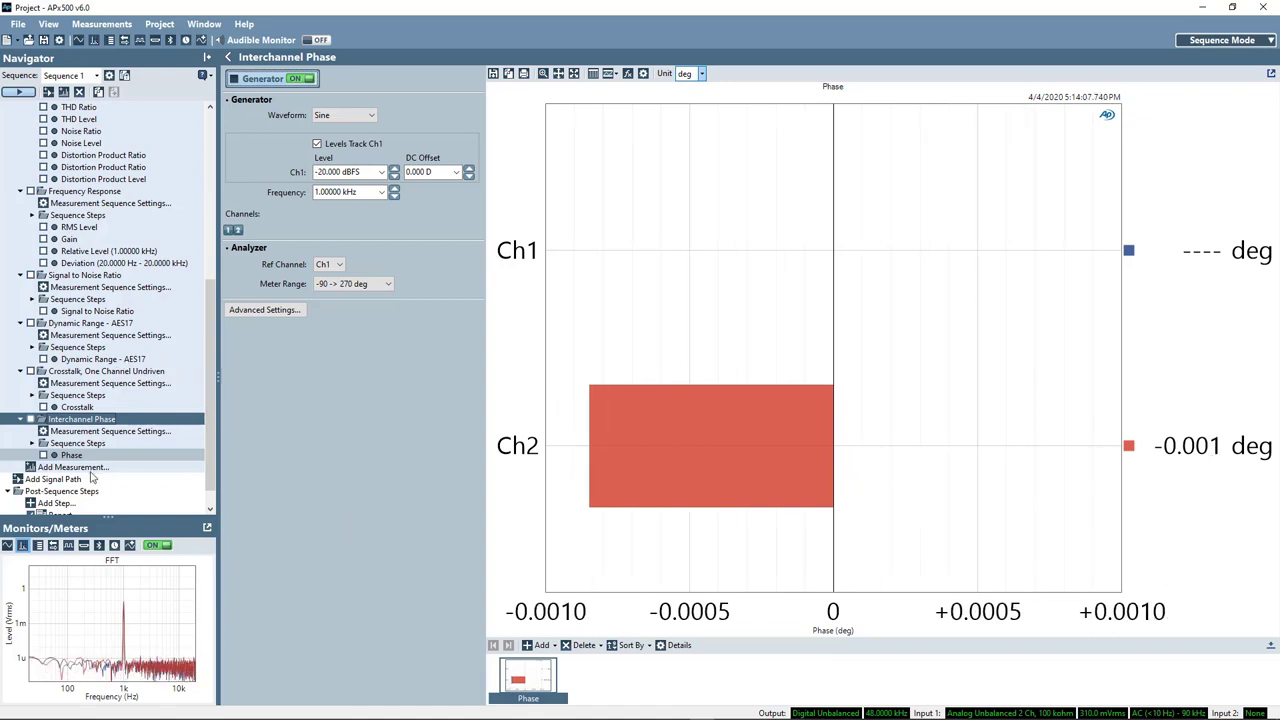
# Add a Stepped Level Sweep measurement (-60 to 0 dBFS at 1 kHz) to the sequence
pyautogui.click(72, 467)
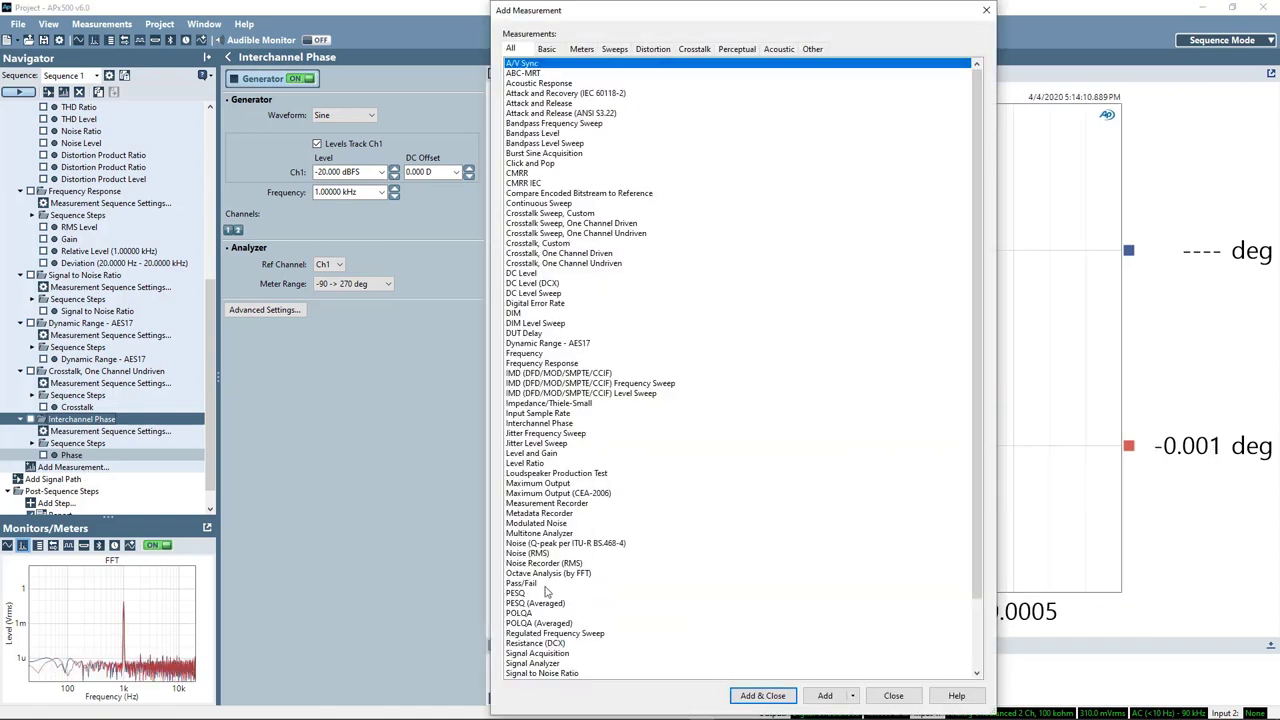
pyautogui.scroll(-3)
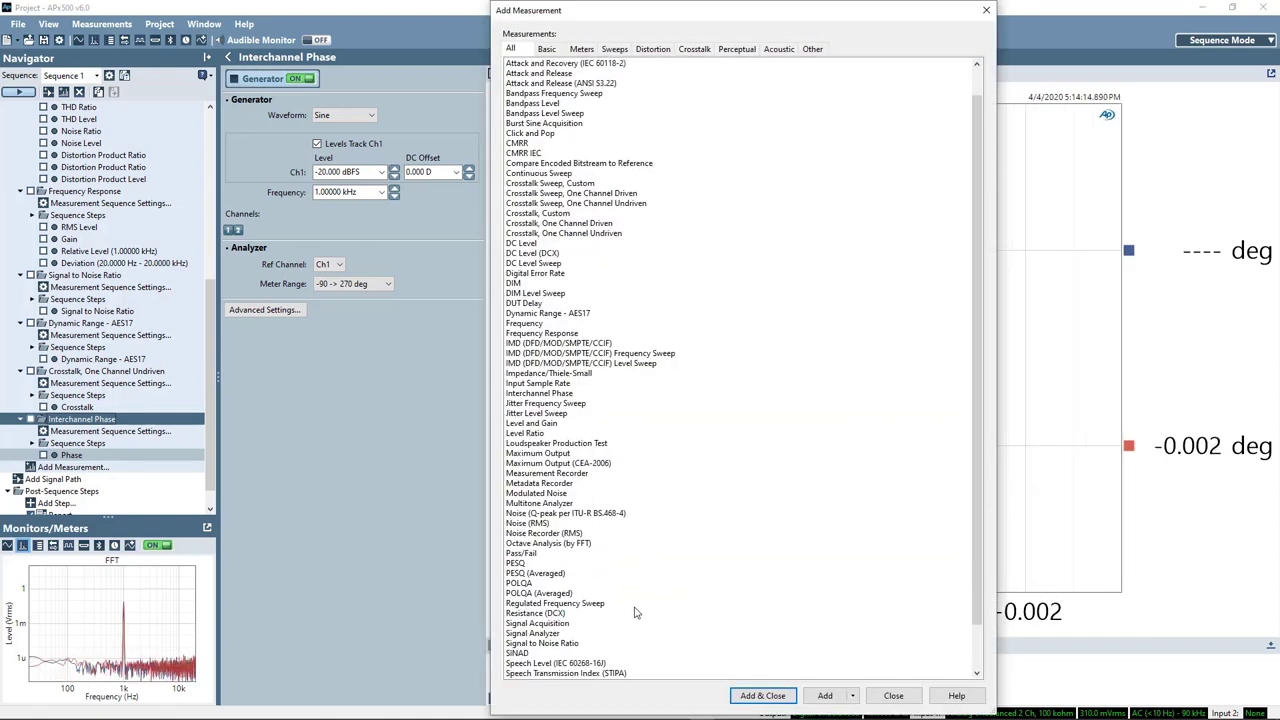
pyautogui.scroll(-3)
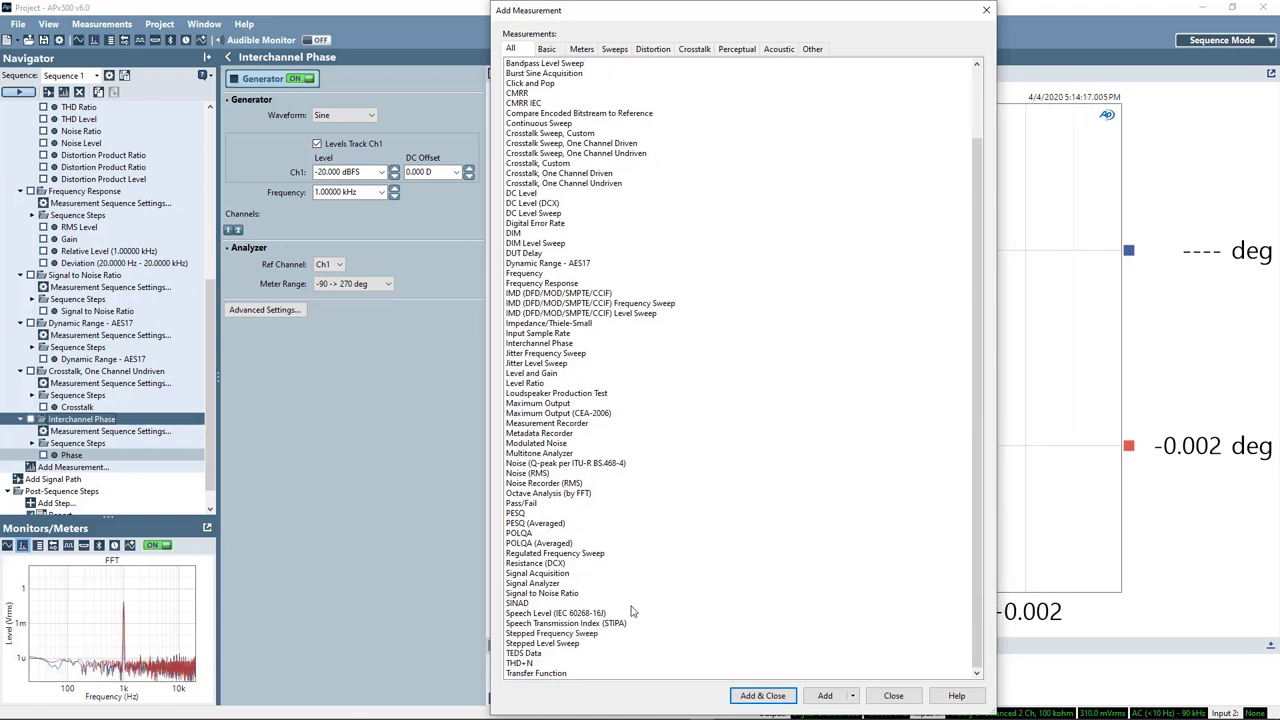
pyautogui.moveTo(568, 648)
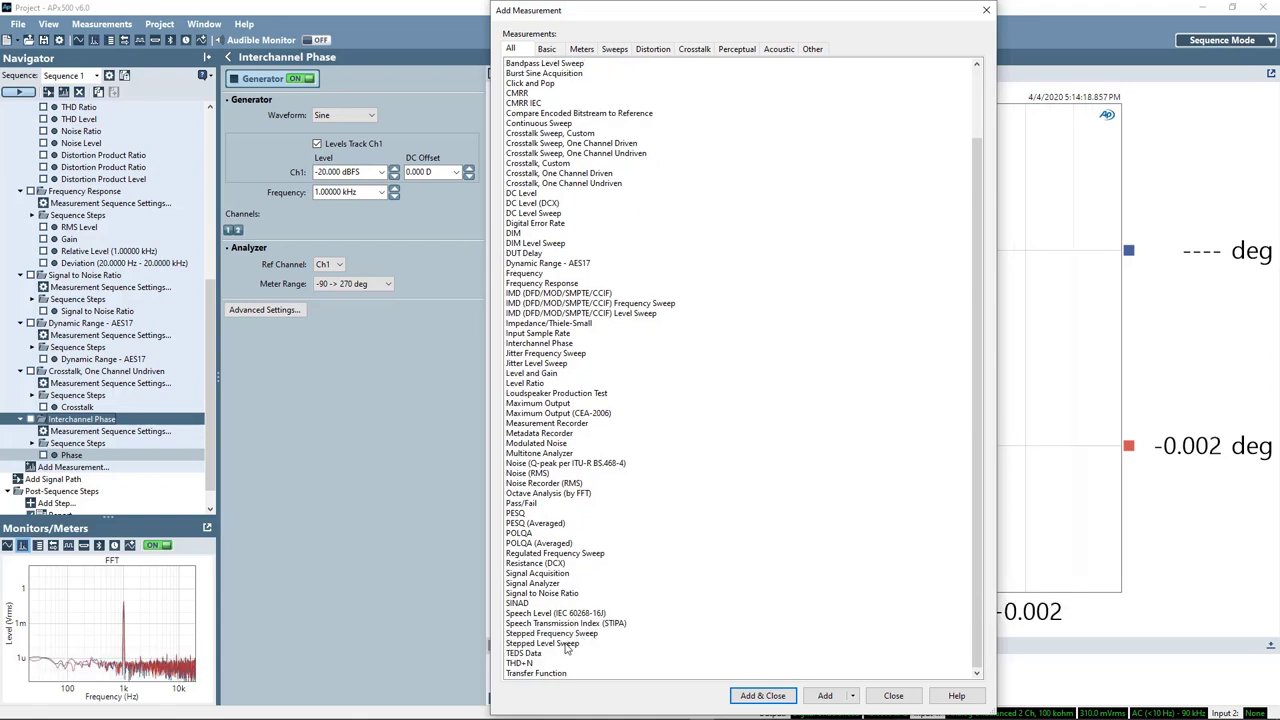
pyautogui.click(542, 643)
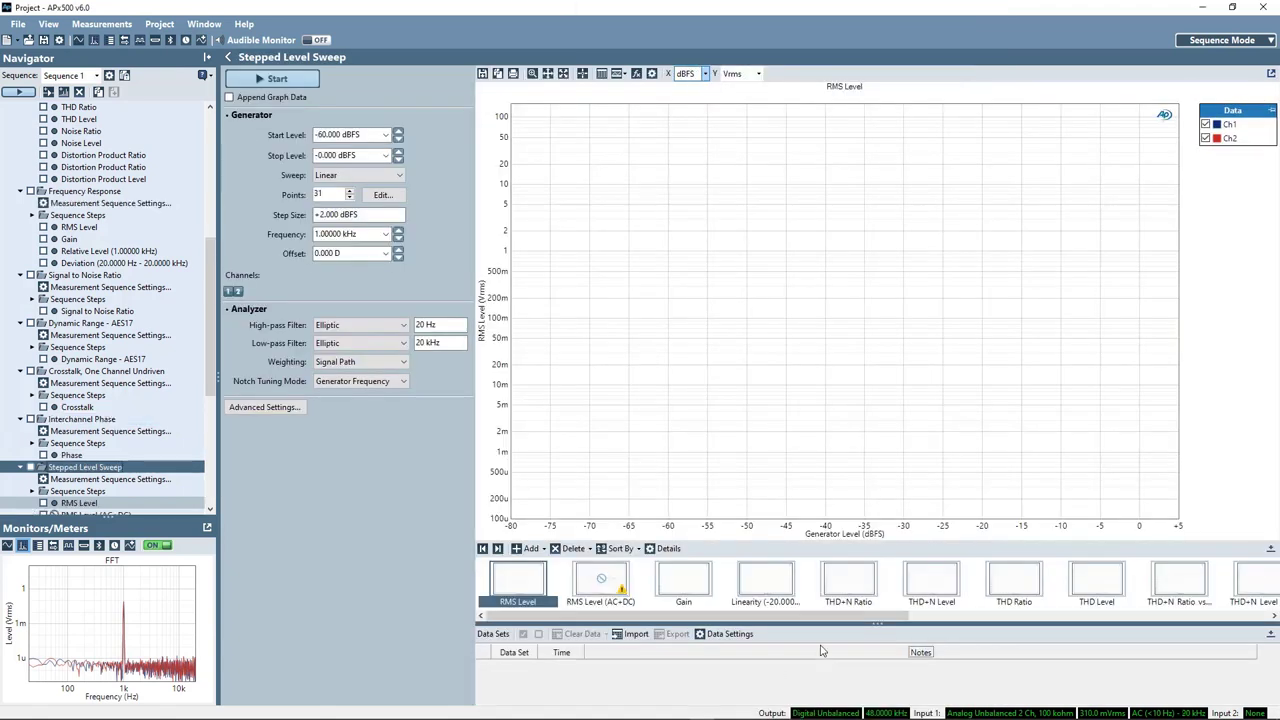
# Run the Stepped Level Sweep with 61 points in +1.000 dBFS steps
pyautogui.click(385, 134)
pyautogui.write('61')
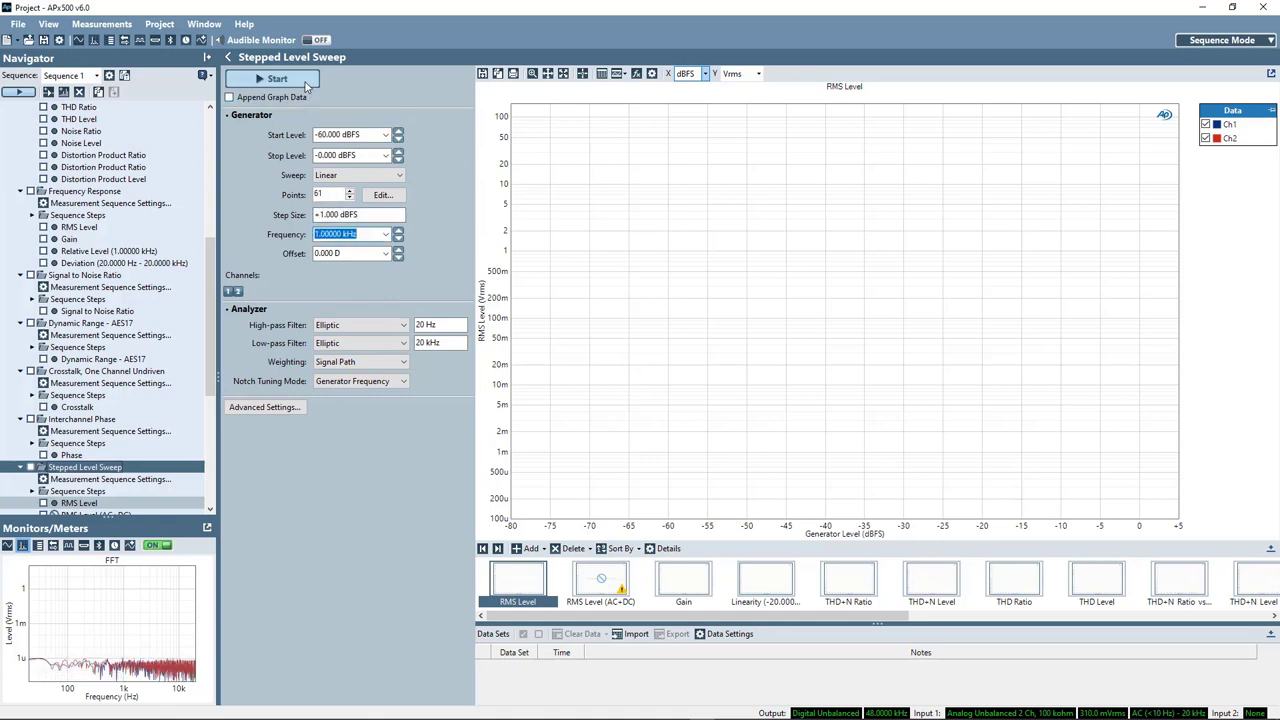
pyautogui.click(277, 78)
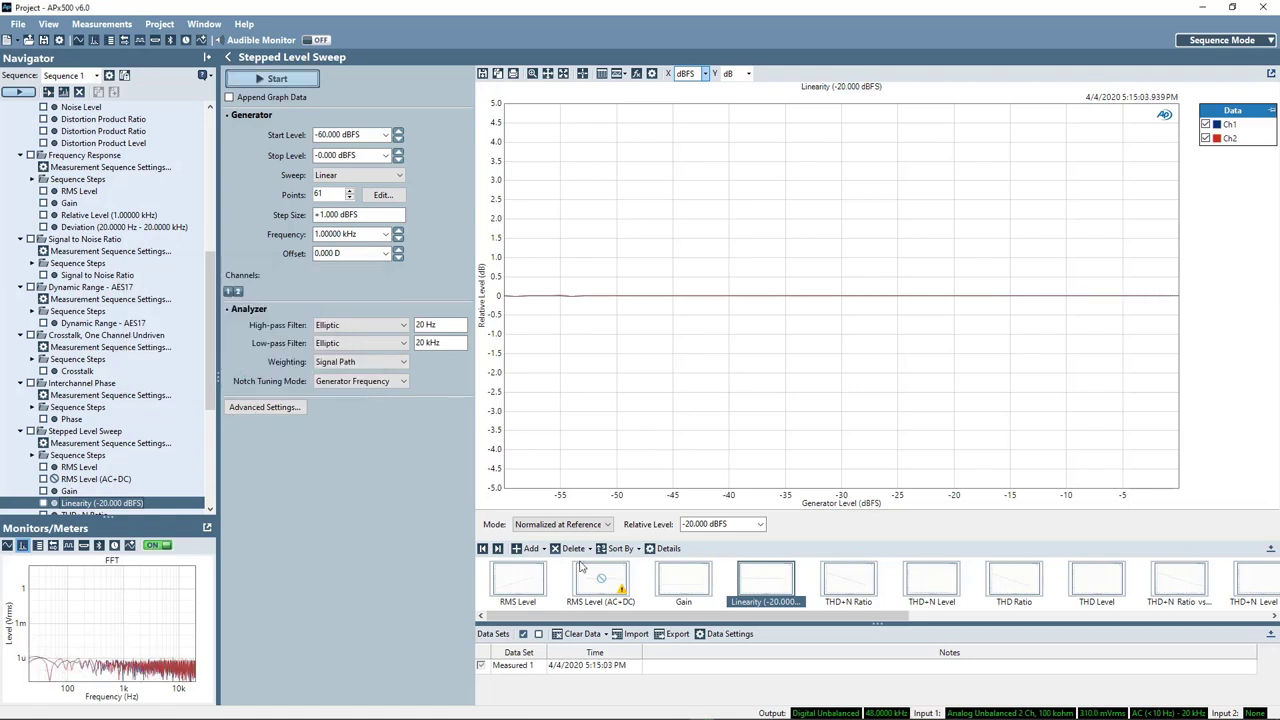
# Show the sweep's THD+N Ratio in dB (about -36 to -91 dB), briefly checking THD+N Level
pyautogui.click(848, 580)
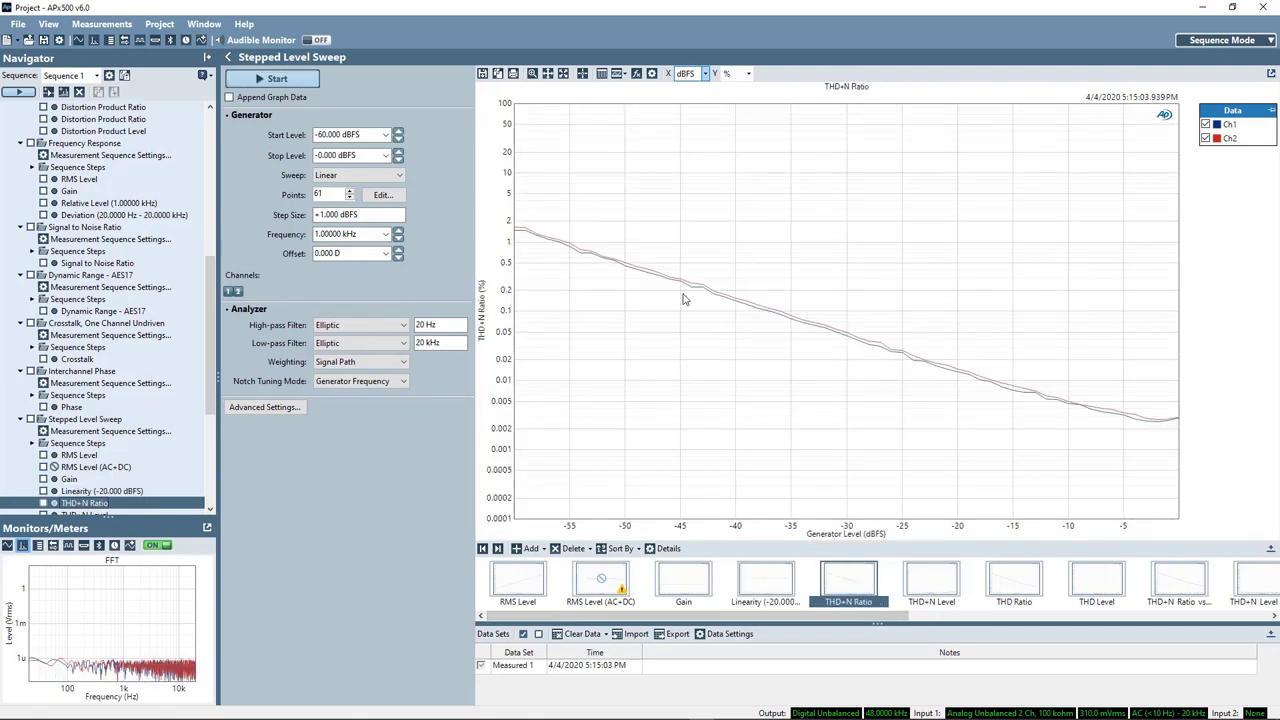
pyautogui.click(742, 73)
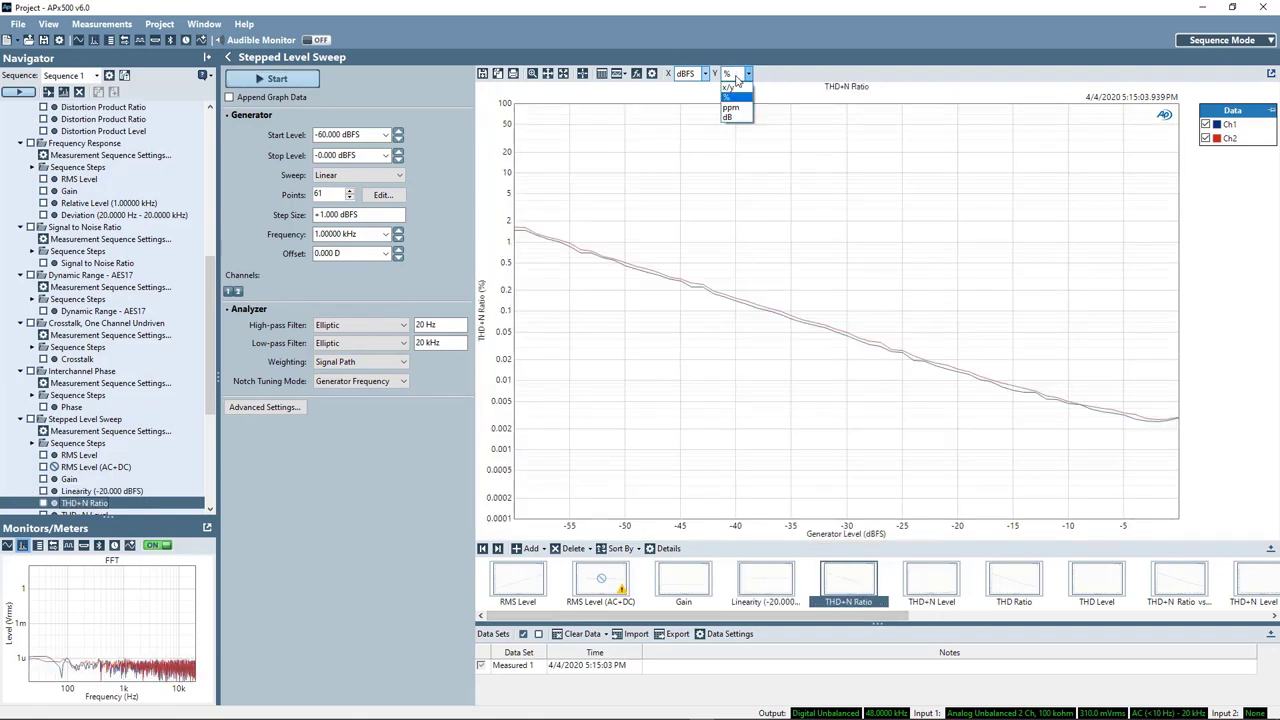
pyautogui.click(730, 117)
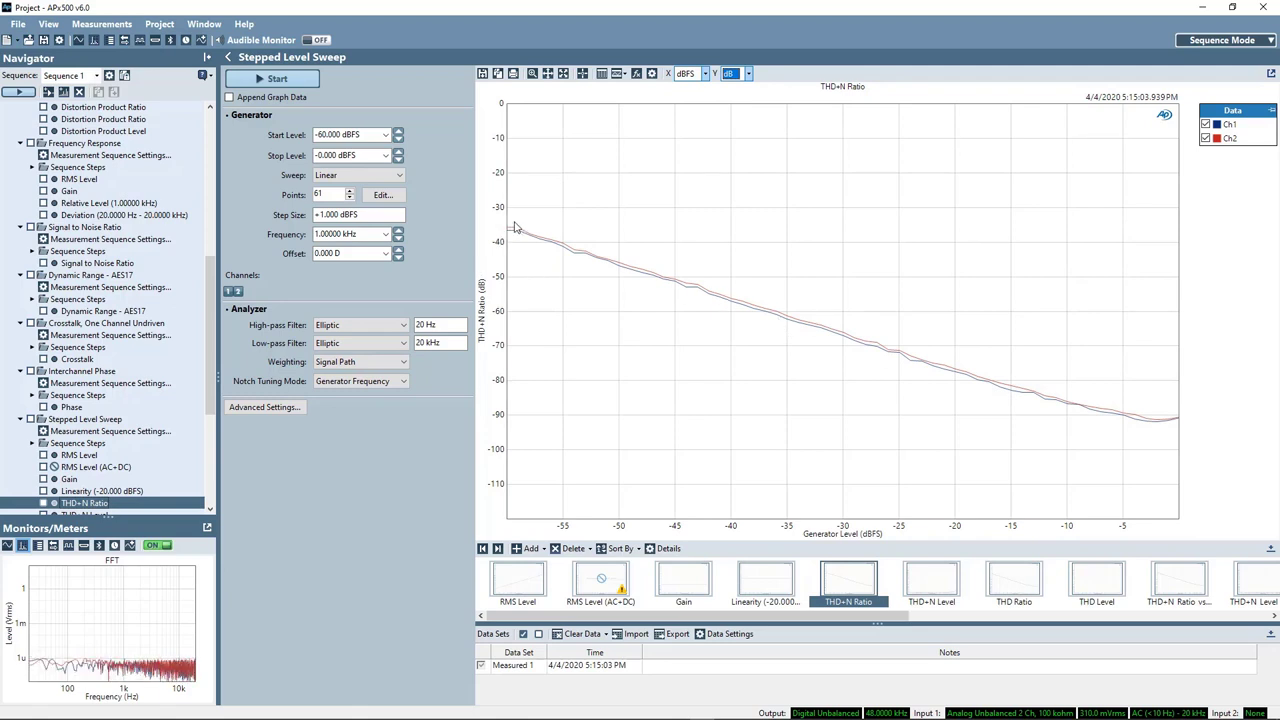
pyautogui.moveTo(656, 282)
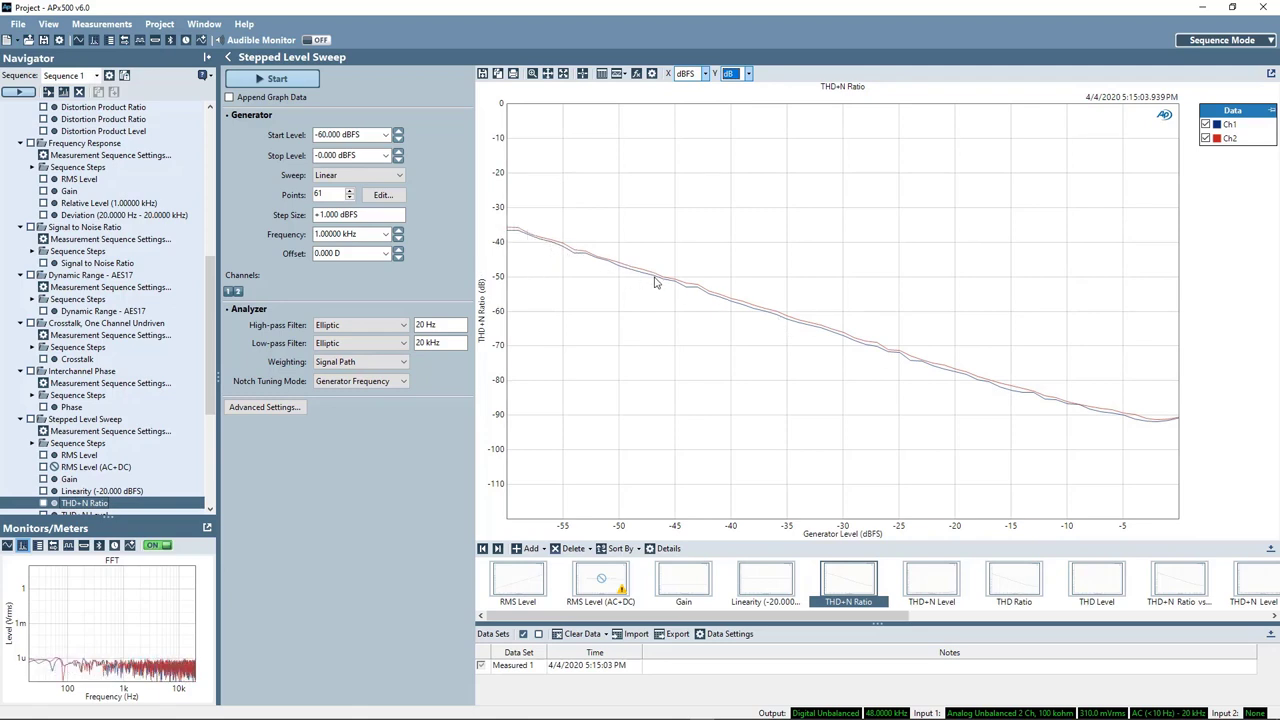
pyautogui.moveTo(808, 336)
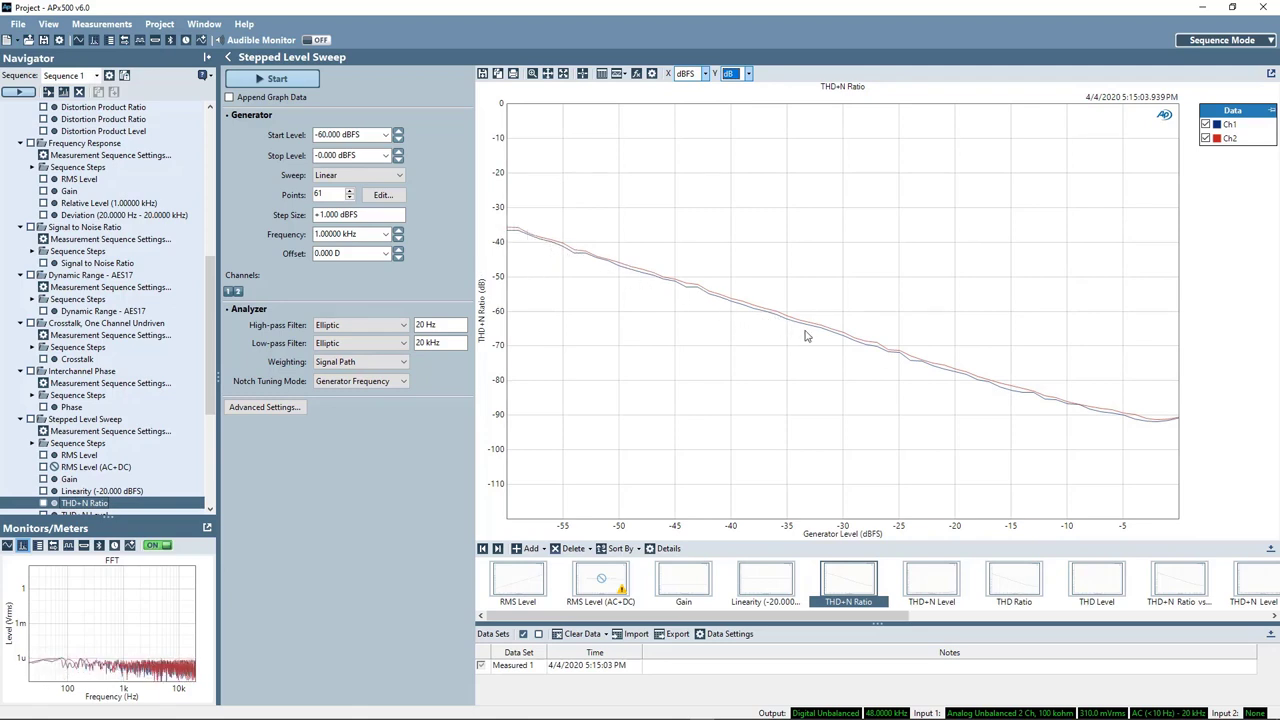
pyautogui.moveTo(1144, 430)
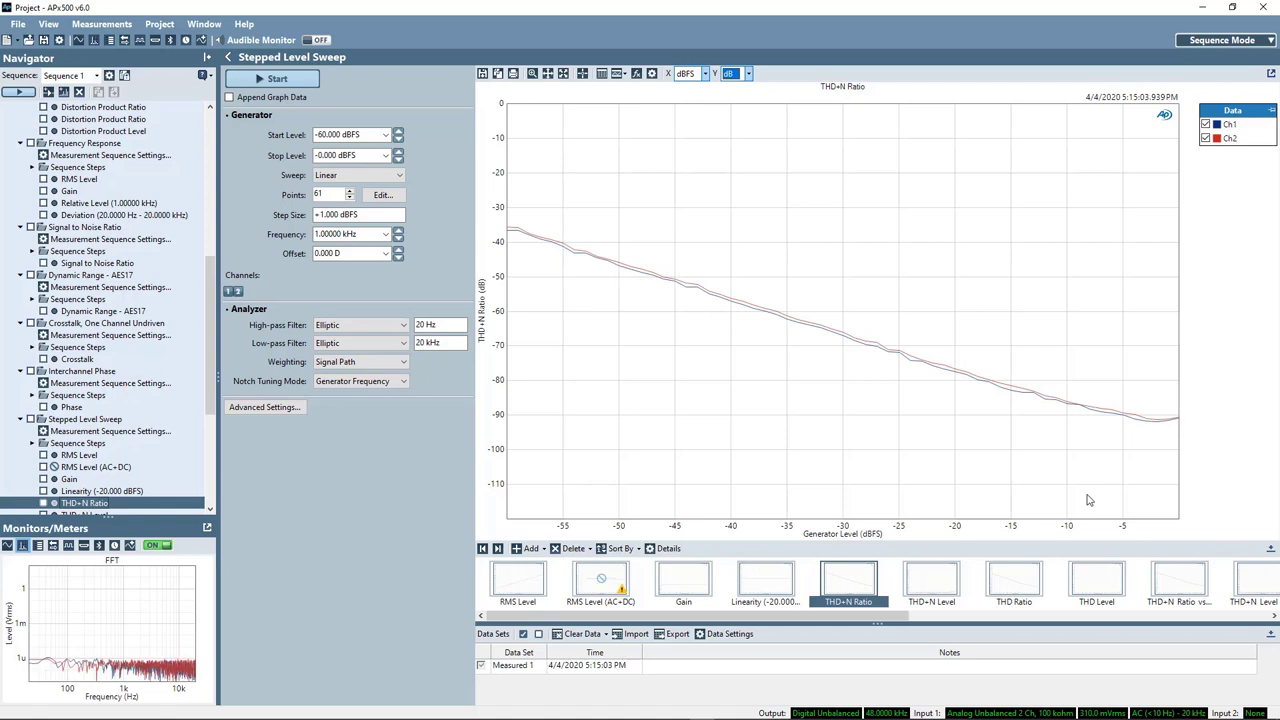
pyautogui.click(931, 580)
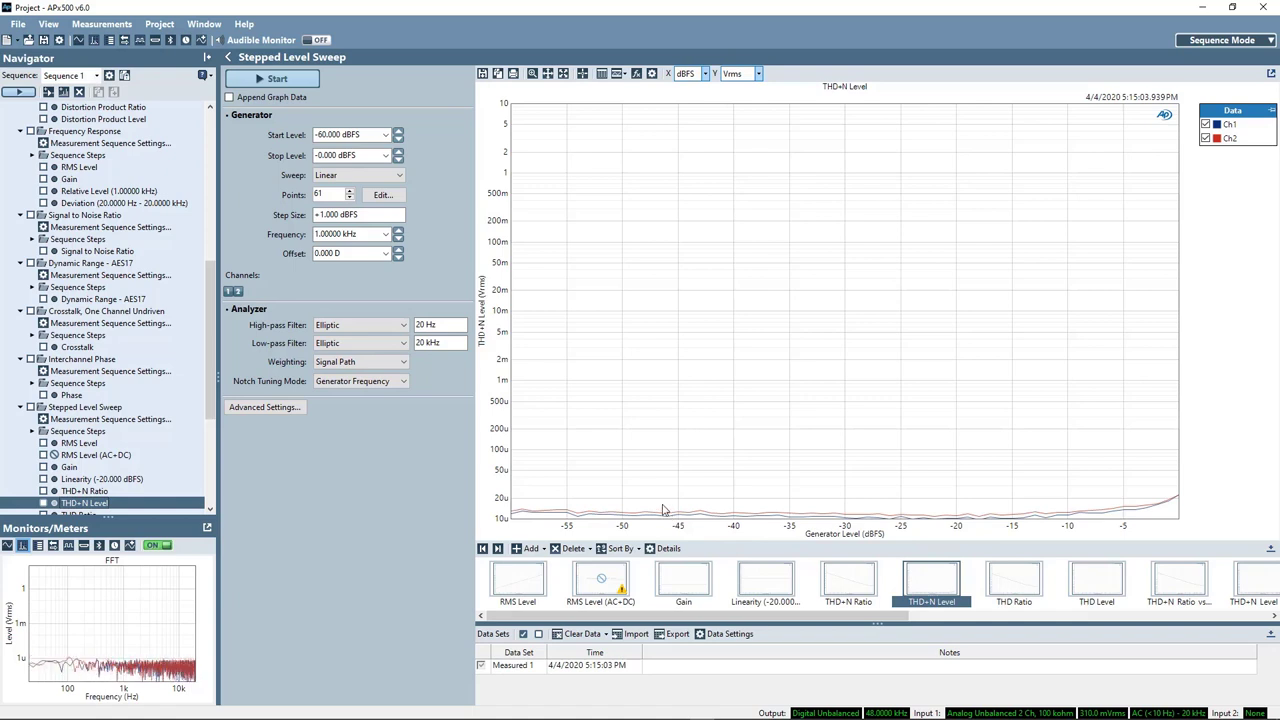
pyautogui.moveTo(853, 577)
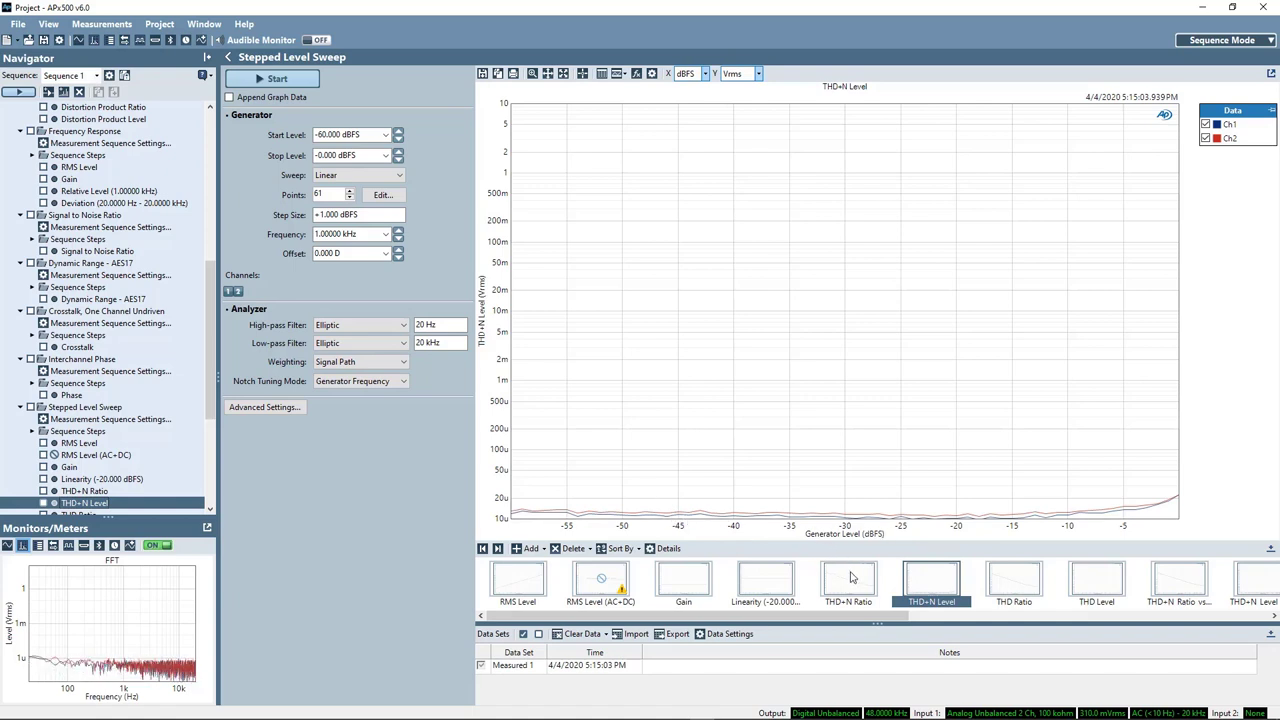
pyautogui.click(848, 584)
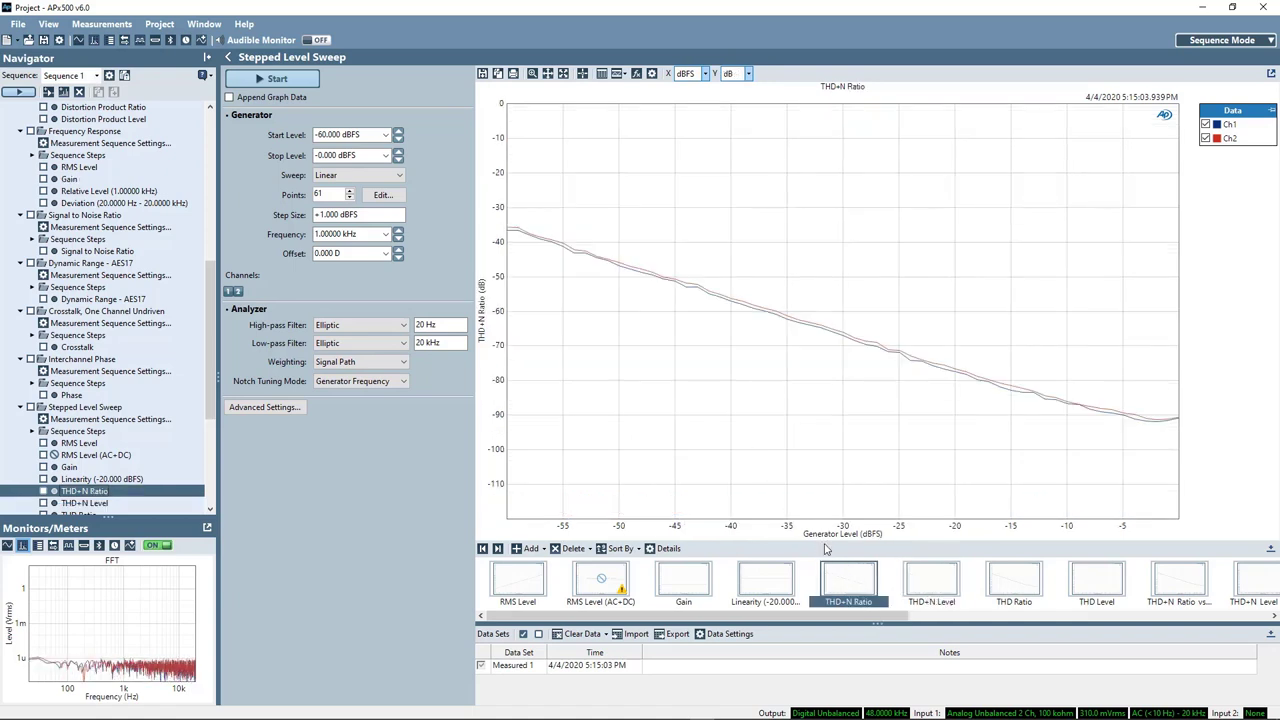
pyautogui.rightClick(848, 584)
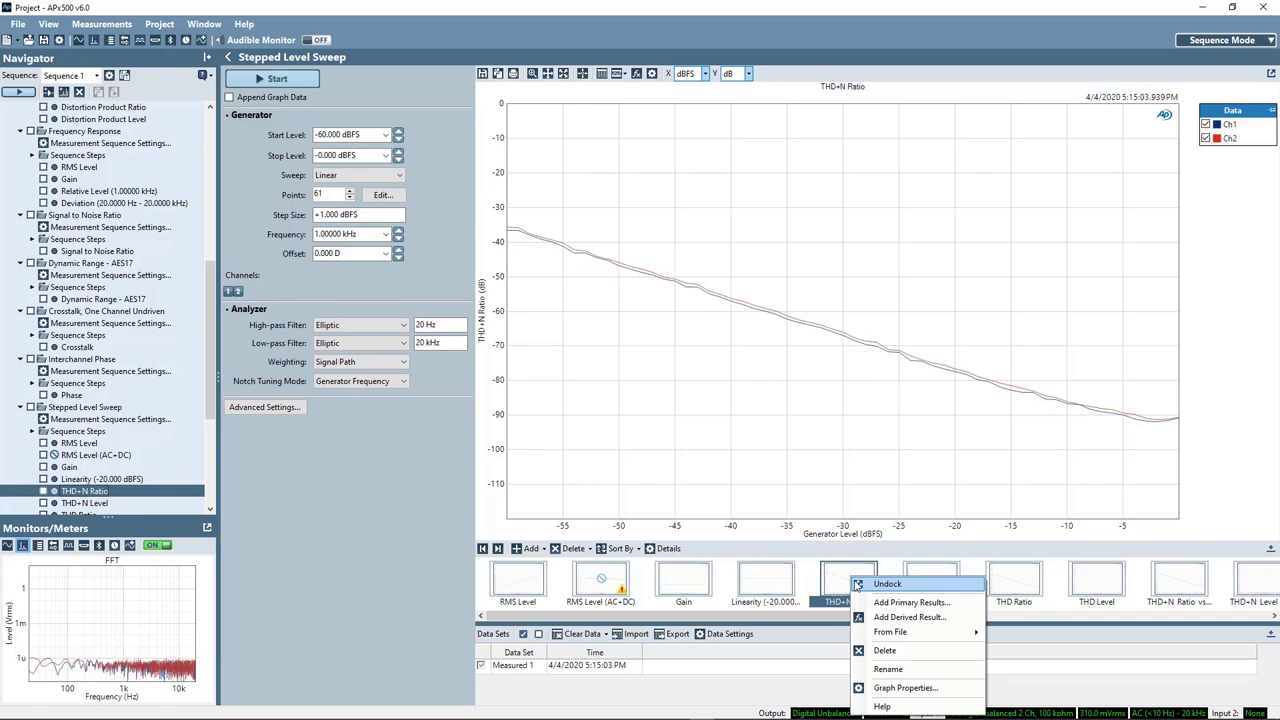
pyautogui.moveTo(908, 617)
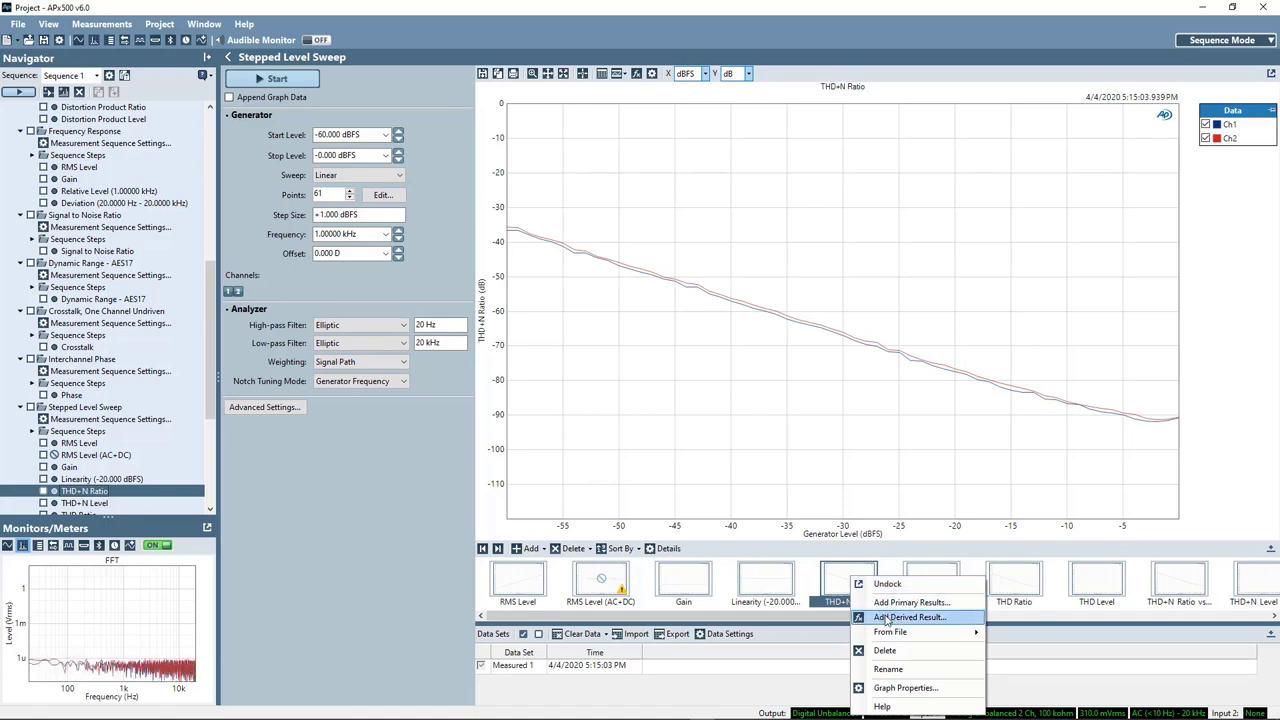
# Add a Min/Max/Statistics derived result computing the single-value Minimum of THD+N Ratio
pyautogui.click(909, 616)
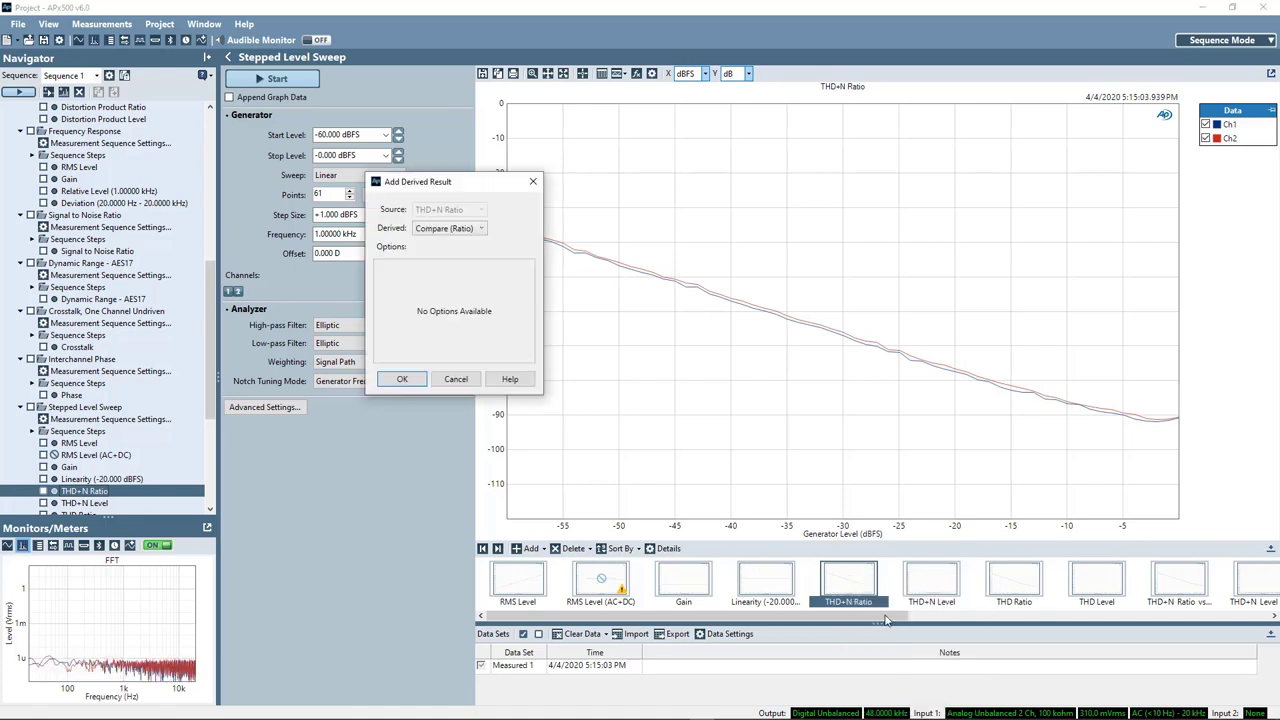
pyautogui.click(448, 228)
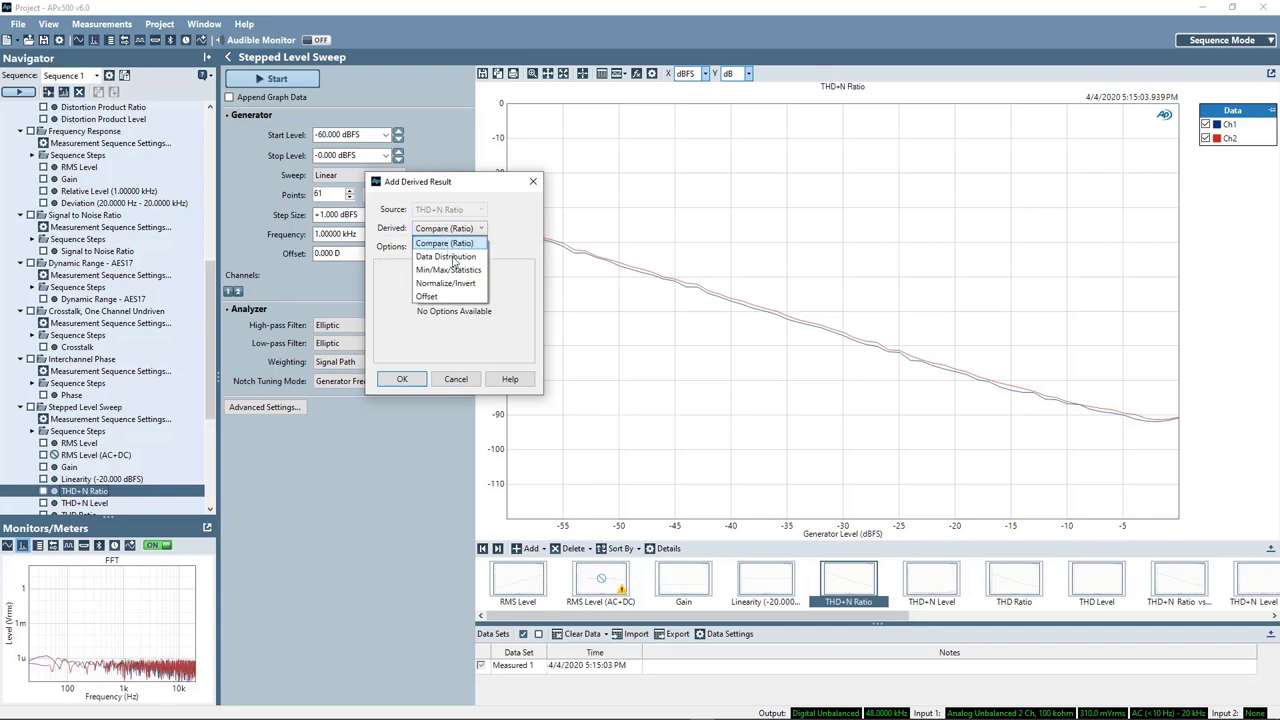
pyautogui.click(448, 269)
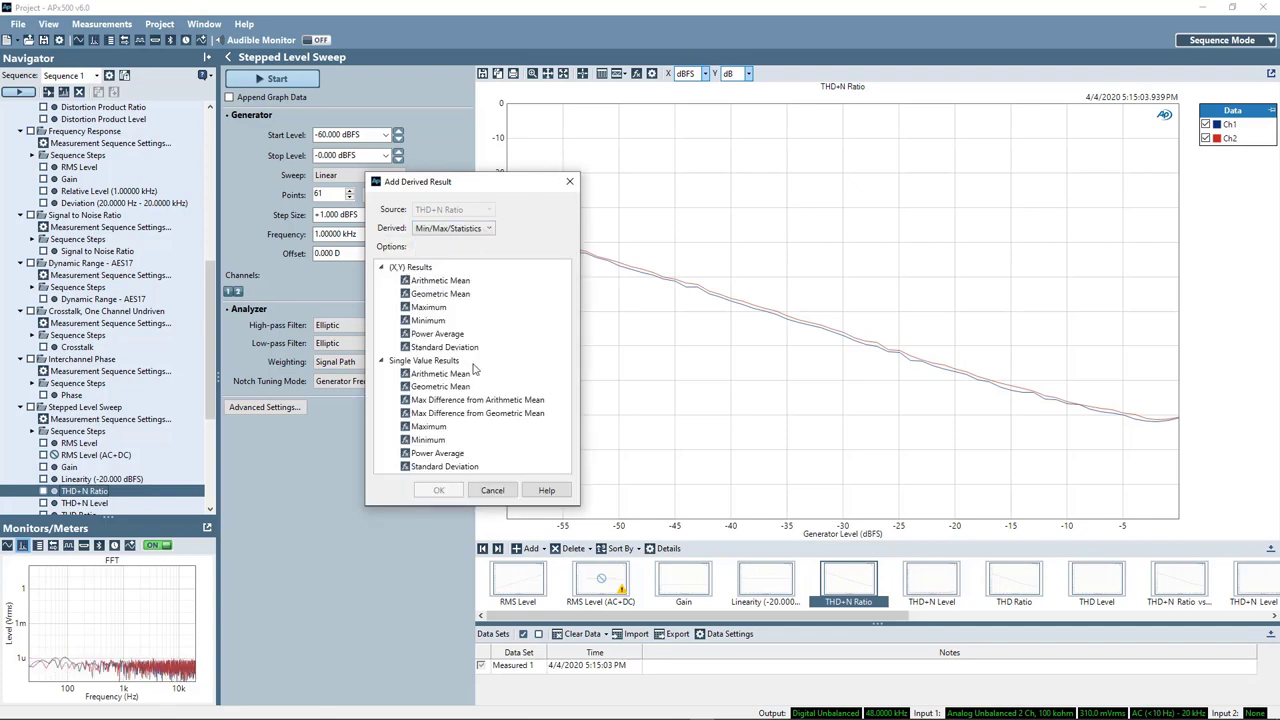
pyautogui.moveTo(449, 432)
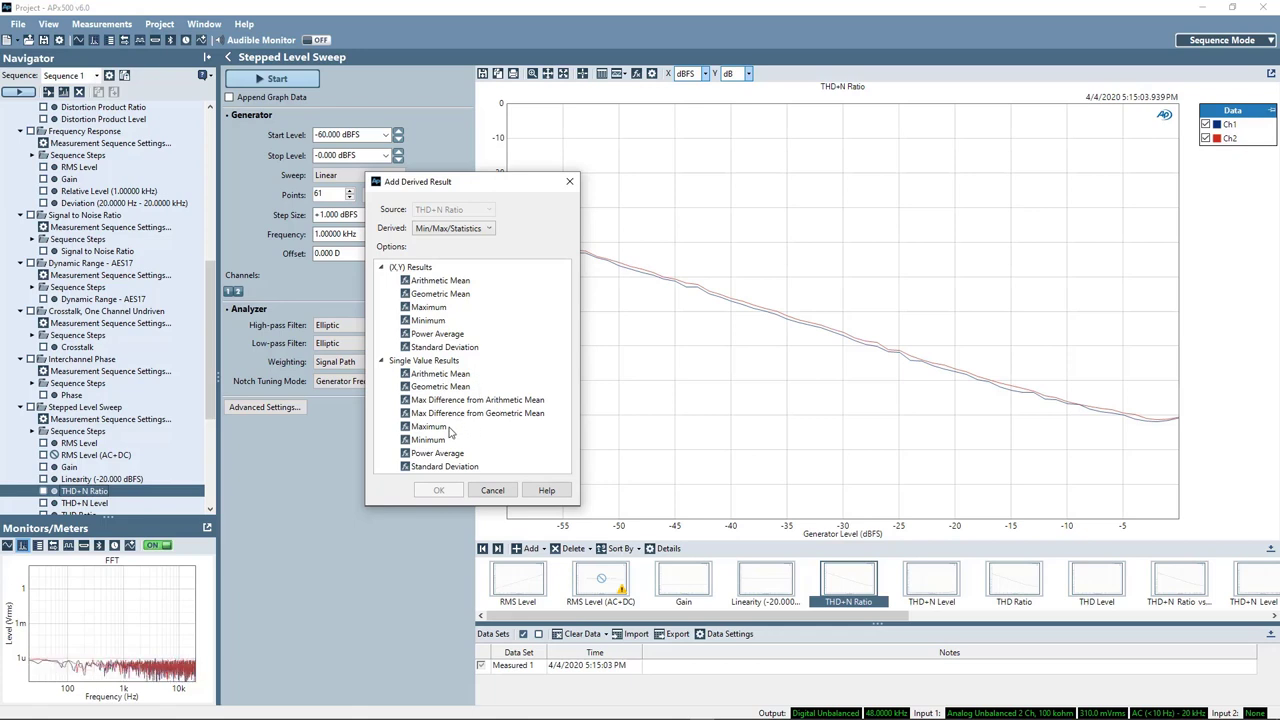
pyautogui.click(428, 439)
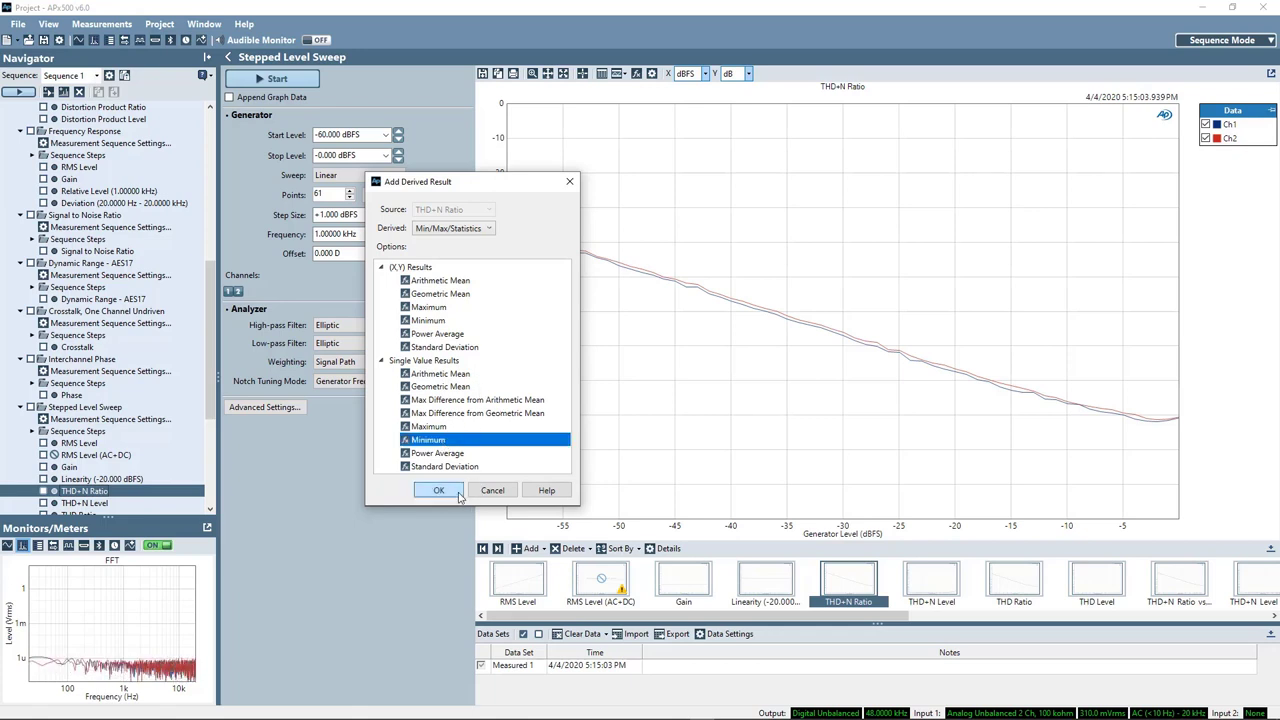
pyautogui.click(438, 490)
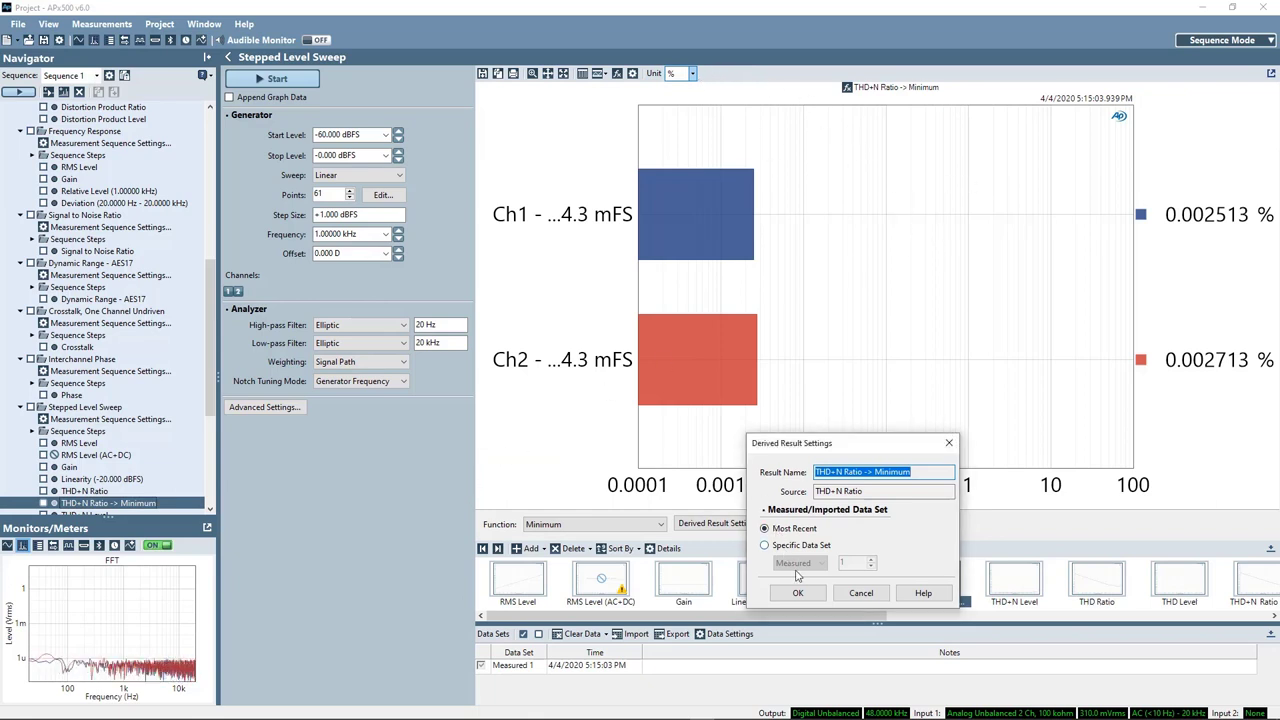
# Display the THD+N Ratio minimum in dB: -91.997 dB Ch1, -91.330 dB Ch2
pyautogui.click(797, 592)
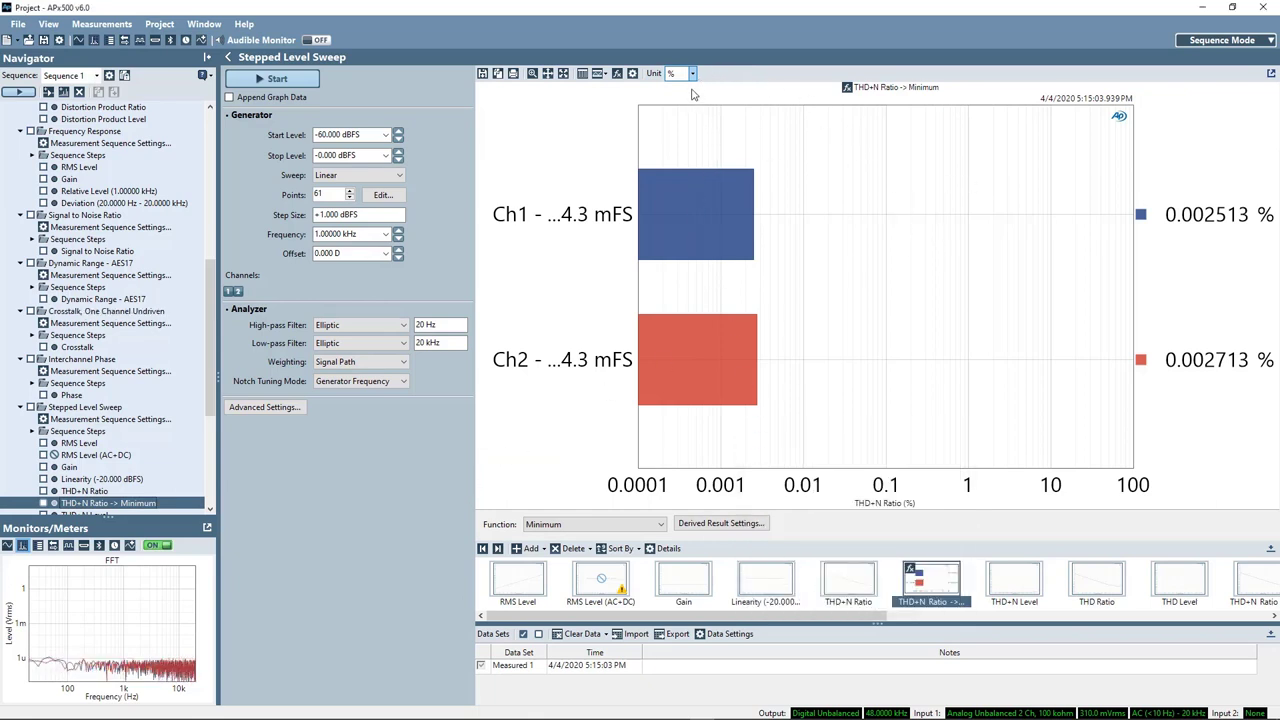
pyautogui.click(690, 73)
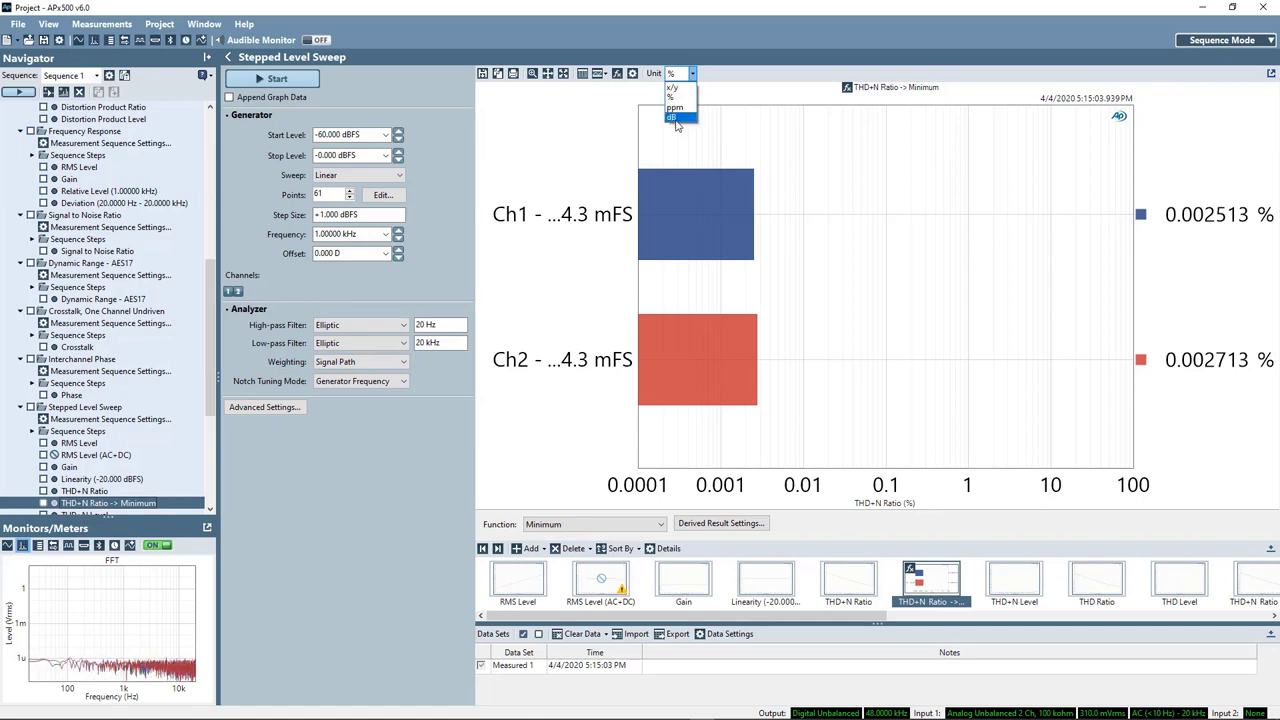
pyautogui.click(672, 117)
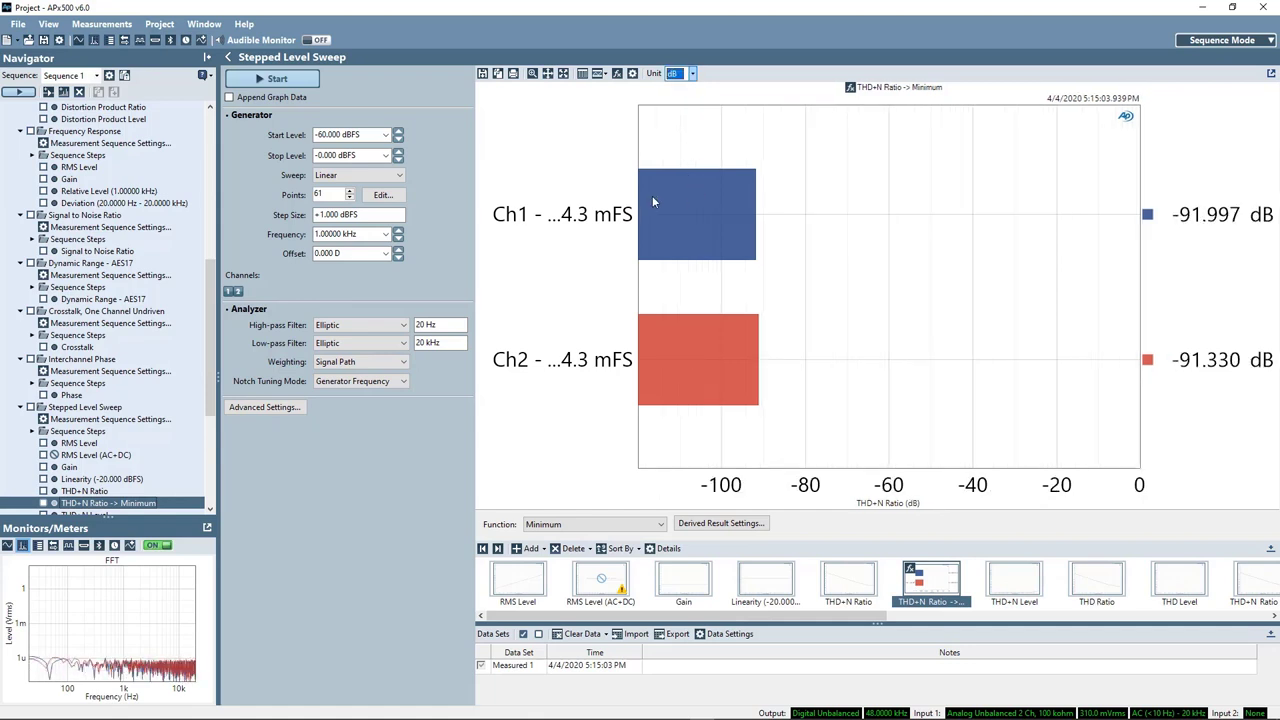
pyautogui.moveTo(558, 94)
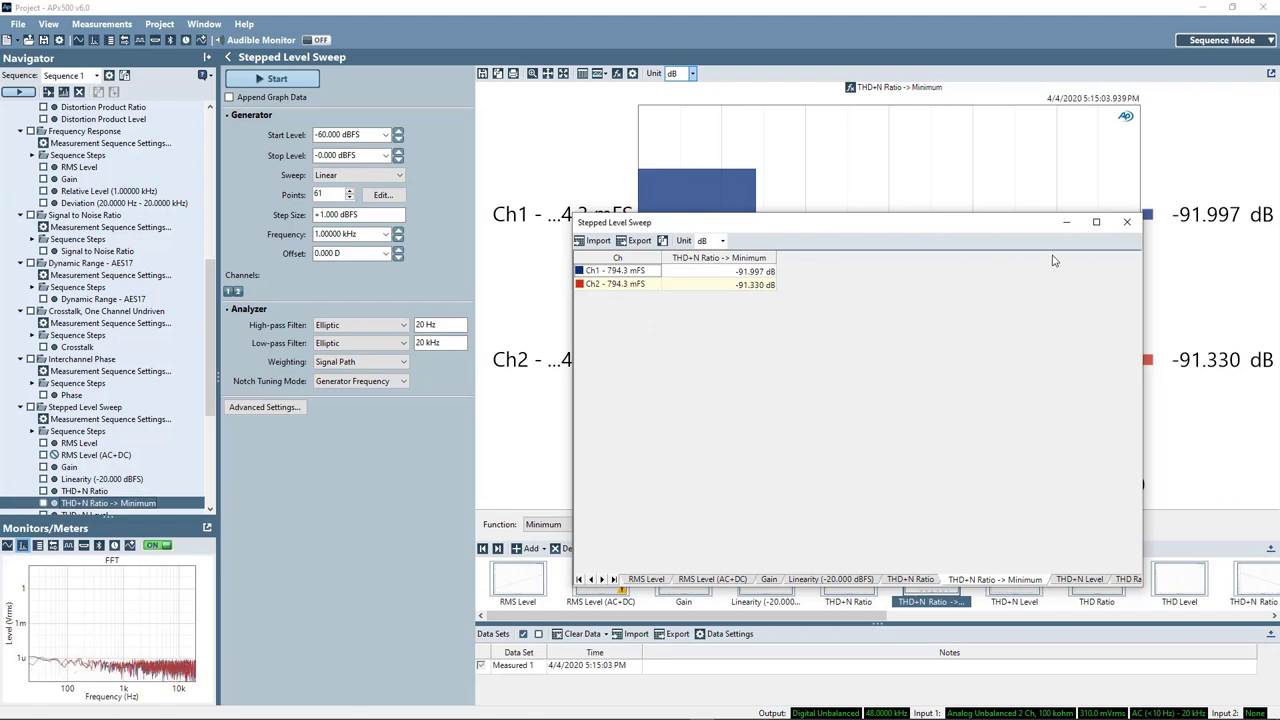
pyautogui.moveTo(1133, 238)
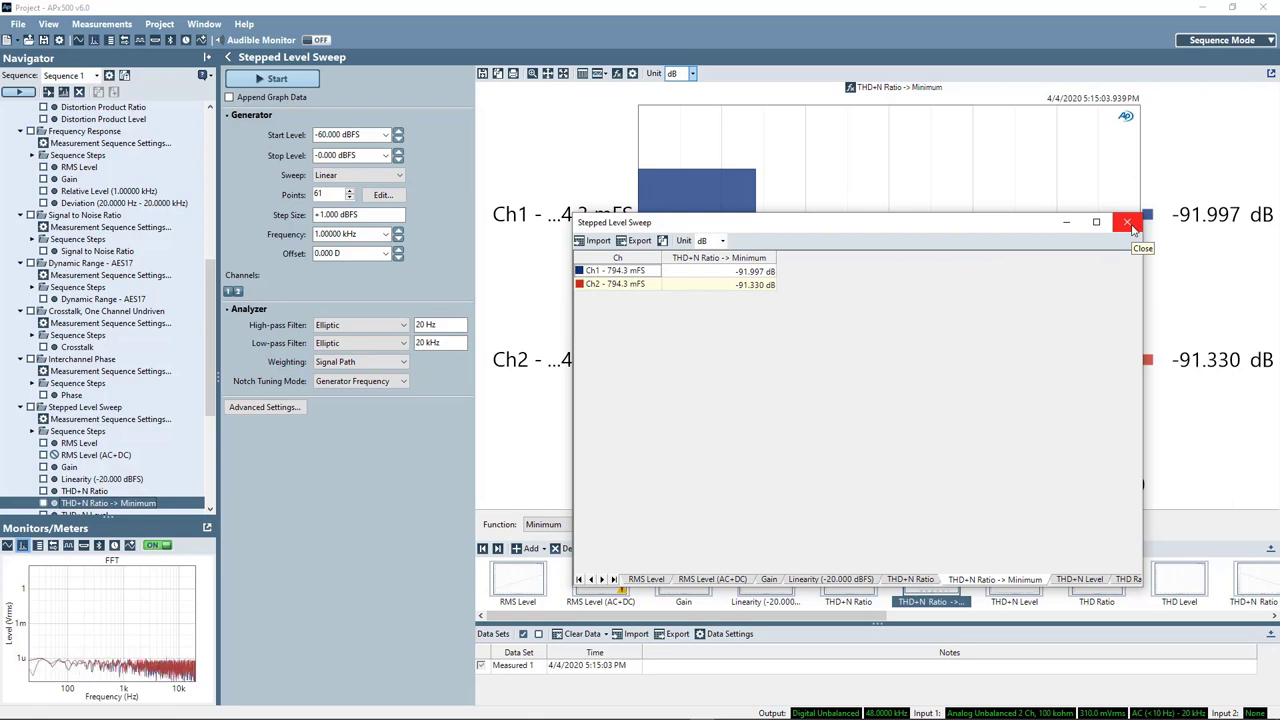
pyautogui.click(1128, 222)
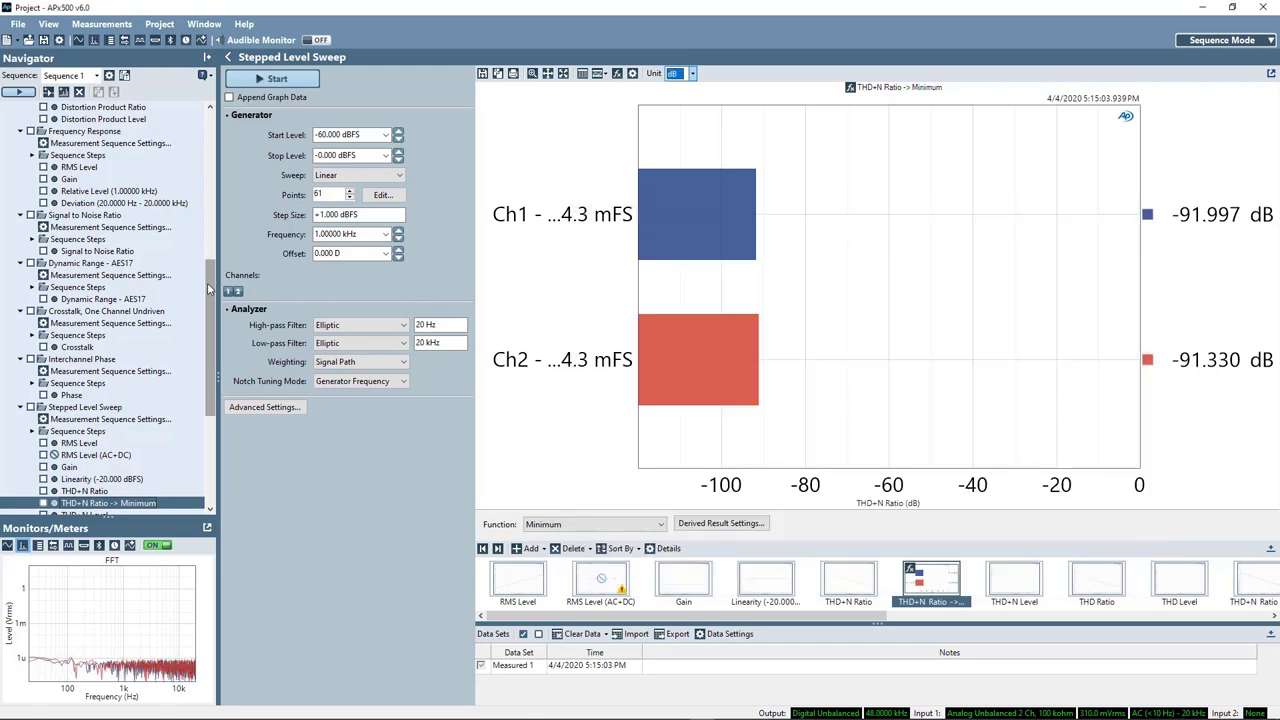
# Change the THD+N generator Ch1 level from 794 mFS to -2.000 dBFS
pyautogui.scroll(-3)
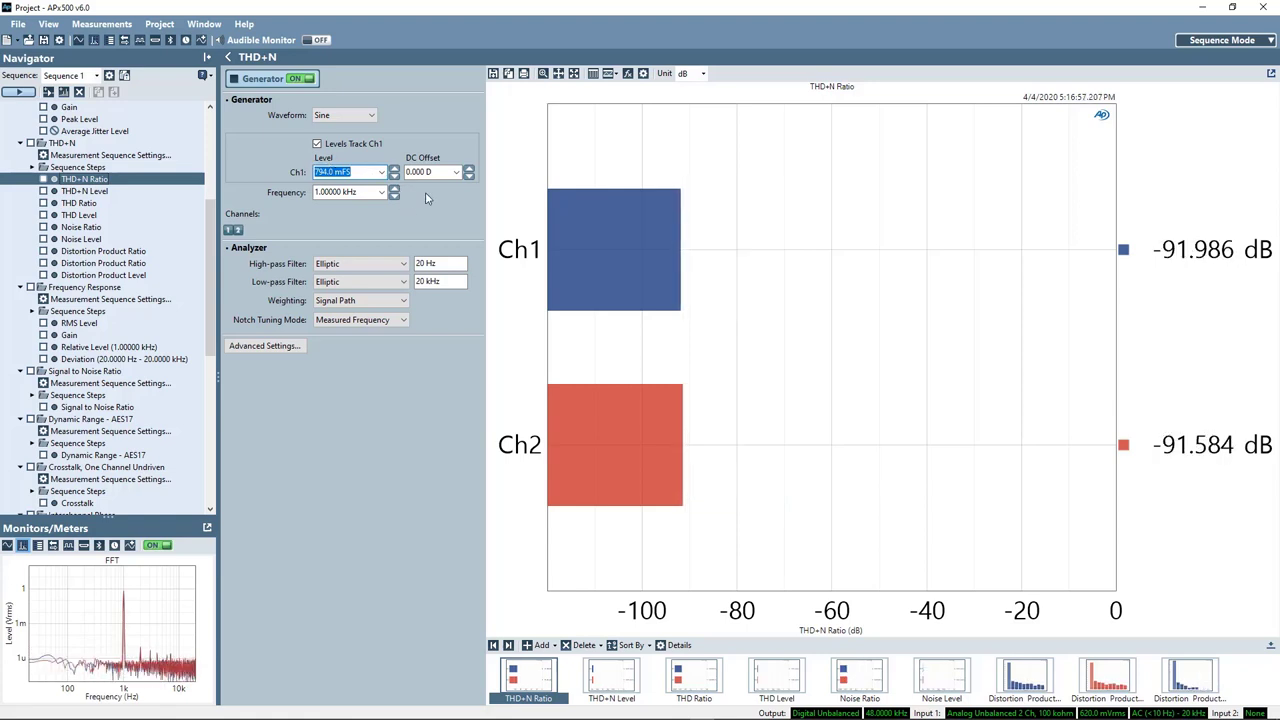
pyautogui.click(381, 172)
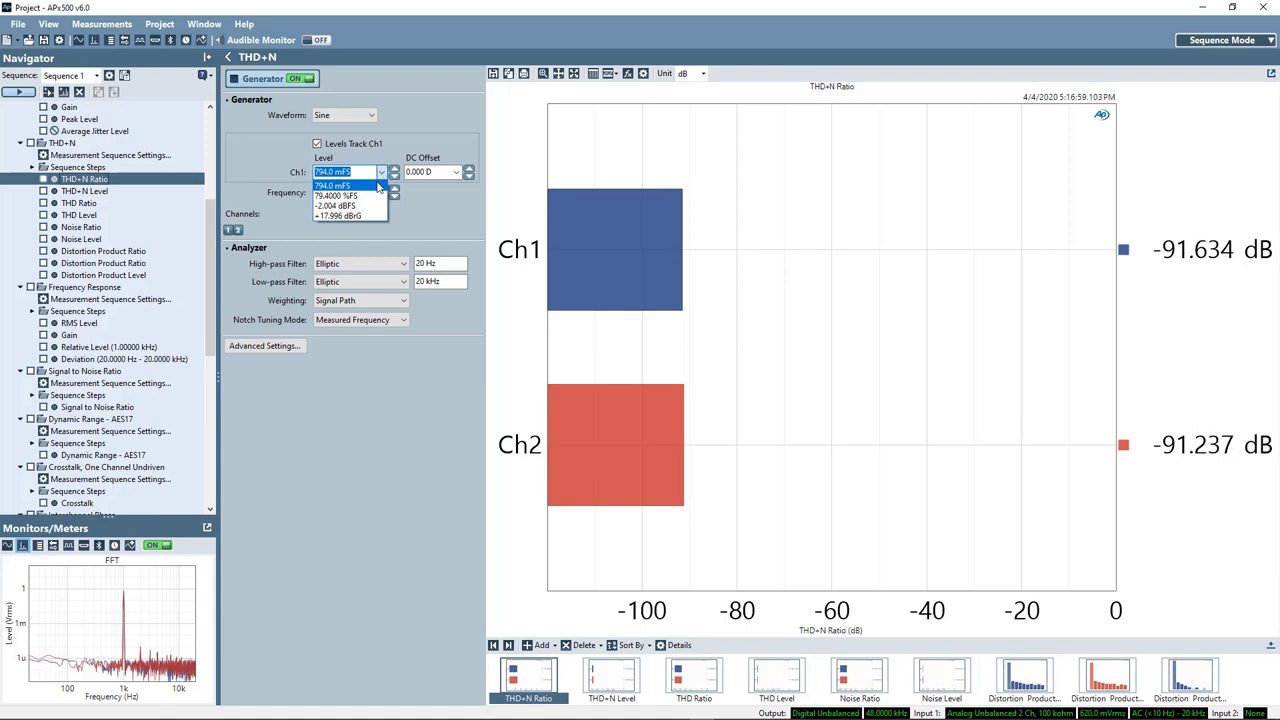
pyautogui.click(335, 205)
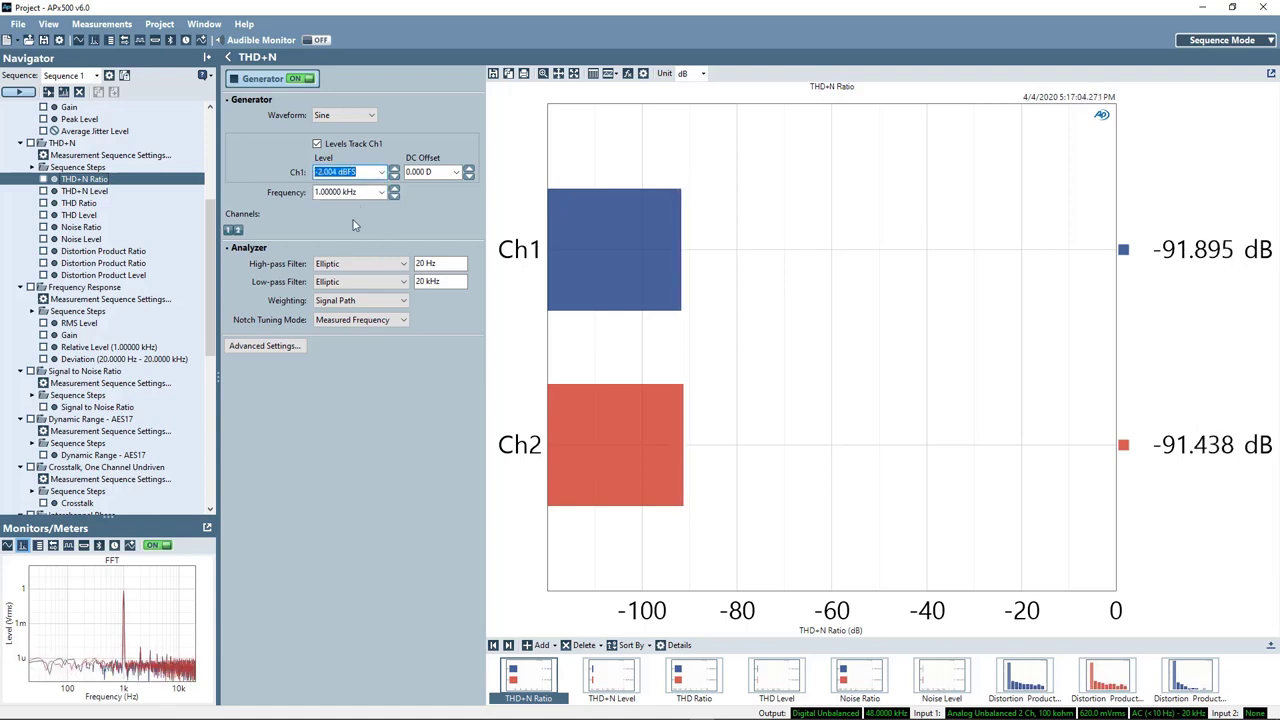
pyautogui.write('0')
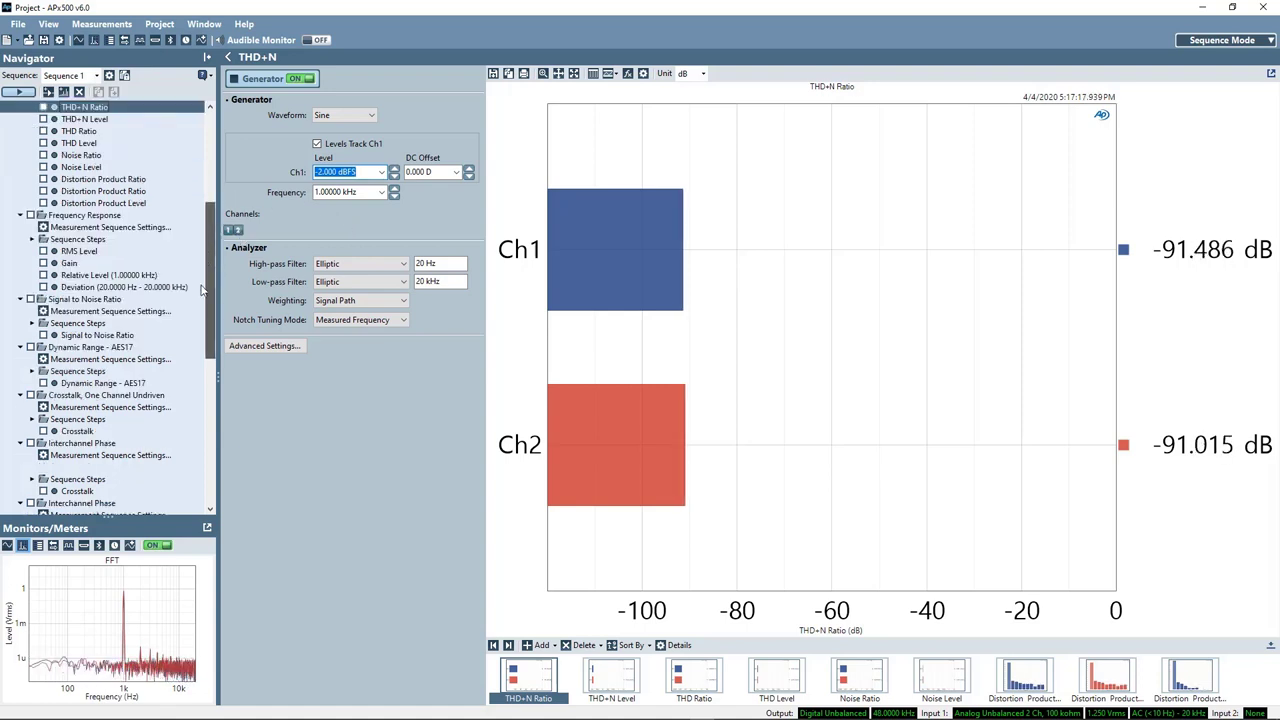
pyautogui.scroll(-3)
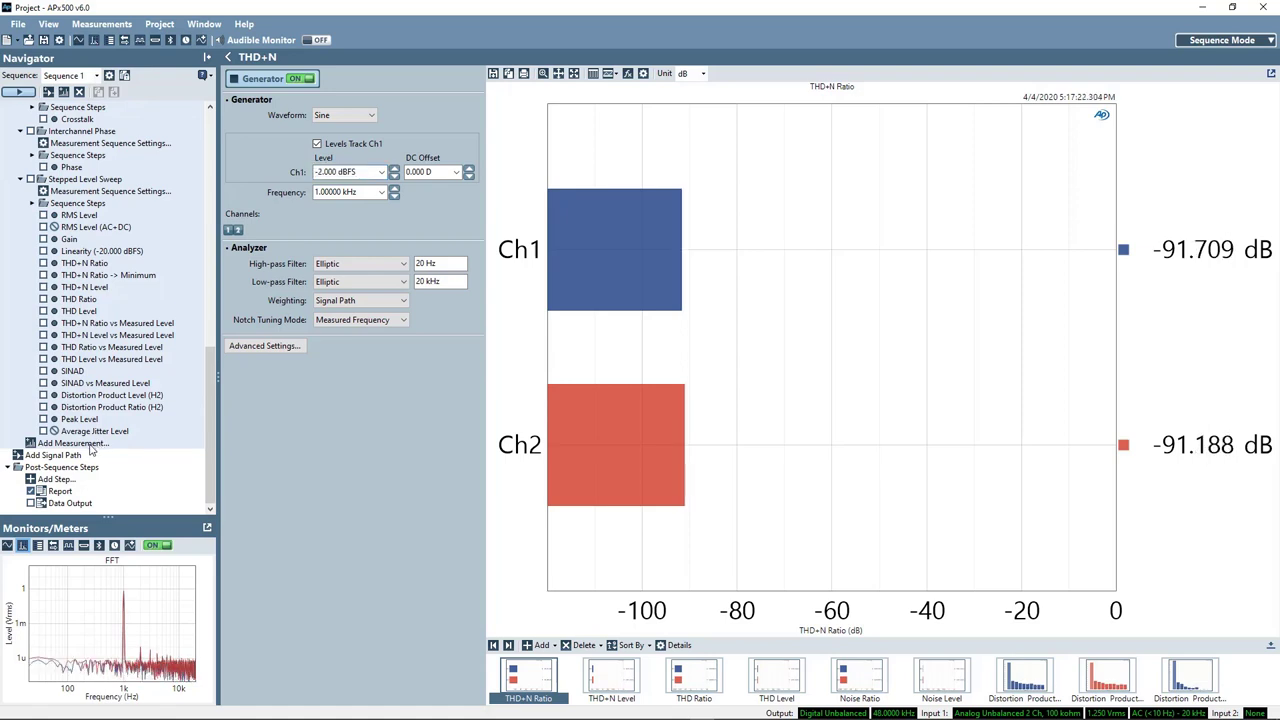
# Add a Stepped Frequency Sweep measurement to the sequence
pyautogui.click(72, 443)
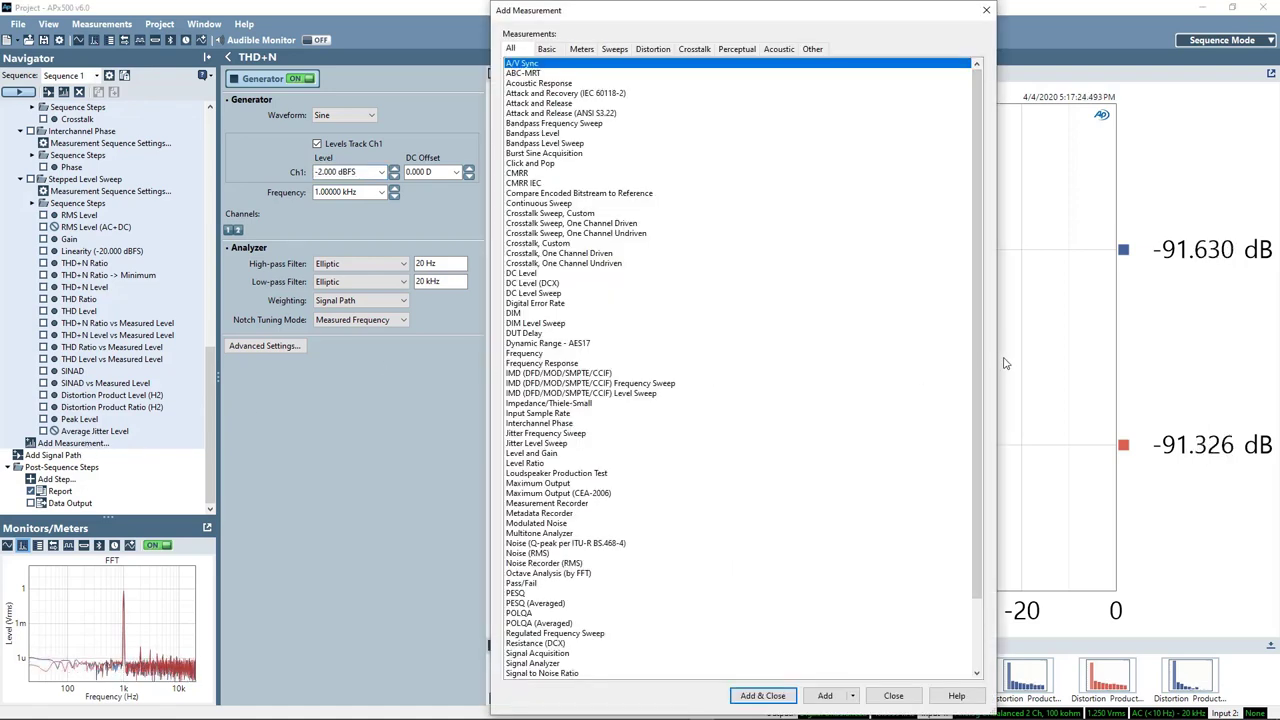
pyautogui.scroll(-3)
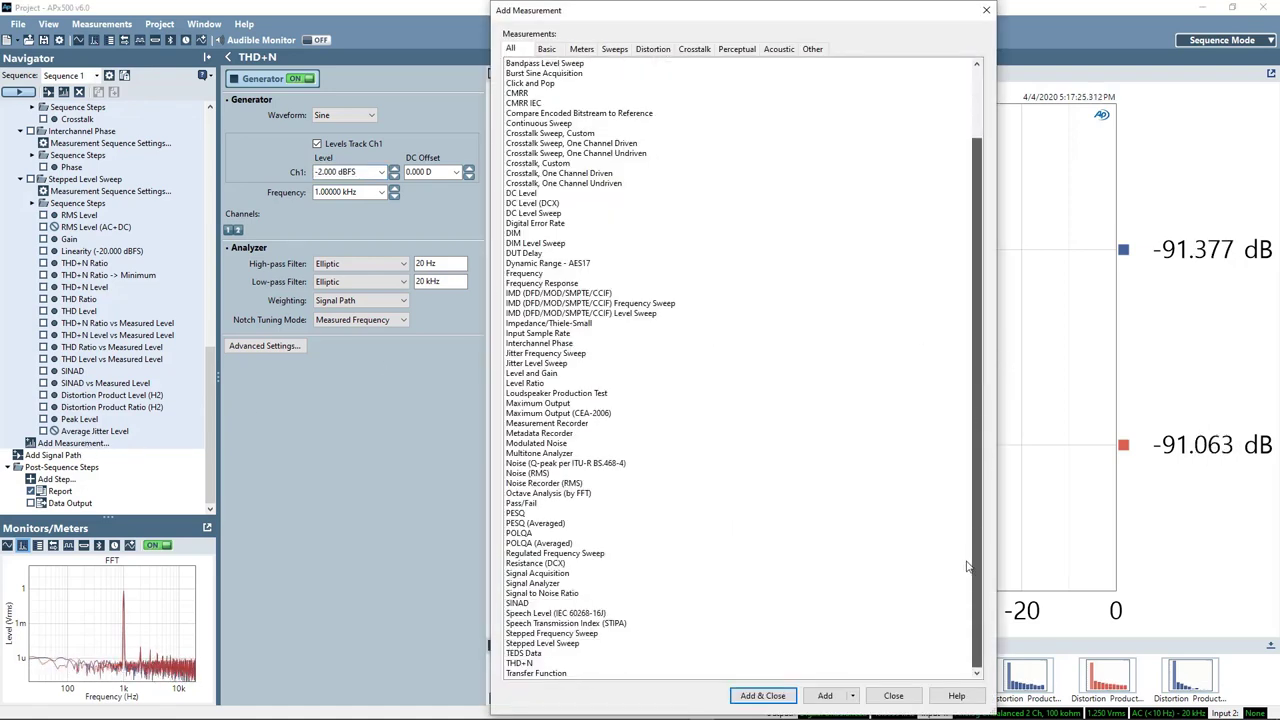
pyautogui.click(552, 633)
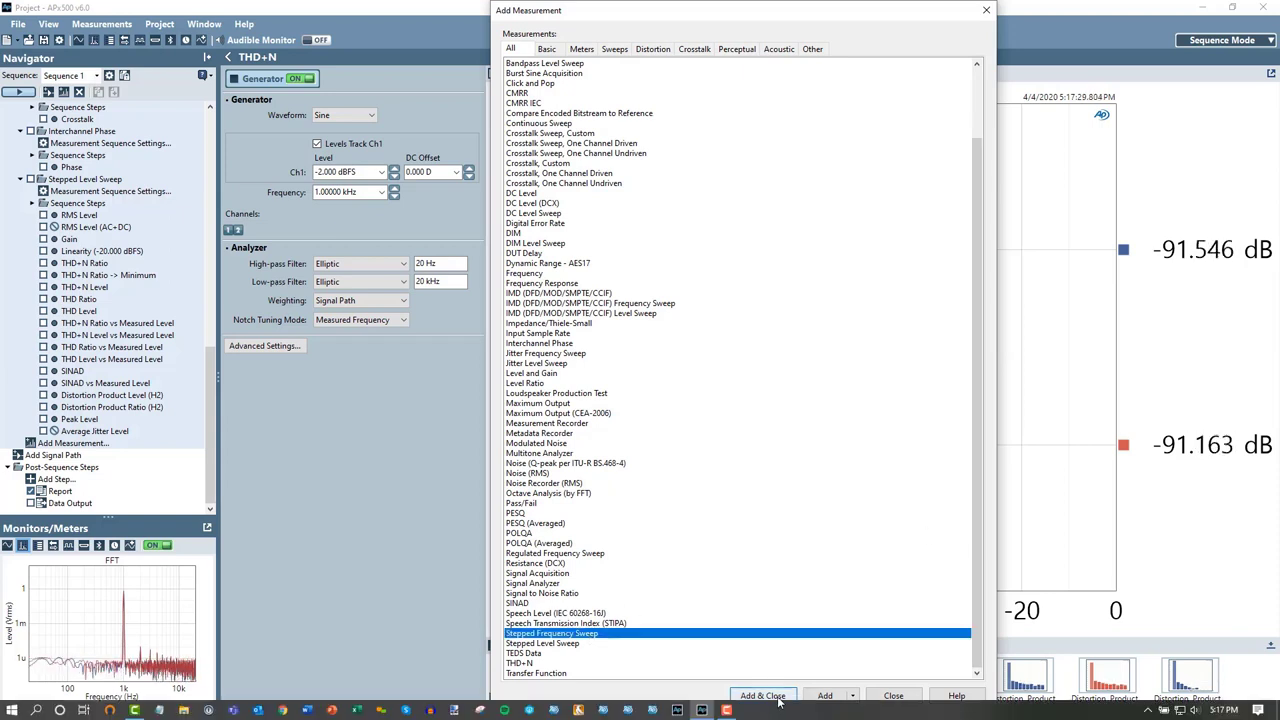
pyautogui.click(762, 695)
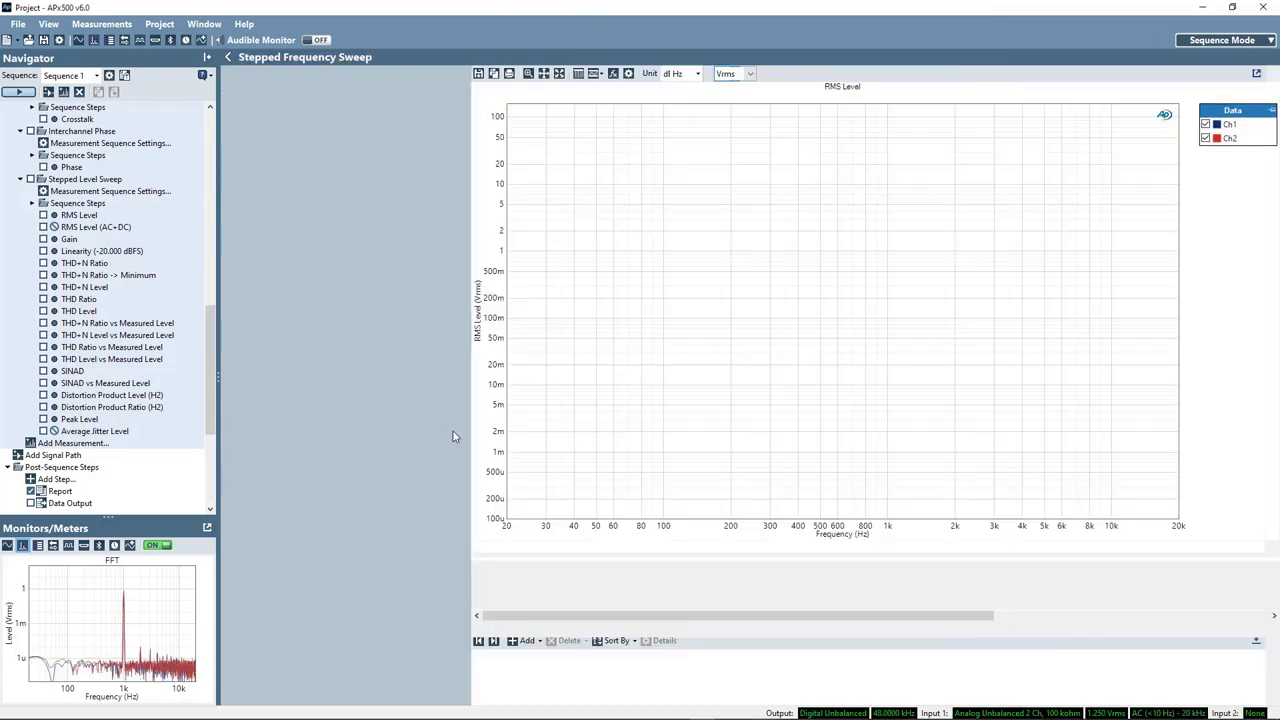
# Set the sweep level to -2.000 dBFS and run it from 20 kHz to 20 Hz
pyautogui.click(93, 443)
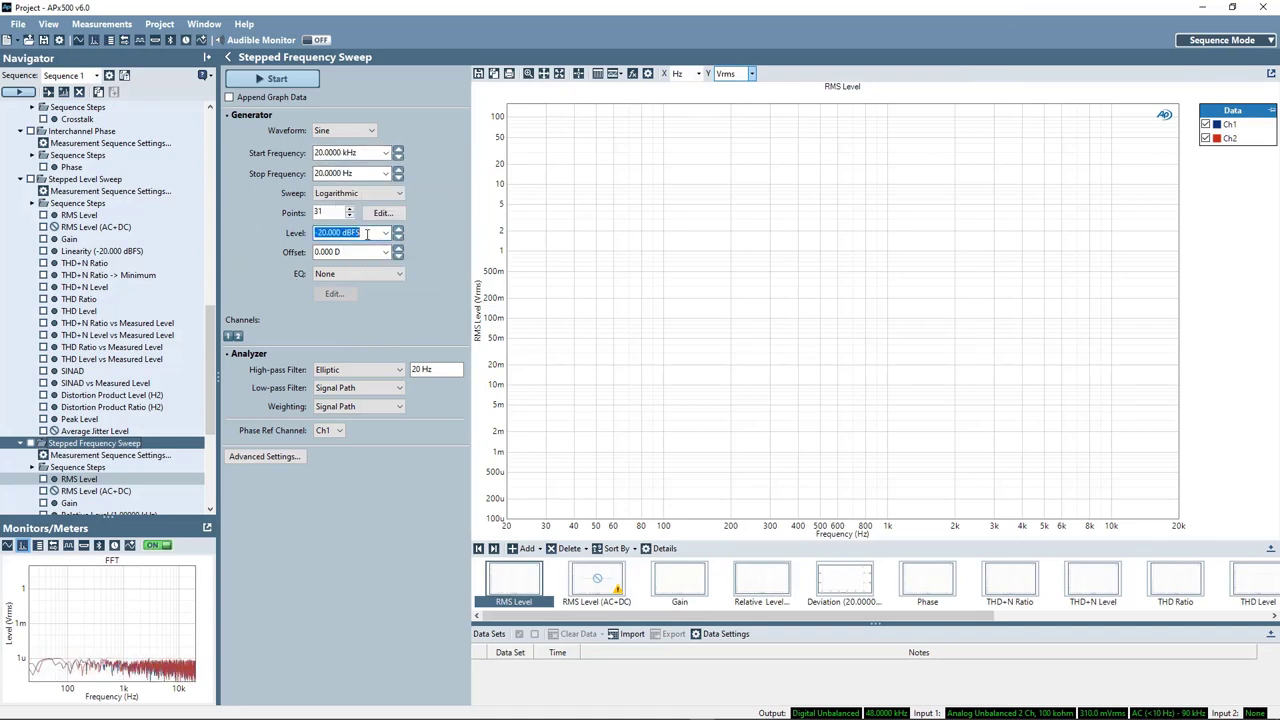
pyautogui.write('-1')
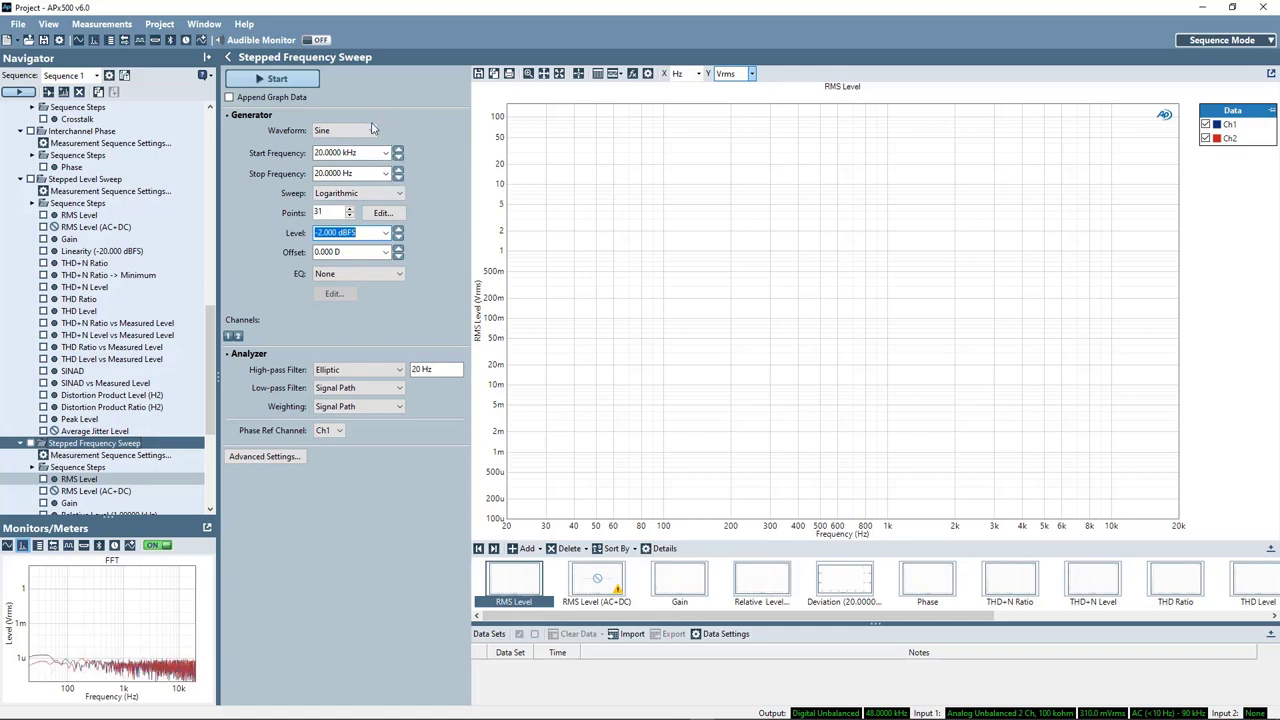
pyautogui.click(277, 78)
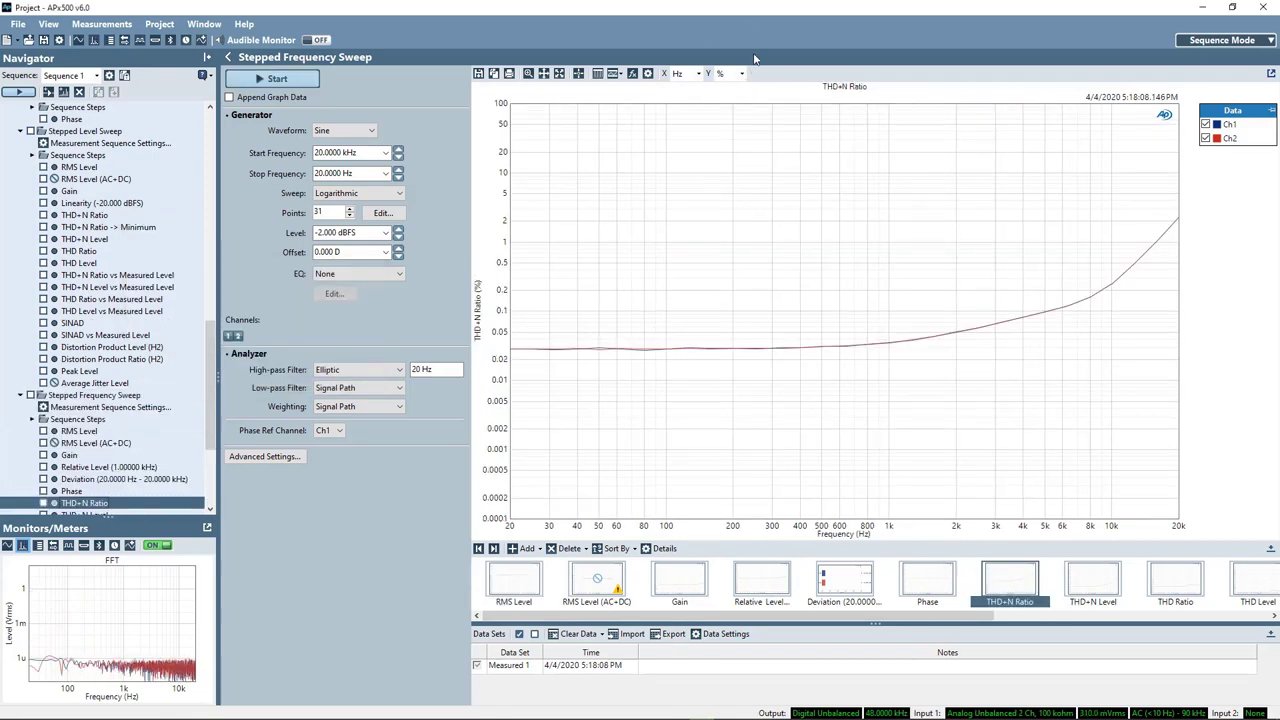
# Change the stepped sweep's THD+N Ratio graph unit from percent to dB
pyautogui.click(733, 73)
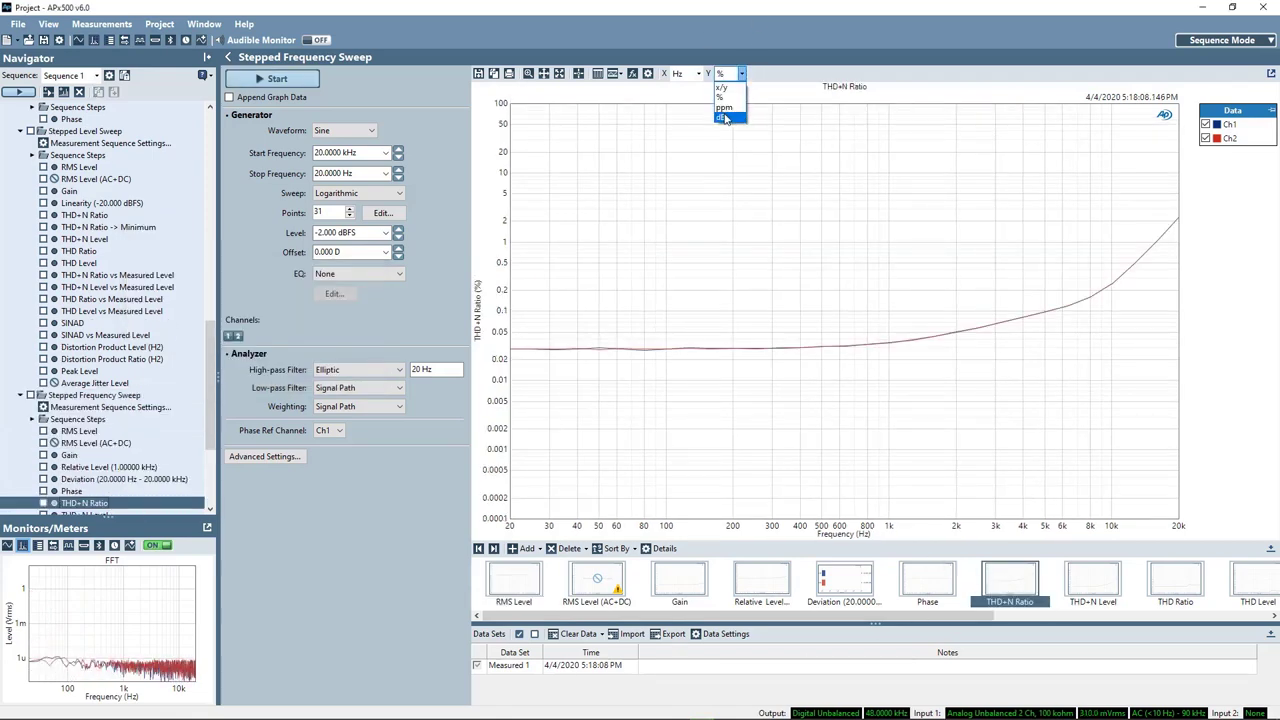
pyautogui.click(723, 118)
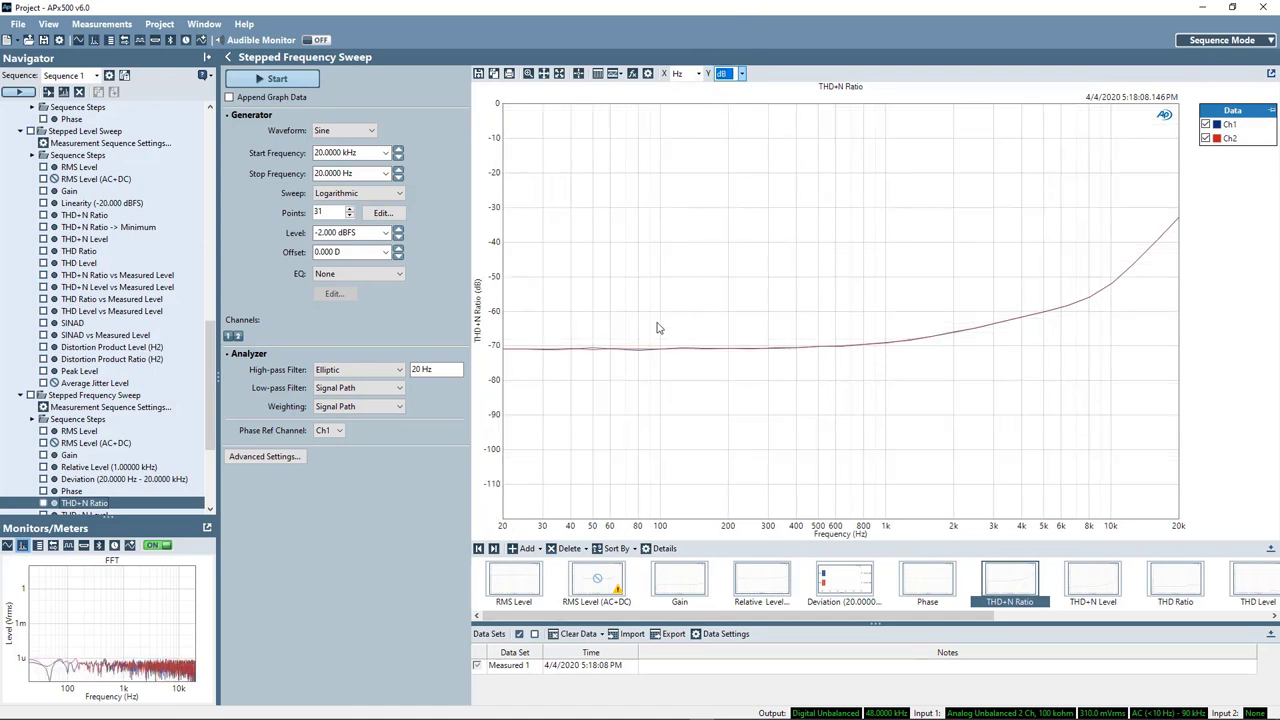
pyautogui.moveTo(705, 370)
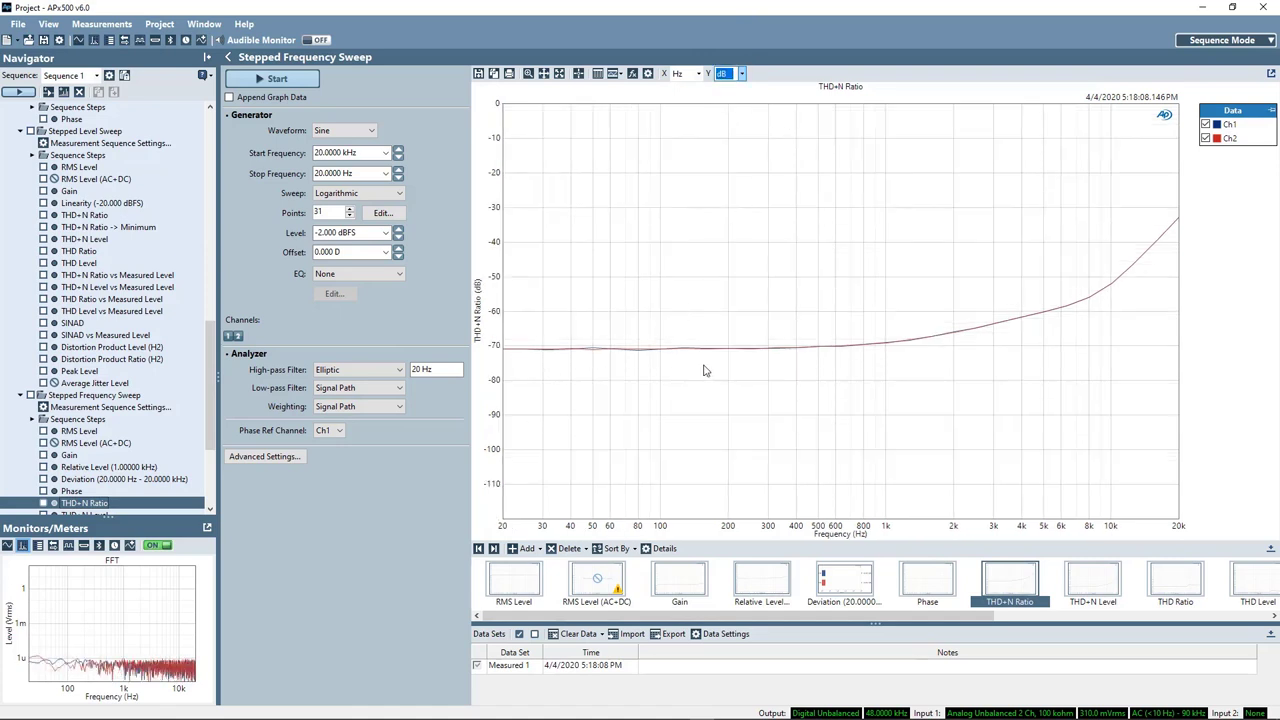
pyautogui.moveTo(1028, 359)
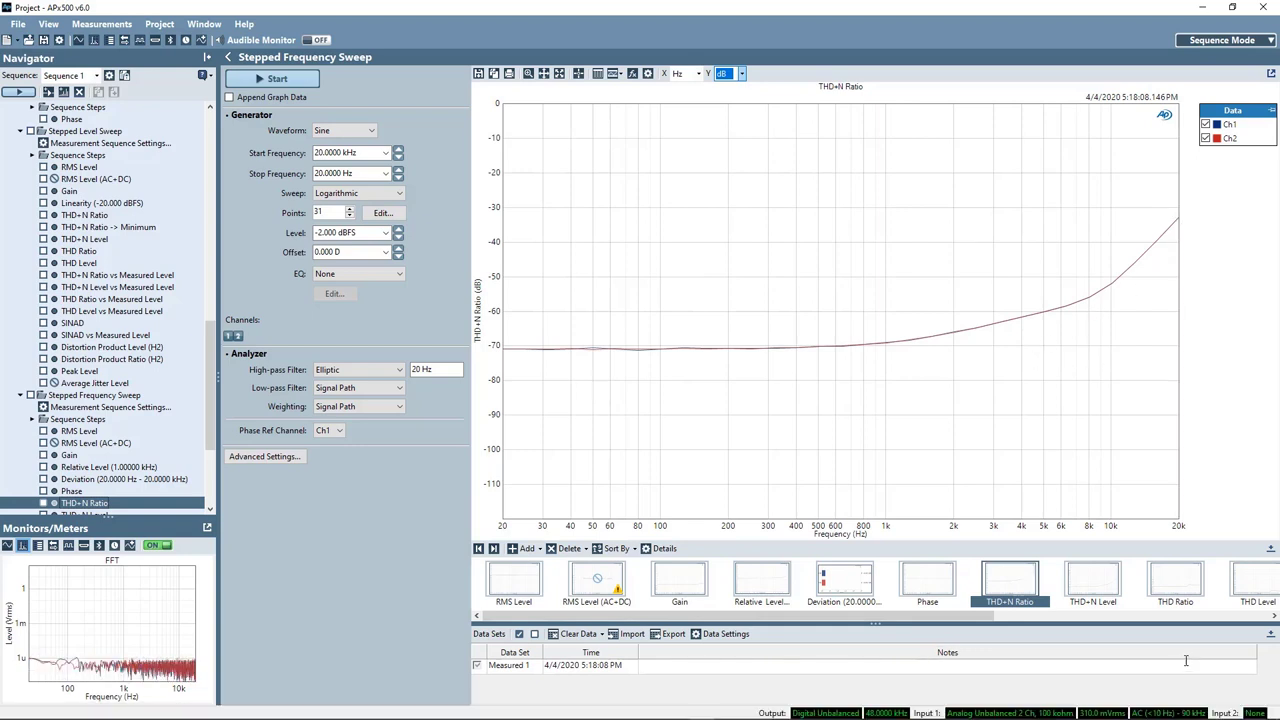
pyautogui.moveTo(900, 413)
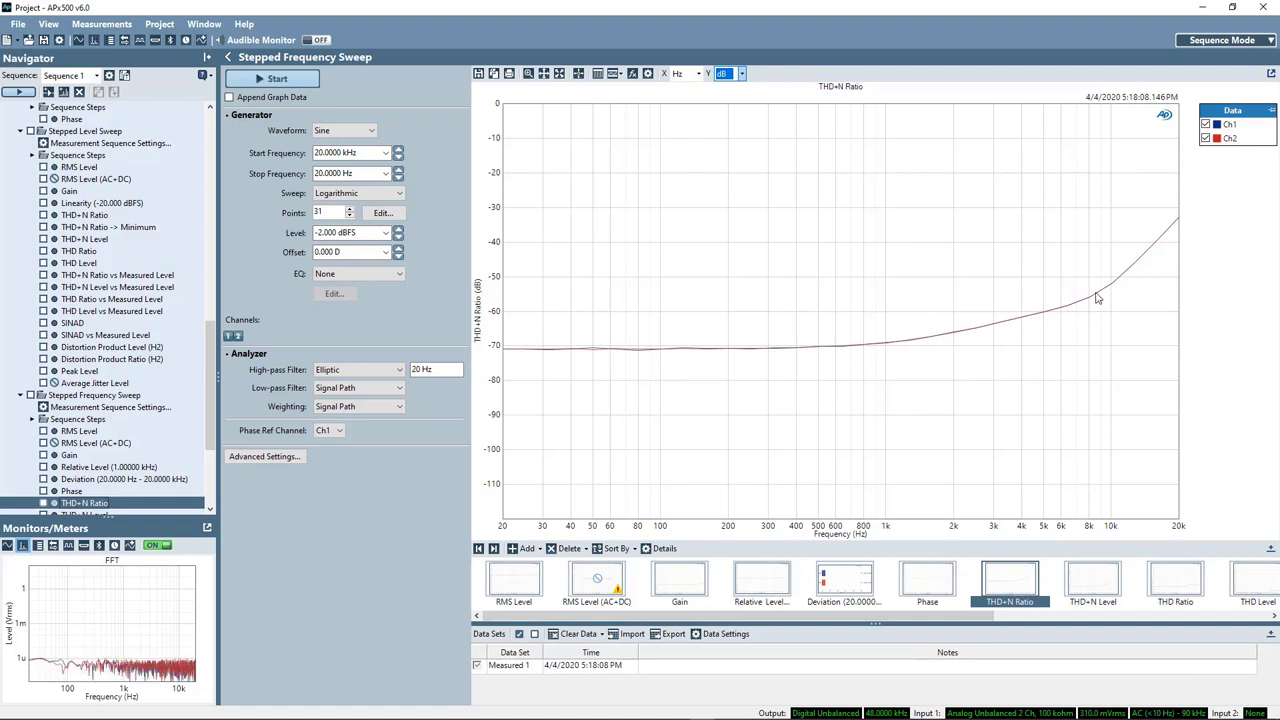
pyautogui.moveTo(1150, 257)
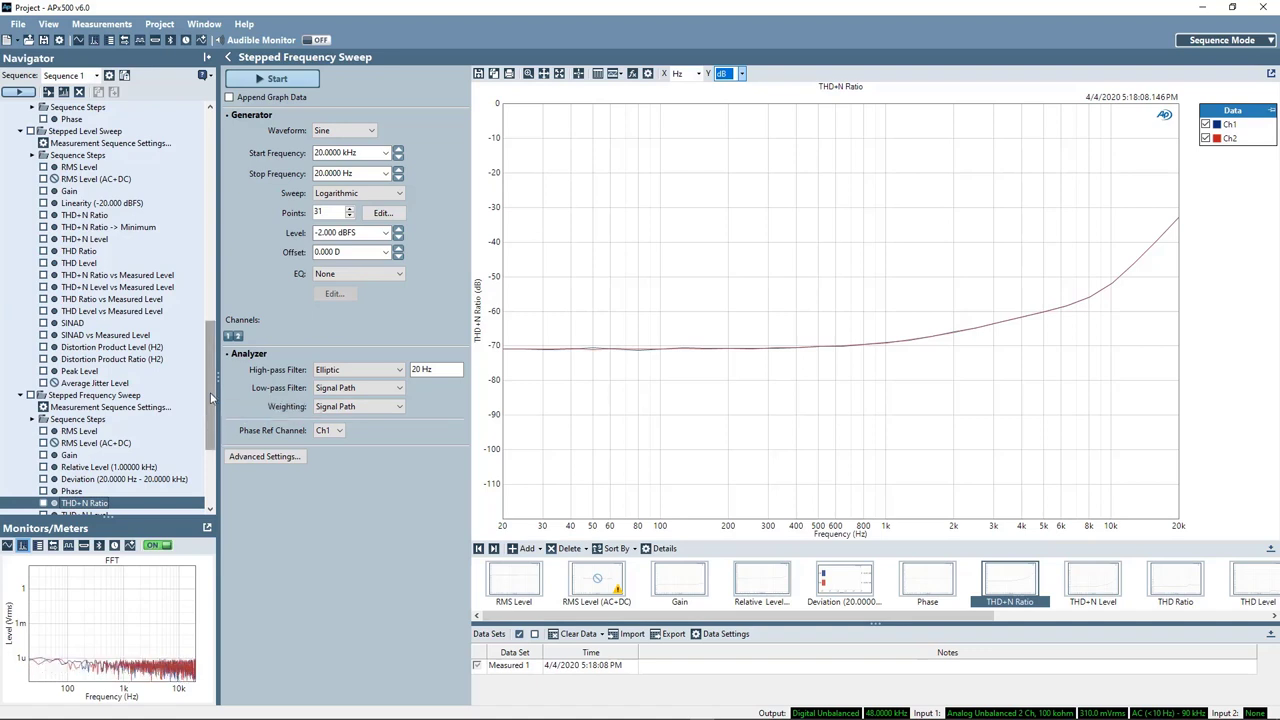
pyautogui.scroll(-3)
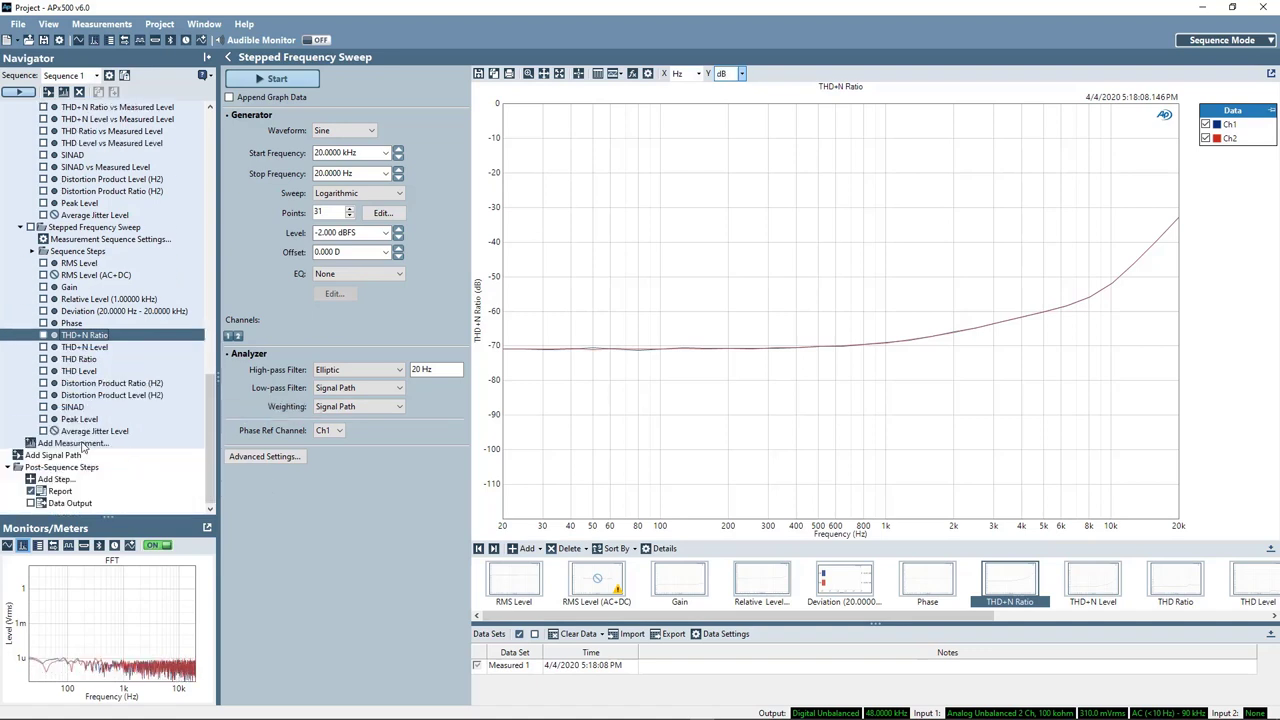
# Choose Jitter Level Sweep from the Add Measurement list
pyautogui.click(72, 443)
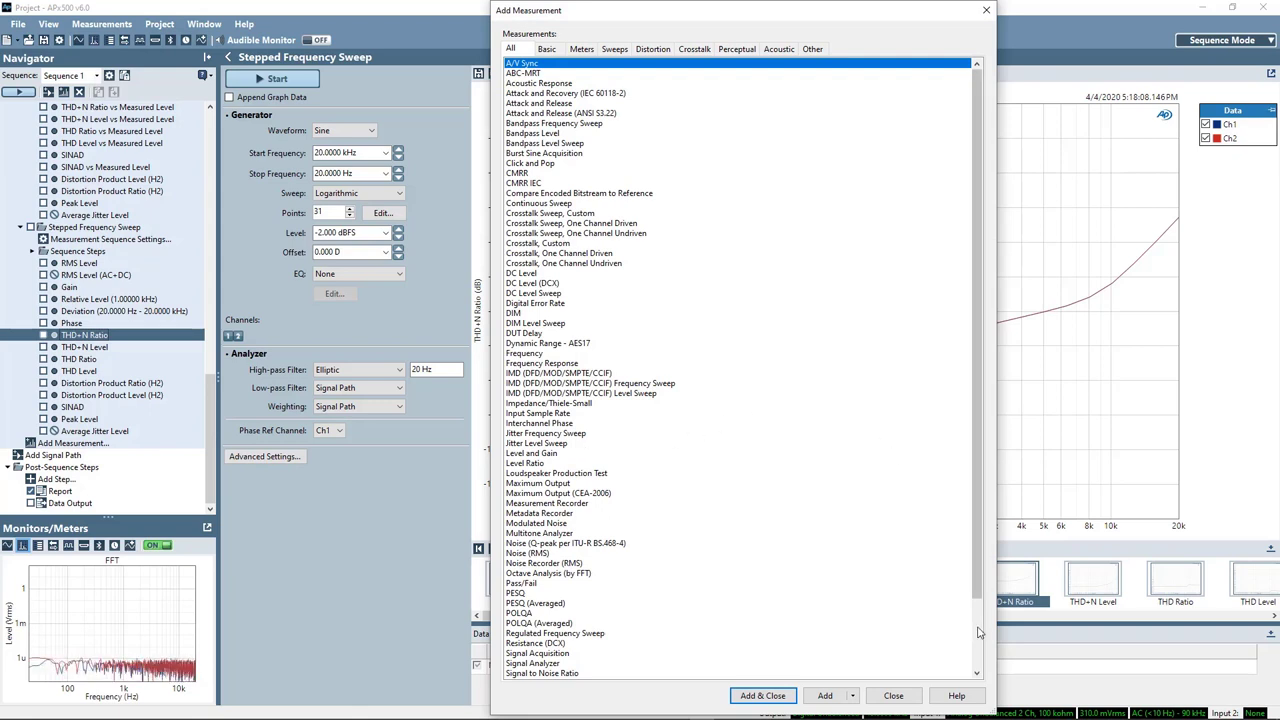
pyautogui.scroll(-3)
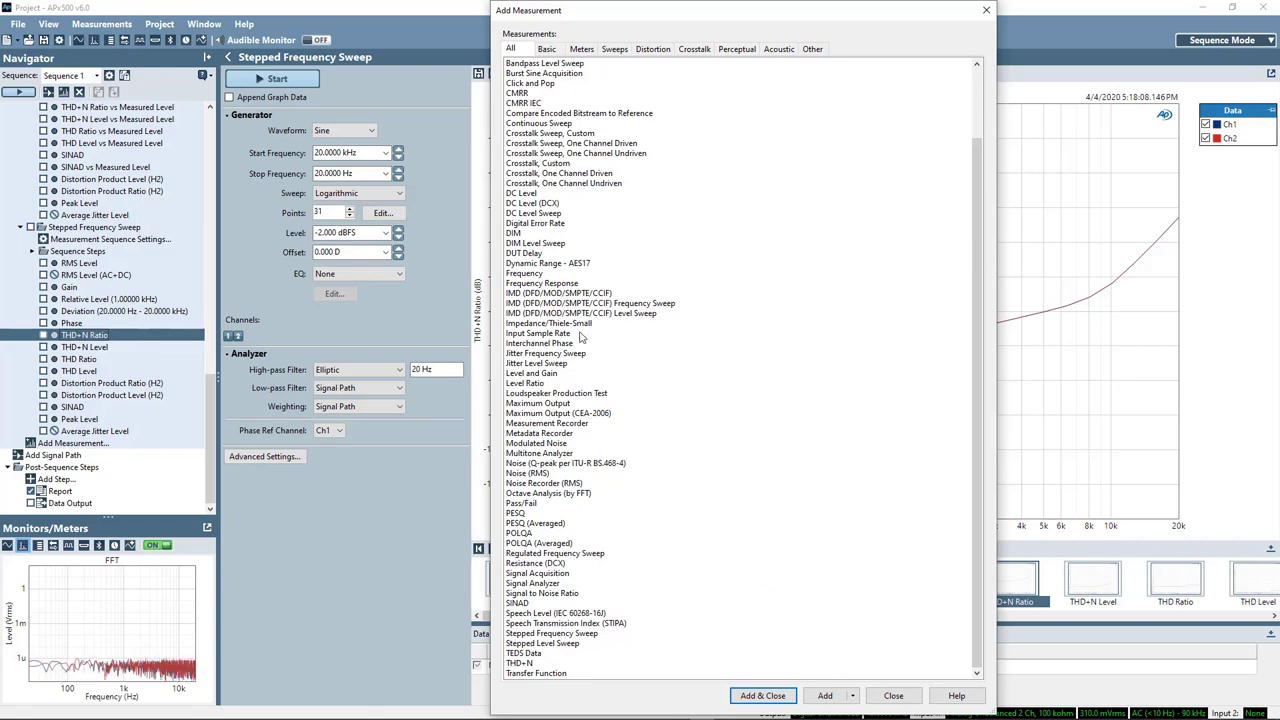
pyautogui.click(537, 362)
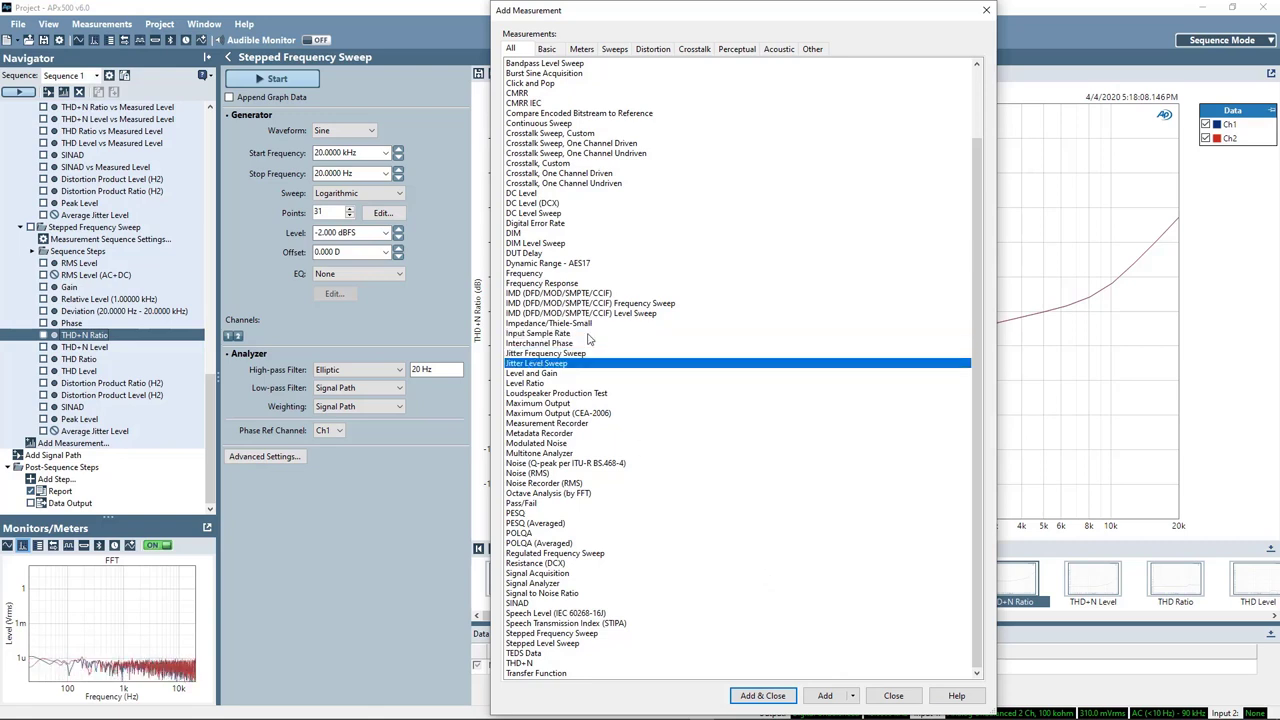
pyautogui.moveTo(793, 617)
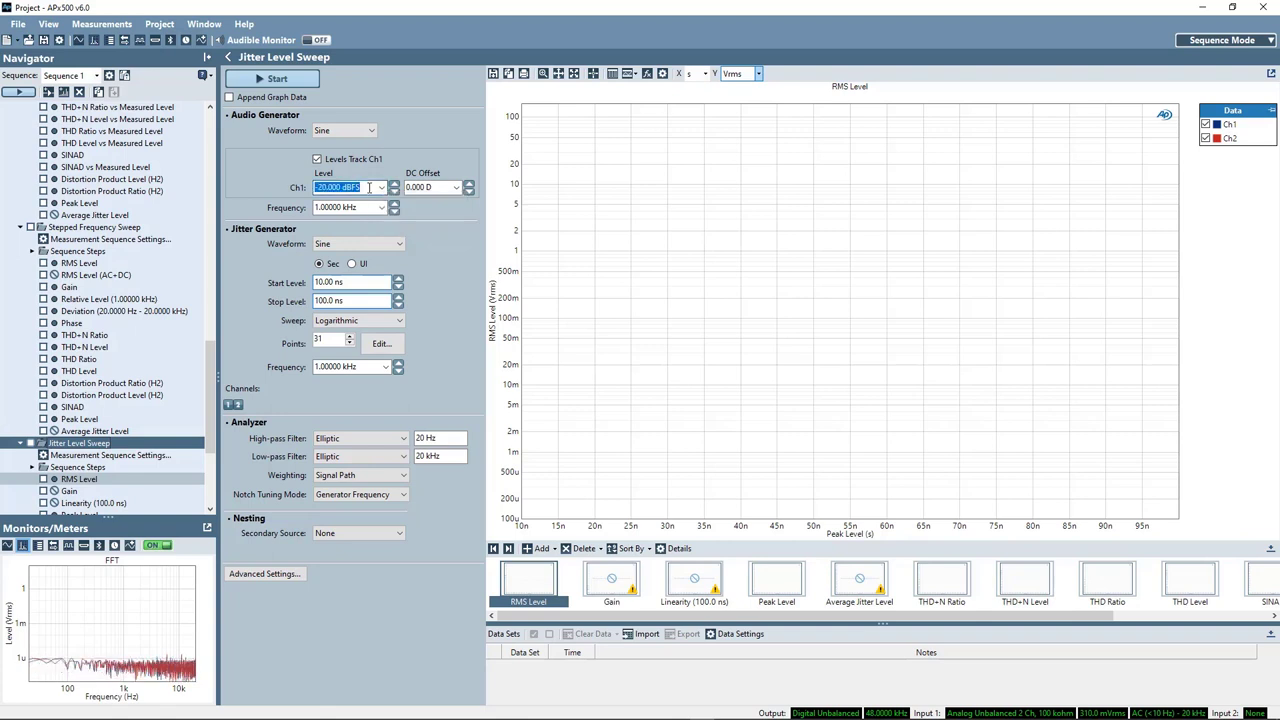
# Set Ch1 level to -2 dBFS, jitter in UI, and show THD+N Ratio in dB
pyautogui.write('-2')
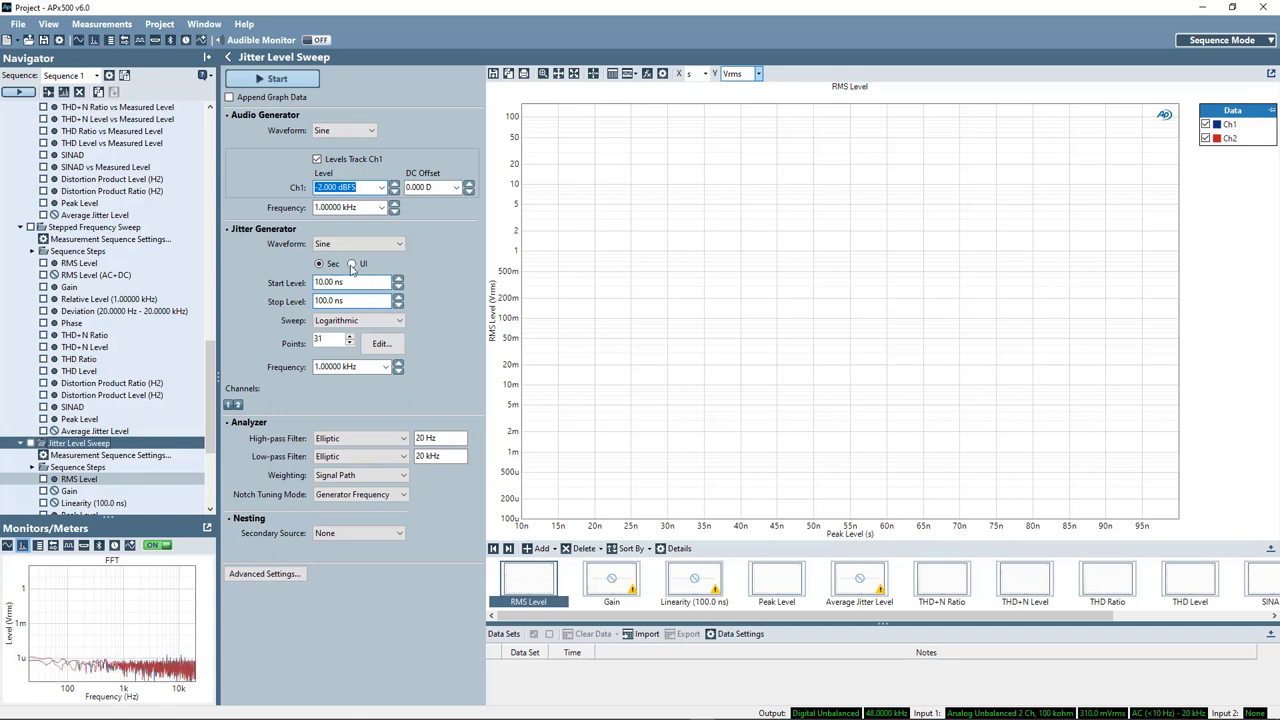
pyautogui.click(352, 263)
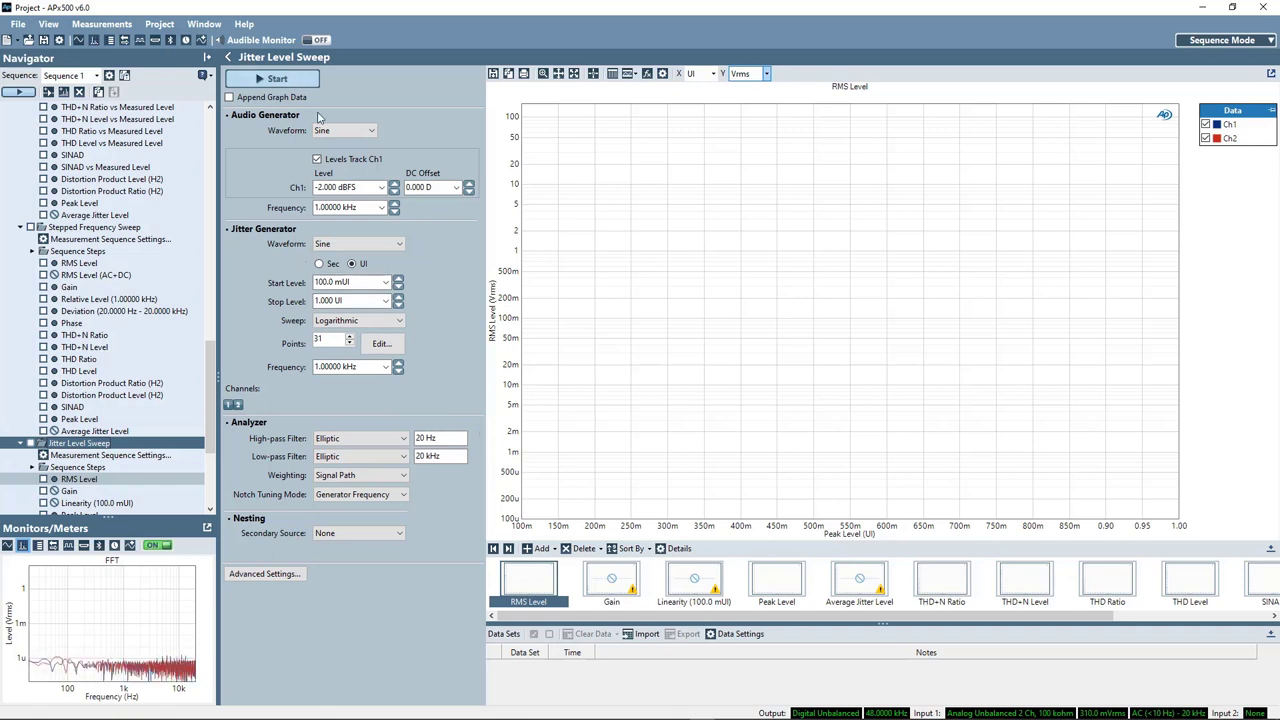
pyautogui.click(941, 580)
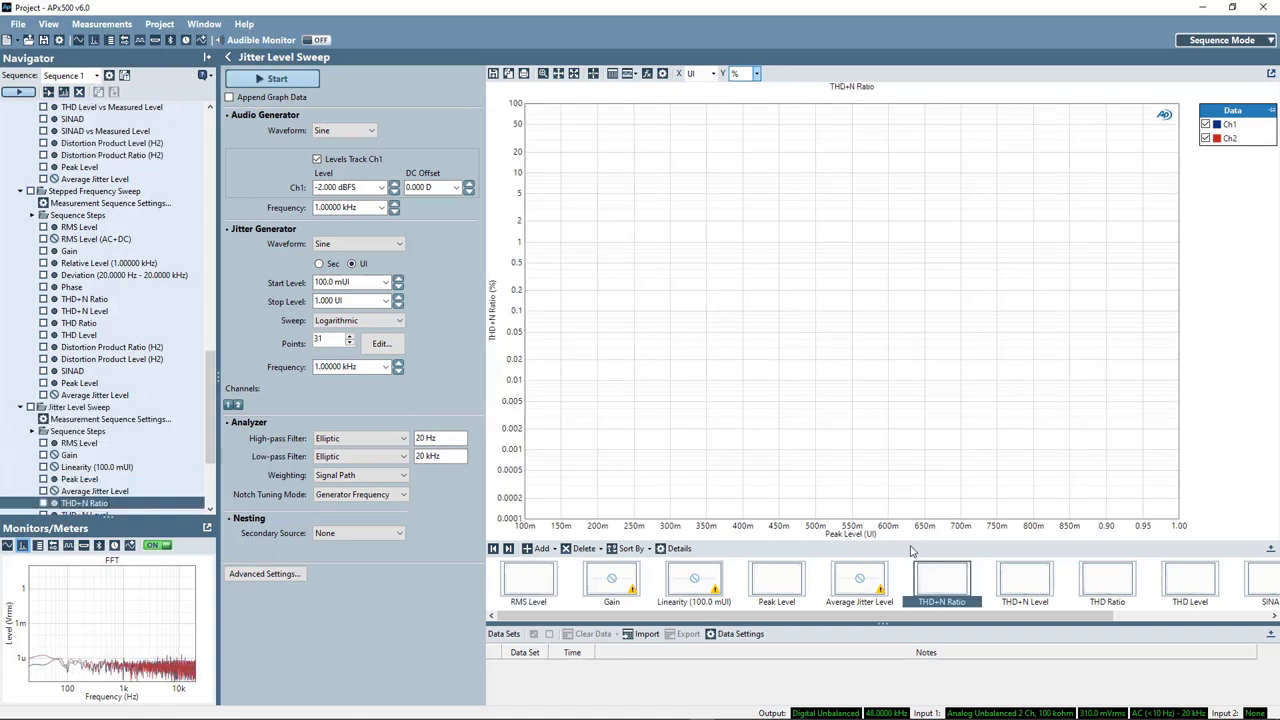
pyautogui.click(745, 73)
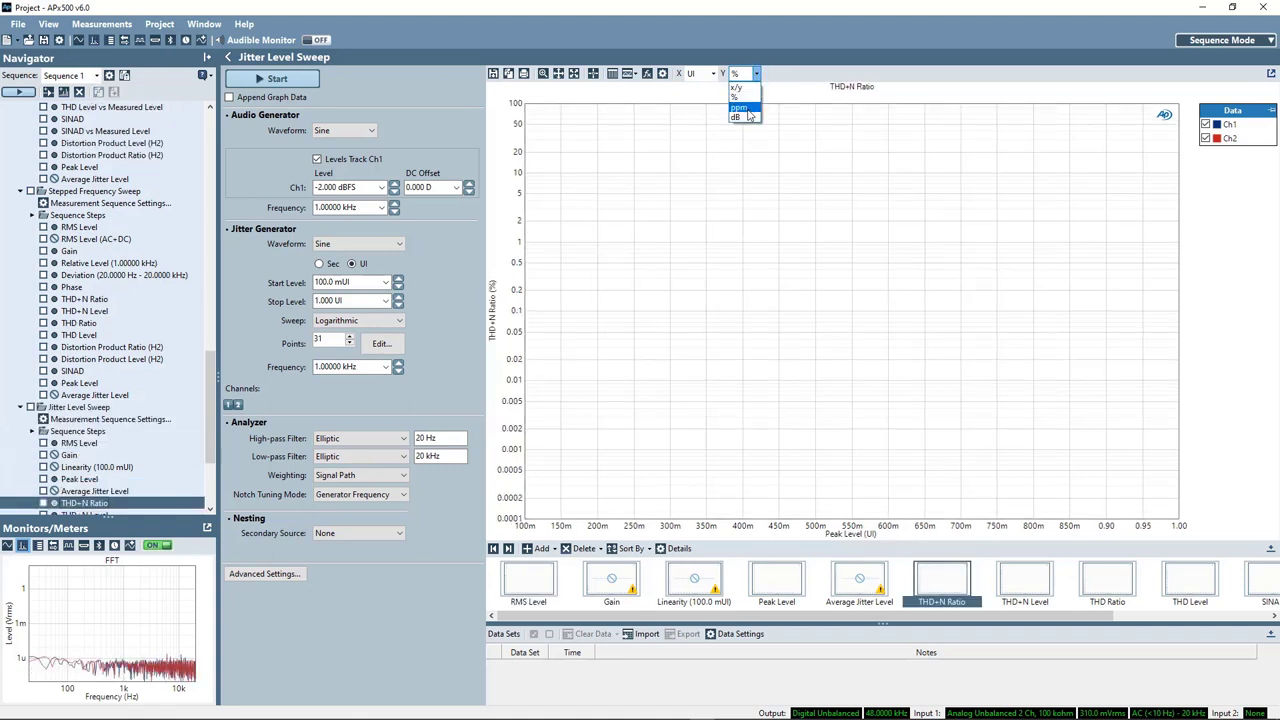
pyautogui.click(737, 116)
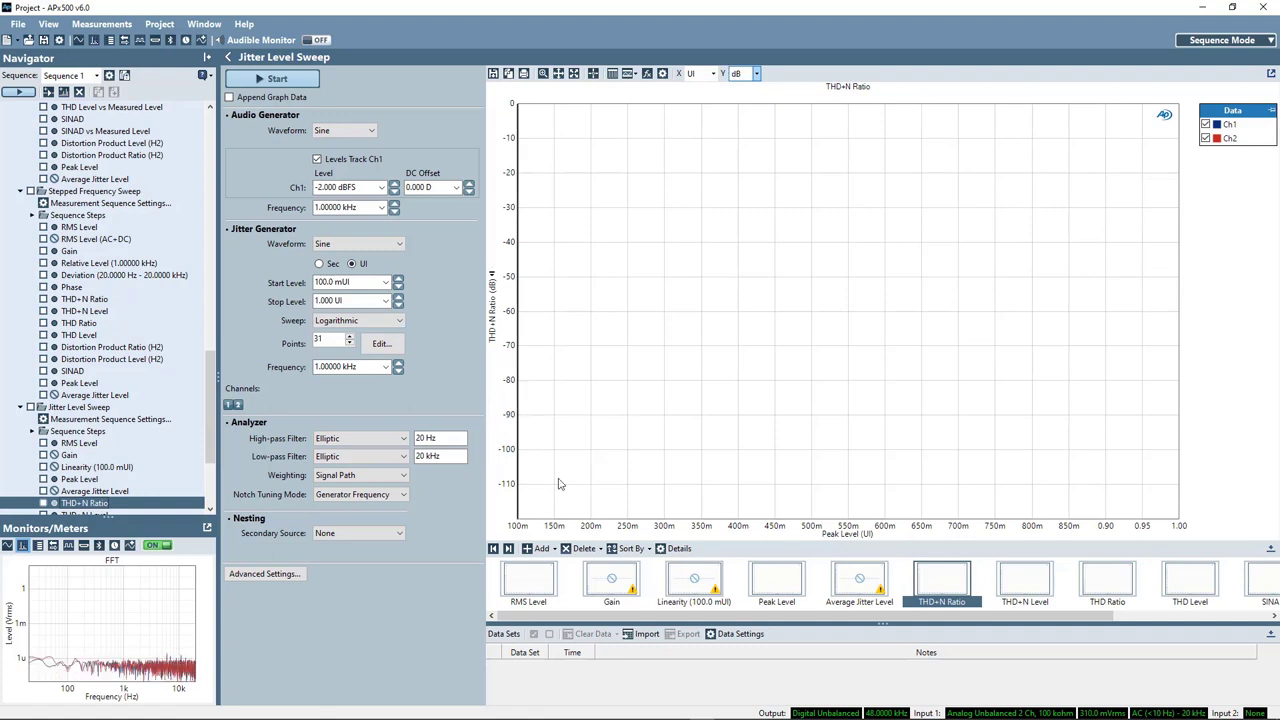
# Run the jitter sweep, raise the stop level to 9 UI, and rerun
pyautogui.click(277, 78)
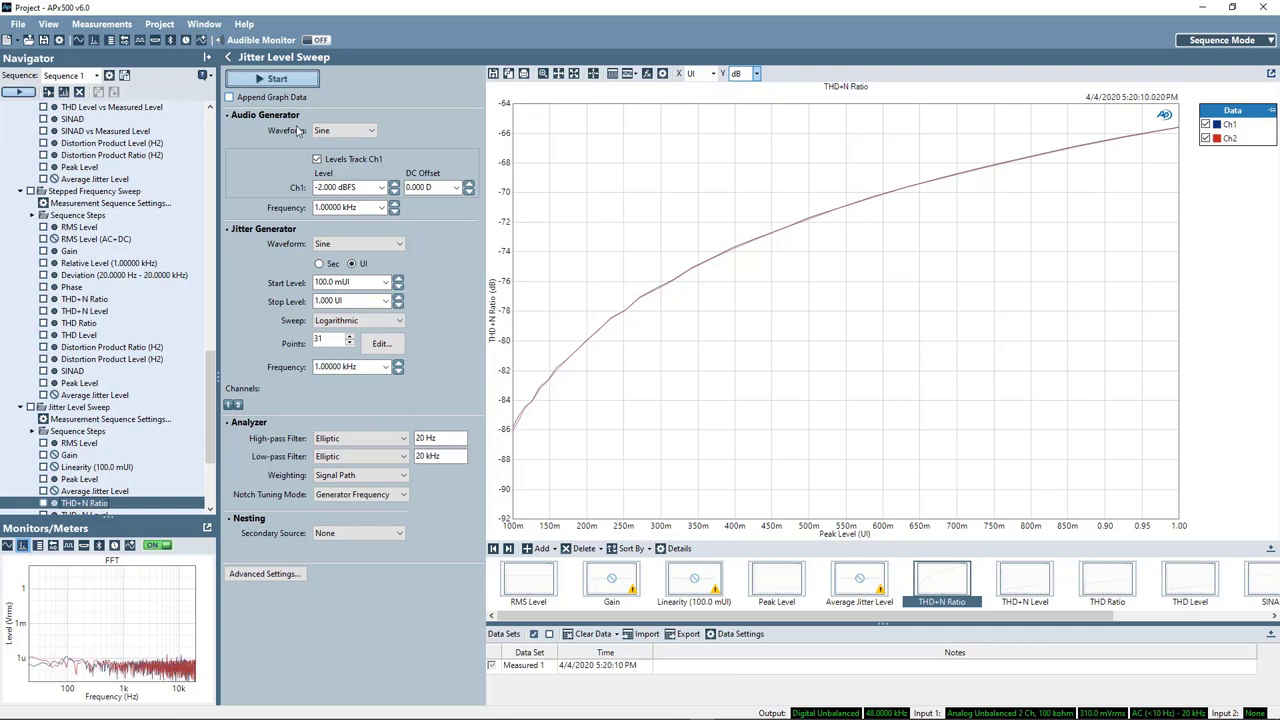
pyautogui.click(385, 301)
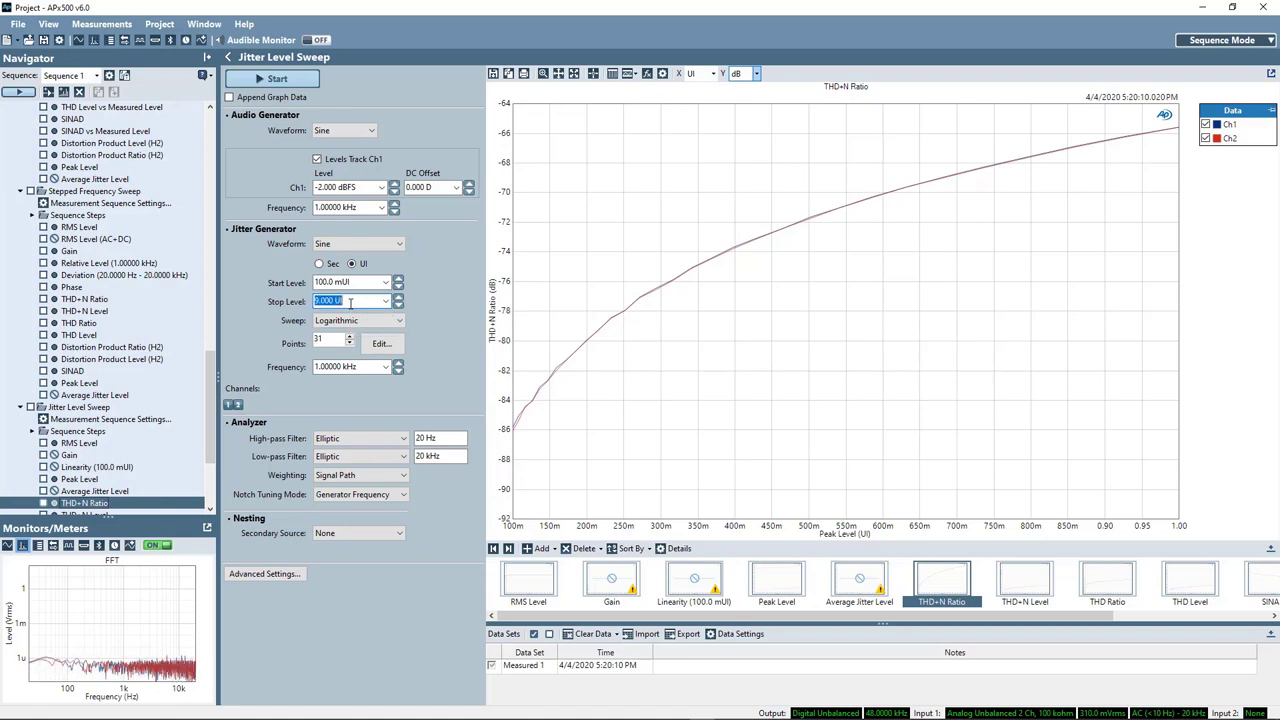
pyautogui.click(277, 78)
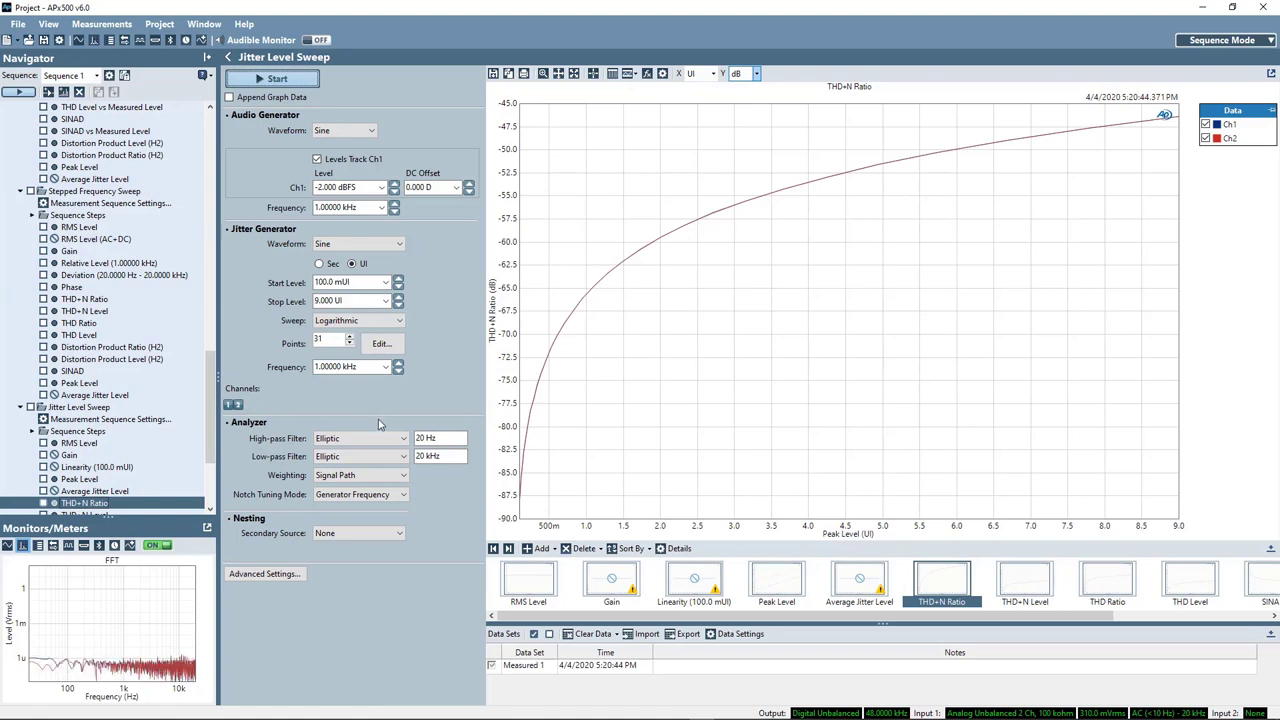
pyautogui.moveTo(1172, 113)
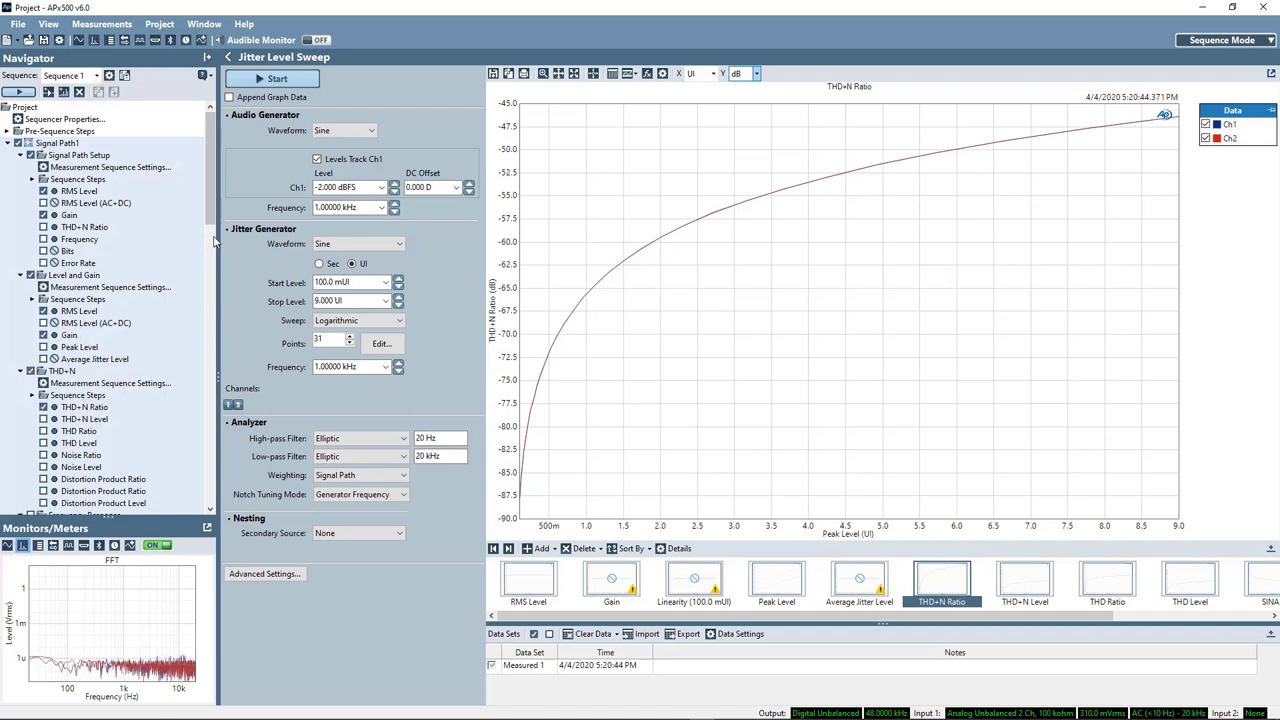
# Scroll the Navigator down to Jitter Level Sweep and run the full test sequence
pyautogui.scroll(-3)
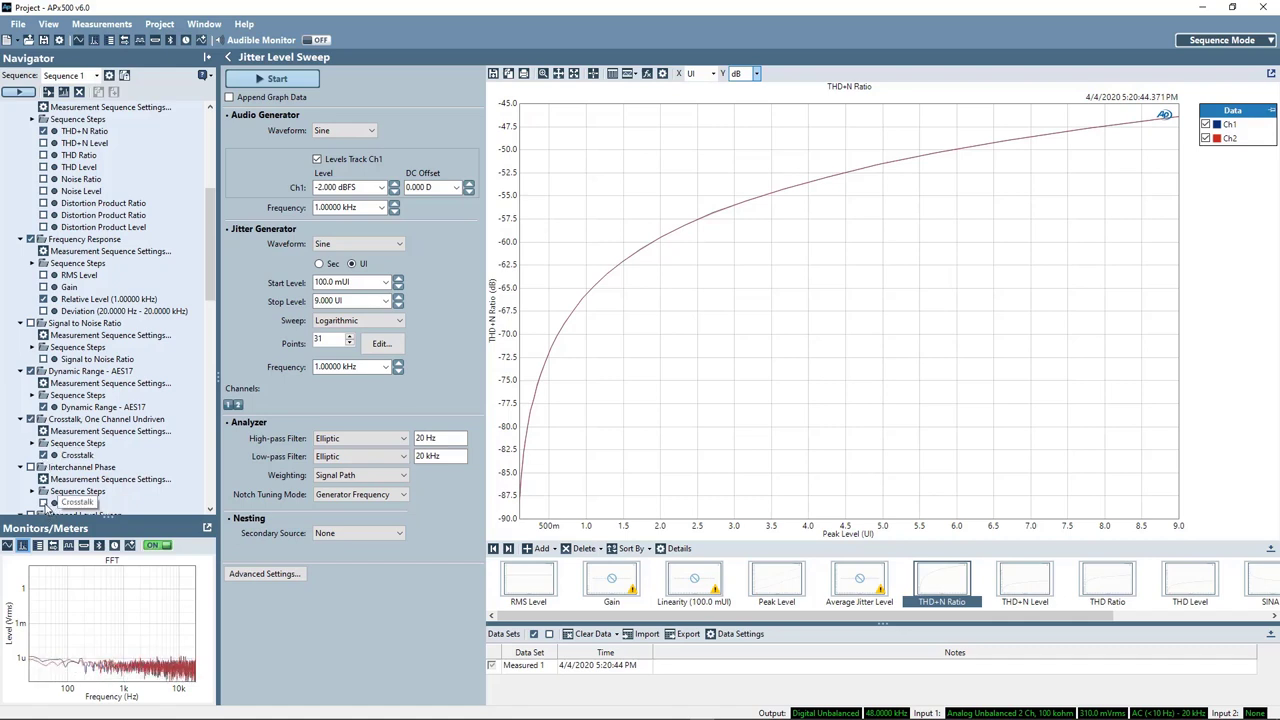
pyautogui.scroll(-3)
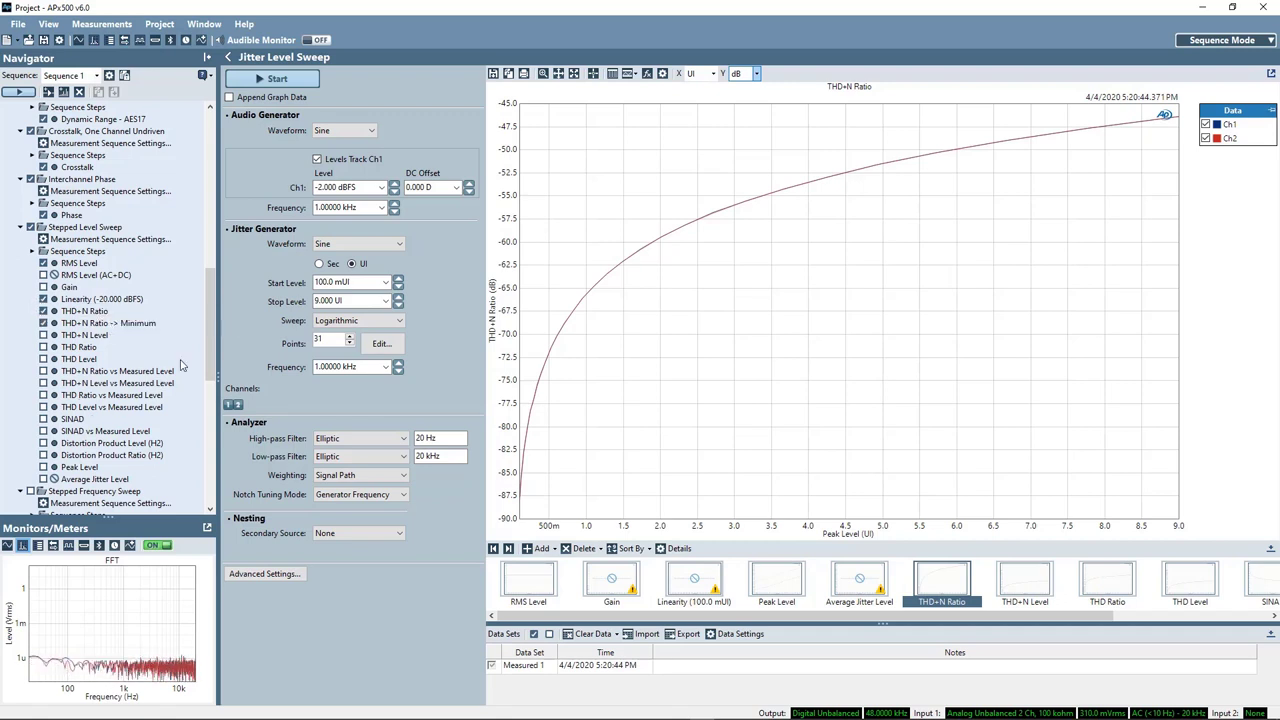
pyautogui.scroll(-3)
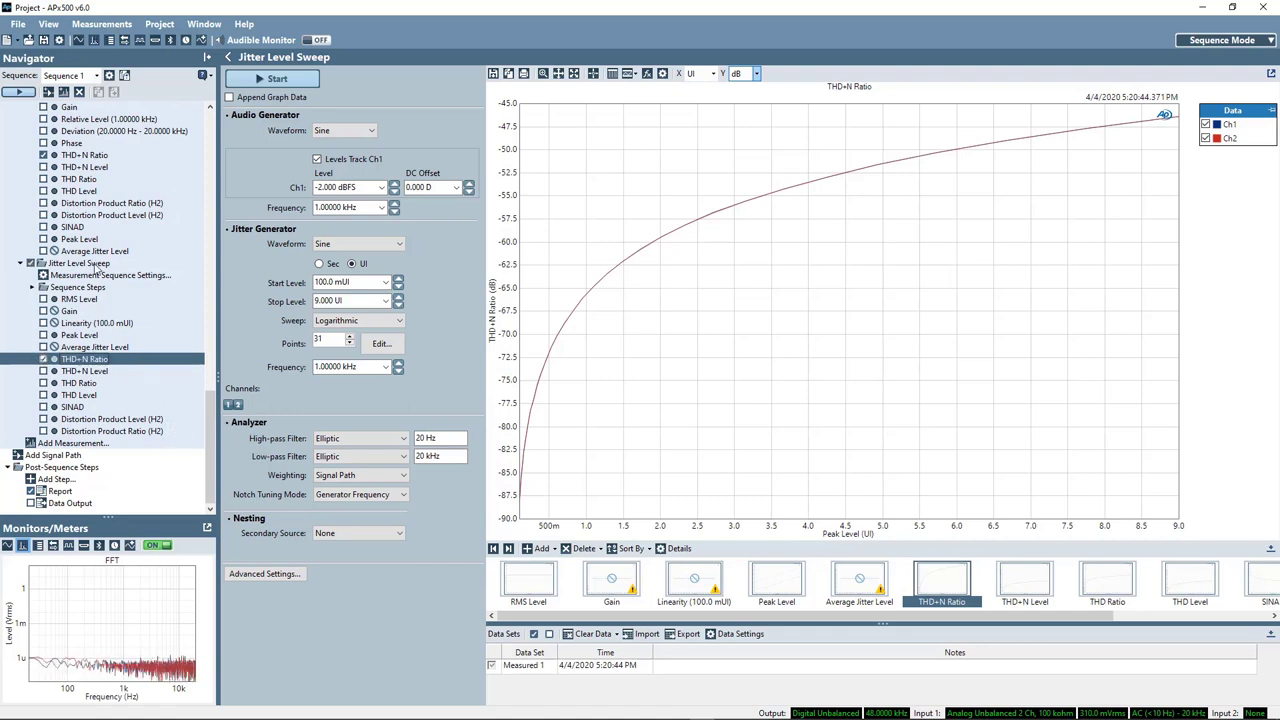
pyautogui.click(277, 78)
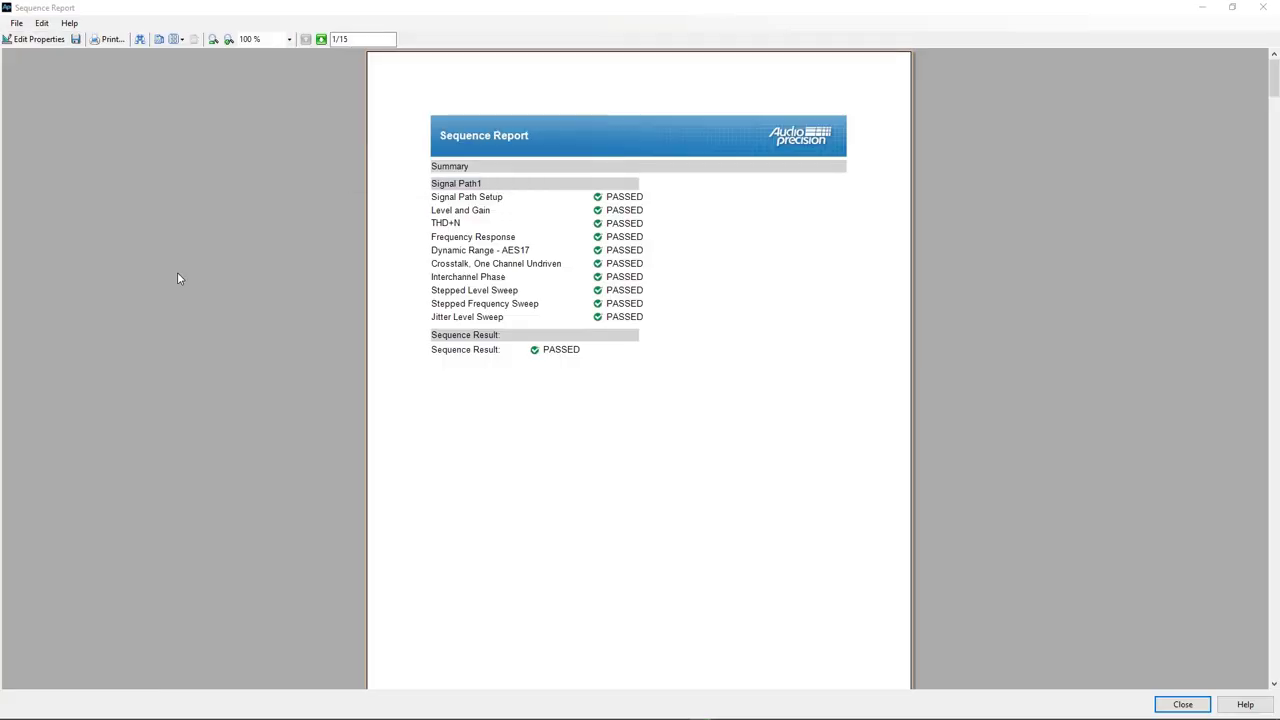
pyautogui.moveTo(207, 274)
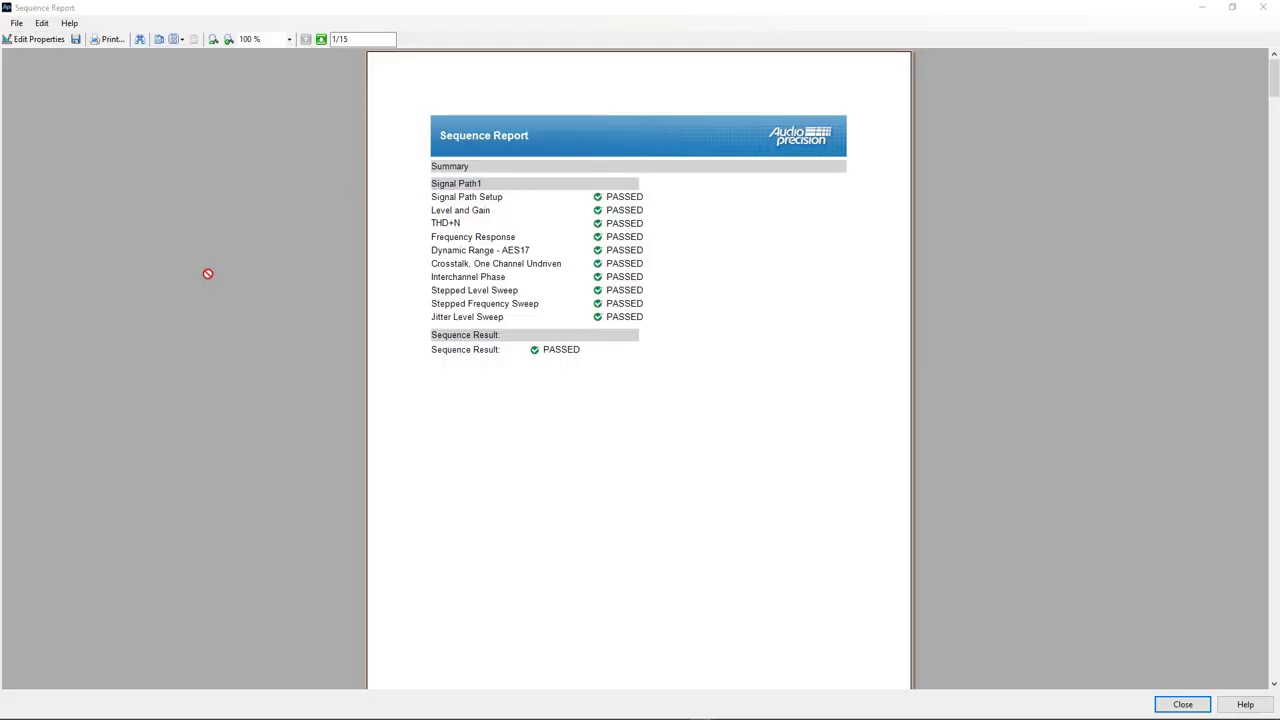
# Scroll through the 15-page Sequence Report and bring up its Export dialog
pyautogui.scroll(-3)
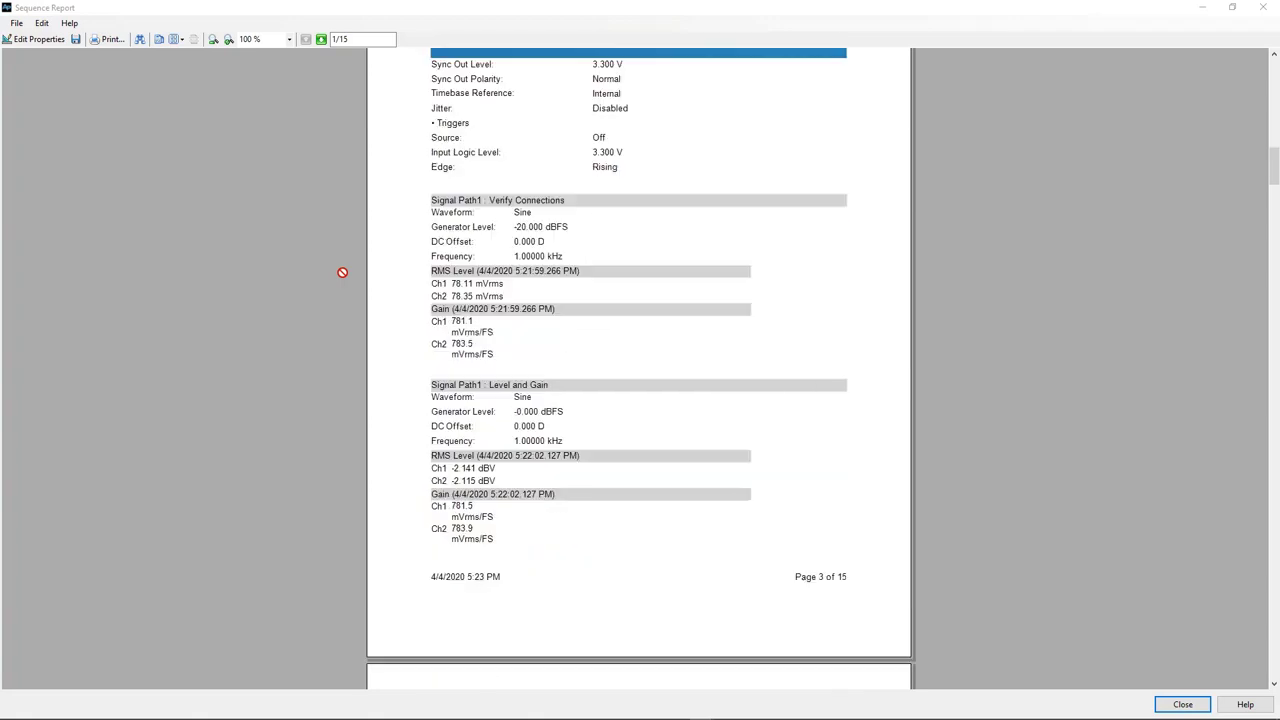
pyautogui.scroll(-3)
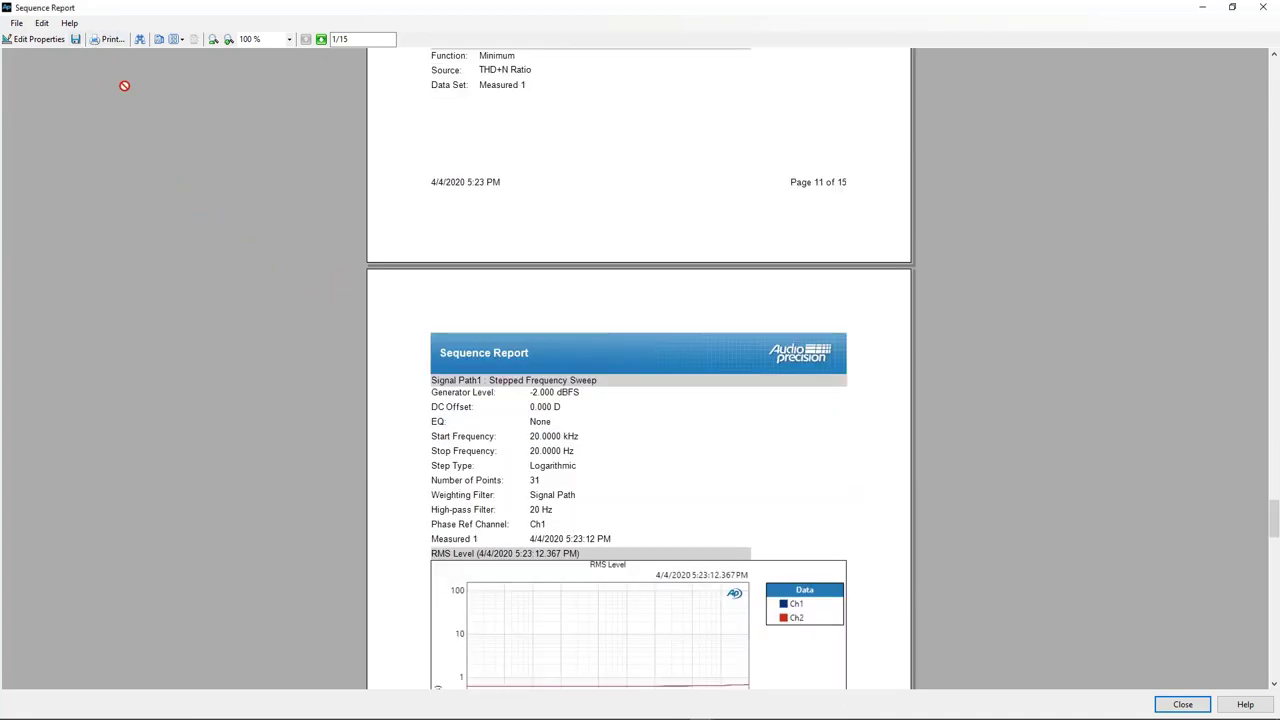
pyautogui.moveTo(76, 39)
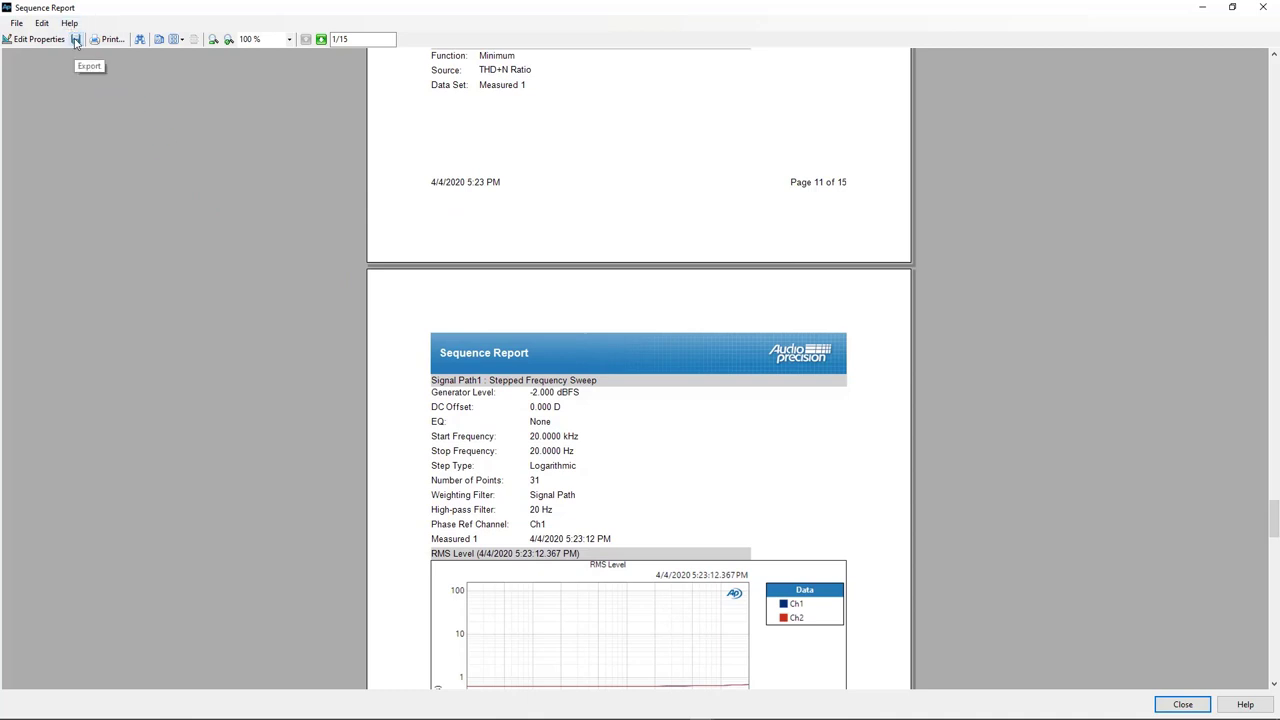
pyautogui.click(76, 39)
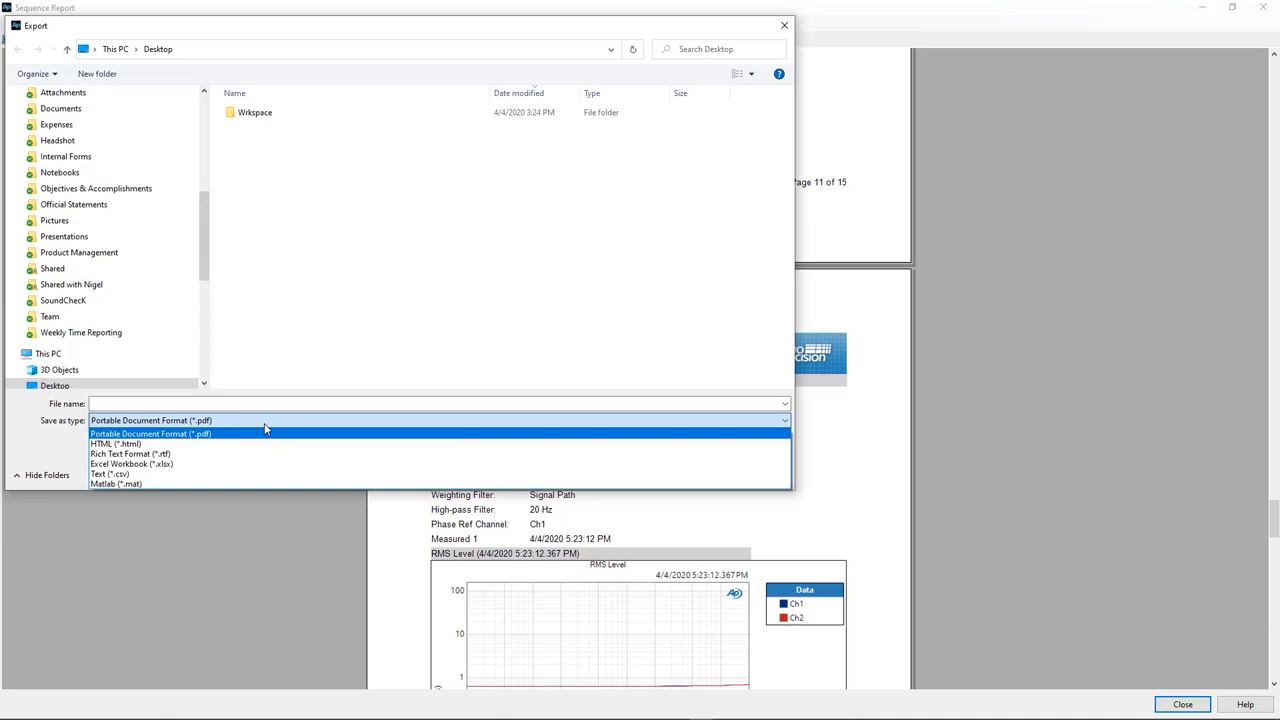
pyautogui.moveTo(236, 473)
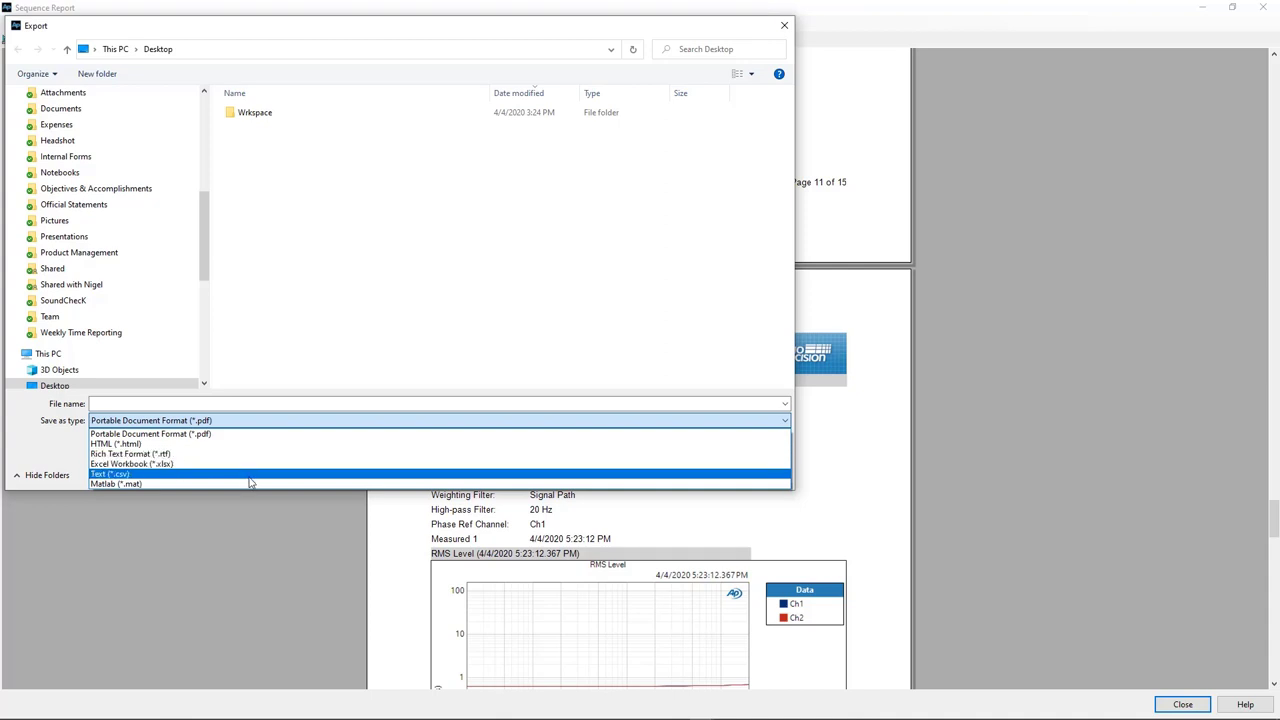
pyautogui.moveTo(115, 483)
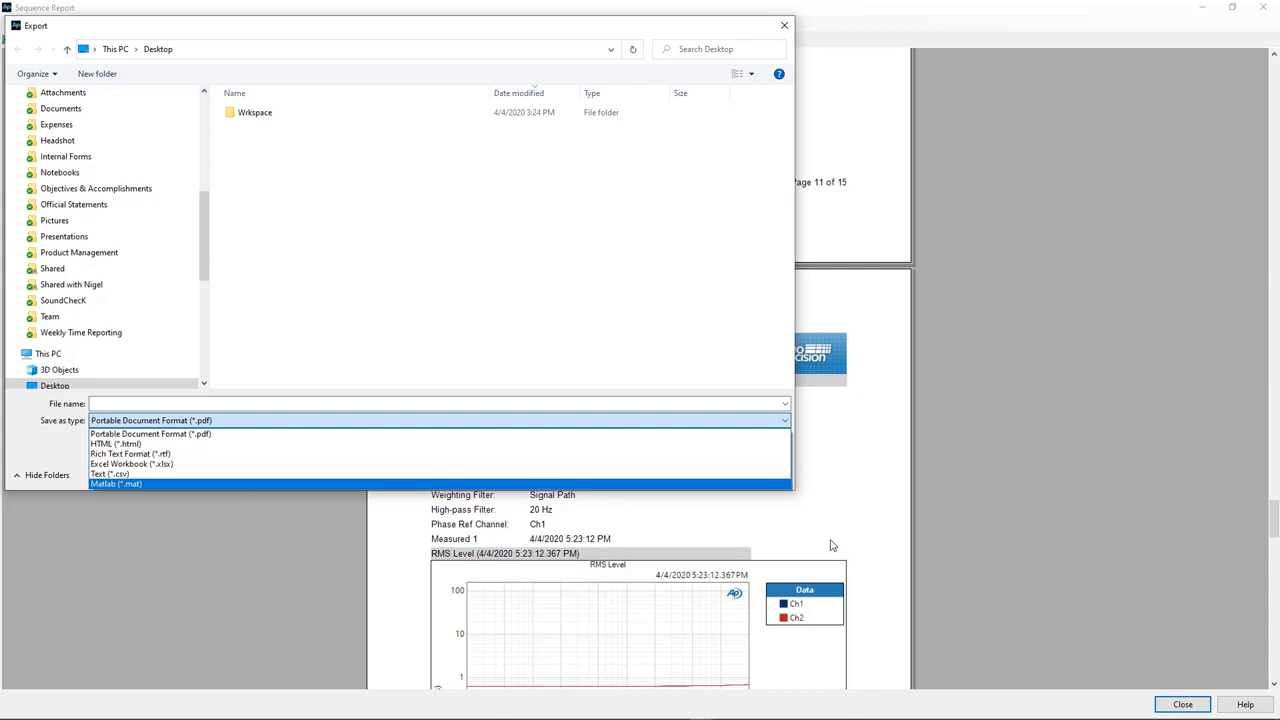
pyautogui.moveTo(797, 148)
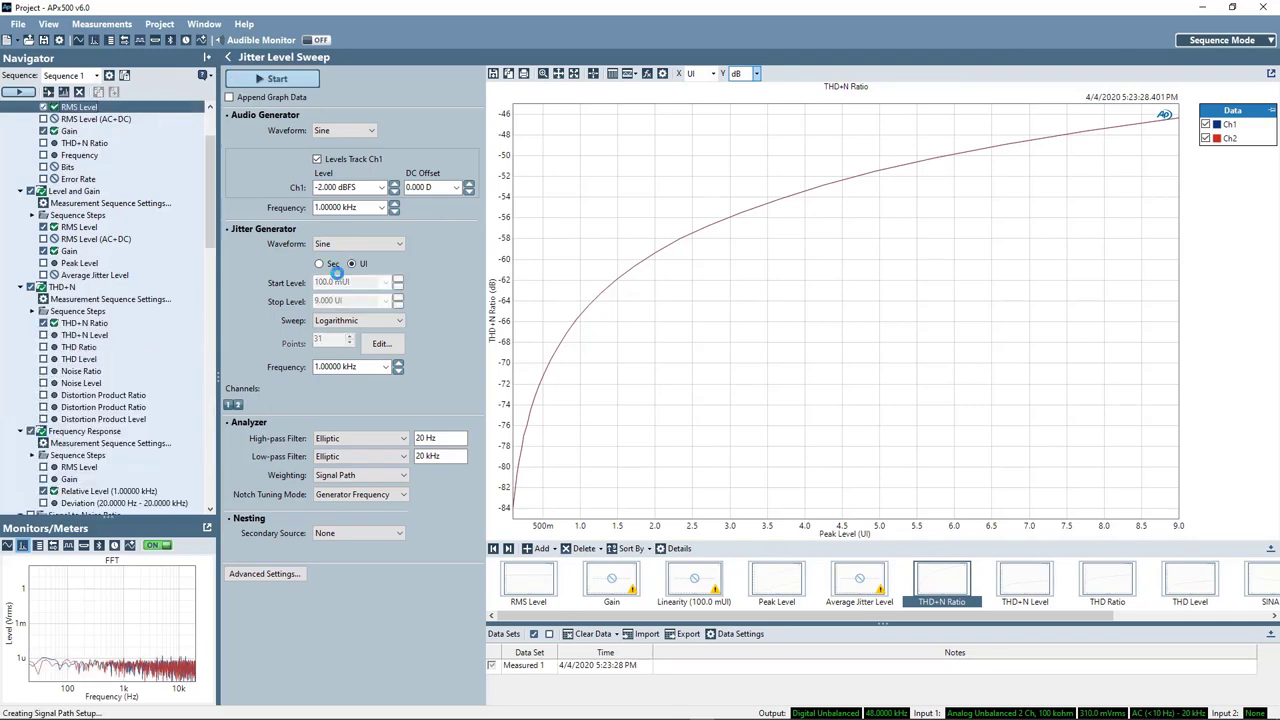
# Set the Signal Path input bandwidth to 22.4k (48 kHz SR) and enlarge the FFT monitor
pyautogui.click(78, 107)
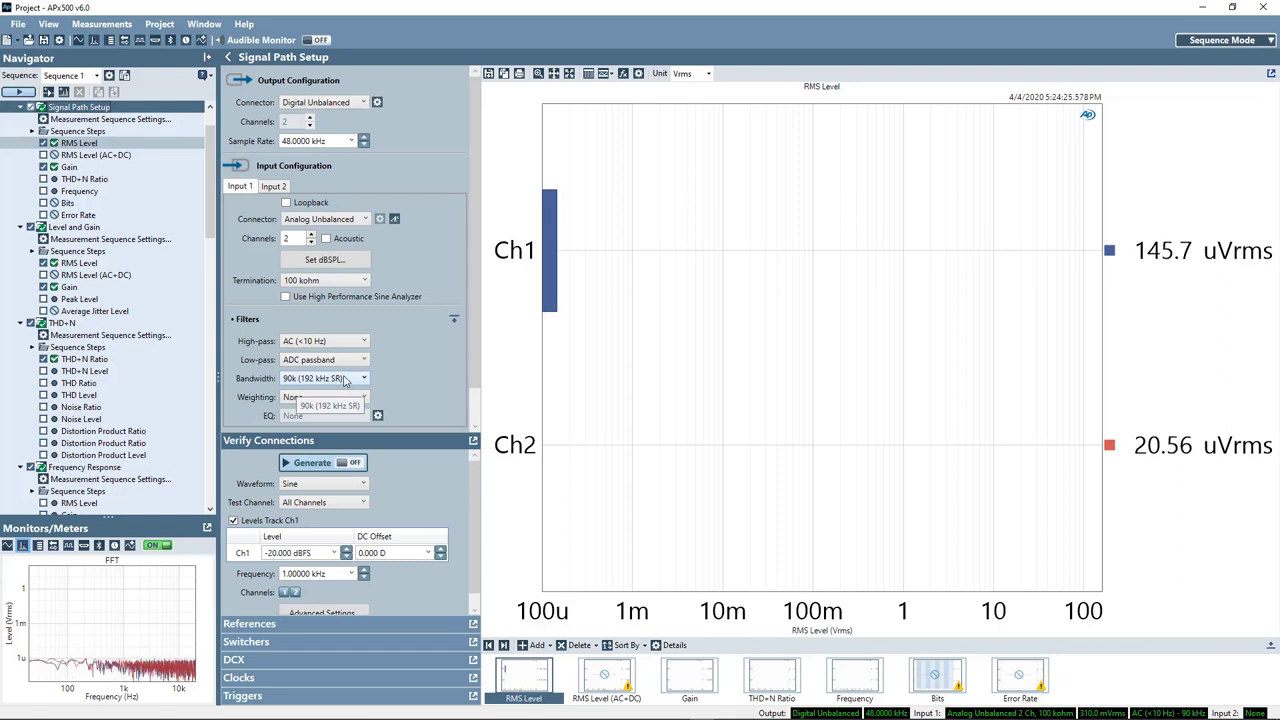
pyautogui.click(362, 378)
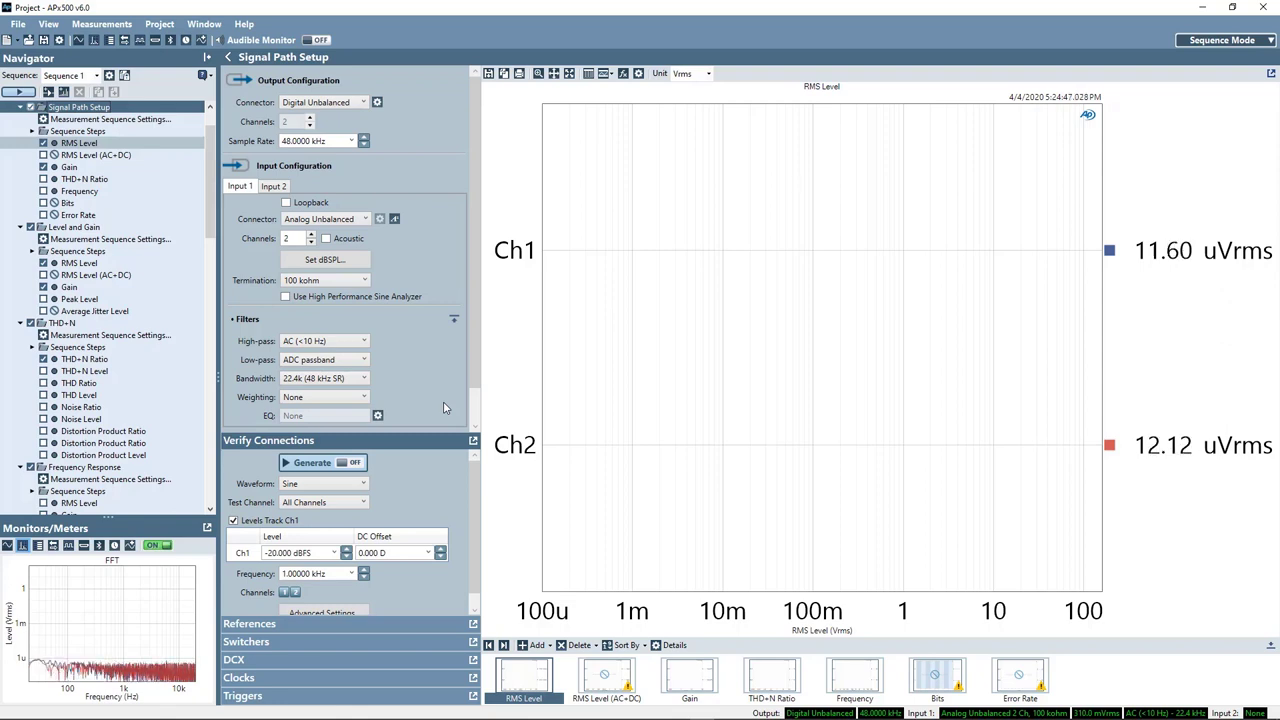
pyautogui.click(207, 530)
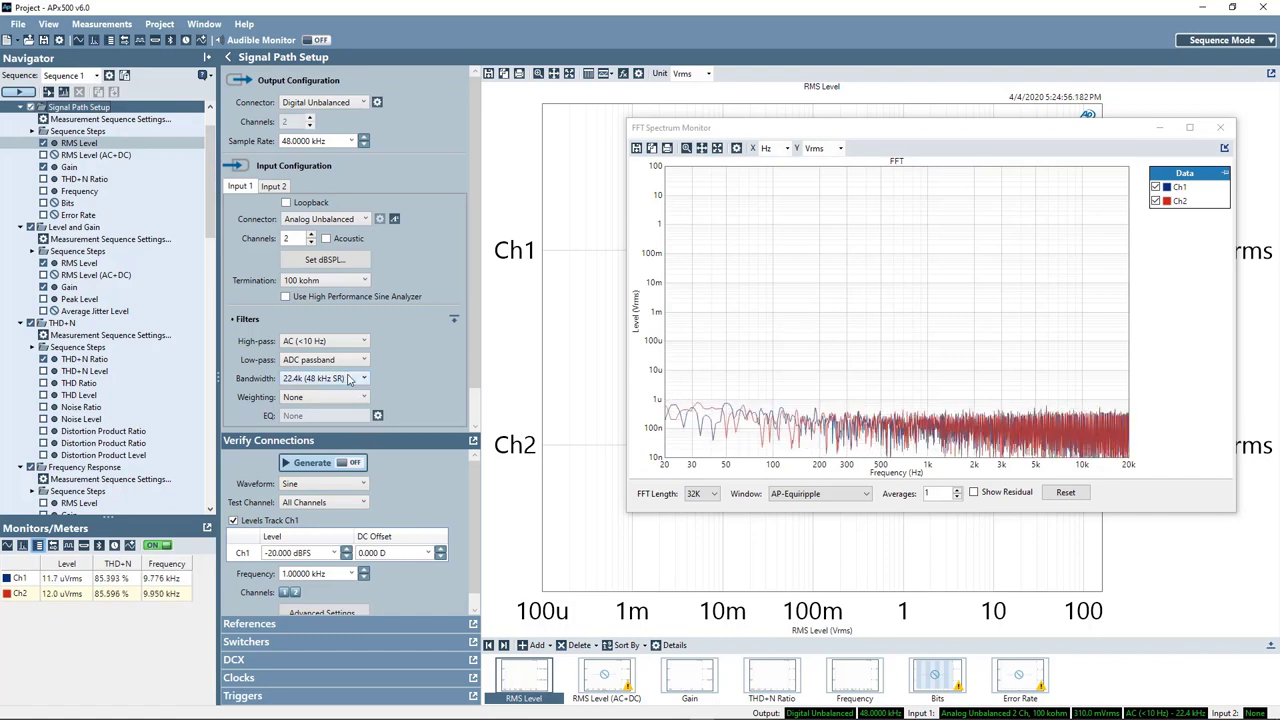
# Set bandwidth to 1M, with Elliptic 20 Hz high-pass and Elliptic 20 kHz low-pass filters
pyautogui.click(362, 378)
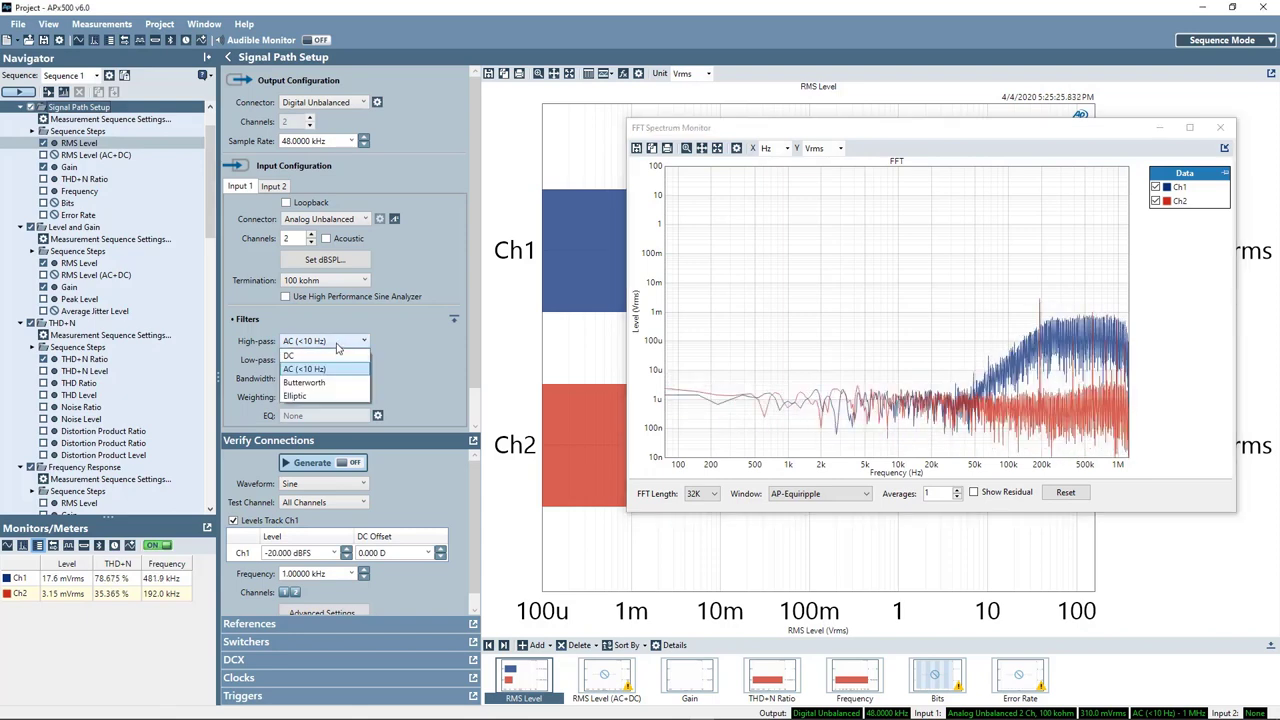
pyautogui.moveTo(310, 396)
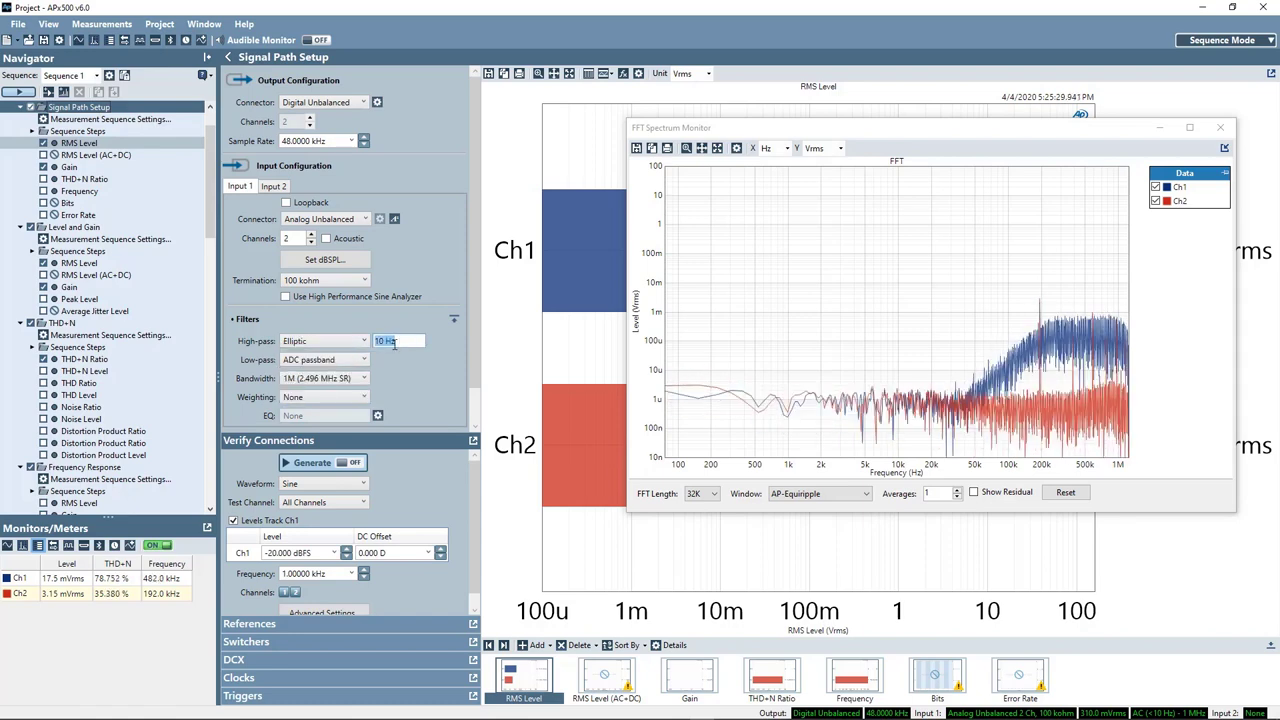
pyautogui.write('20 Hz')
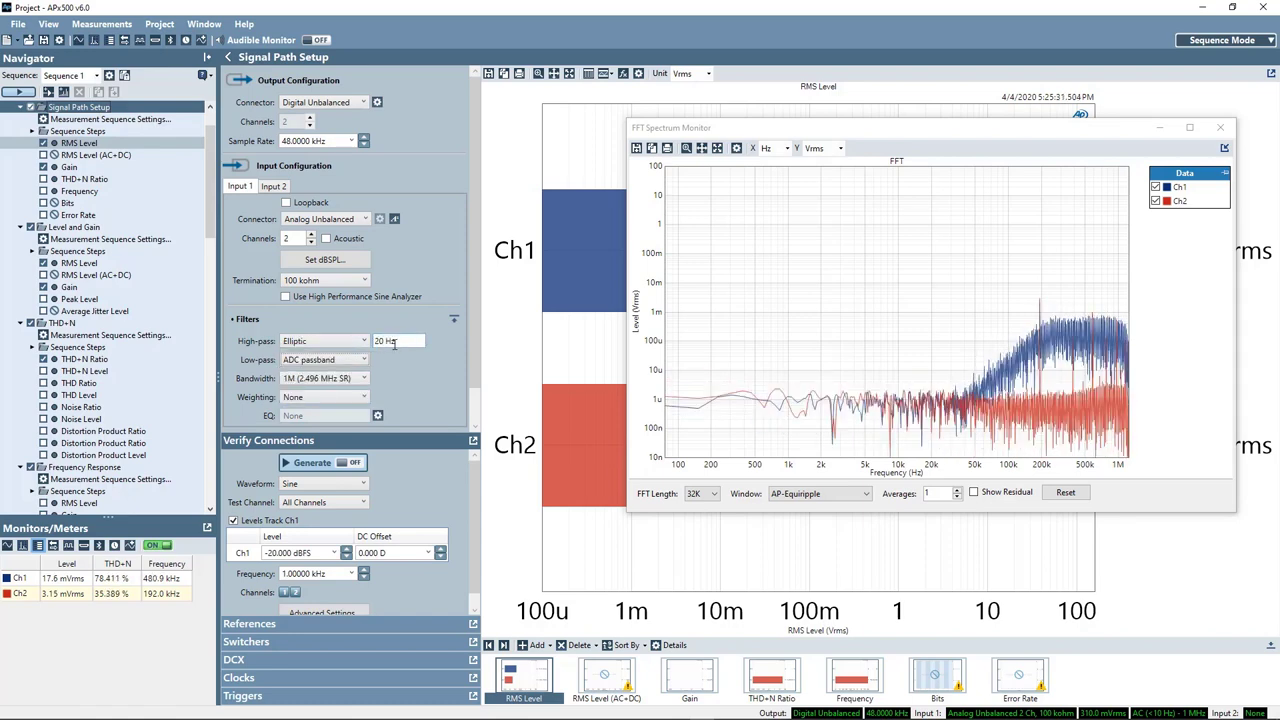
pyautogui.click(363, 359)
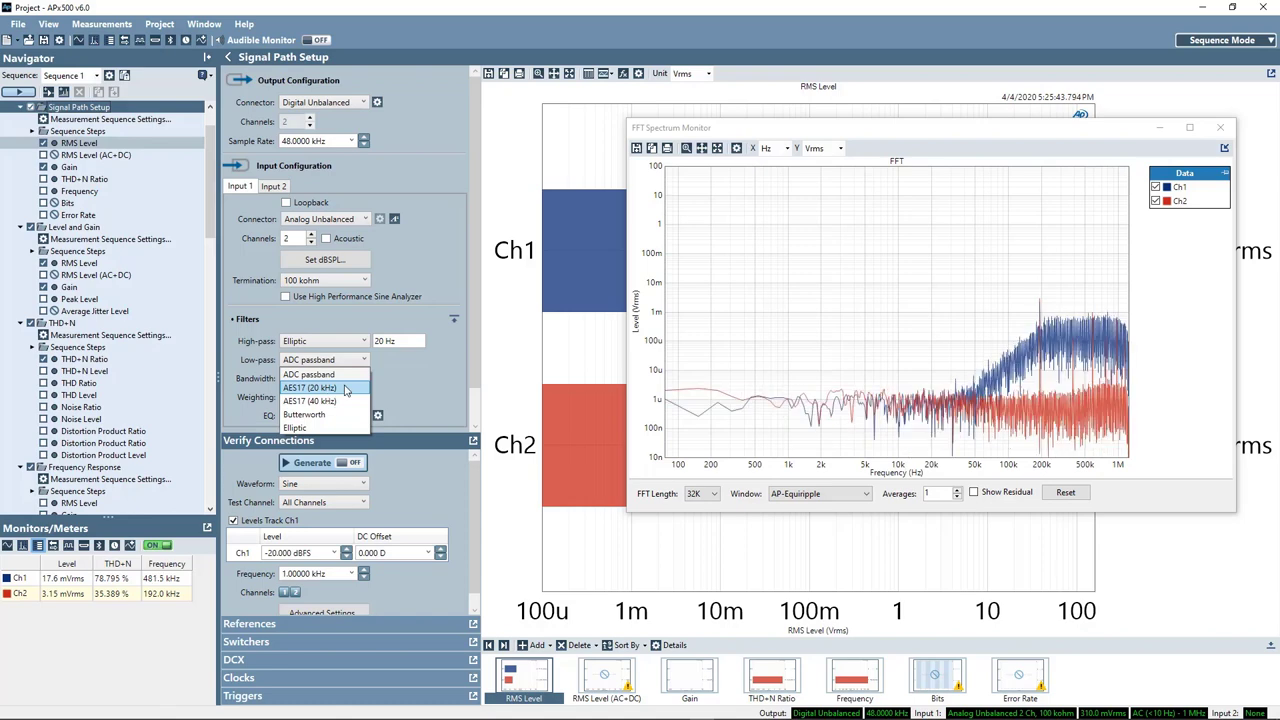
pyautogui.click(320, 377)
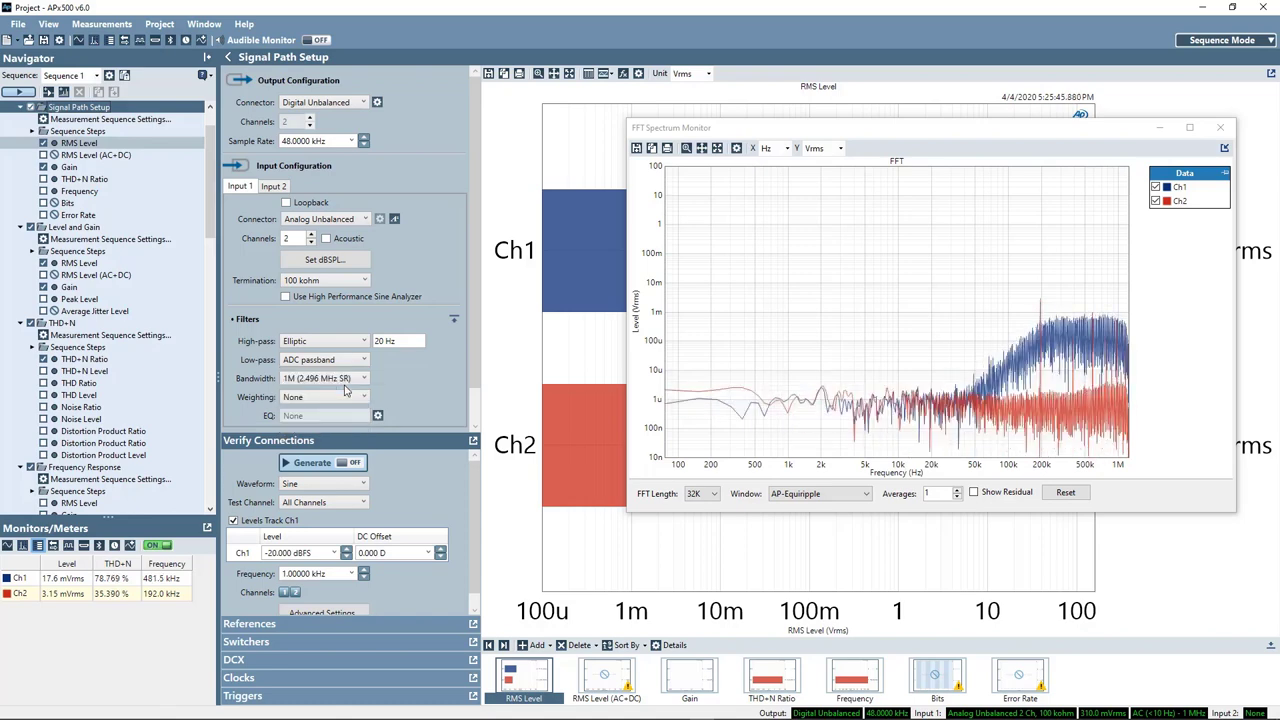
pyautogui.click(325, 359)
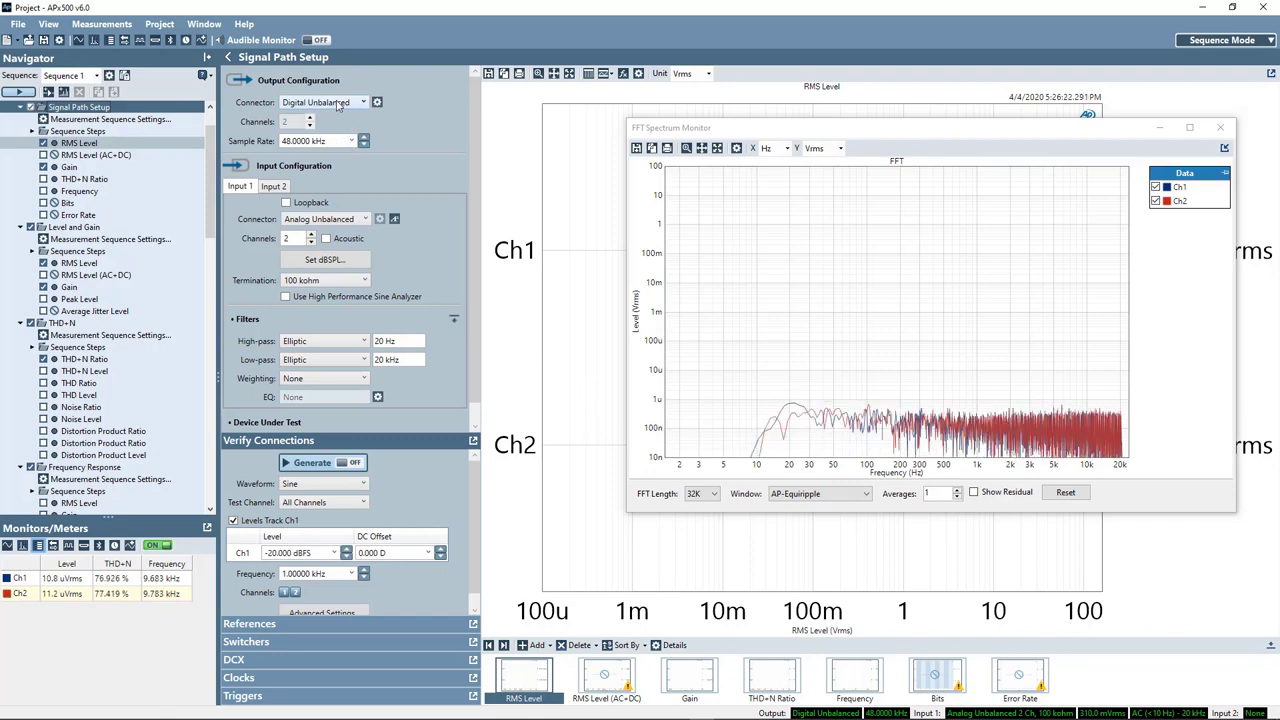
# Switch the output connector to Analog Unbalanced with Loopback enabled, closing the FFT monitor
pyautogui.click(363, 102)
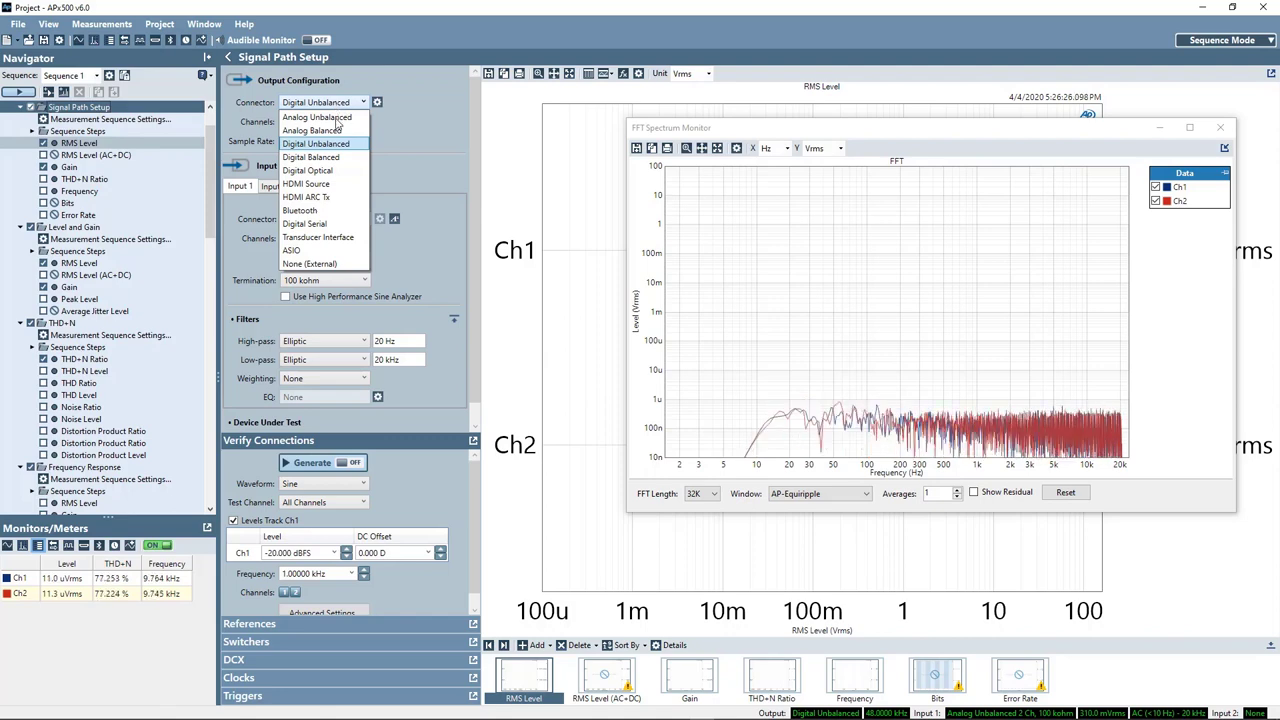
pyautogui.click(317, 117)
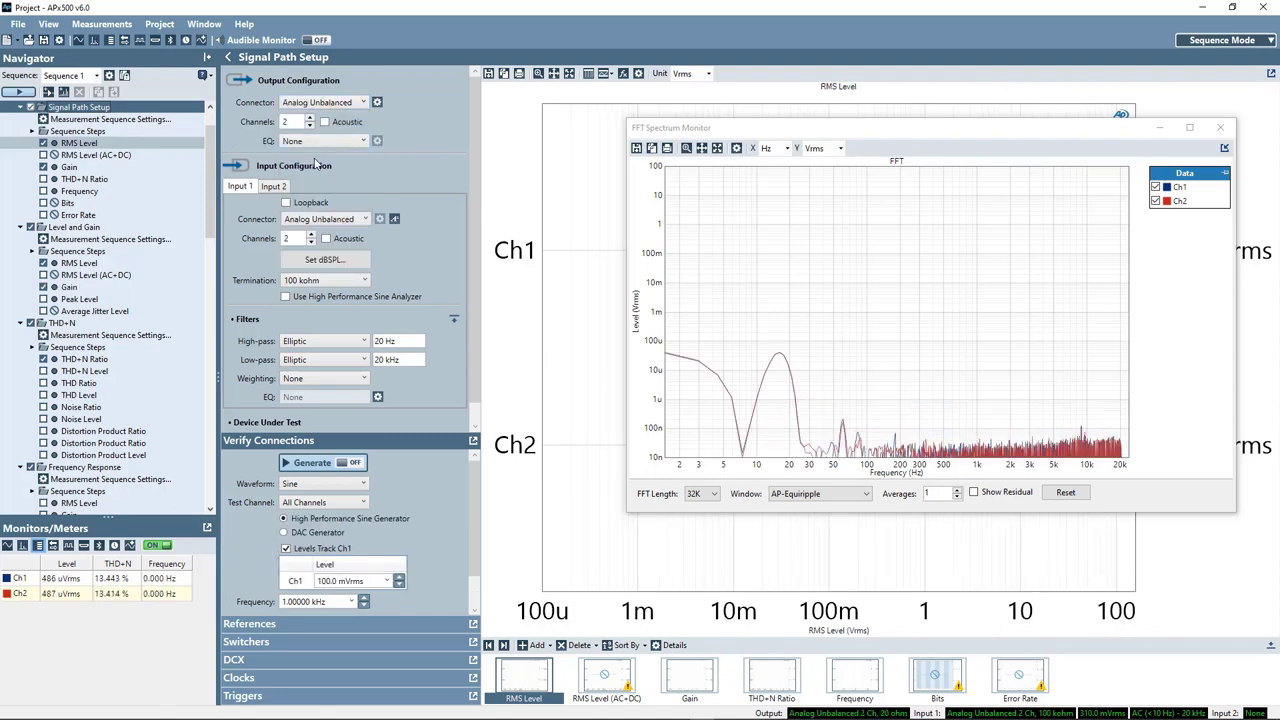
pyautogui.click(286, 202)
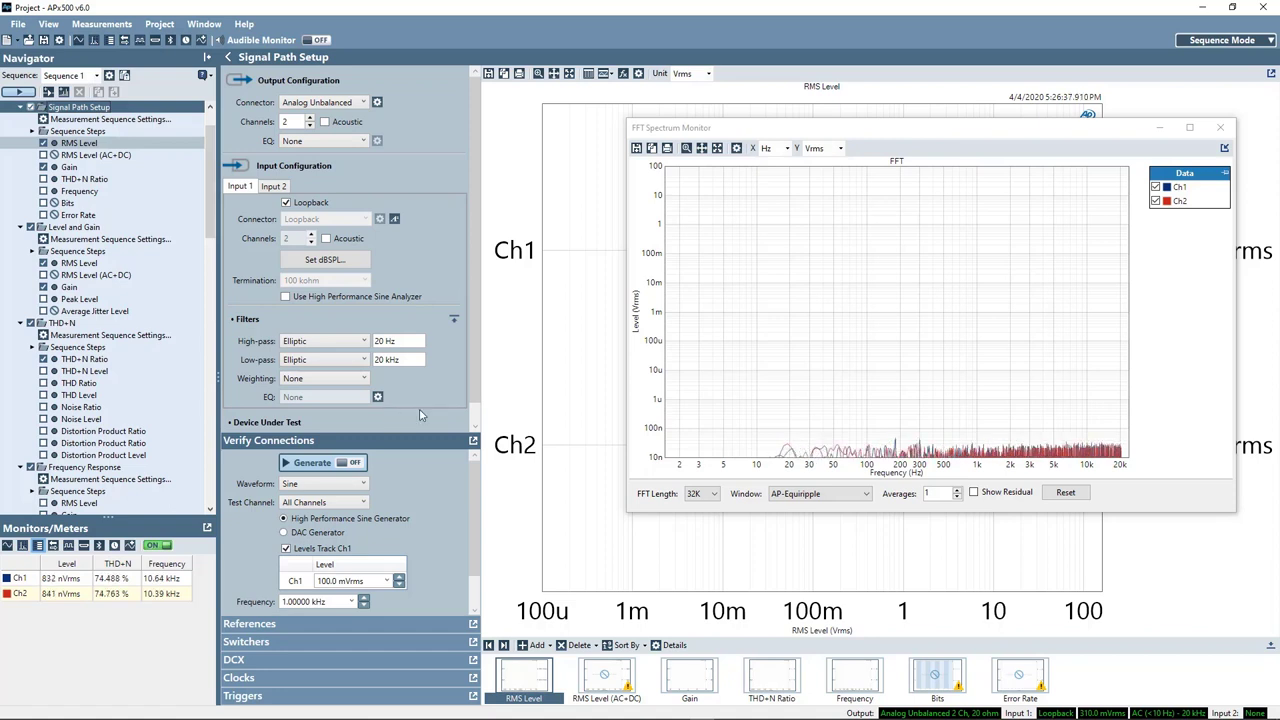
pyautogui.click(1220, 127)
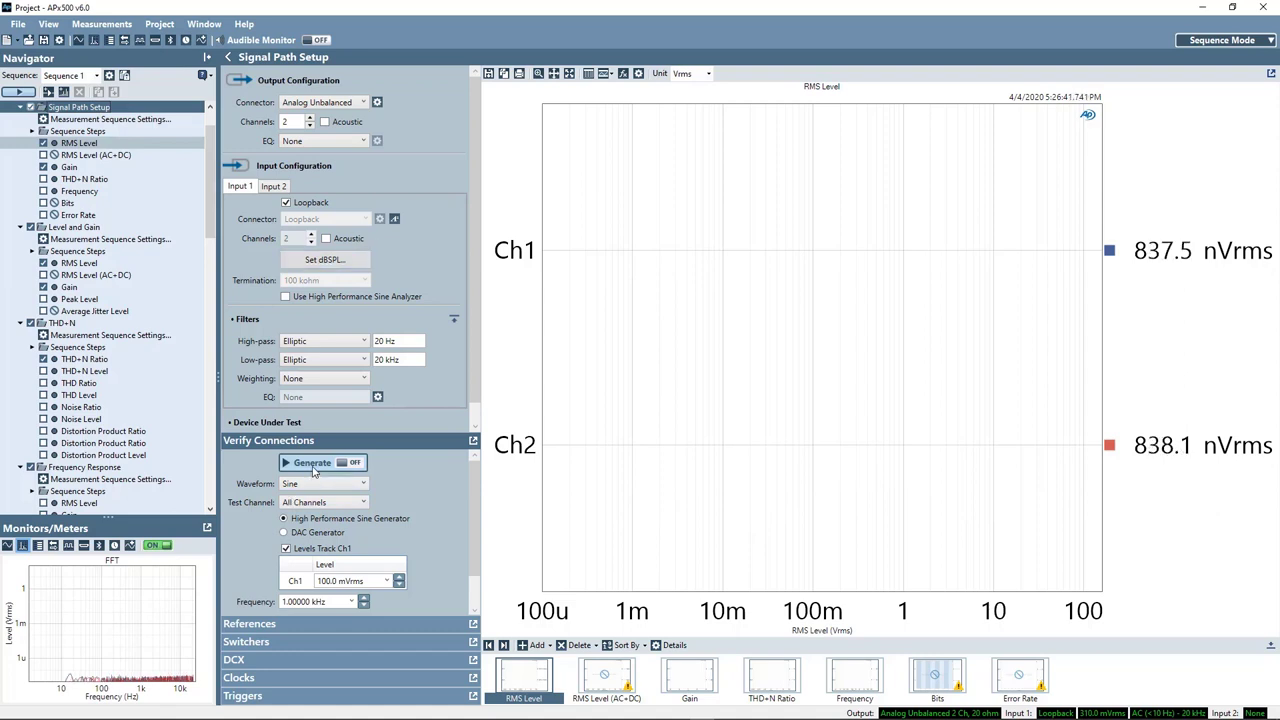
# Turn the generator on and show the residual THD+N Ratio in dB
pyautogui.click(312, 462)
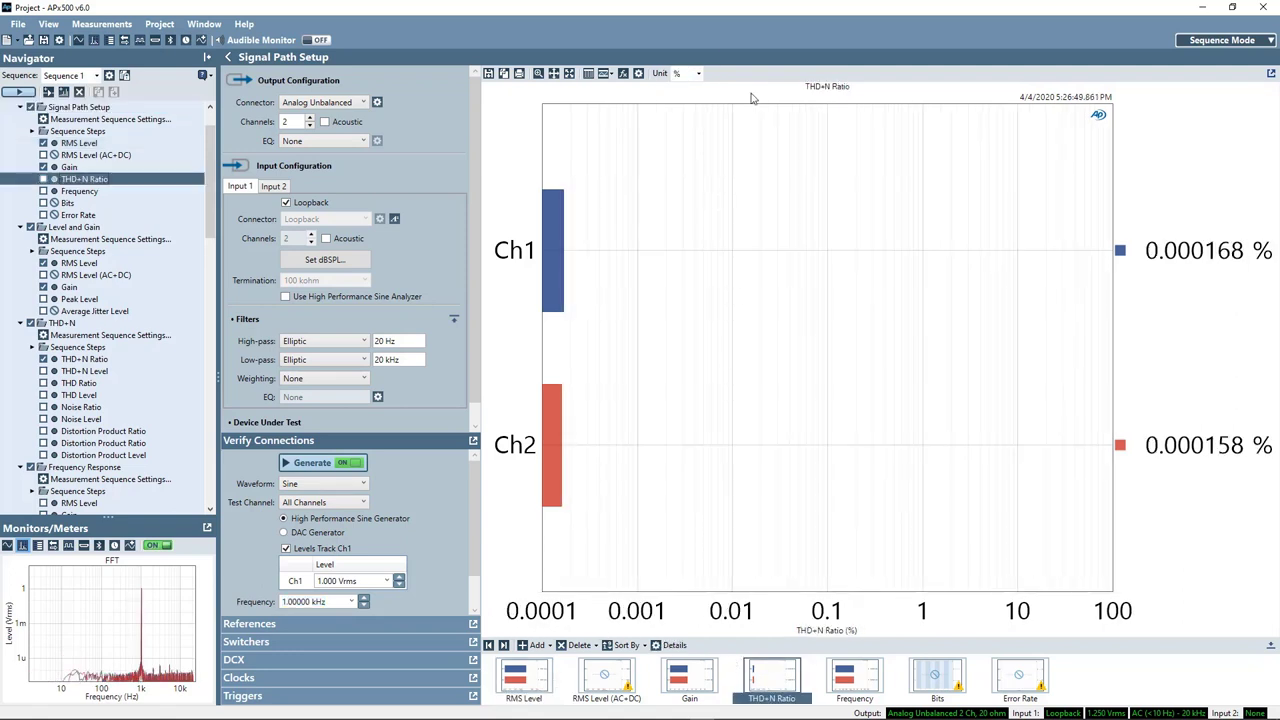
pyautogui.click(697, 73)
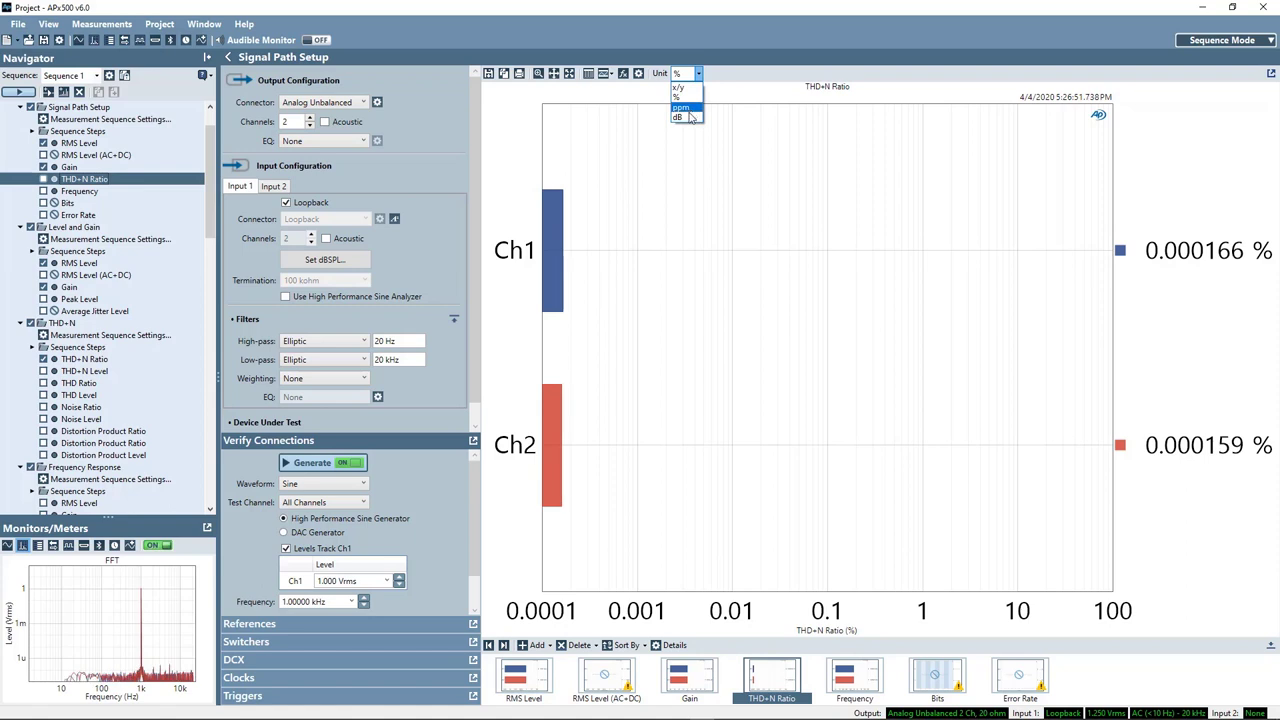
pyautogui.click(678, 117)
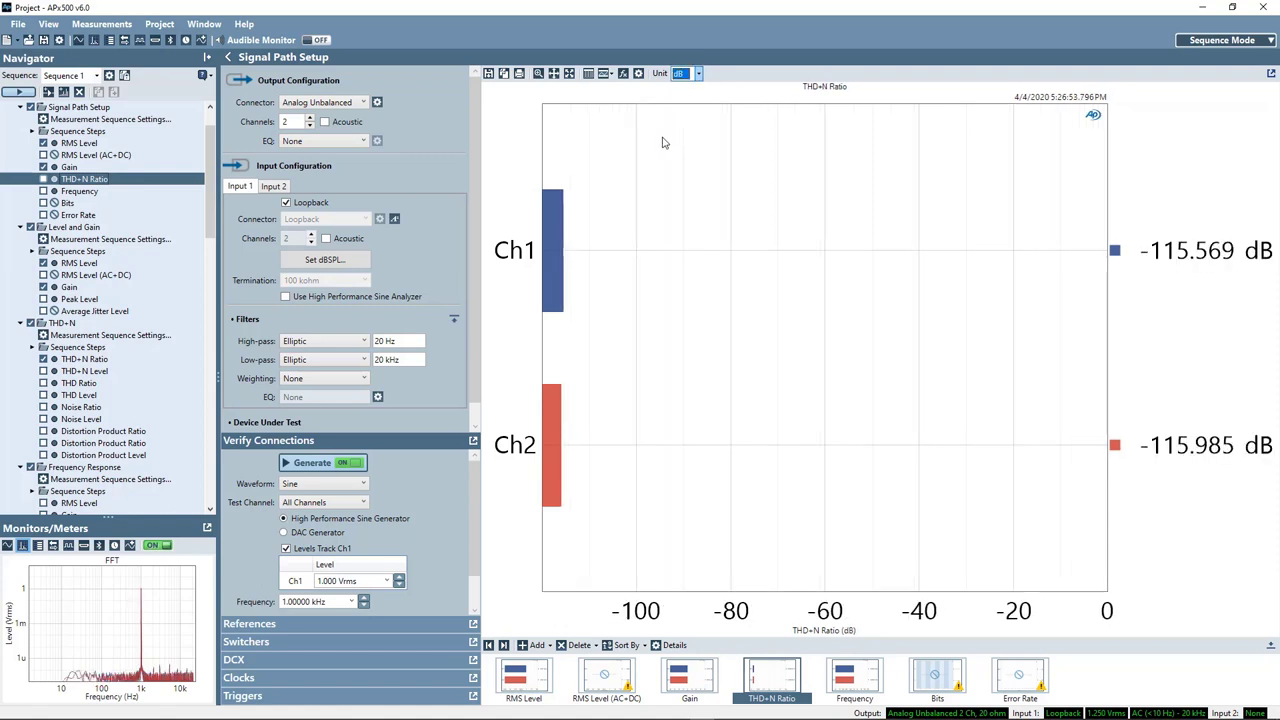